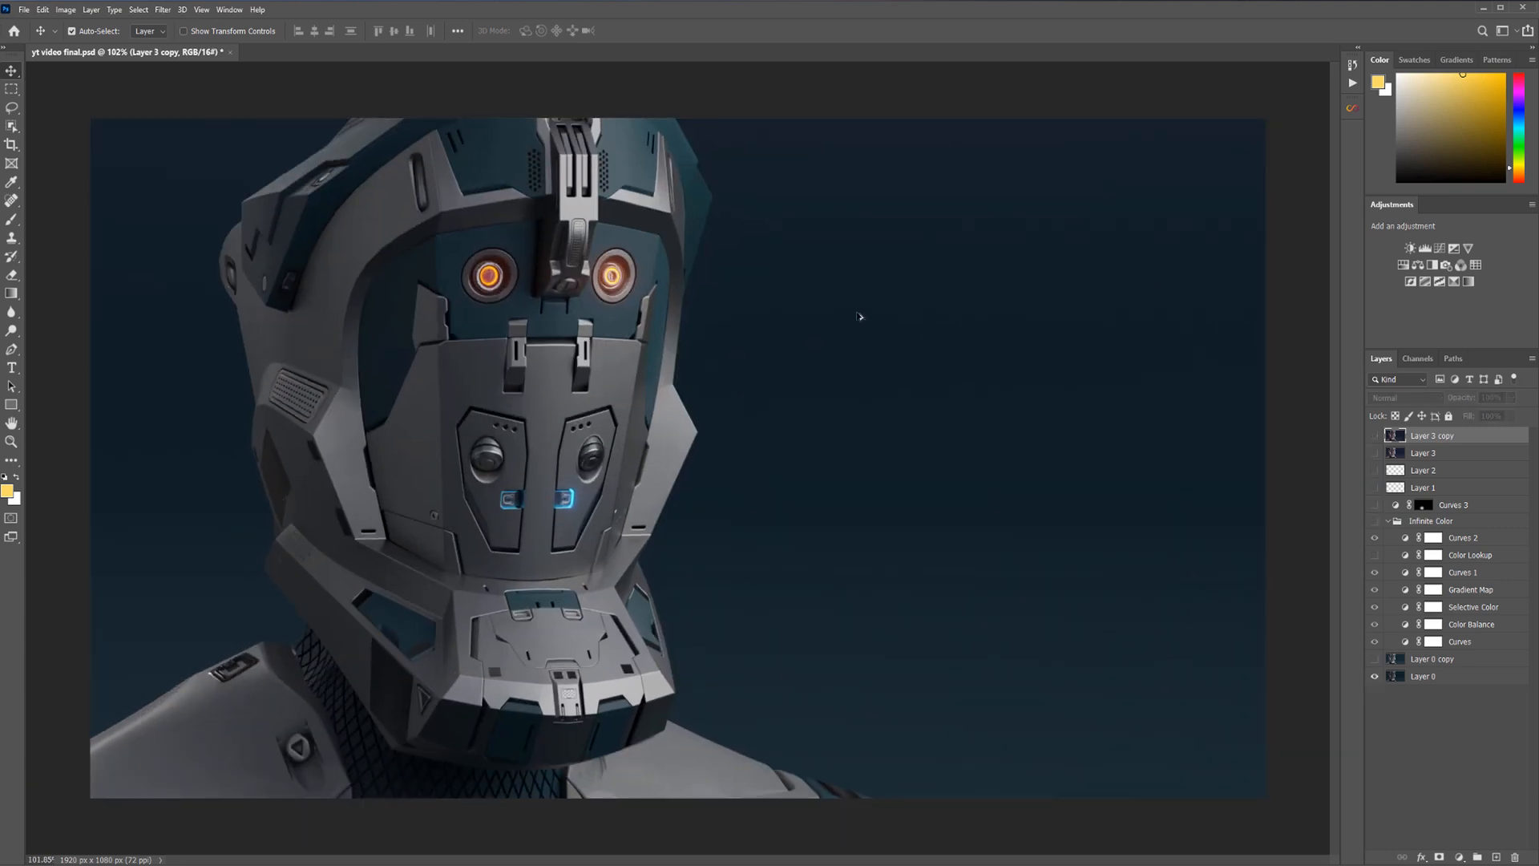
Select the base render Layer 0 and duplicate it as Layer 0 copy 2
click(1422, 675)
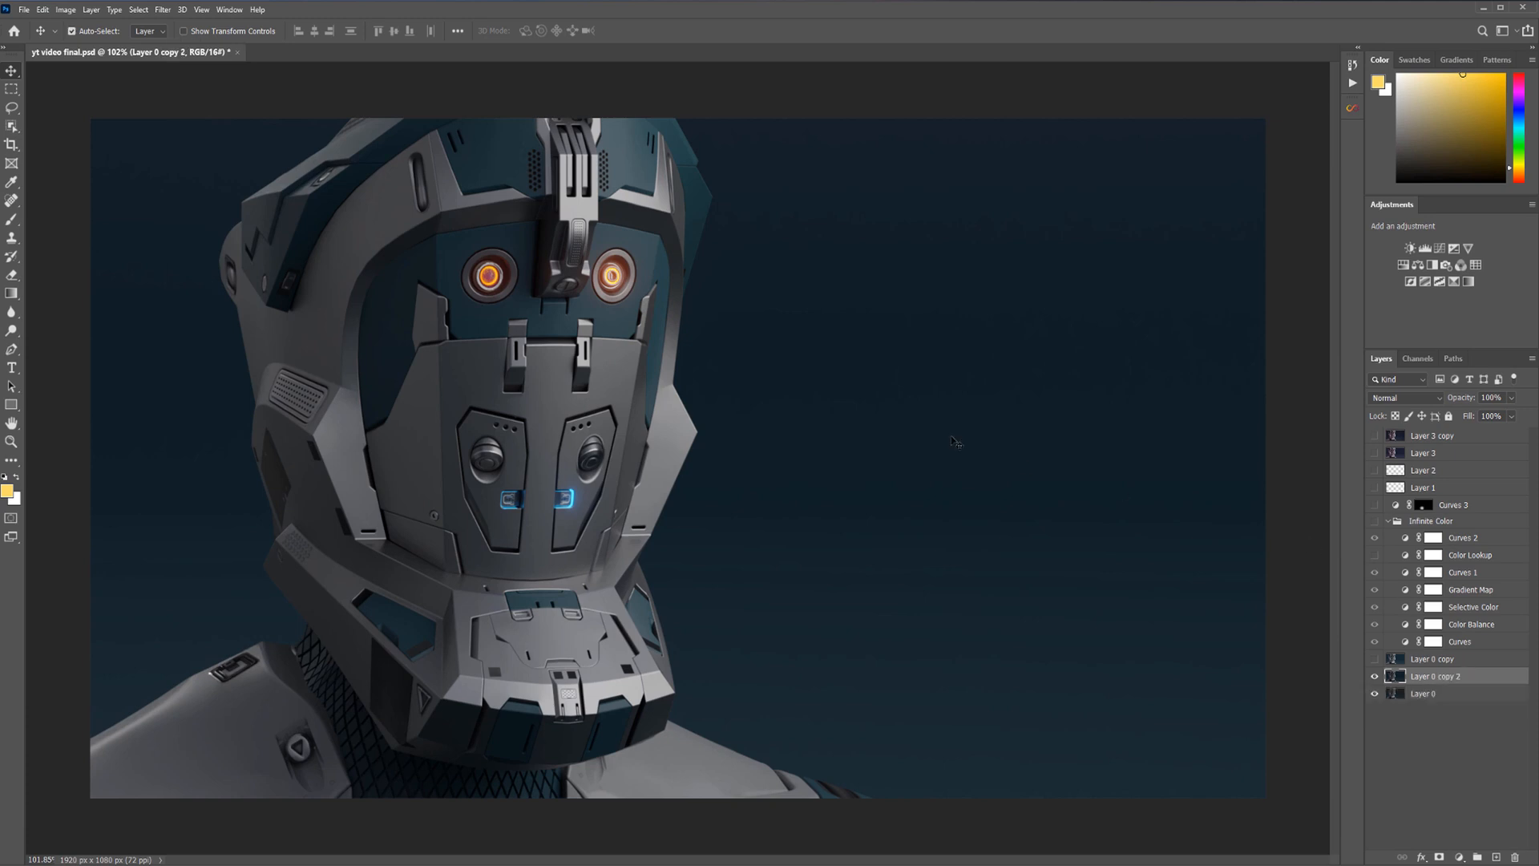
mouse_move(873, 379)
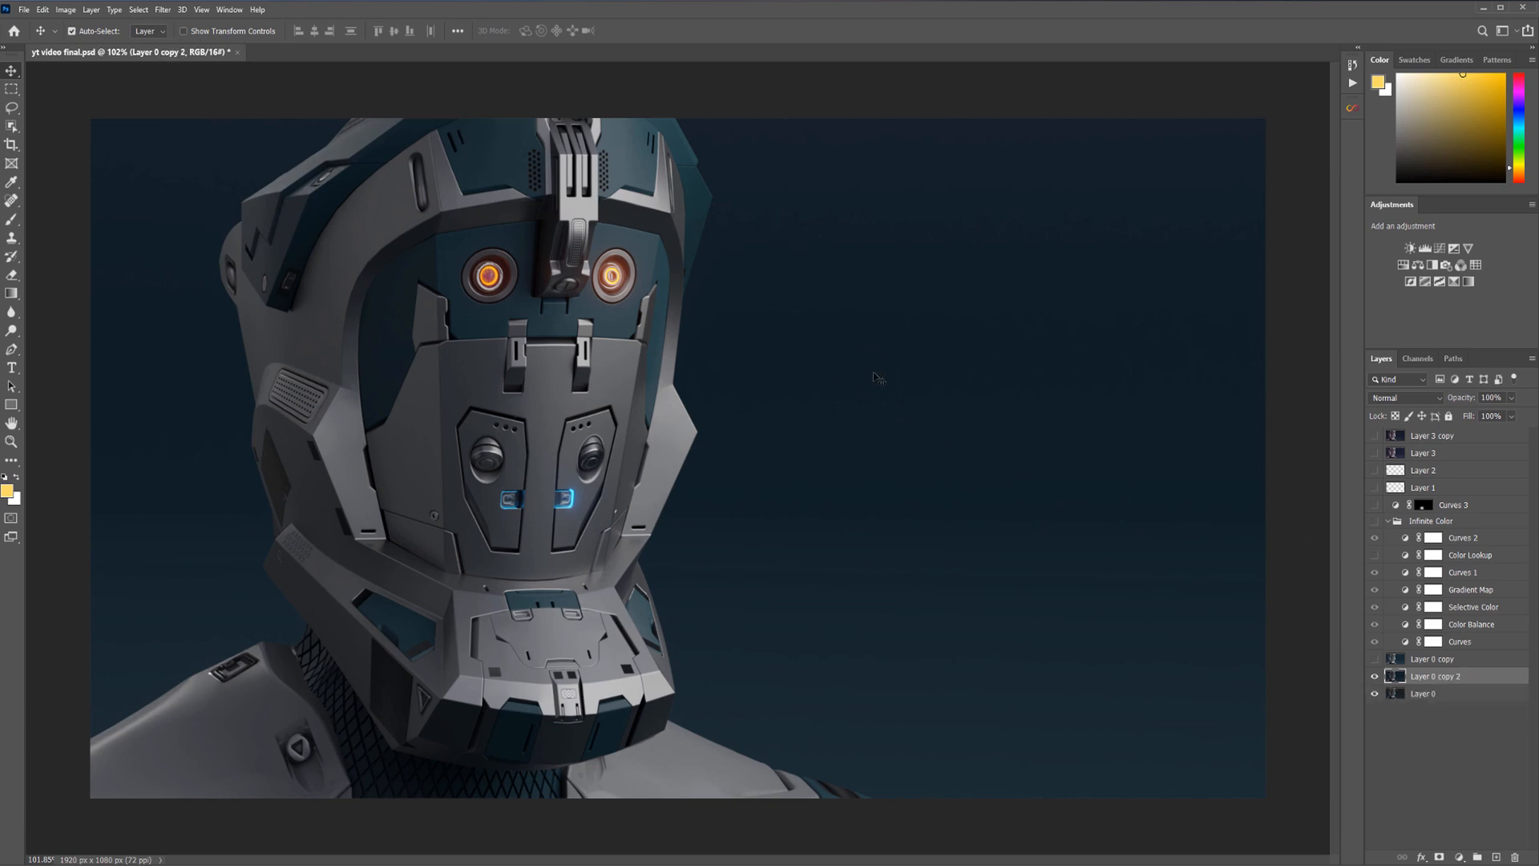
mouse_move(907, 374)
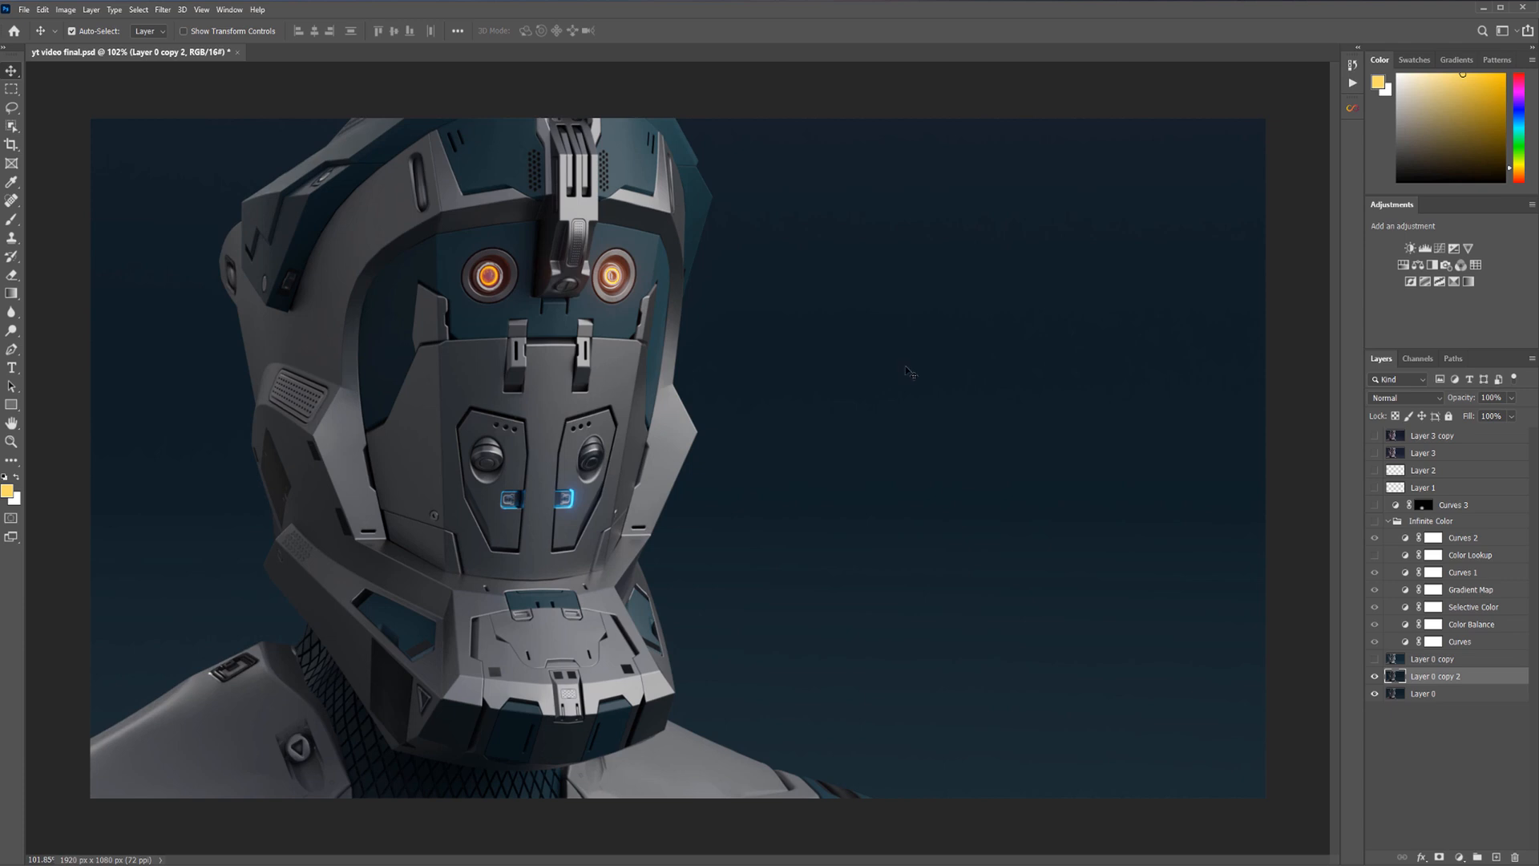
mouse_move(950, 406)
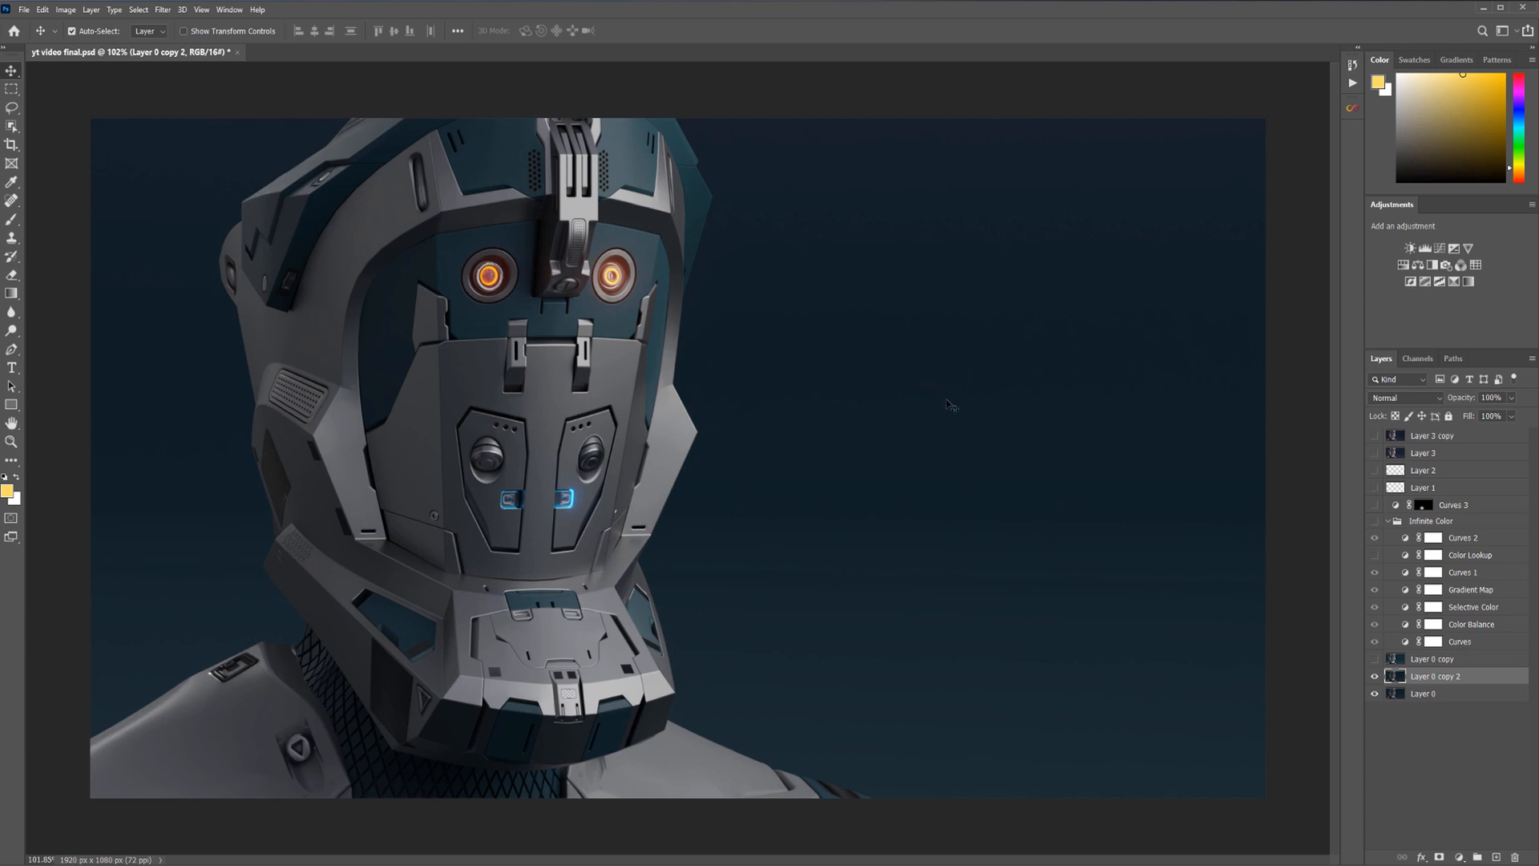
mouse_move(1277, 555)
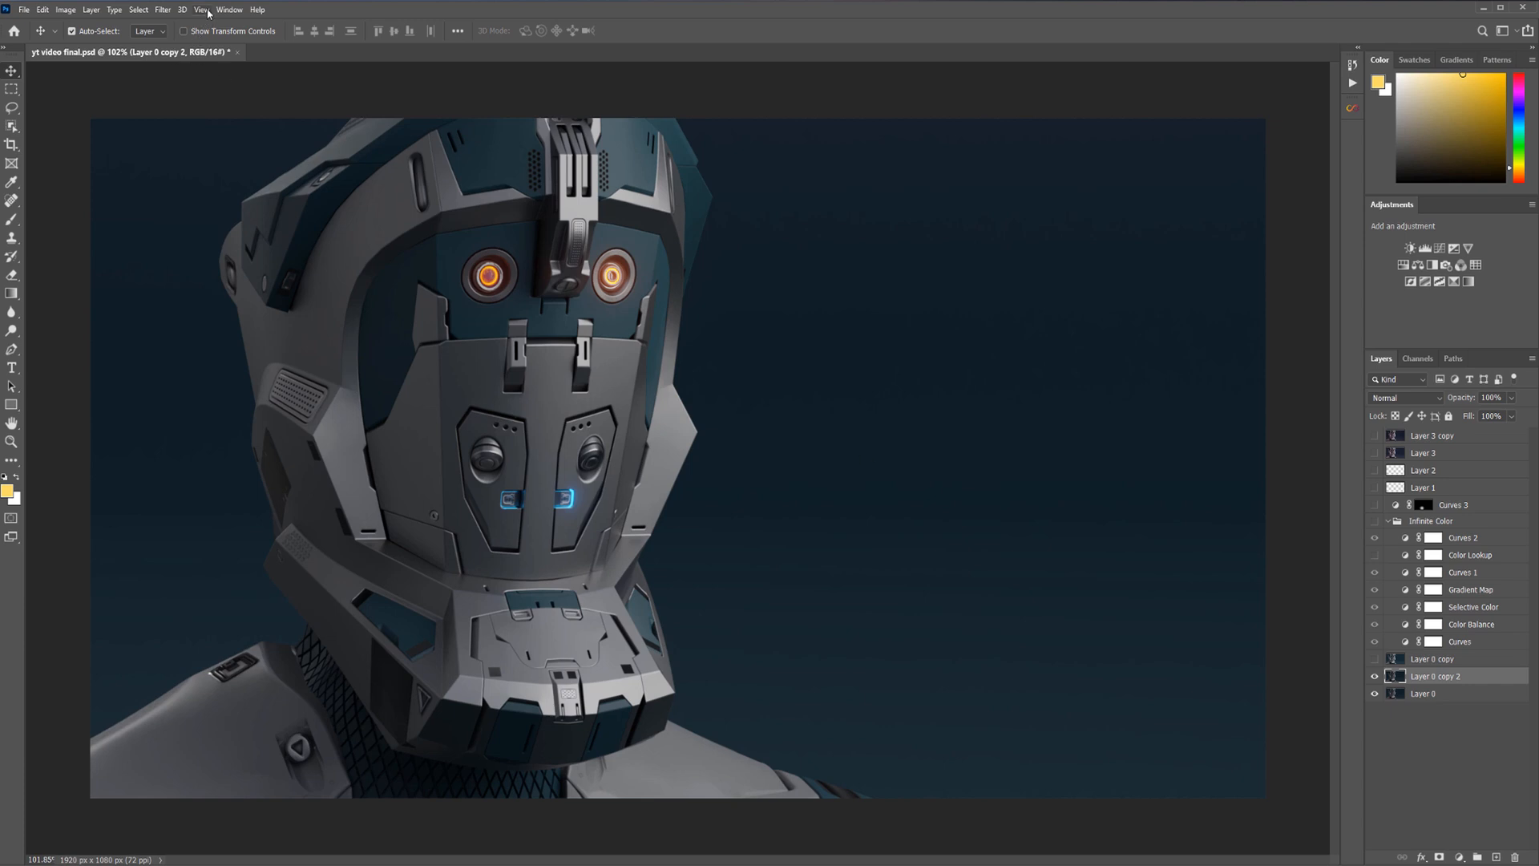
mouse_move(240, 41)
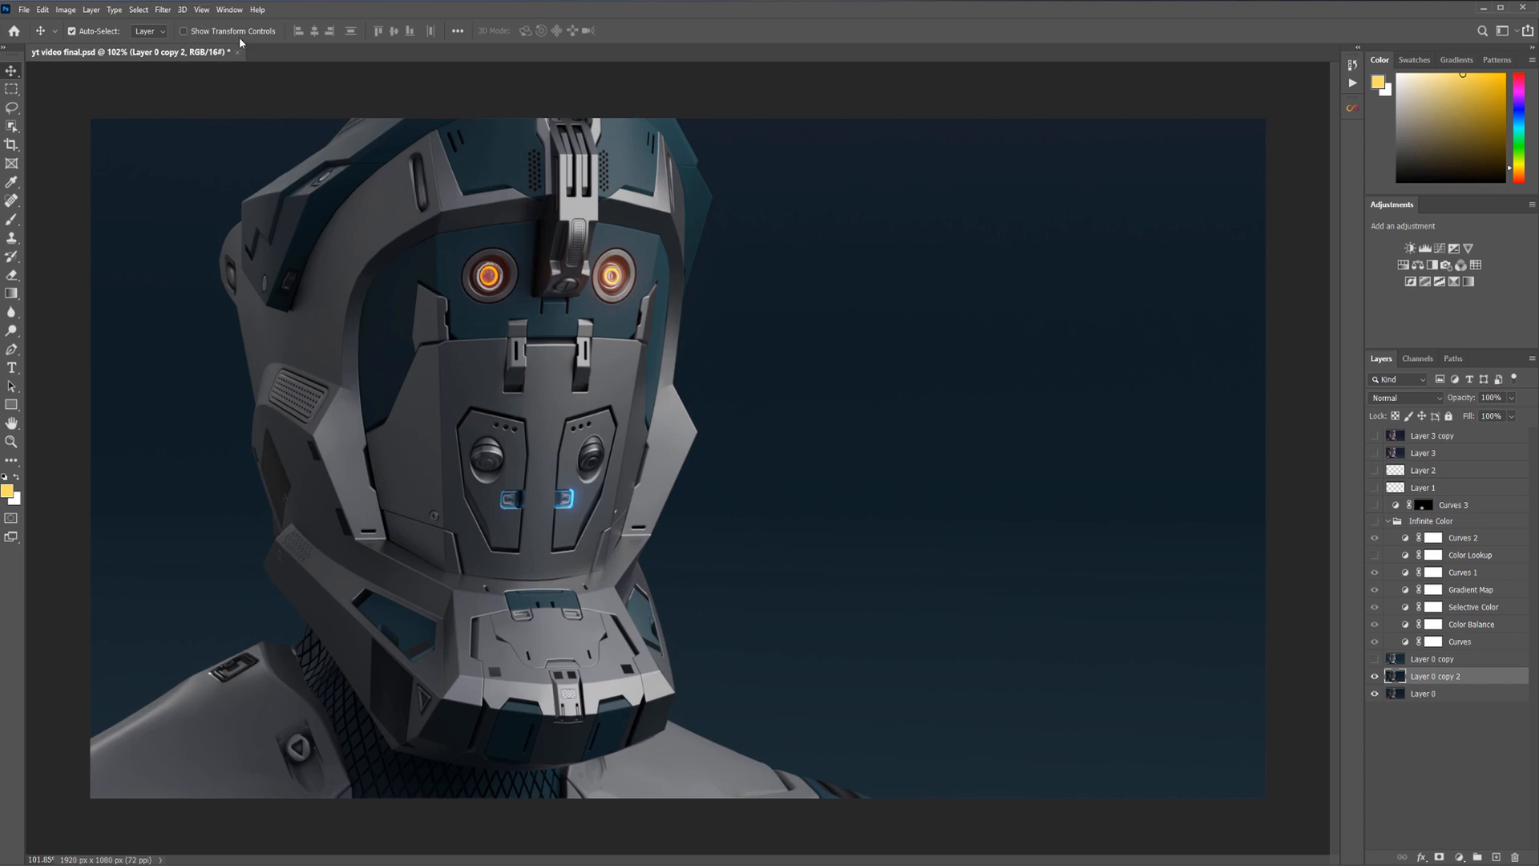
Start the Camera Raw Filter on Layer 0 copy 2 with the Basic tone adjustments shown
click(162, 9)
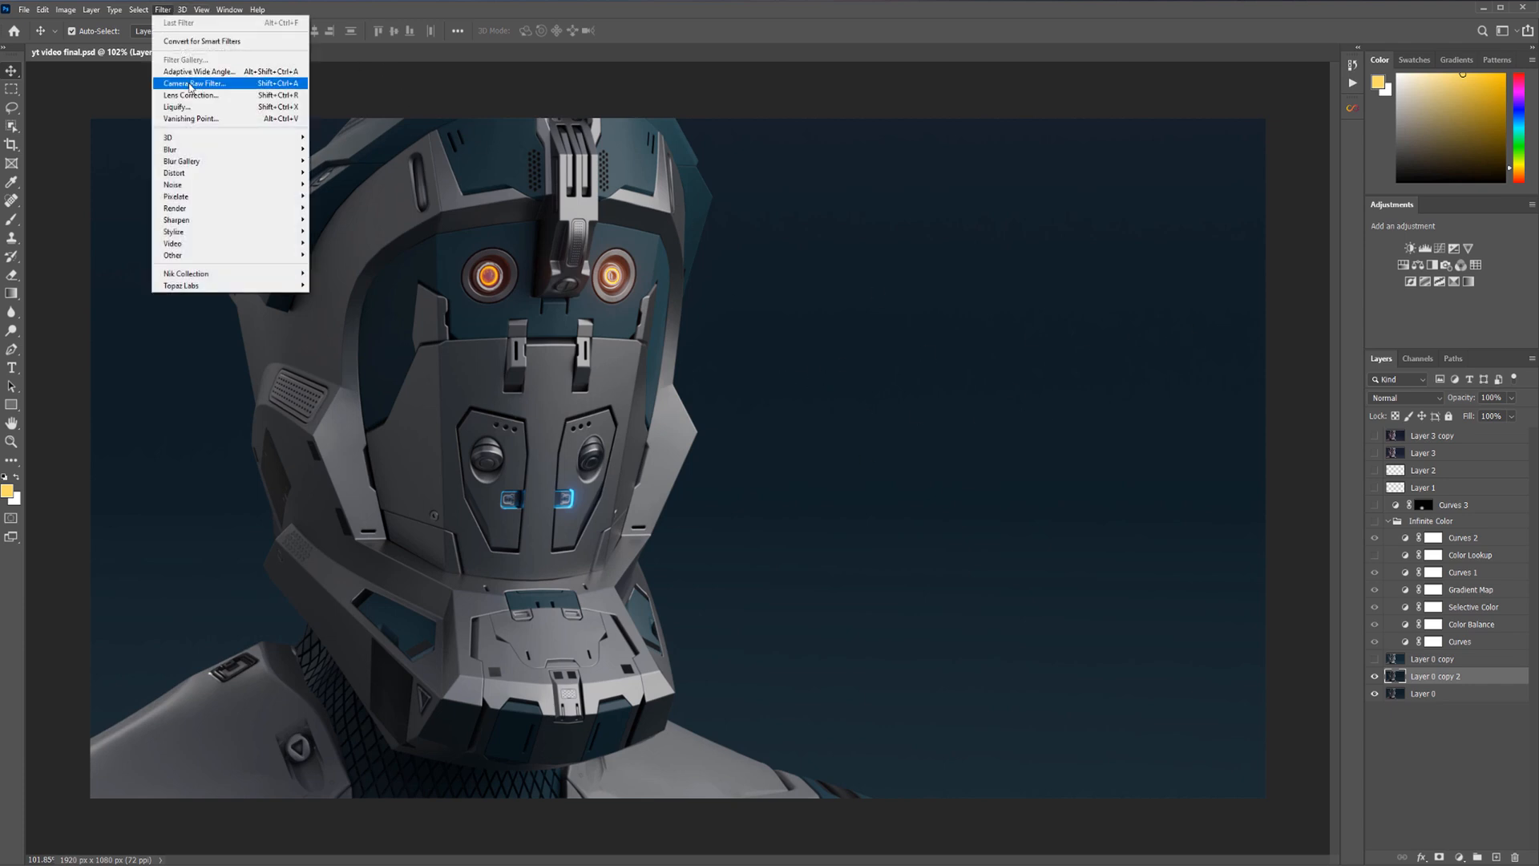
click(194, 81)
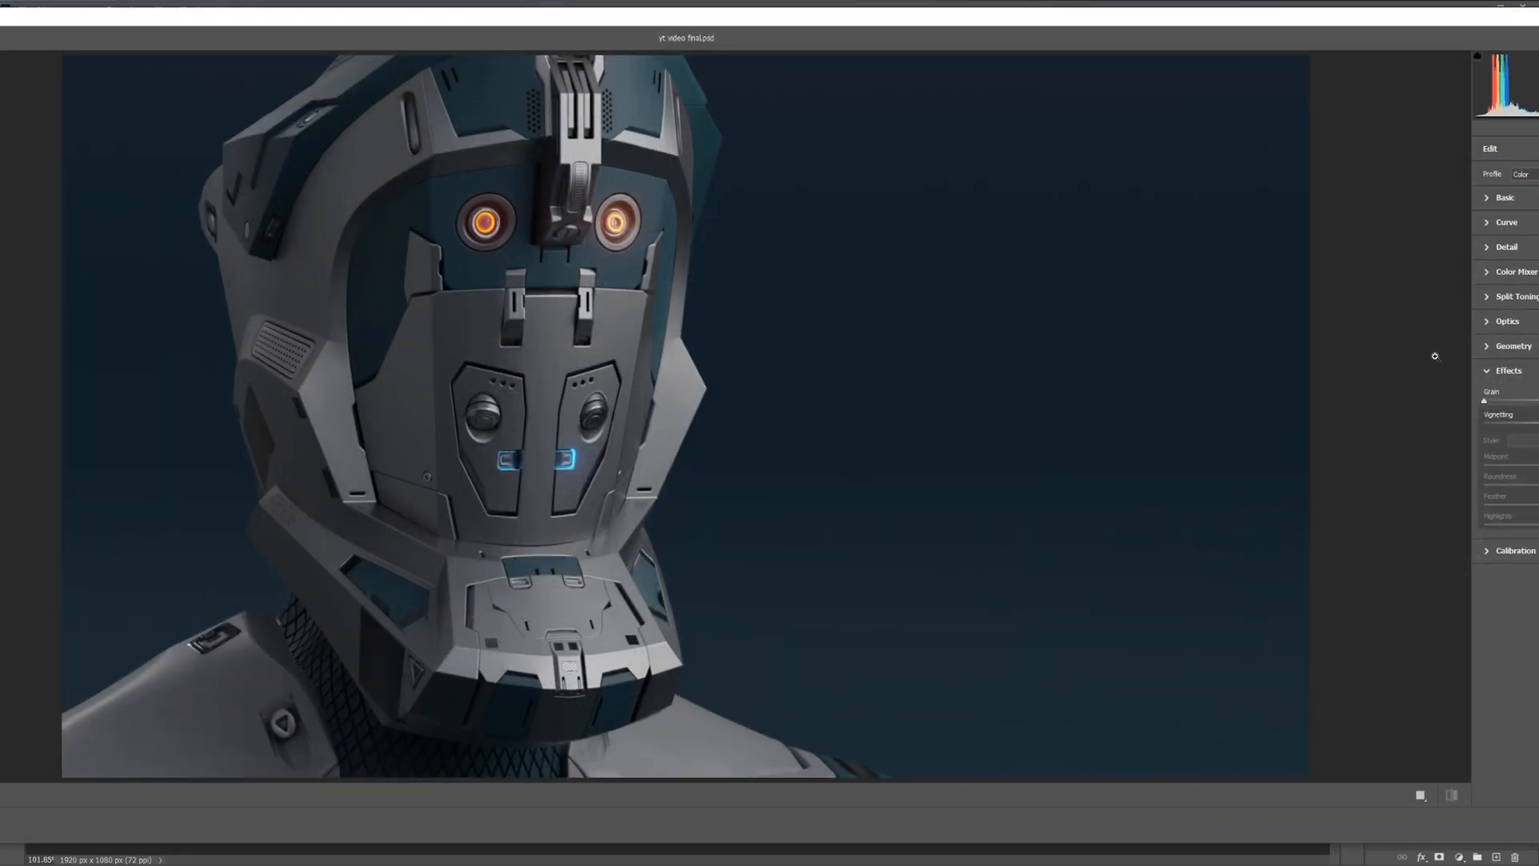
click(1505, 198)
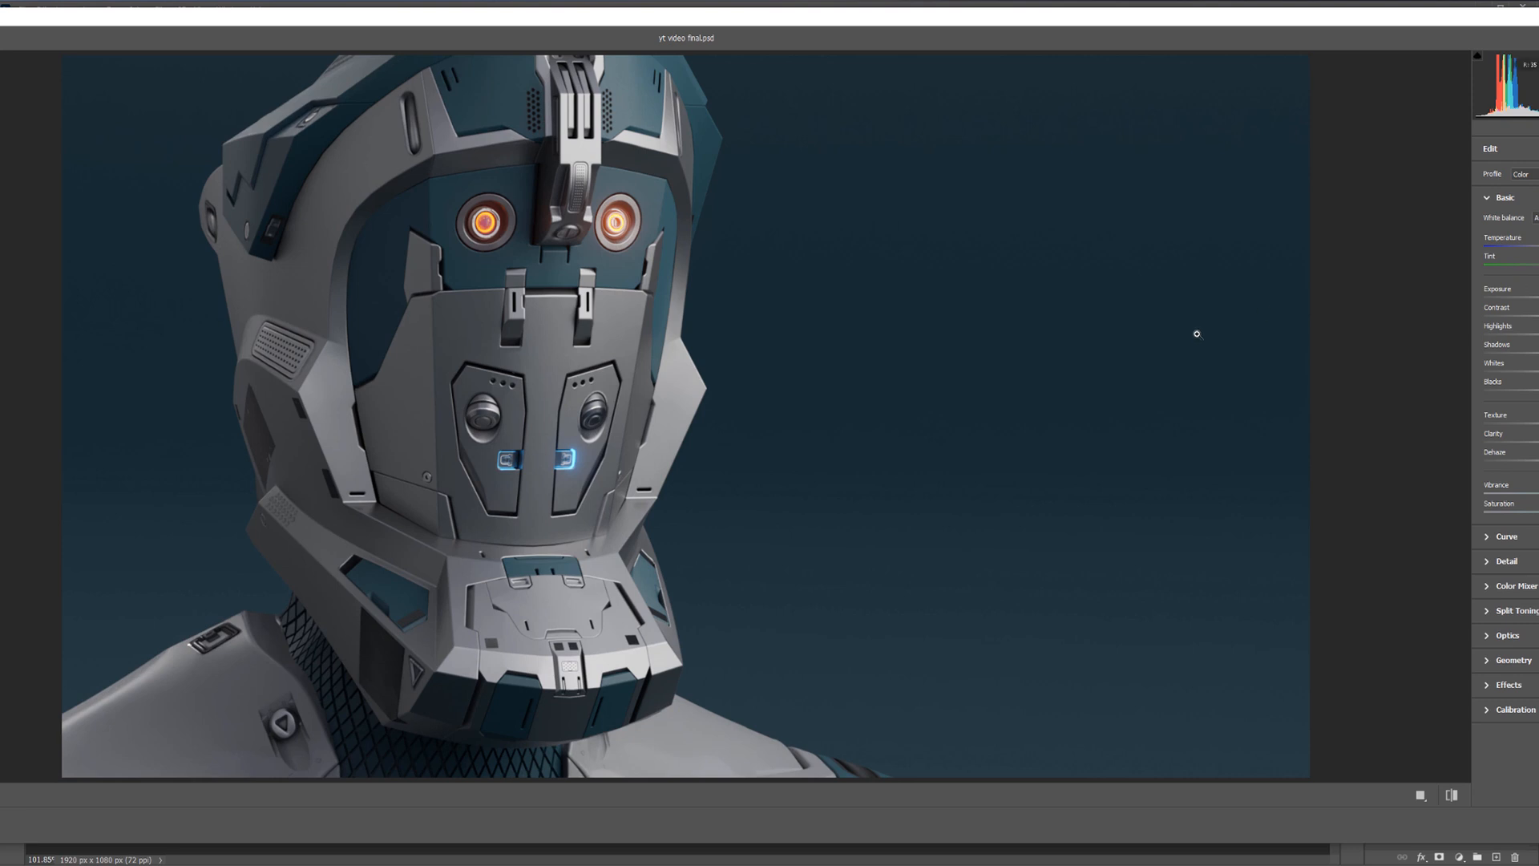
mouse_move(1175, 366)
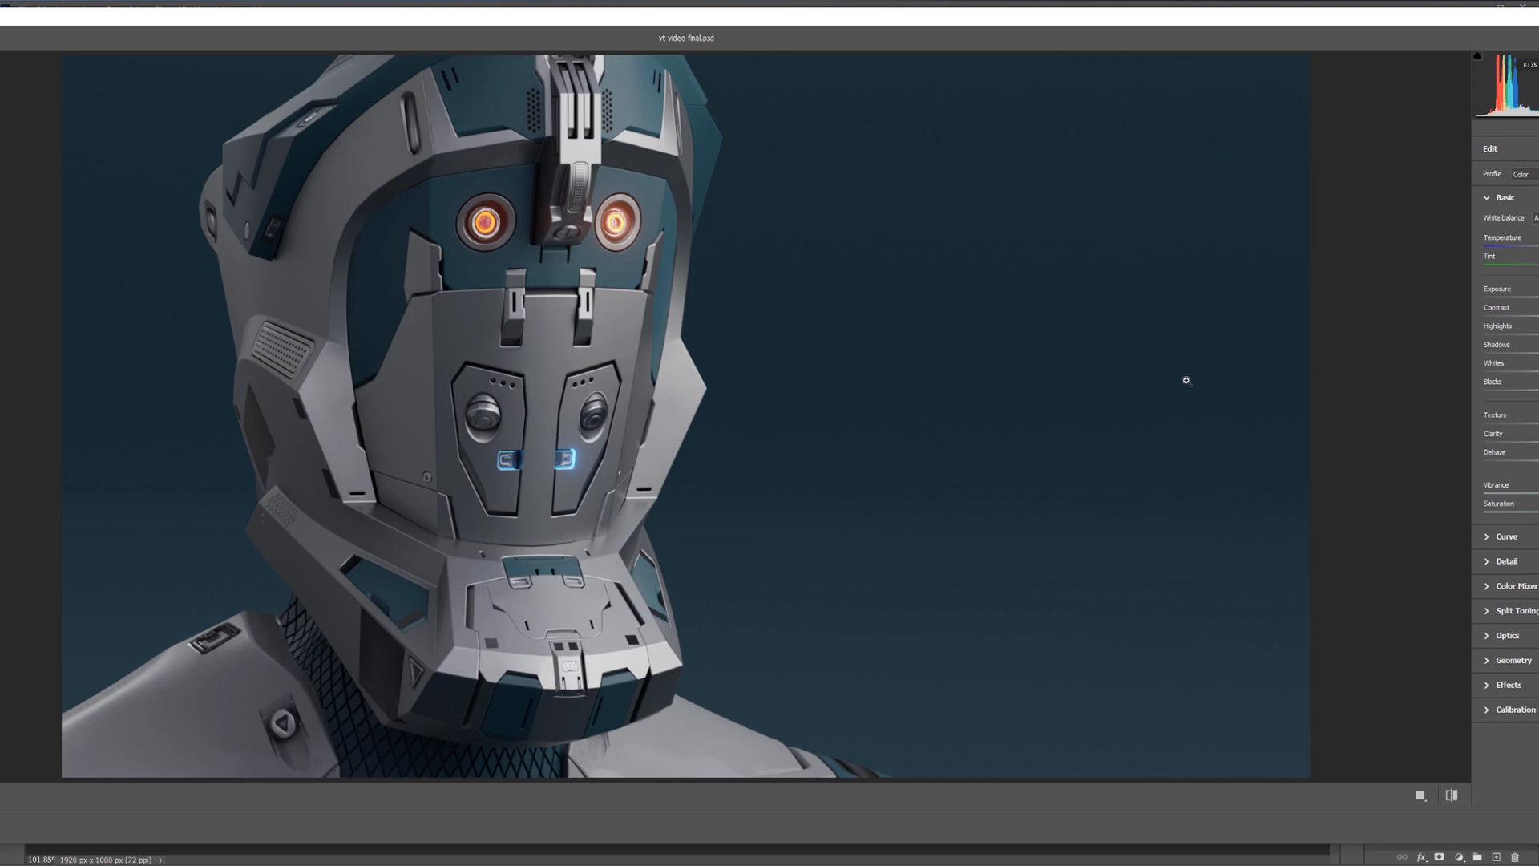
mouse_move(1239, 399)
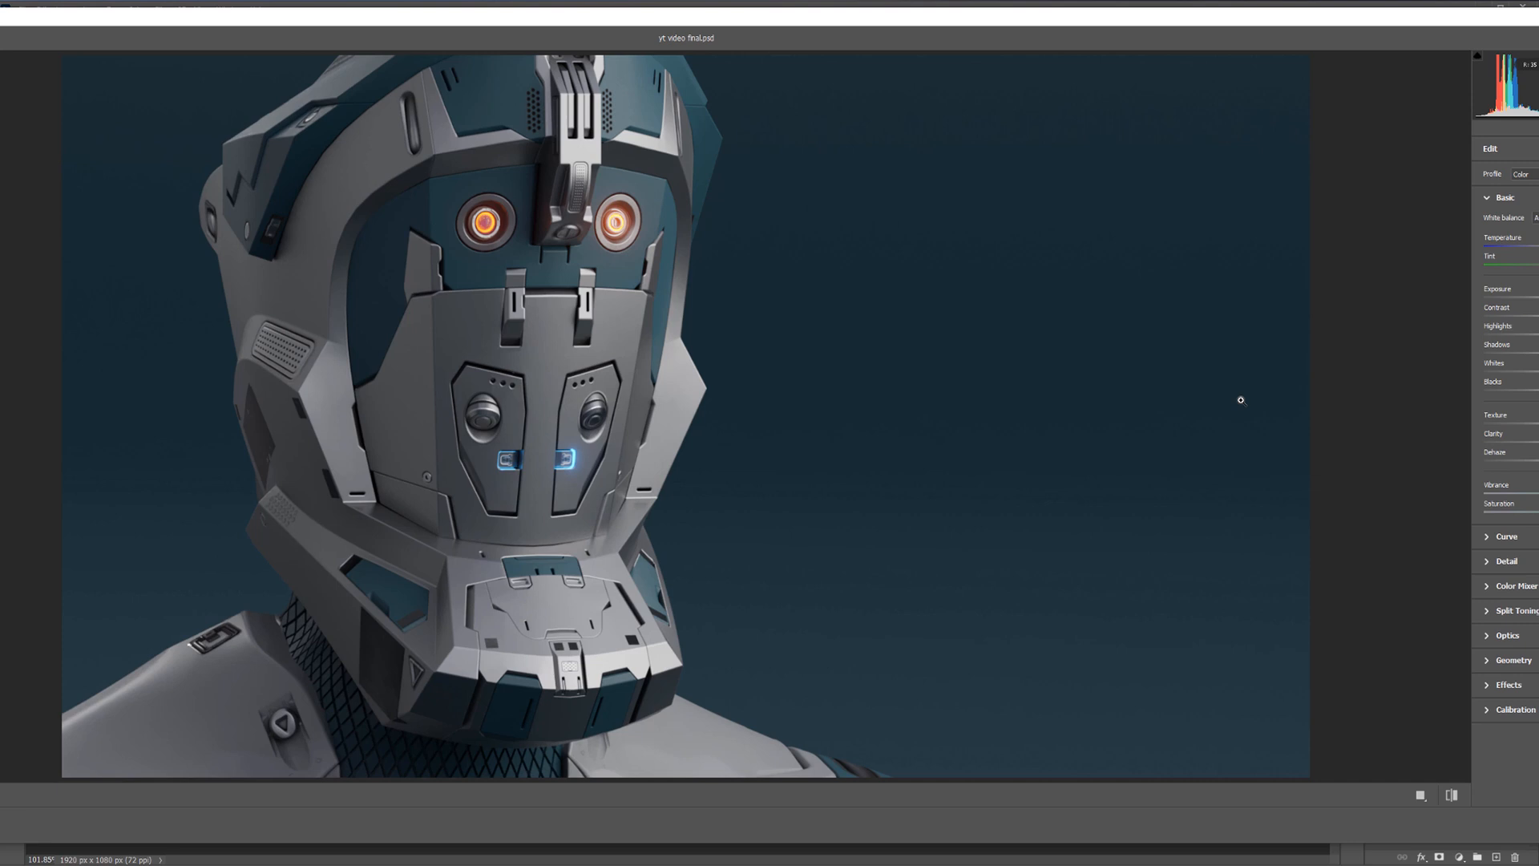
mouse_move(1352, 377)
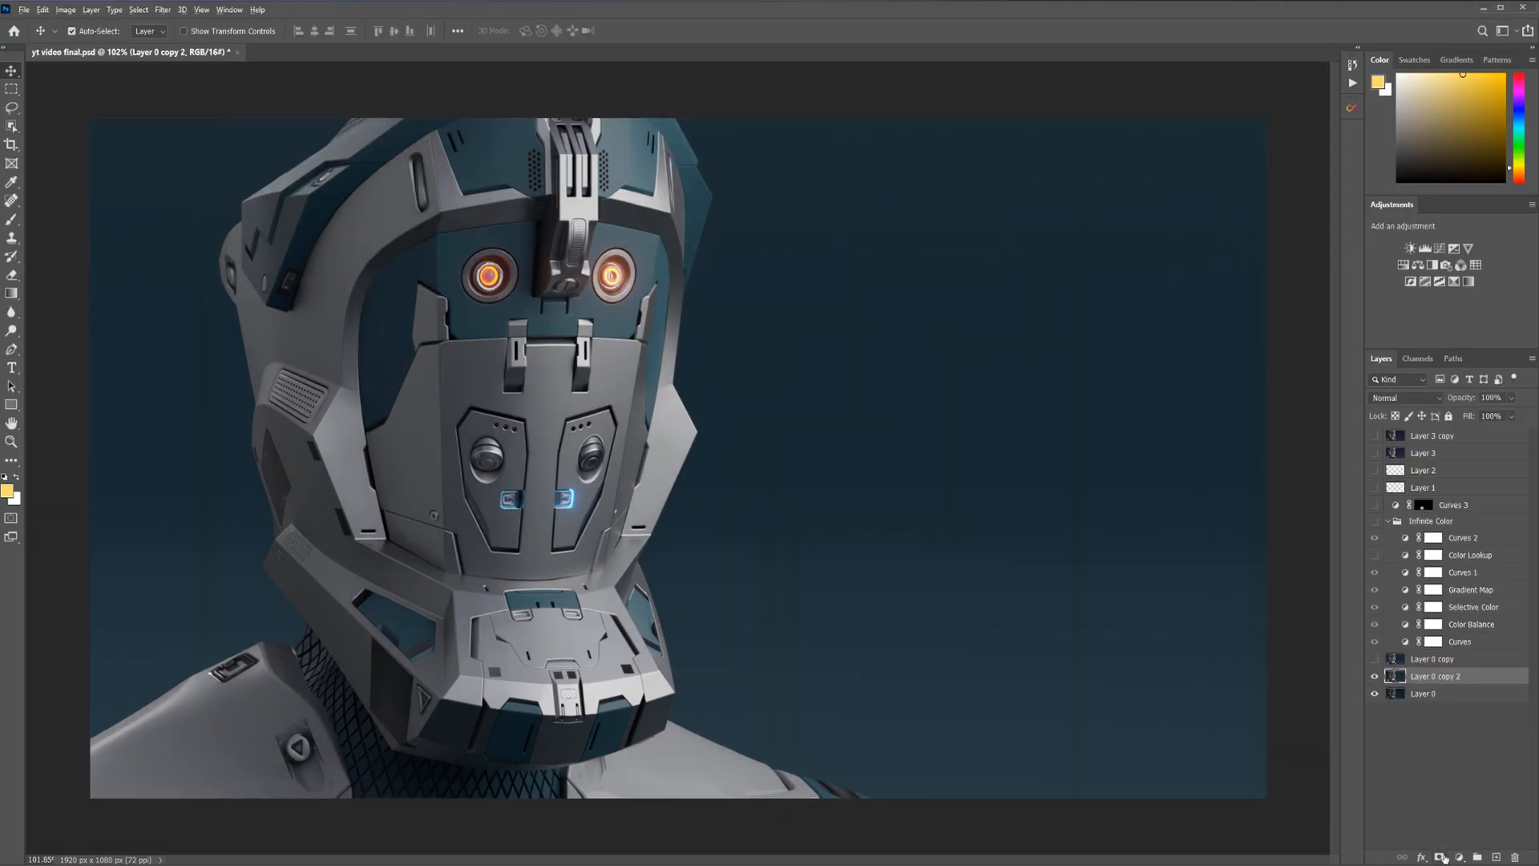
Add a black hide-all layer mask to the brightened Layer 0 copy 2
click(1422, 856)
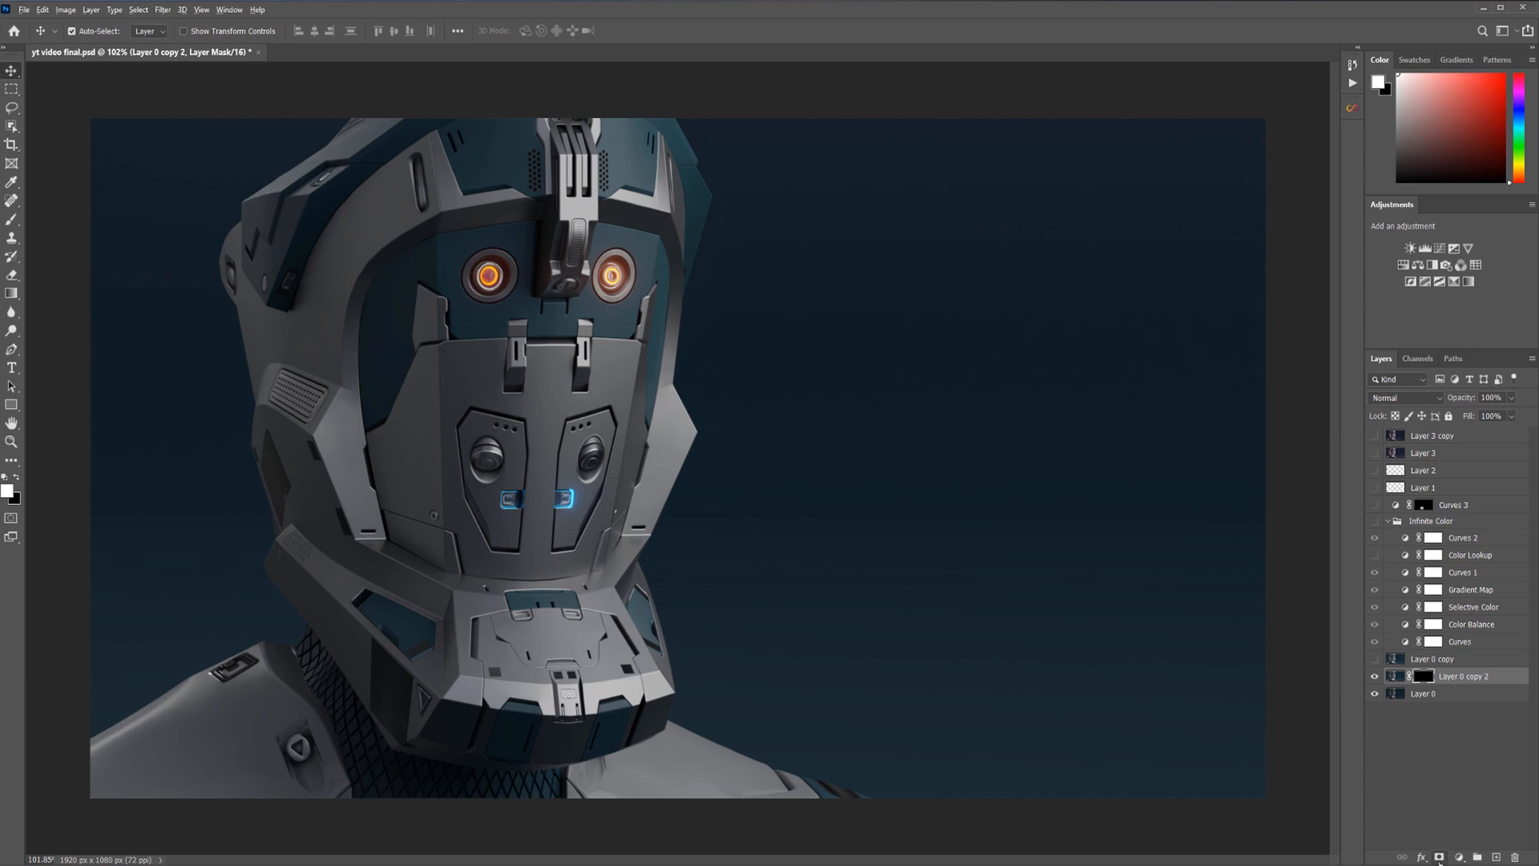
mouse_move(1347, 683)
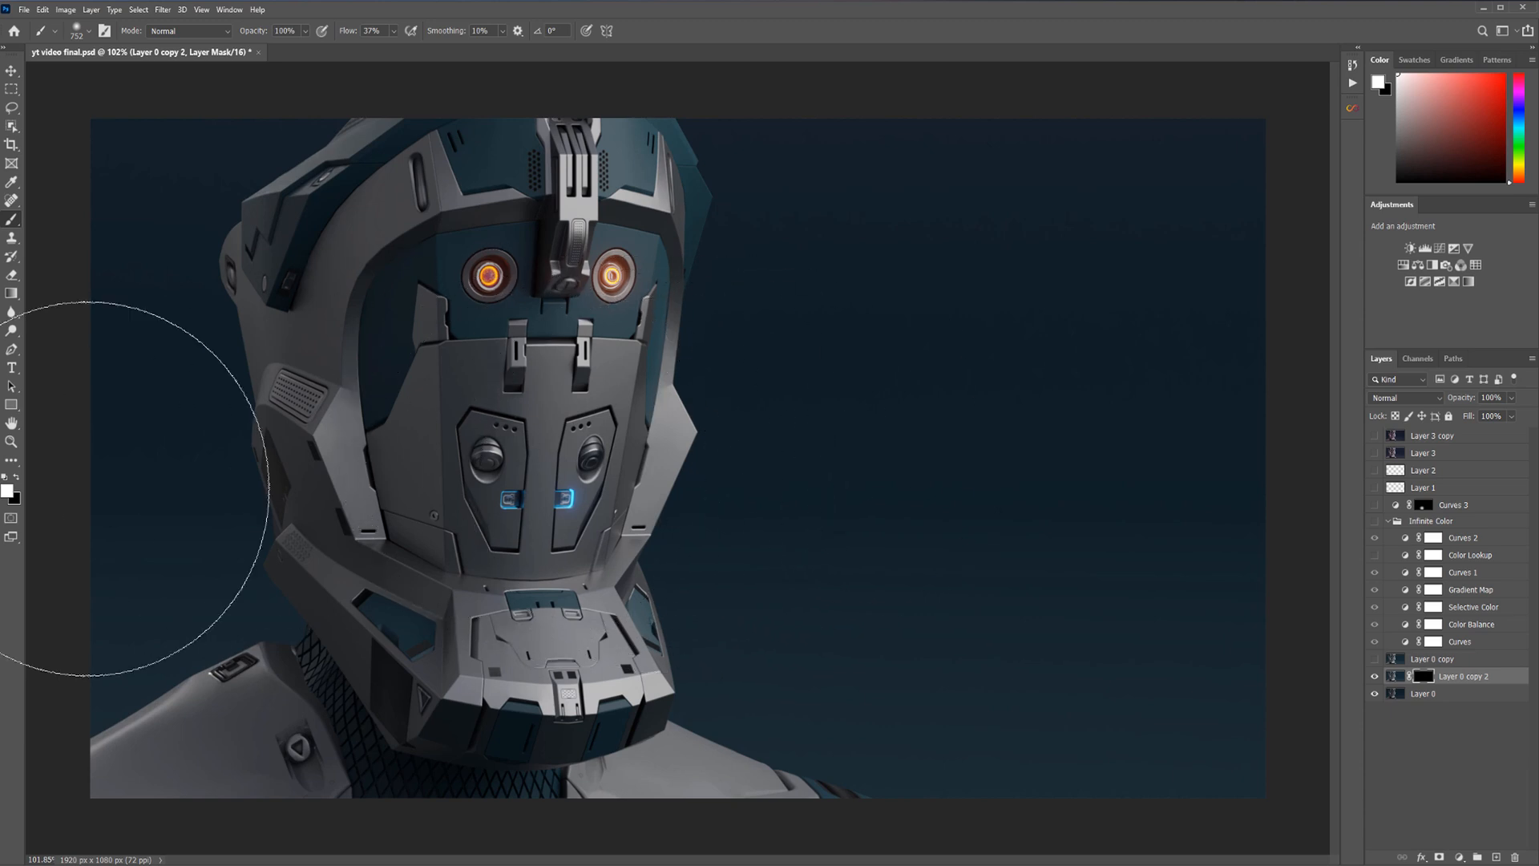
mouse_move(672, 412)
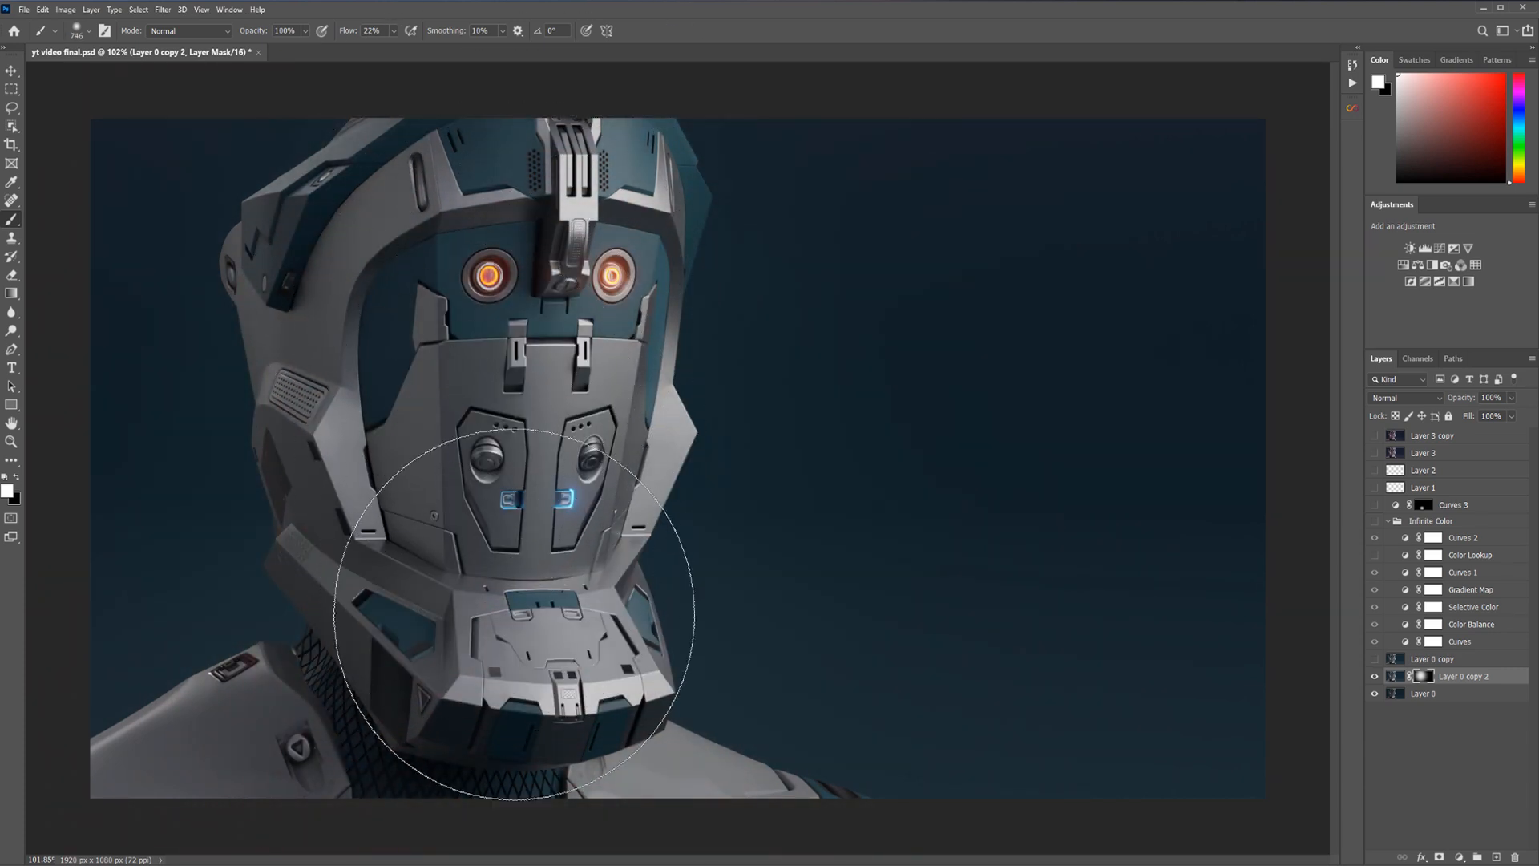
mouse_move(546, 352)
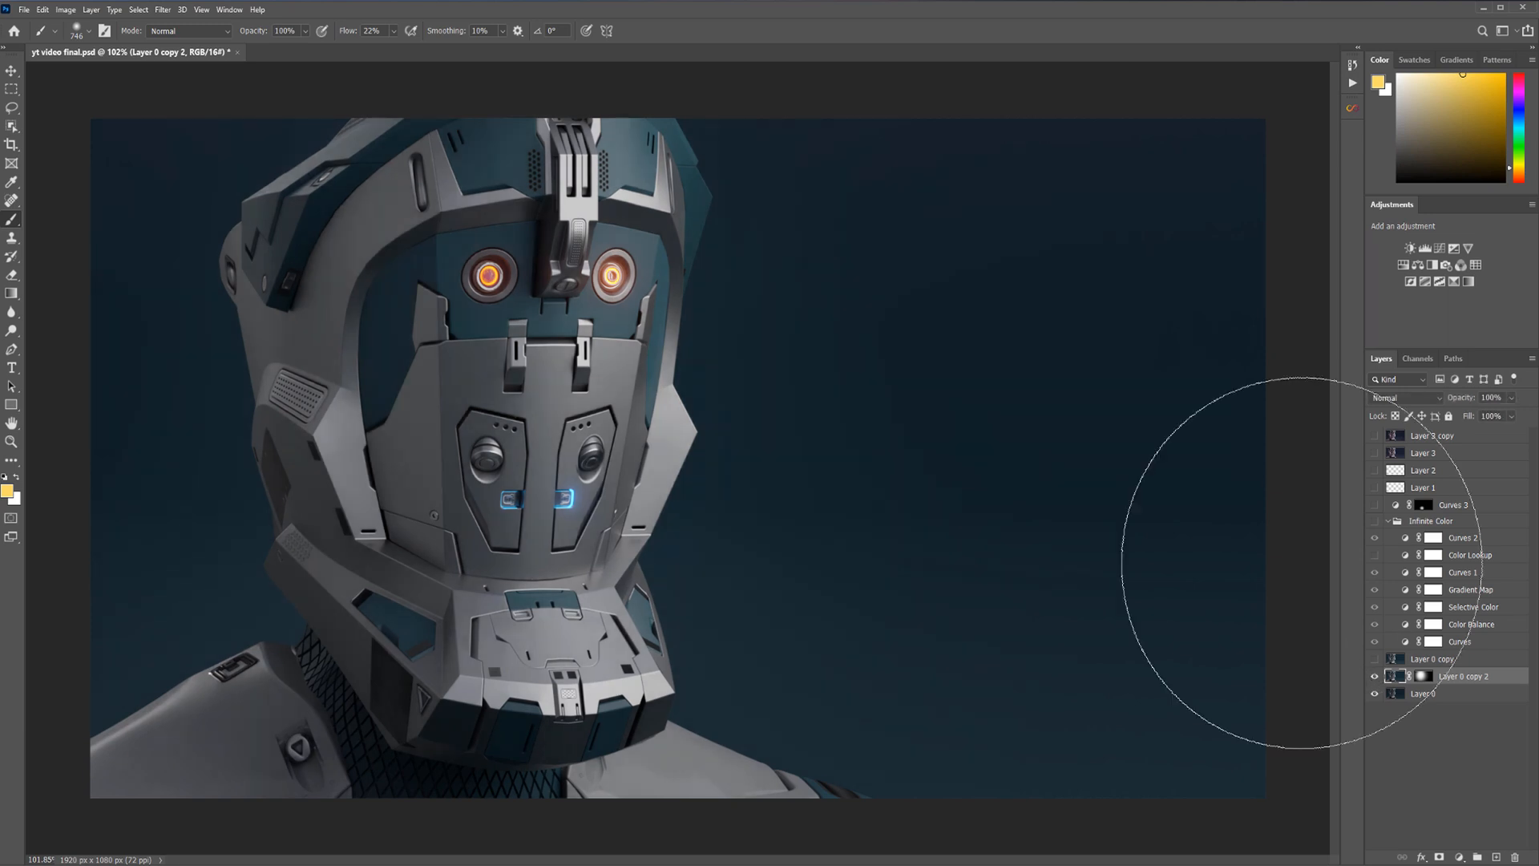
mouse_move(1119, 605)
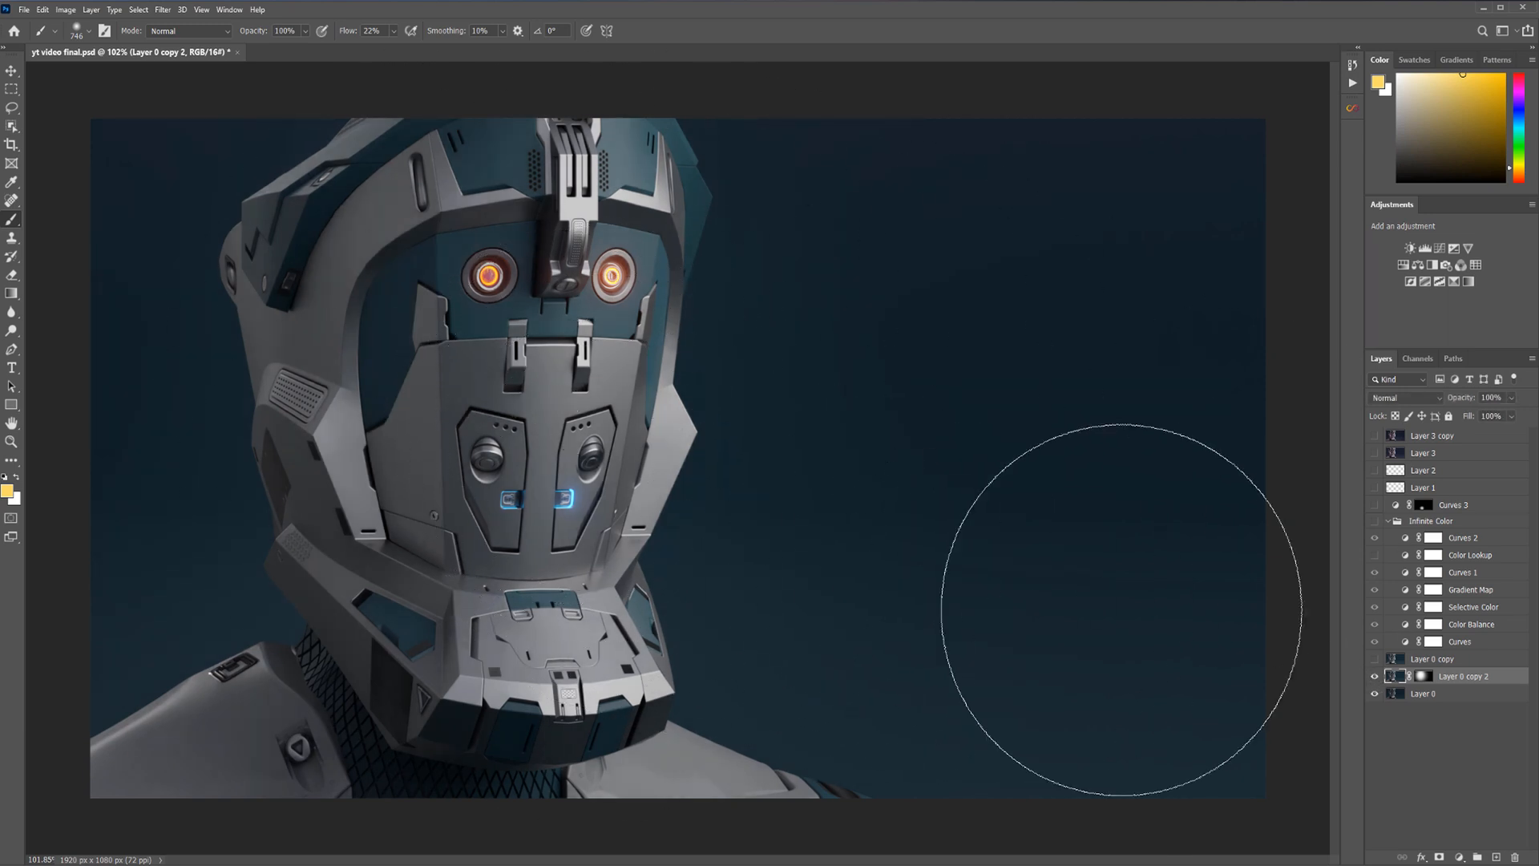
Zoom out and browse the Filter menu before continuing the faceplate mask painting
scroll(down, 3)
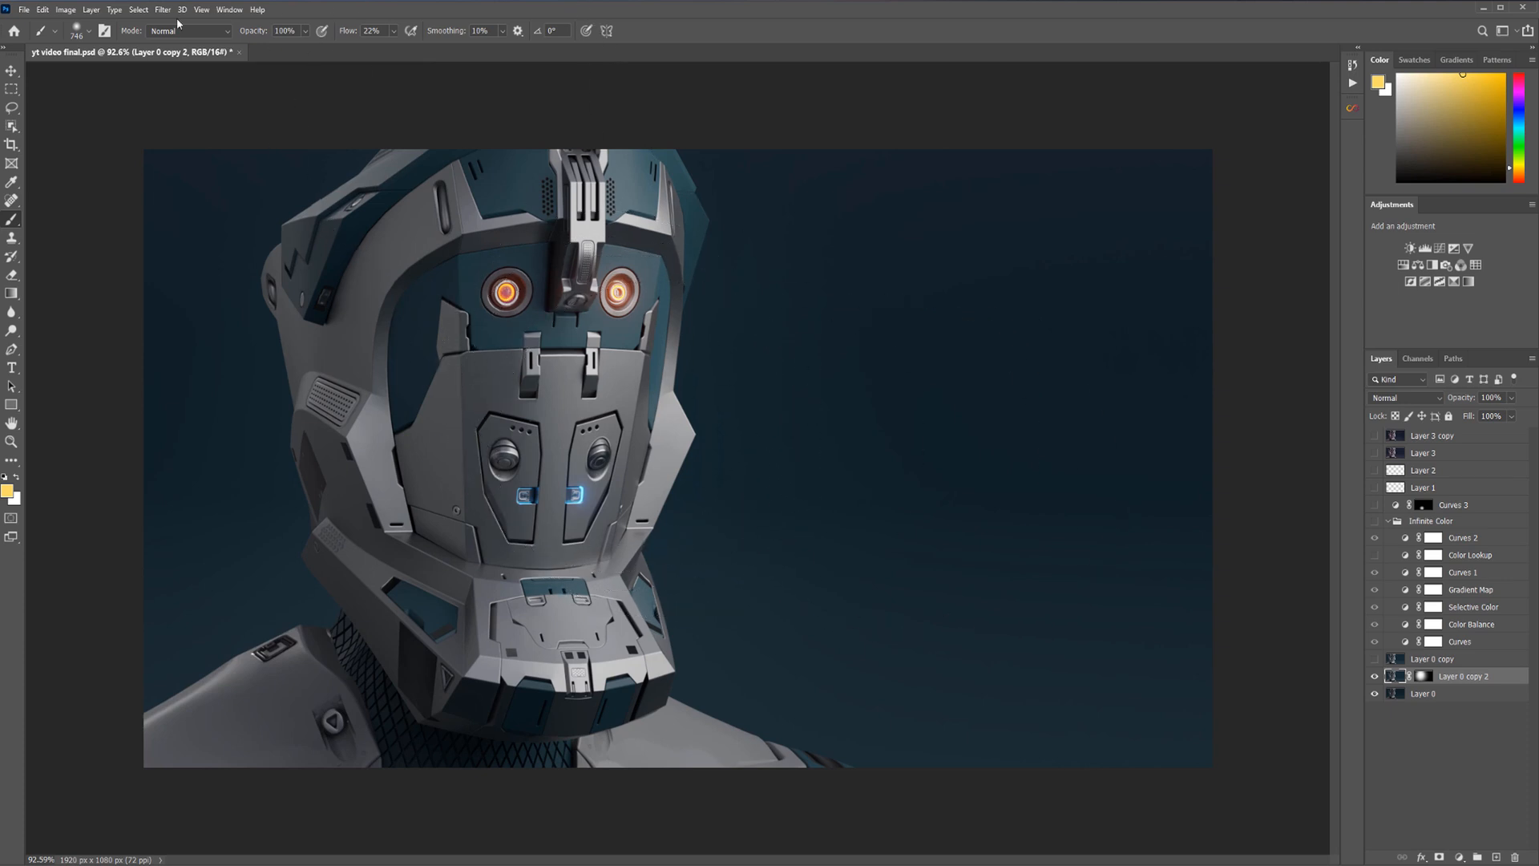
click(164, 10)
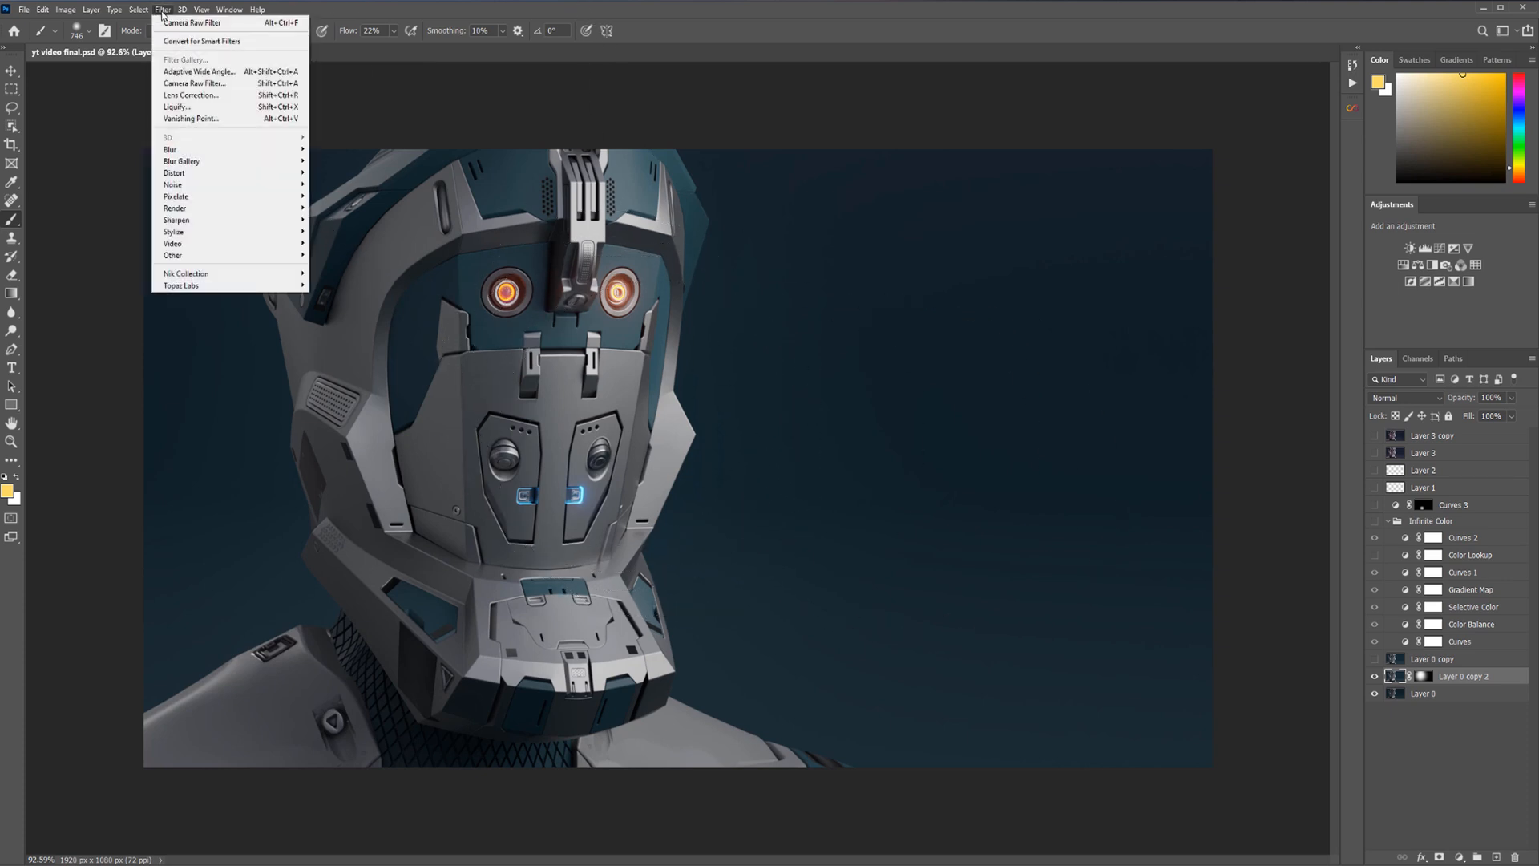
mouse_move(173, 244)
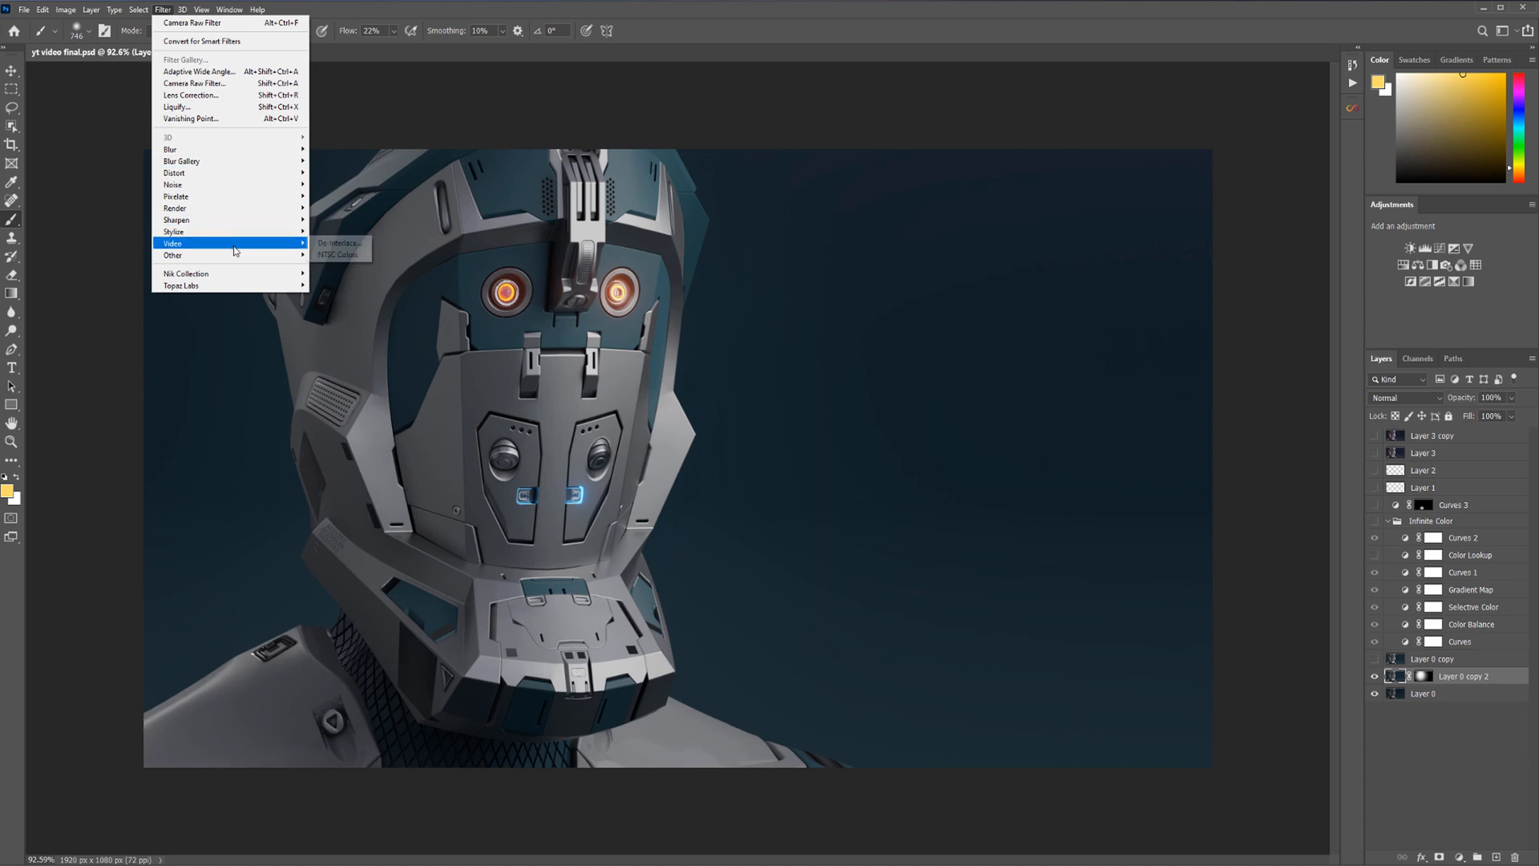
mouse_move(186, 272)
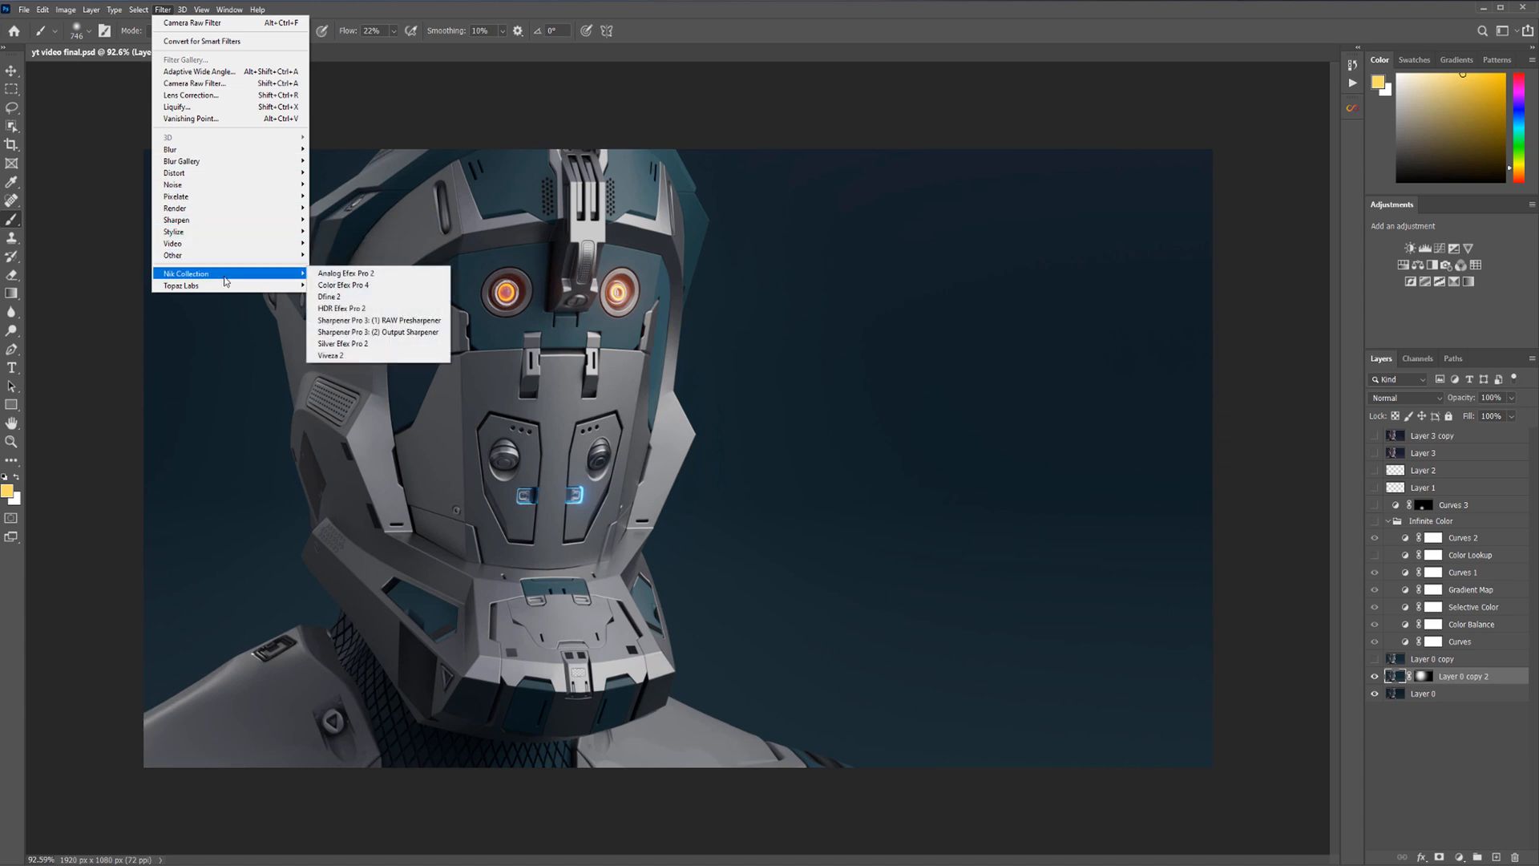
mouse_move(224, 285)
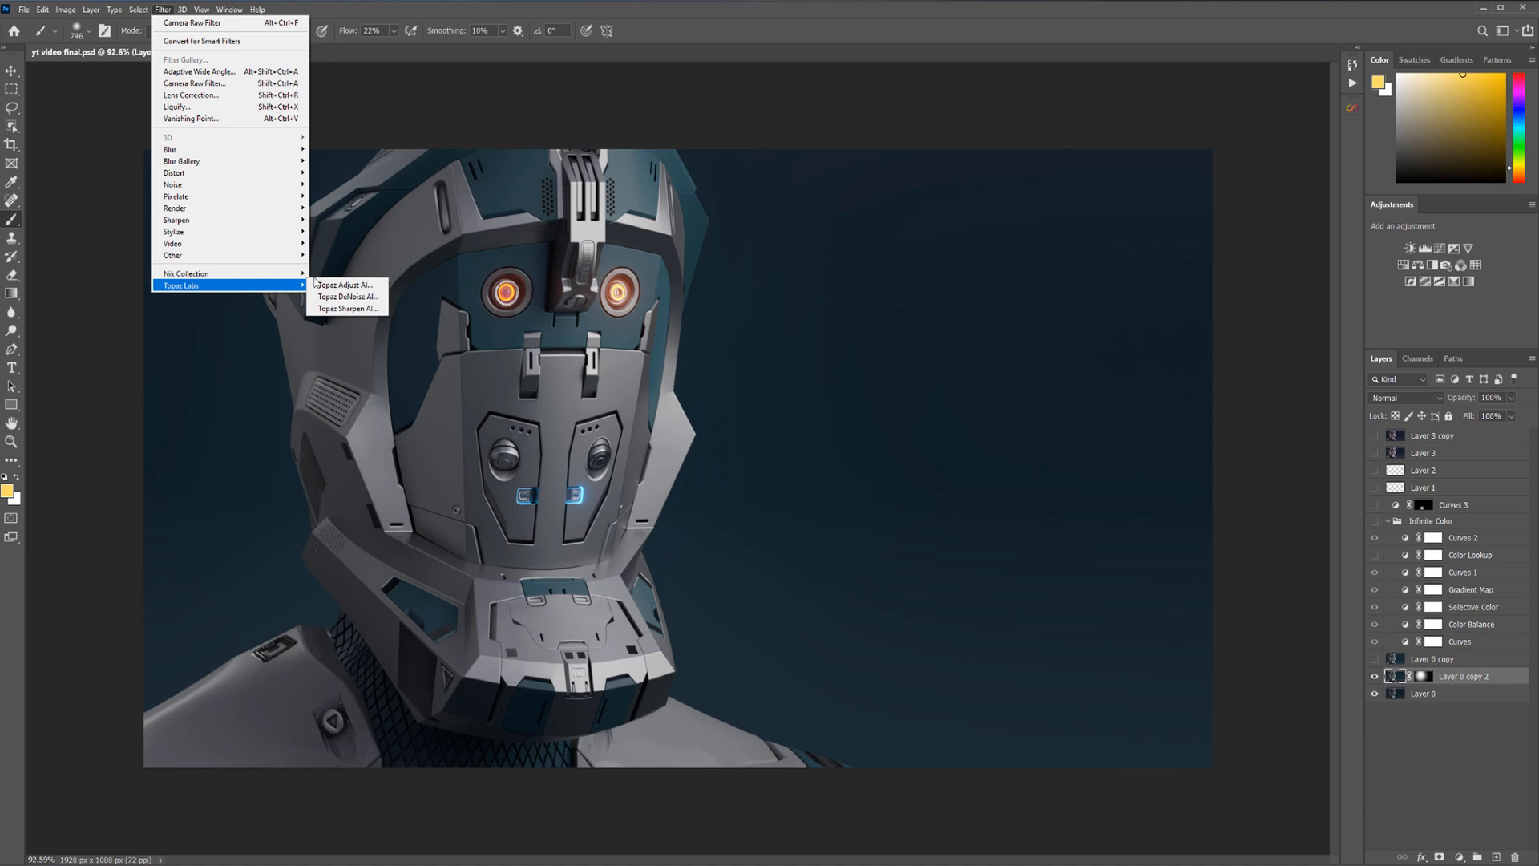
mouse_move(1340, 120)
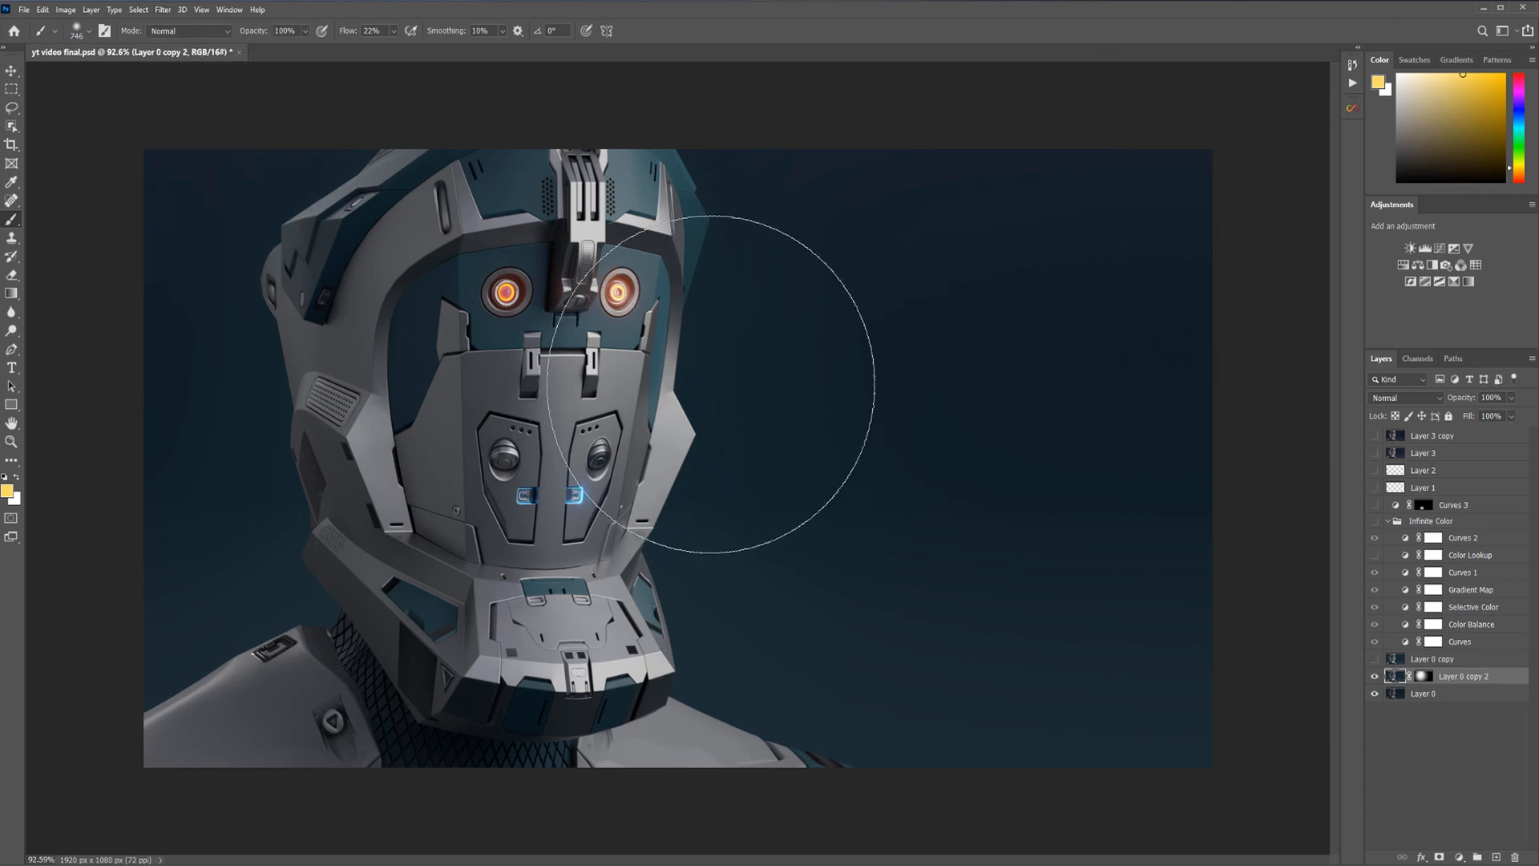
mouse_move(716, 383)
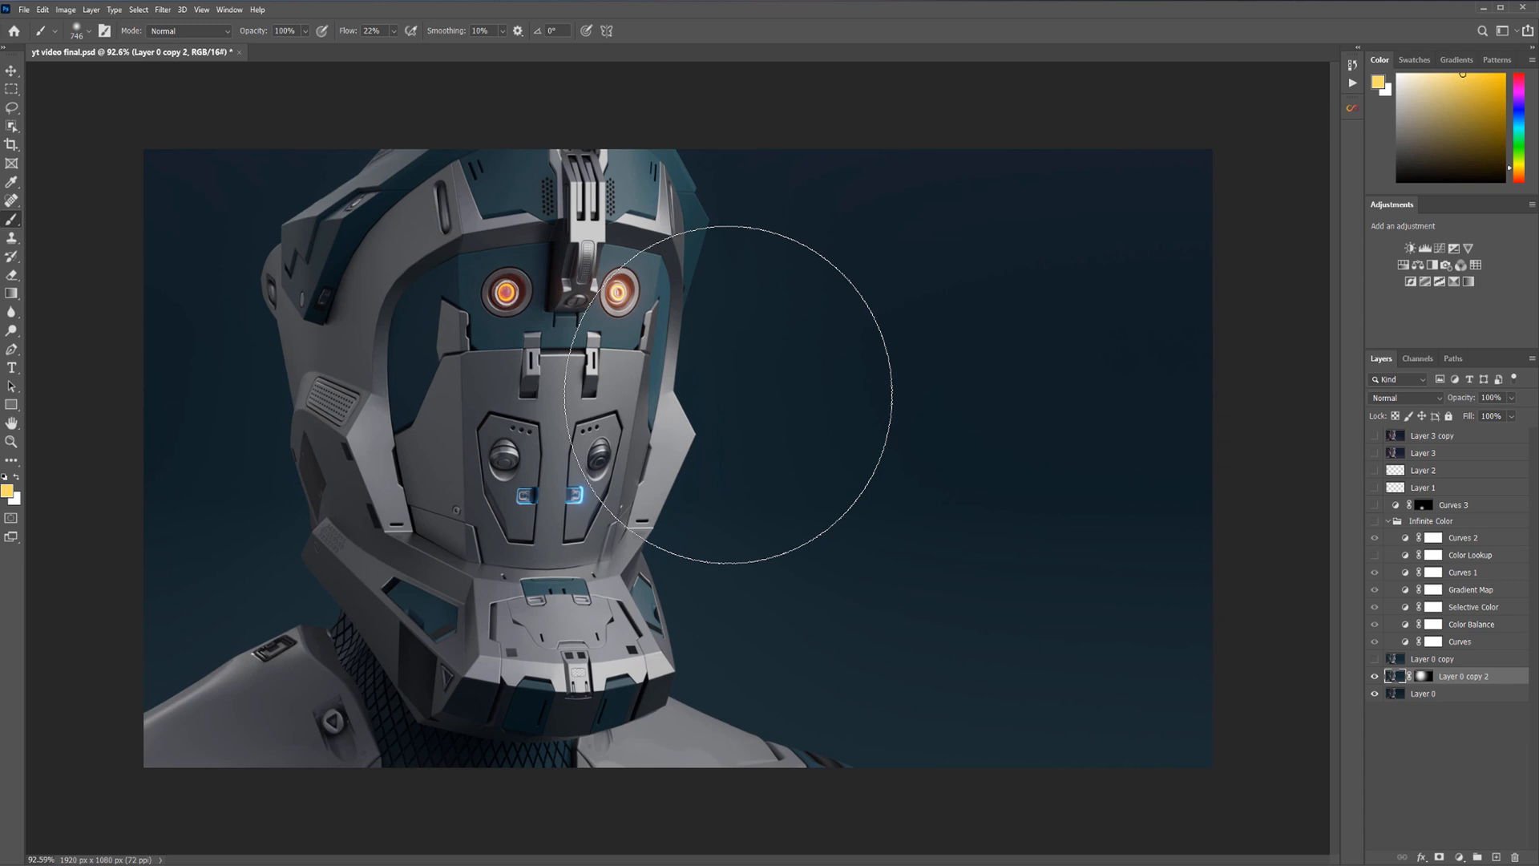
mouse_move(768, 464)
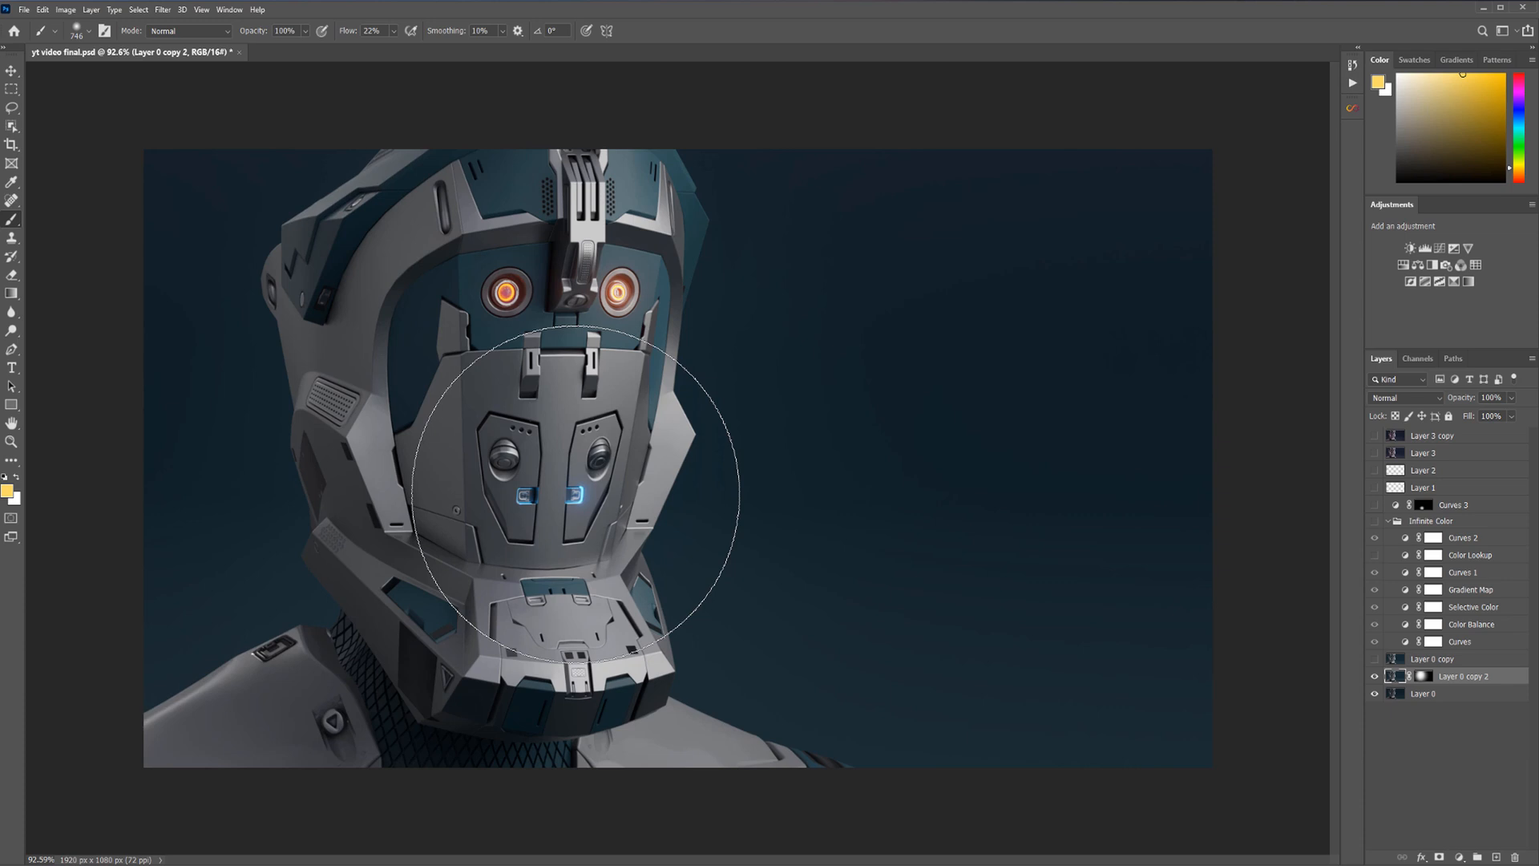
mouse_move(609, 457)
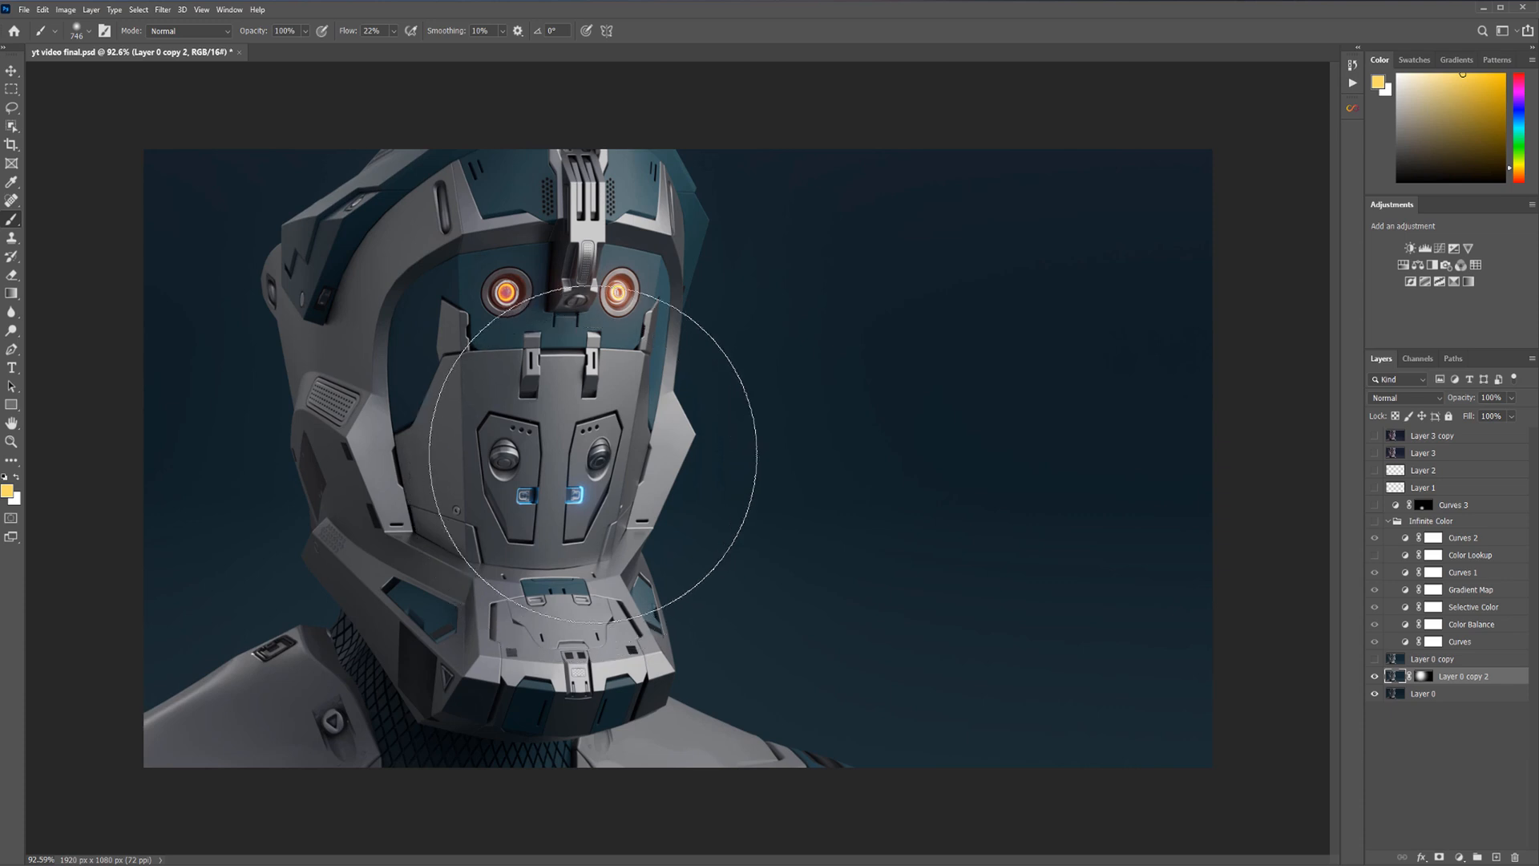
mouse_move(1050, 466)
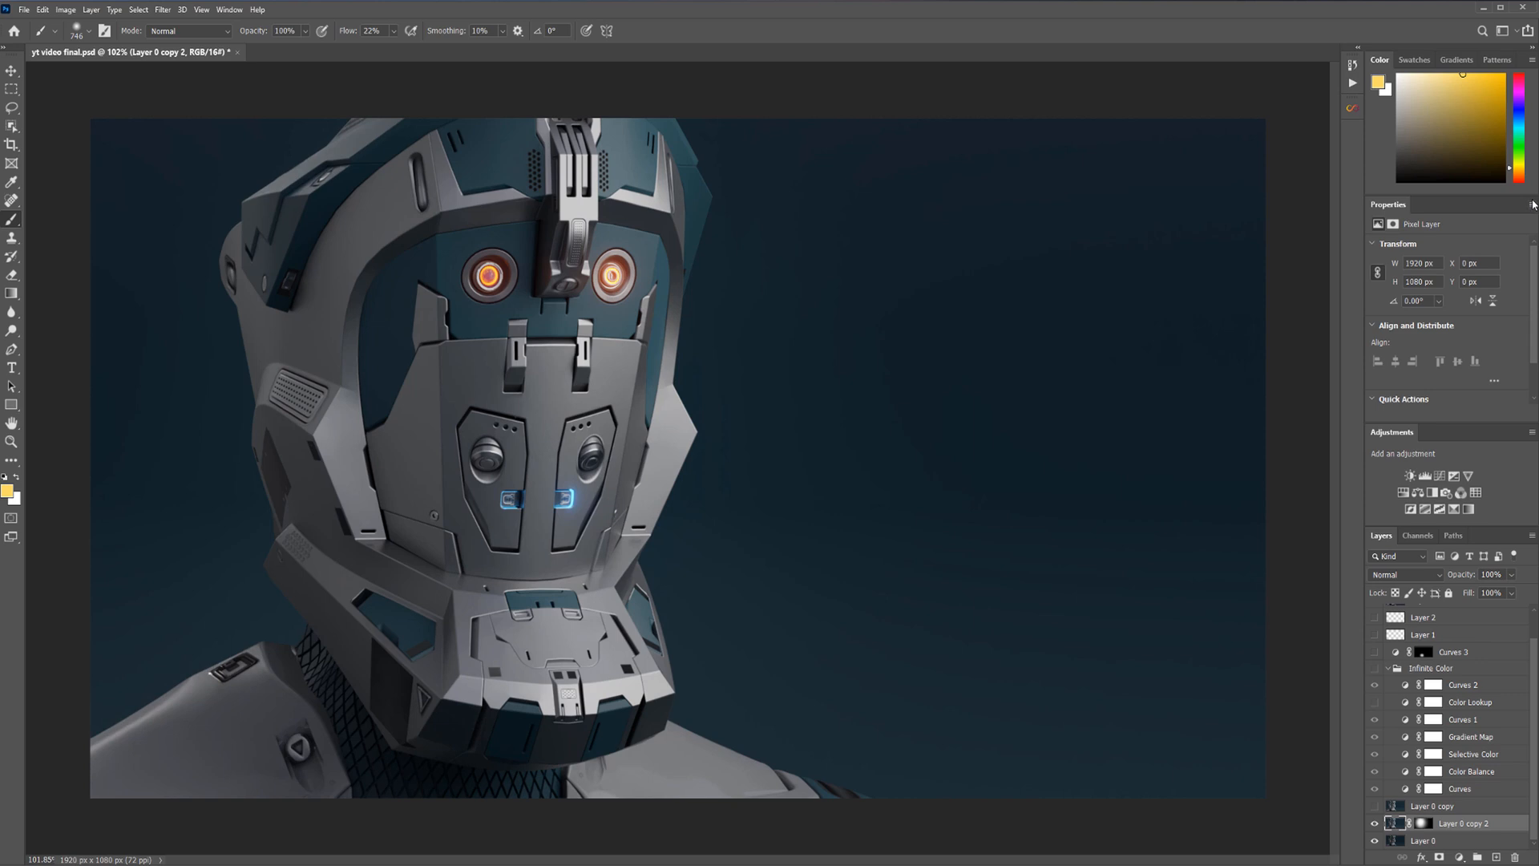
Add a midpoint to the Curves 4 curve to lift the helmet's midtones
click(1529, 203)
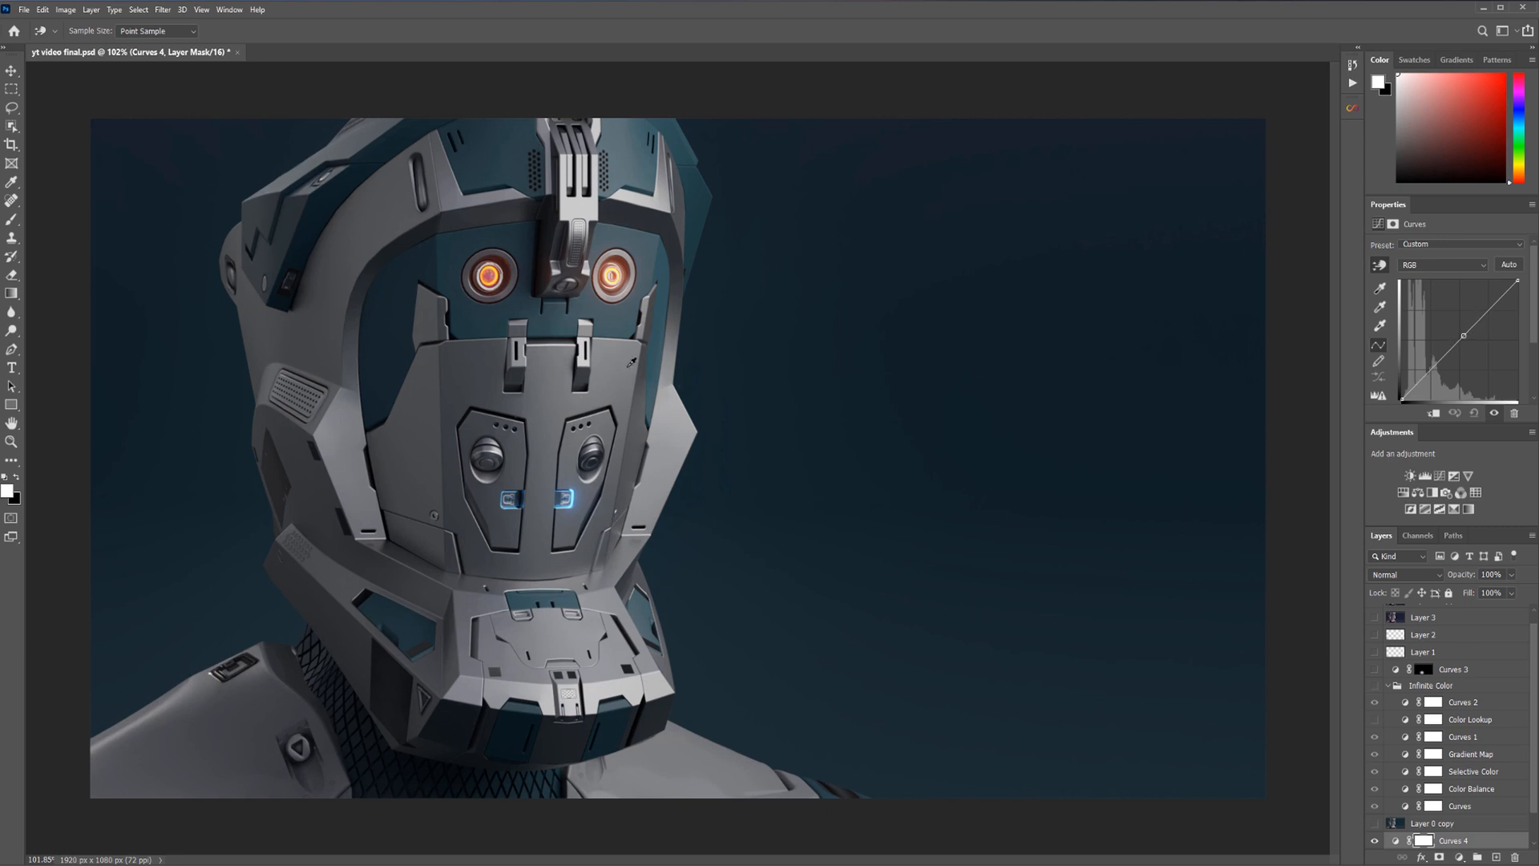
mouse_move(619, 369)
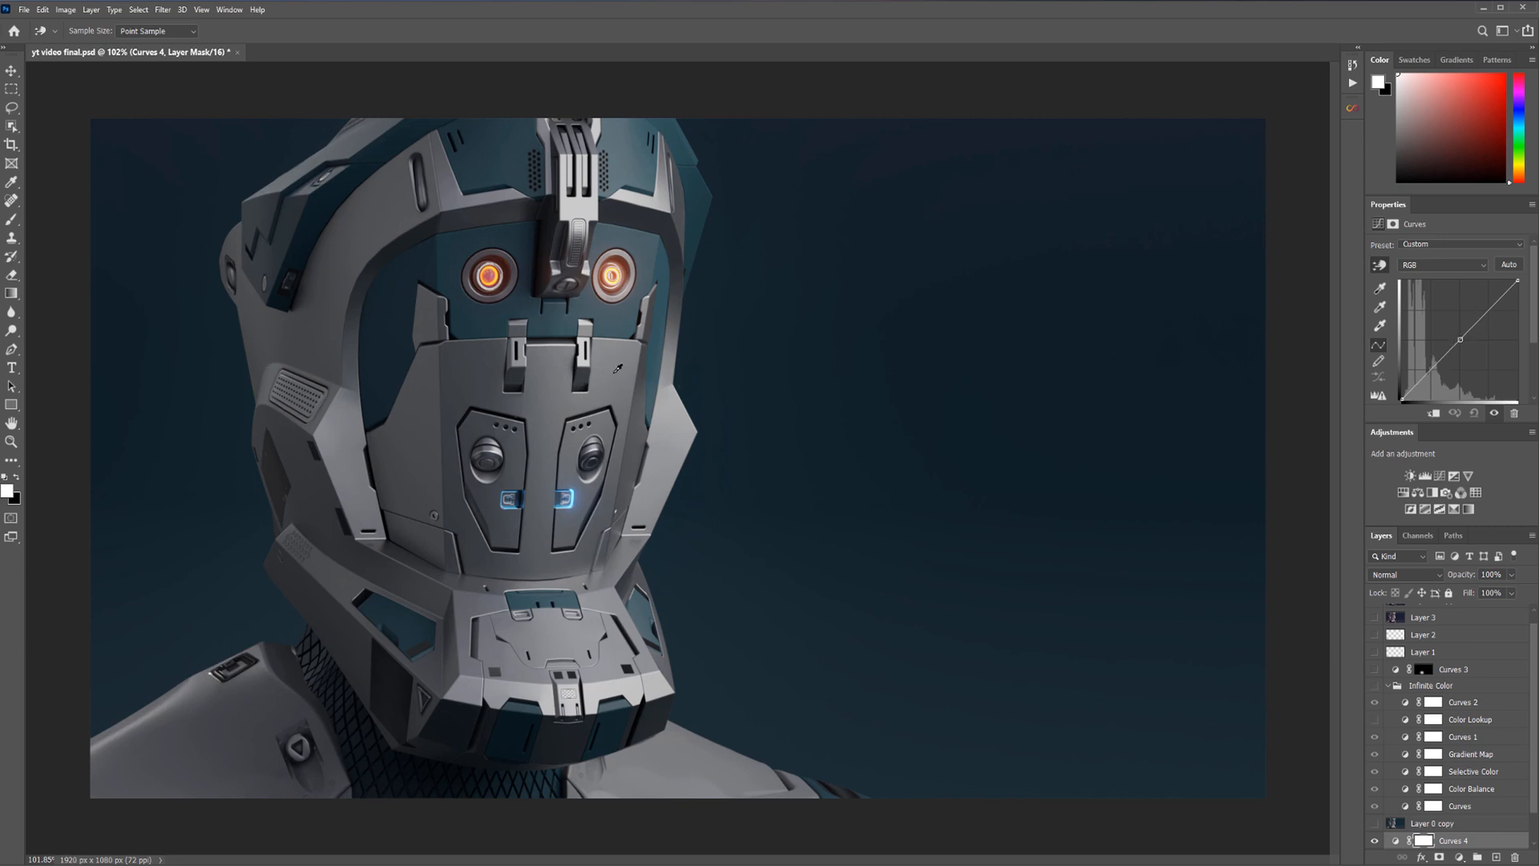
mouse_move(606, 381)
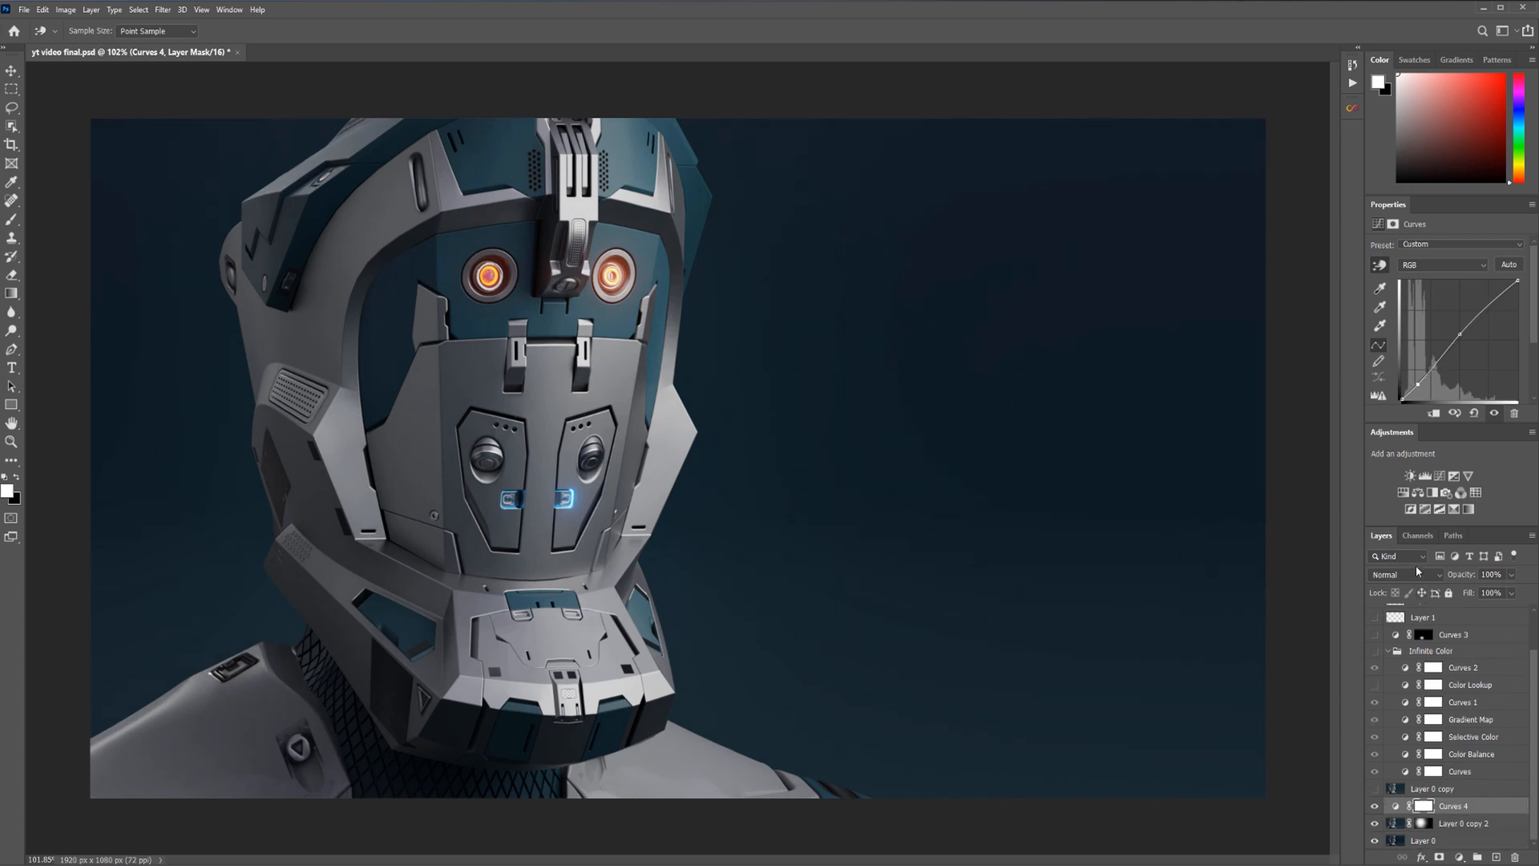
Set Curves 4 to Luminosity blending and paint its mask along the helmet's right edge
click(1401, 574)
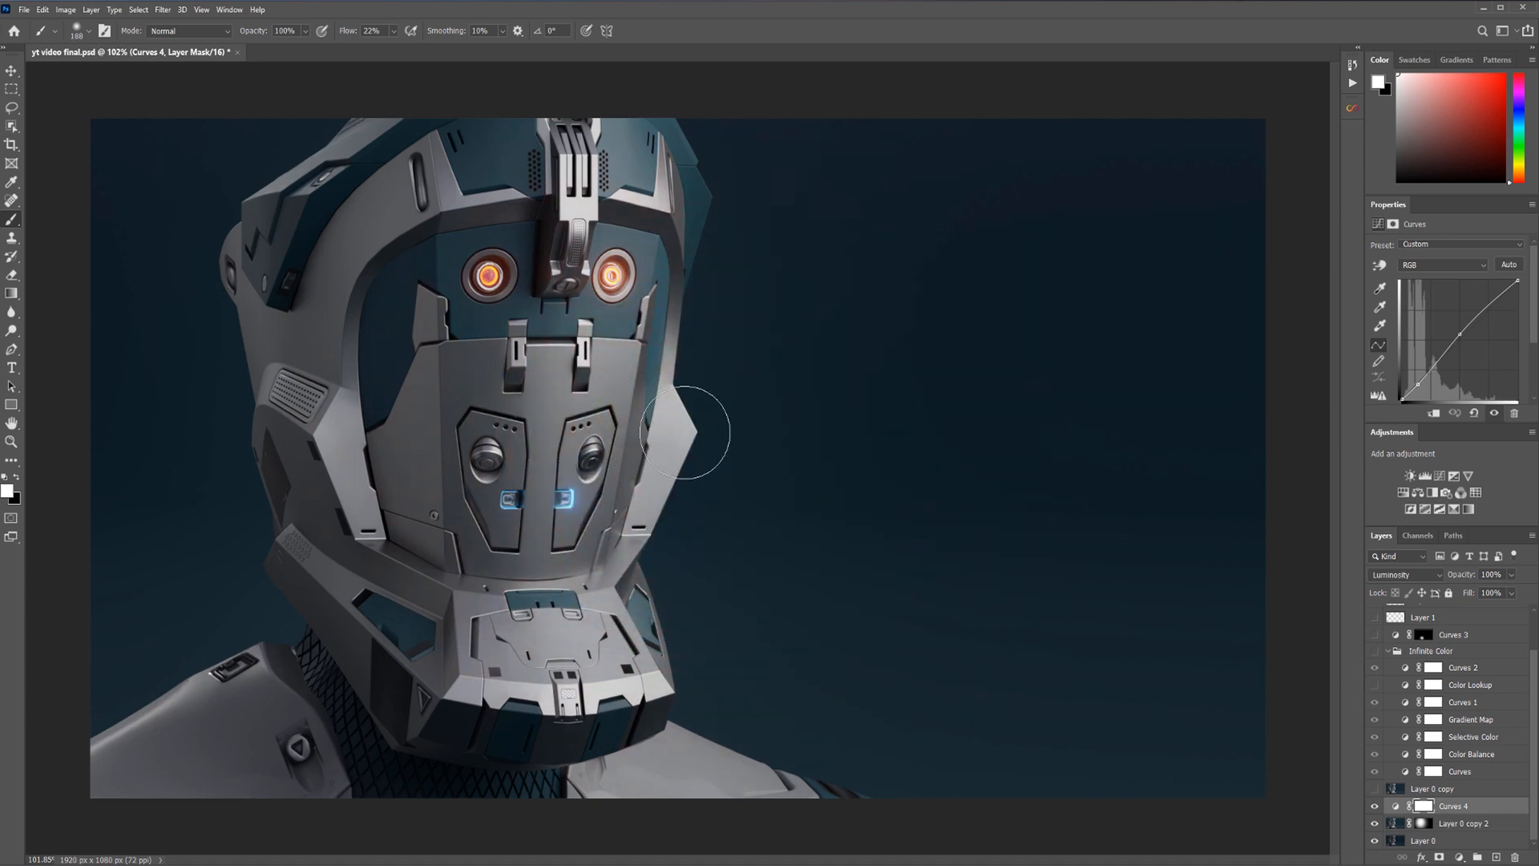
mouse_move(69, 300)
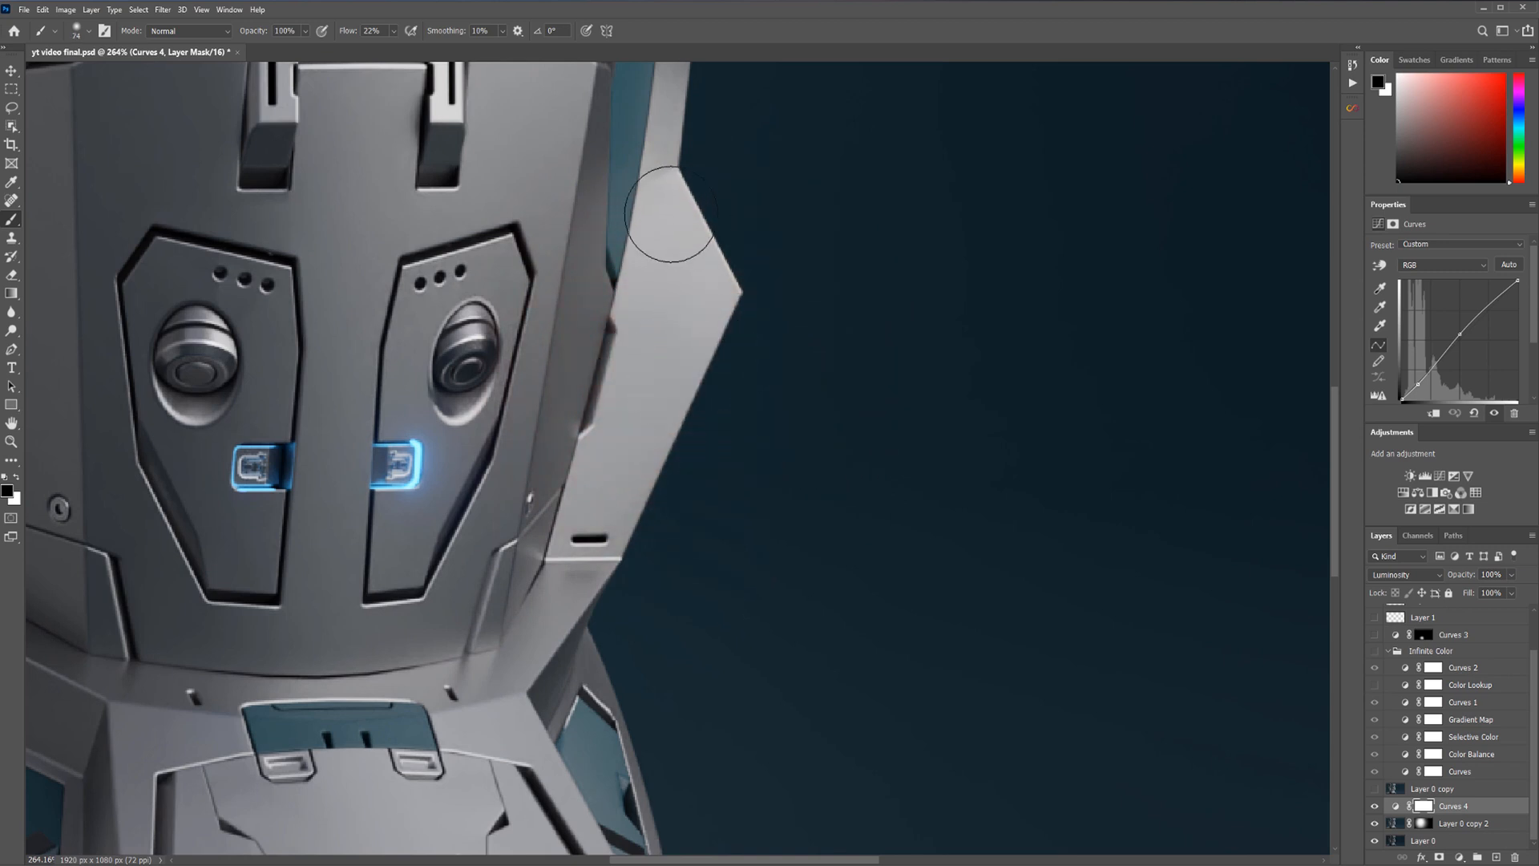
drag(667, 212, 594, 510)
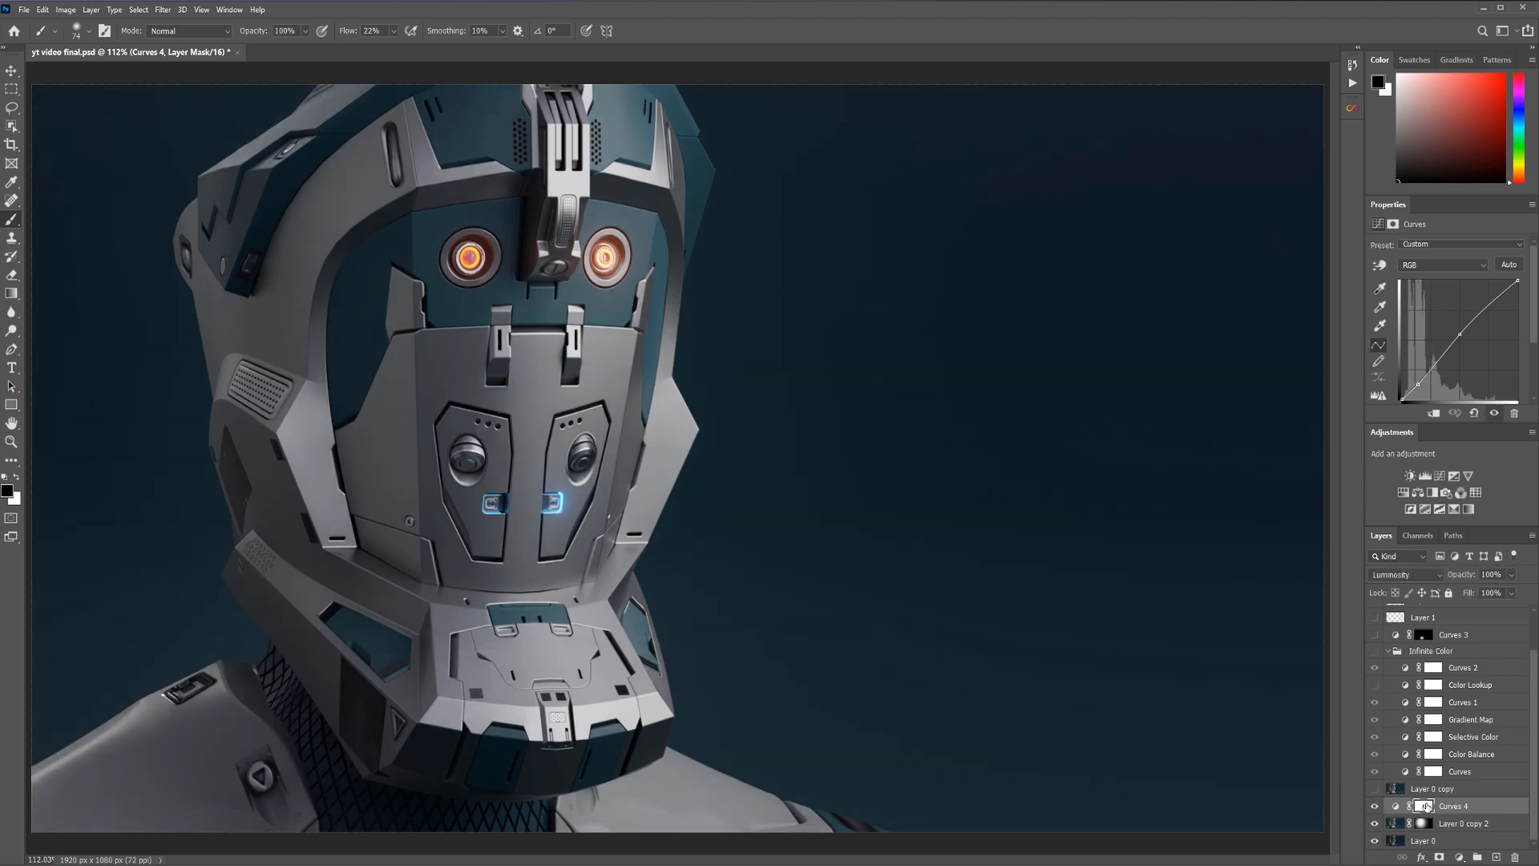
Create a new Curves 5 adjustment layer above Curves 4
click(1422, 806)
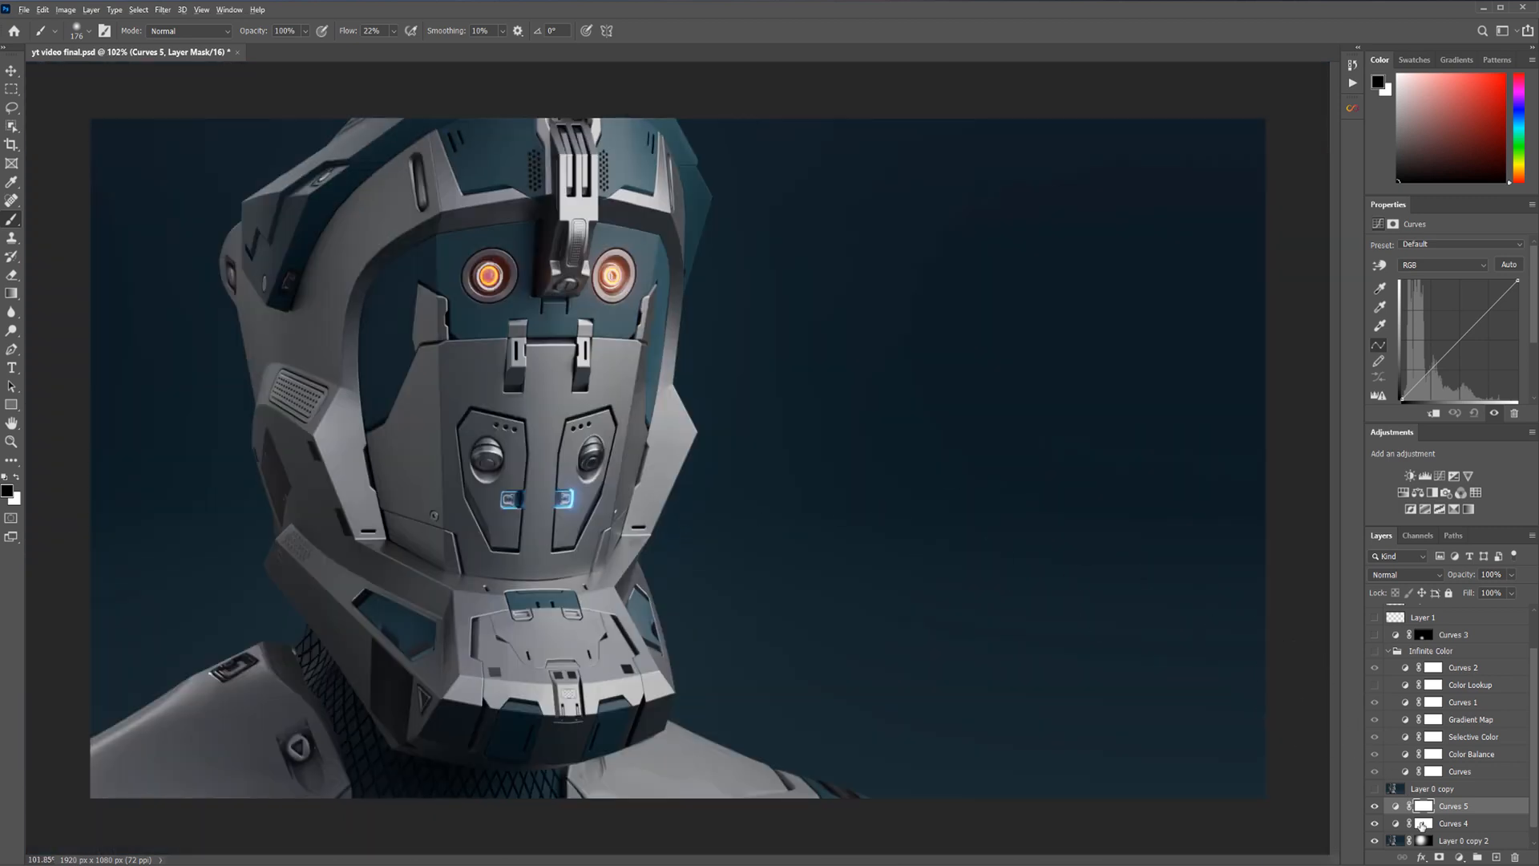
Replace the Curves 5 mask with Curves 4's mask and set Curves 5 to Luminosity blending
click(1452, 805)
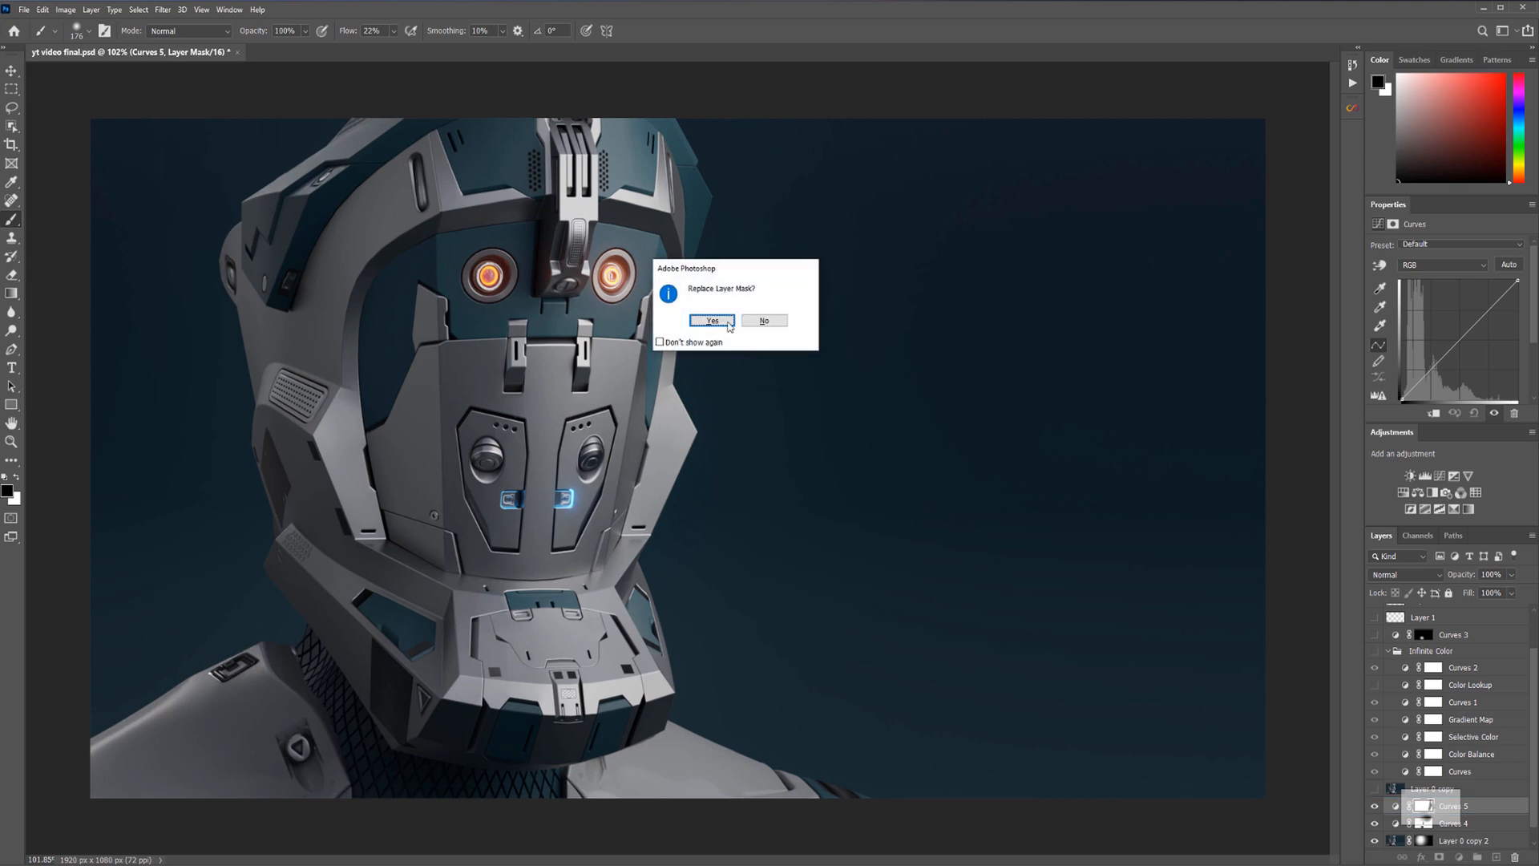
click(712, 320)
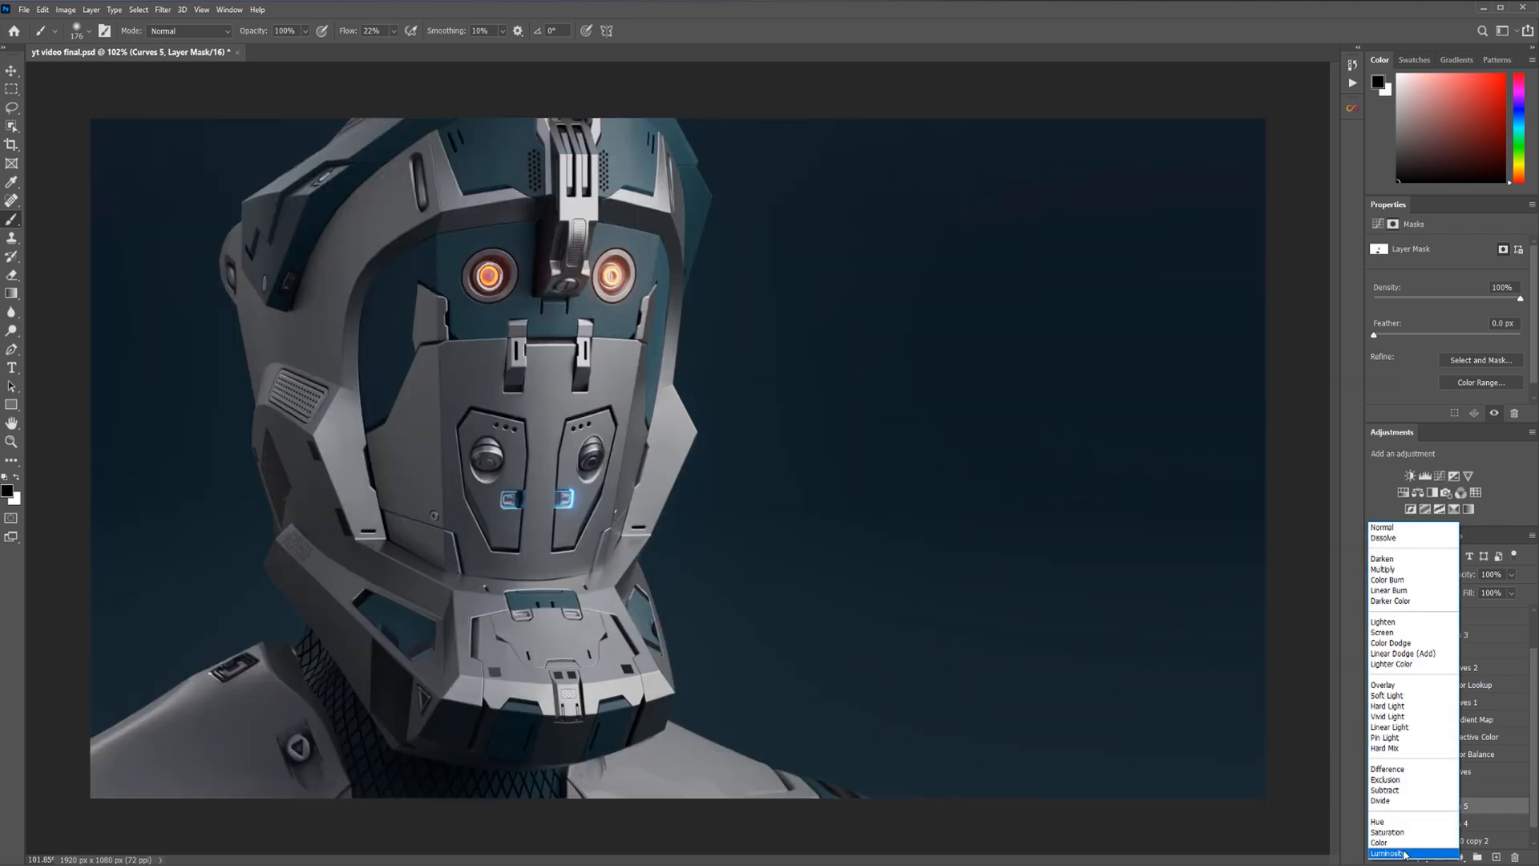
click(1387, 853)
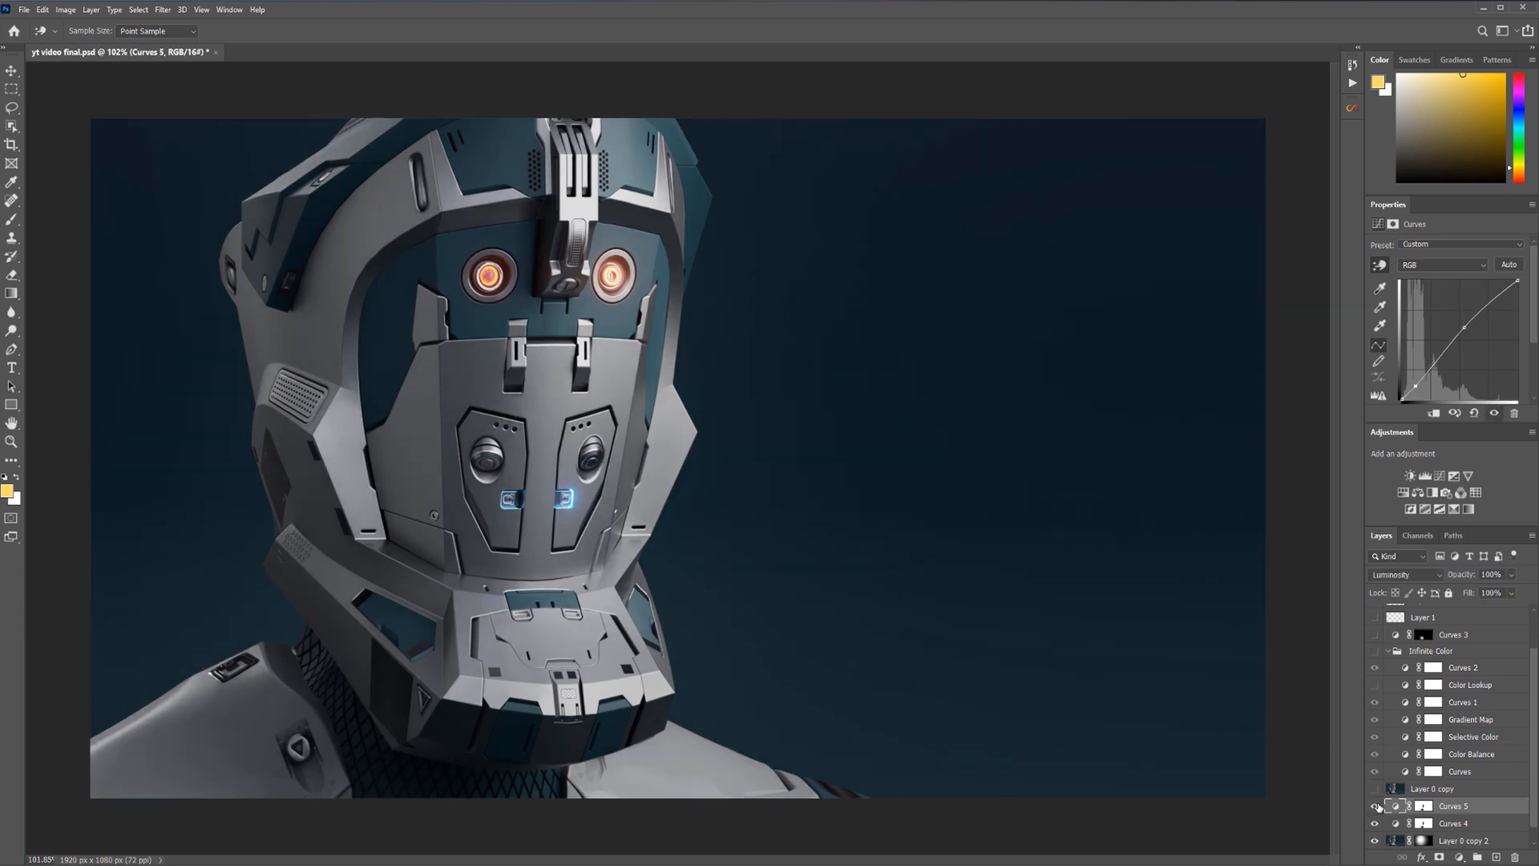
Activate the Curves 5 layer mask so it can be inverted to black
click(1433, 807)
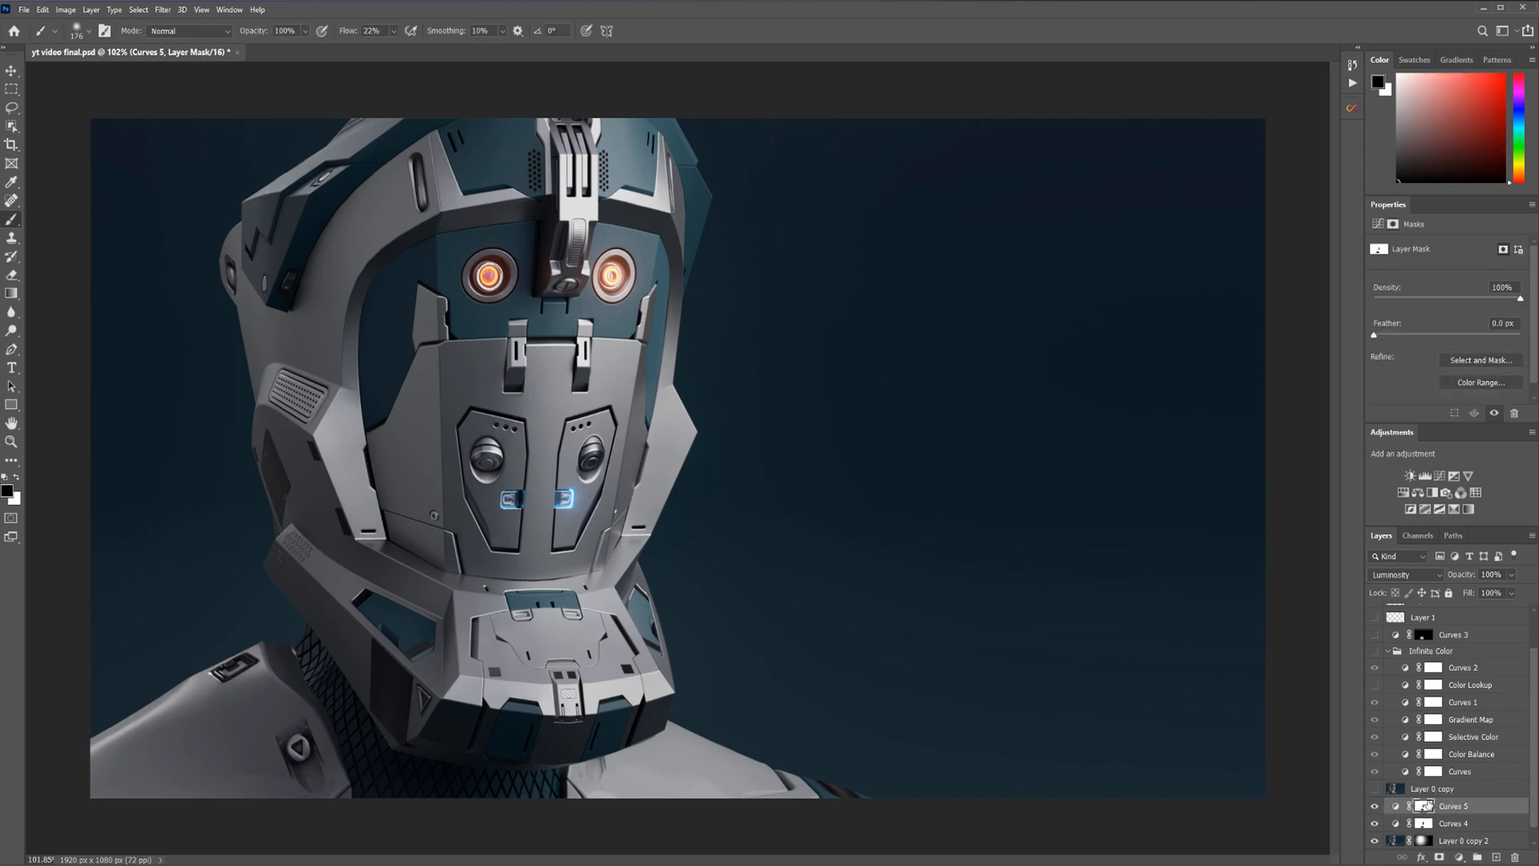
mouse_move(1144, 728)
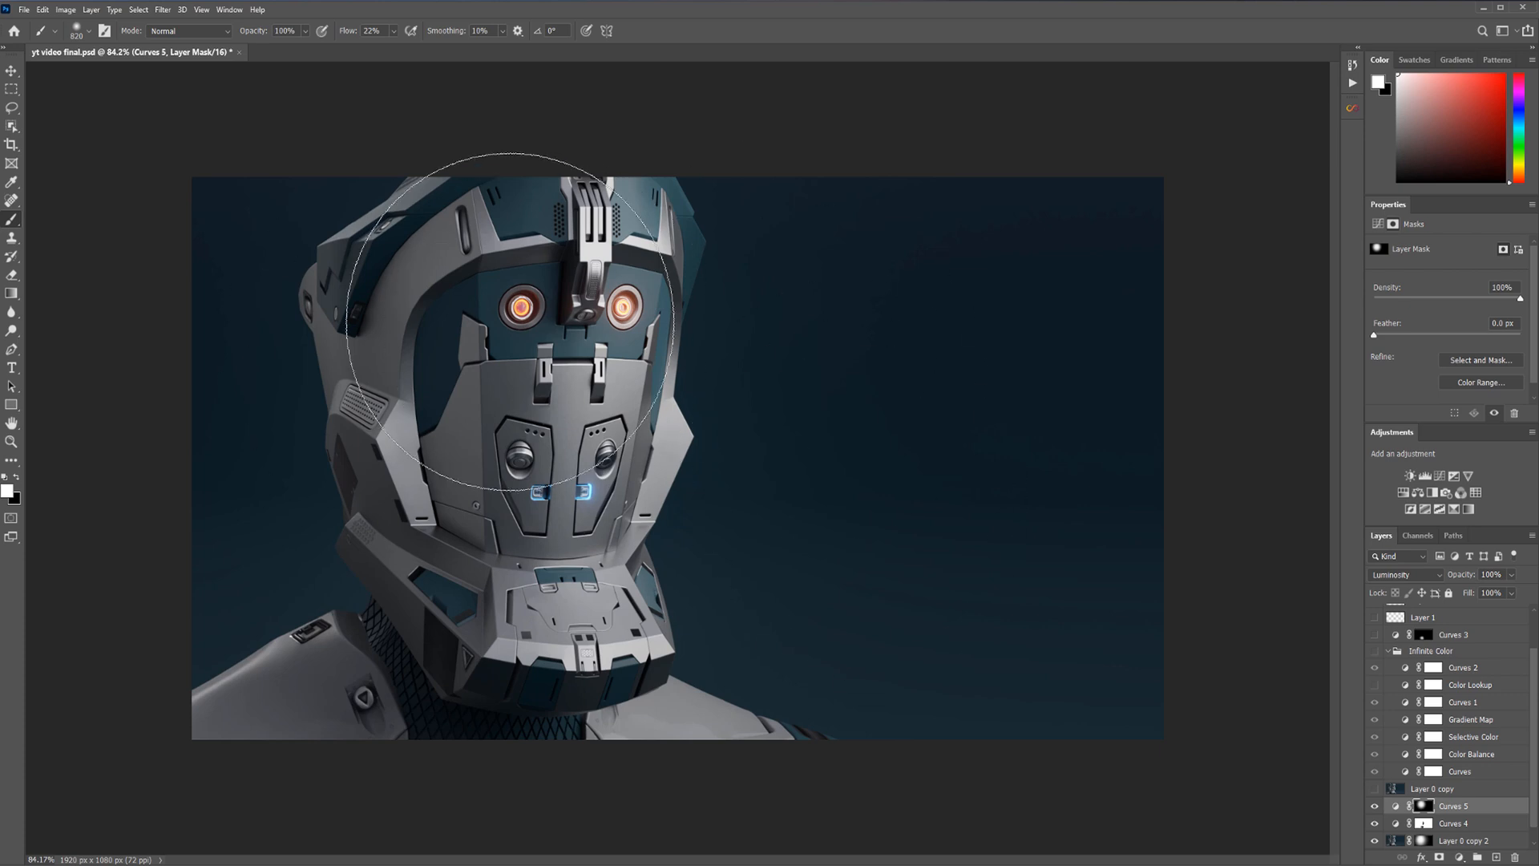
mouse_move(918, 457)
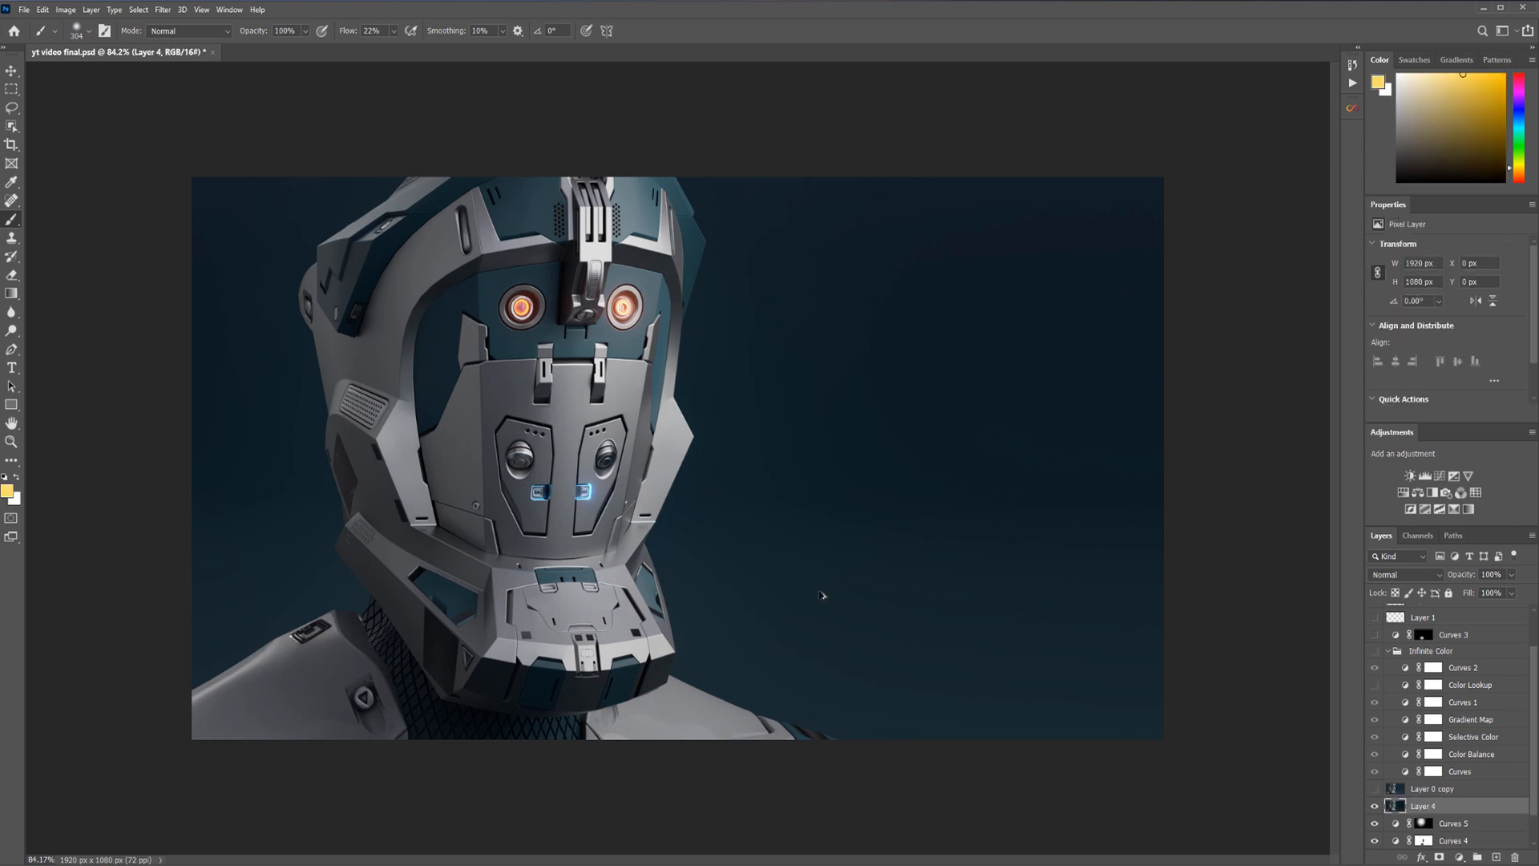
mouse_move(481, 343)
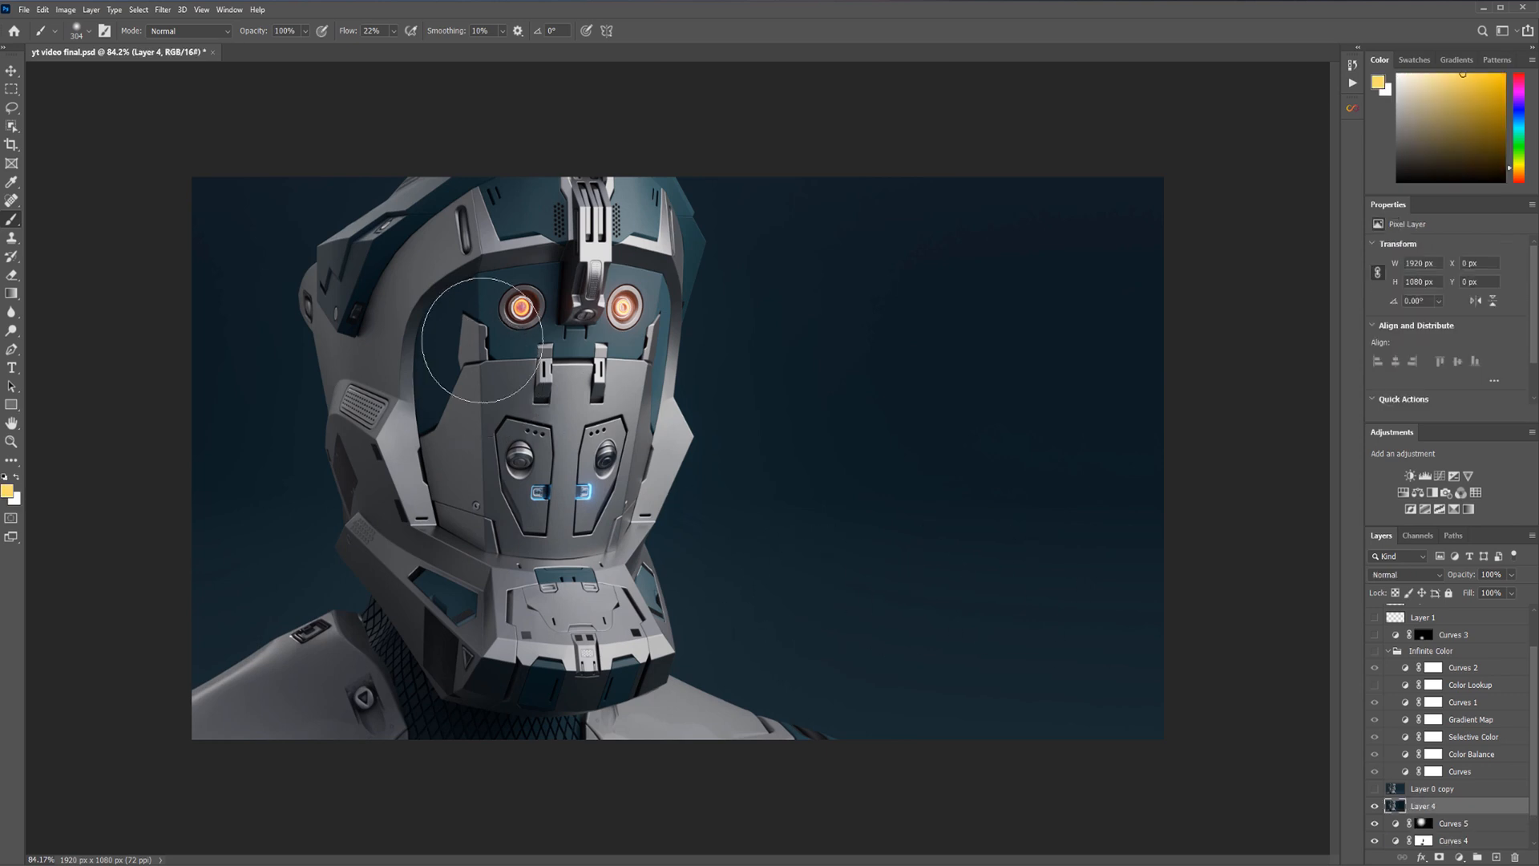
Start the Camera Raw Filter on Layer 4 and brush a local adjustment area onto the render
click(162, 9)
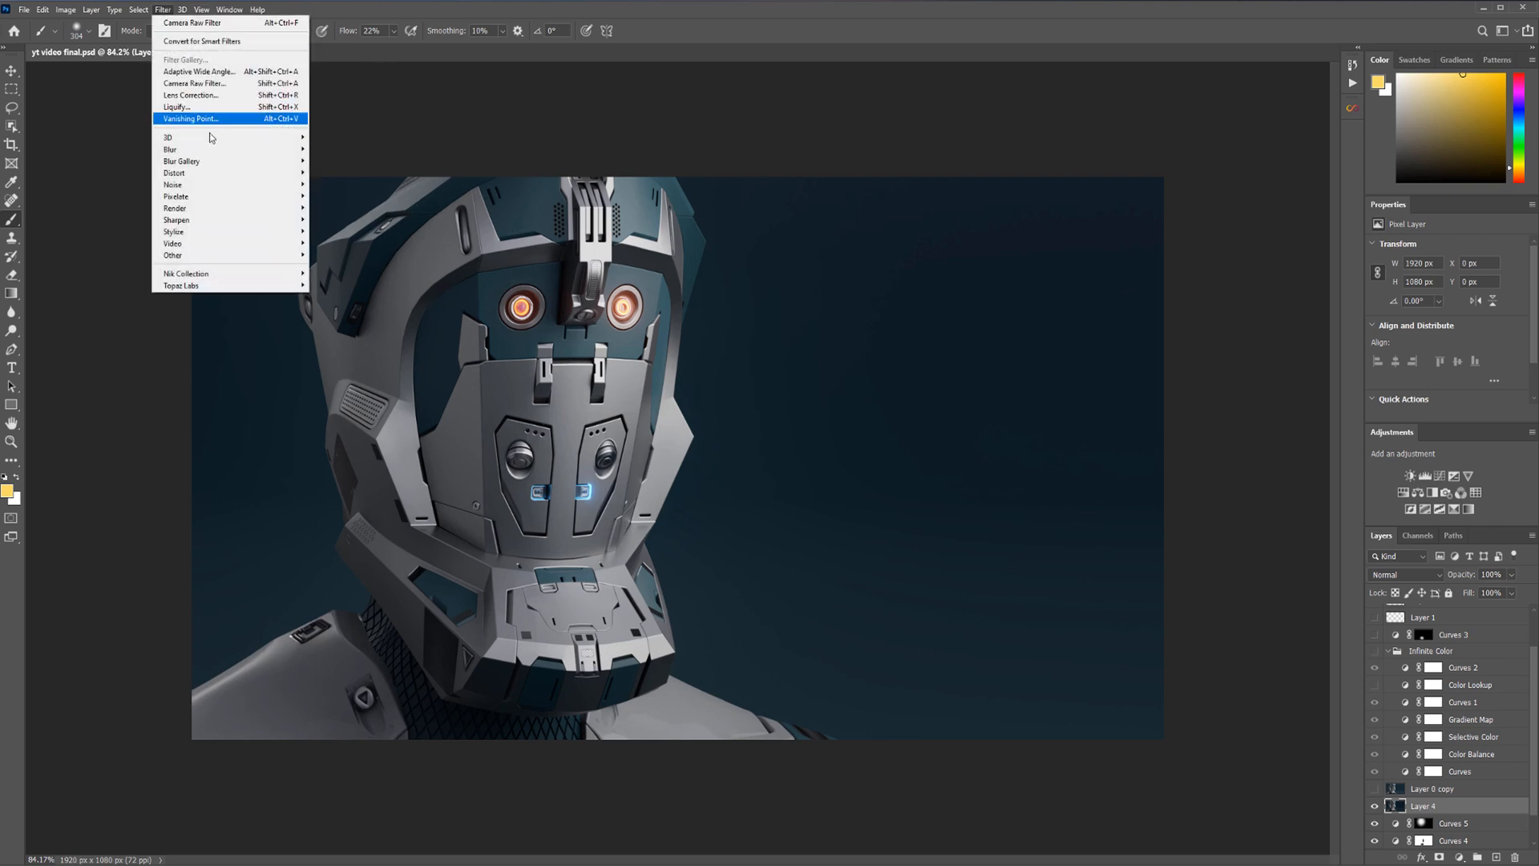
mouse_move(175, 173)
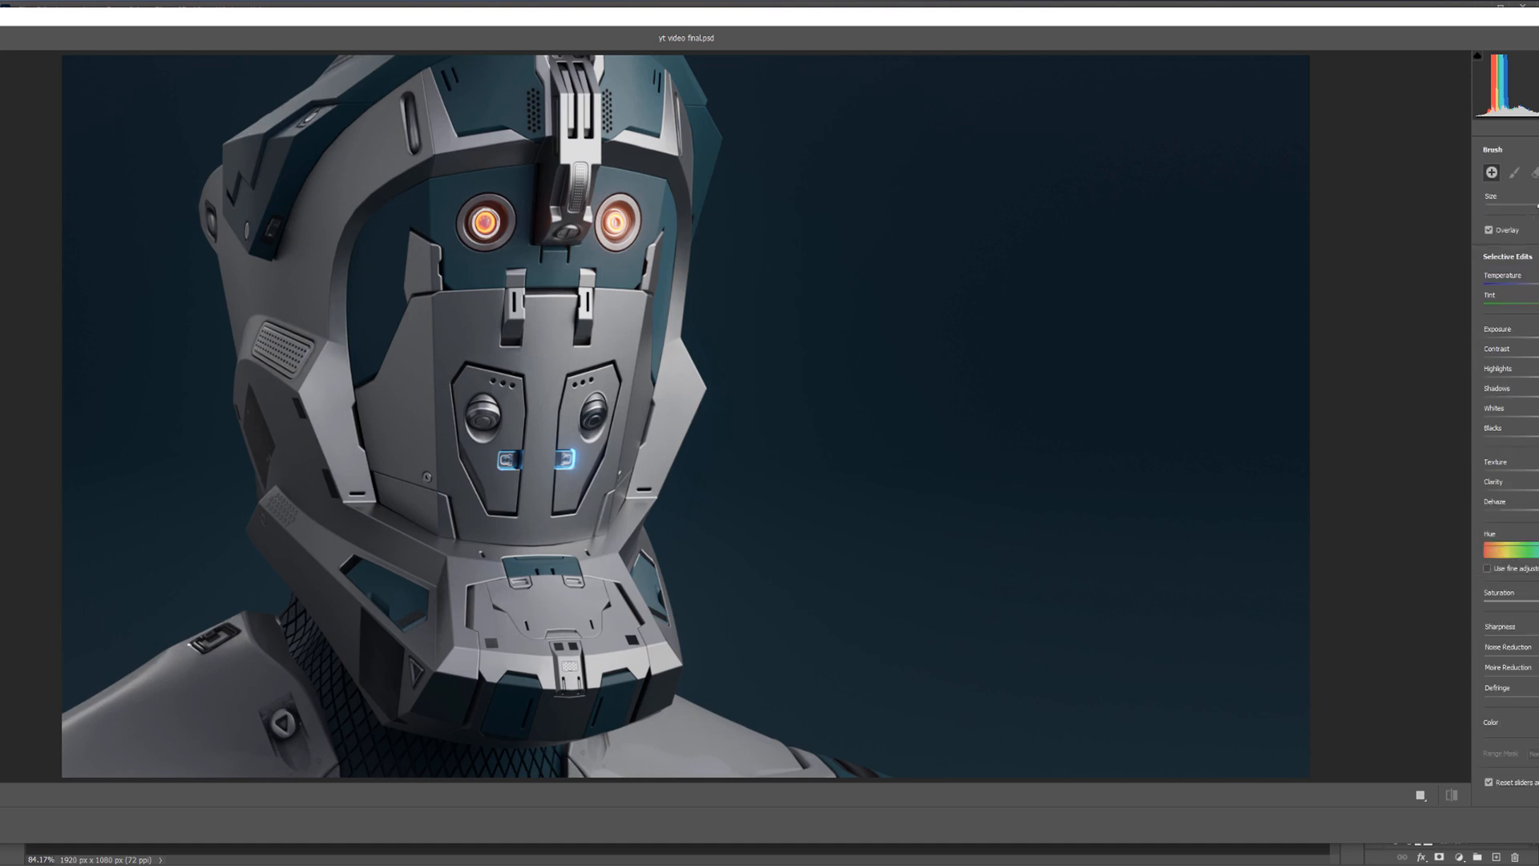
mouse_move(580, 312)
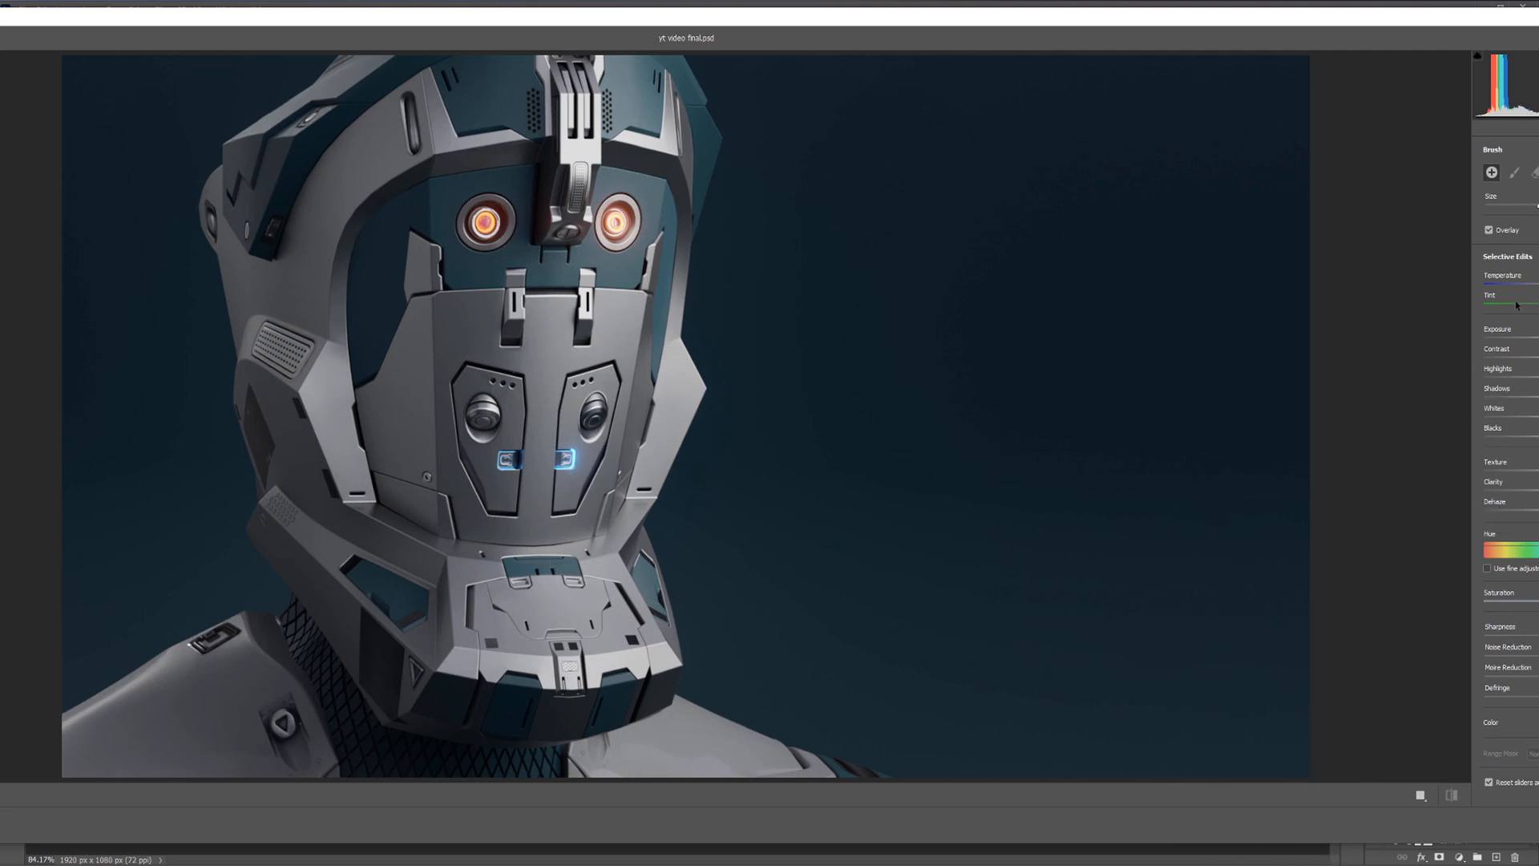
mouse_move(1528, 208)
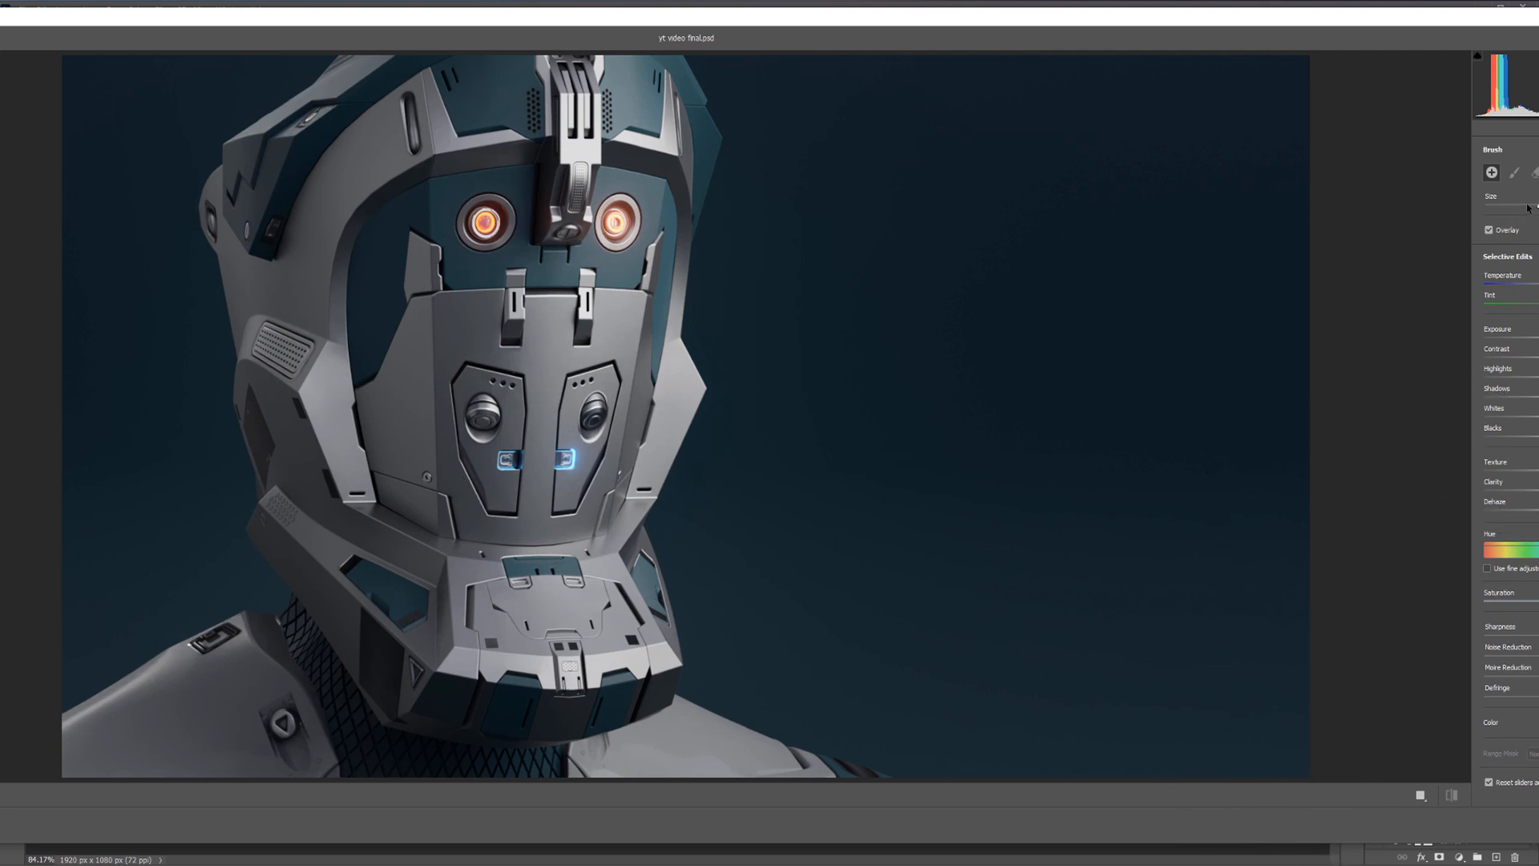
mouse_move(781, 249)
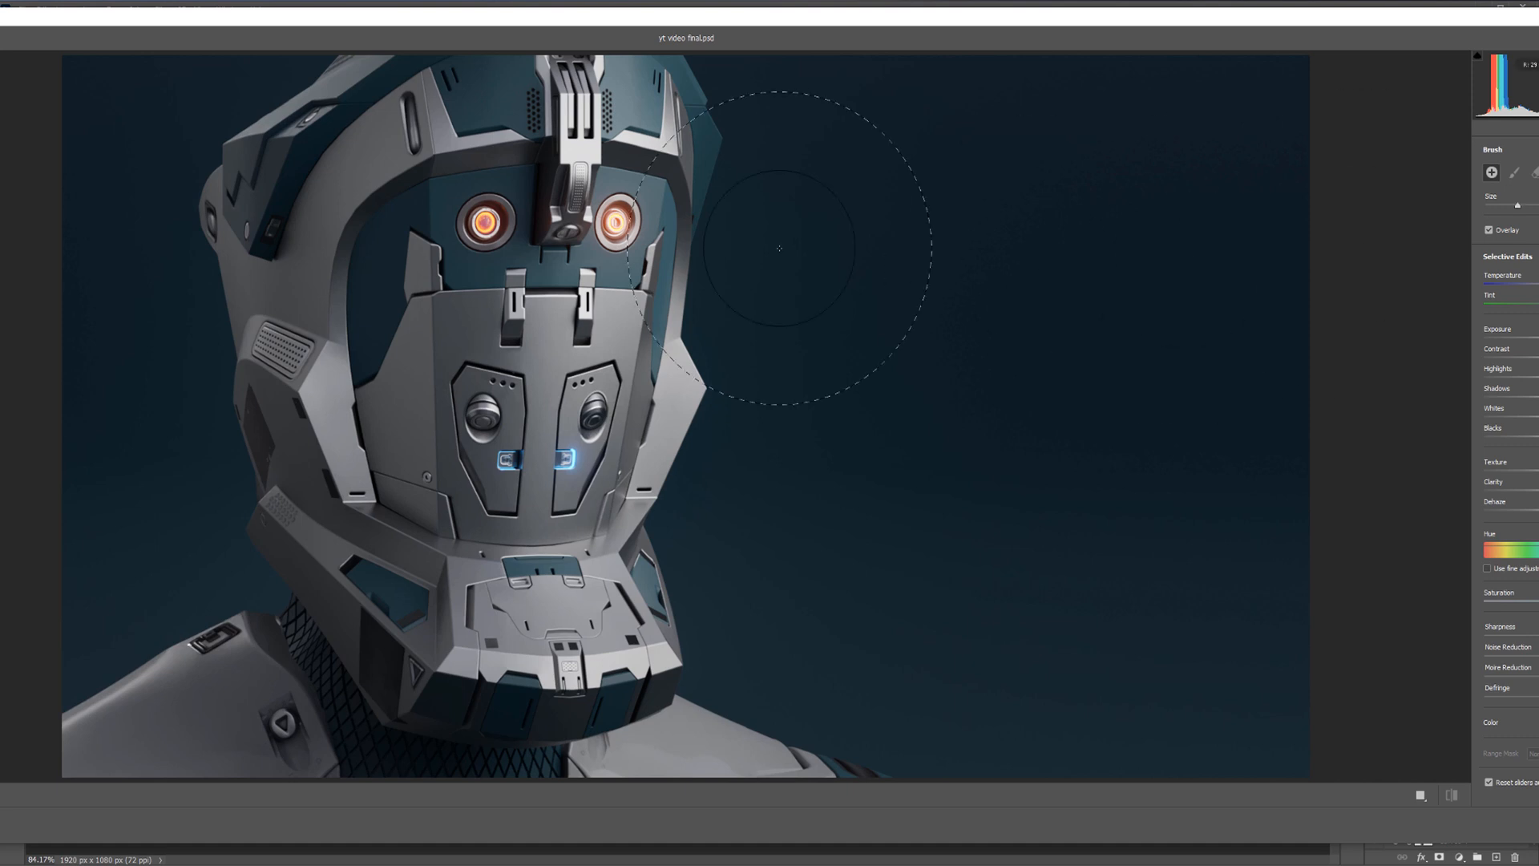
drag(781, 248, 541, 257)
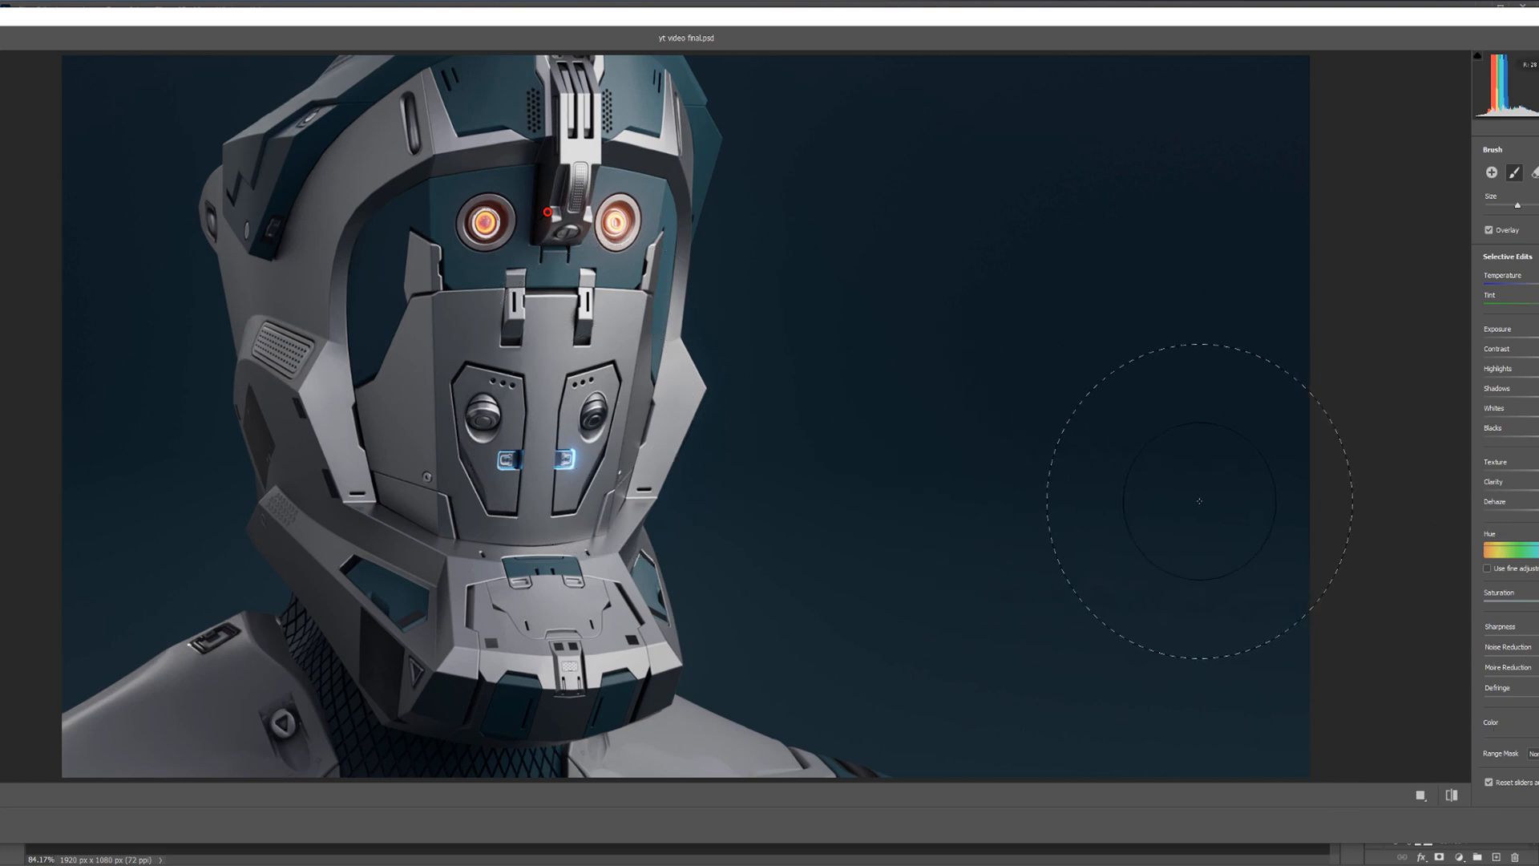
mouse_move(501, 269)
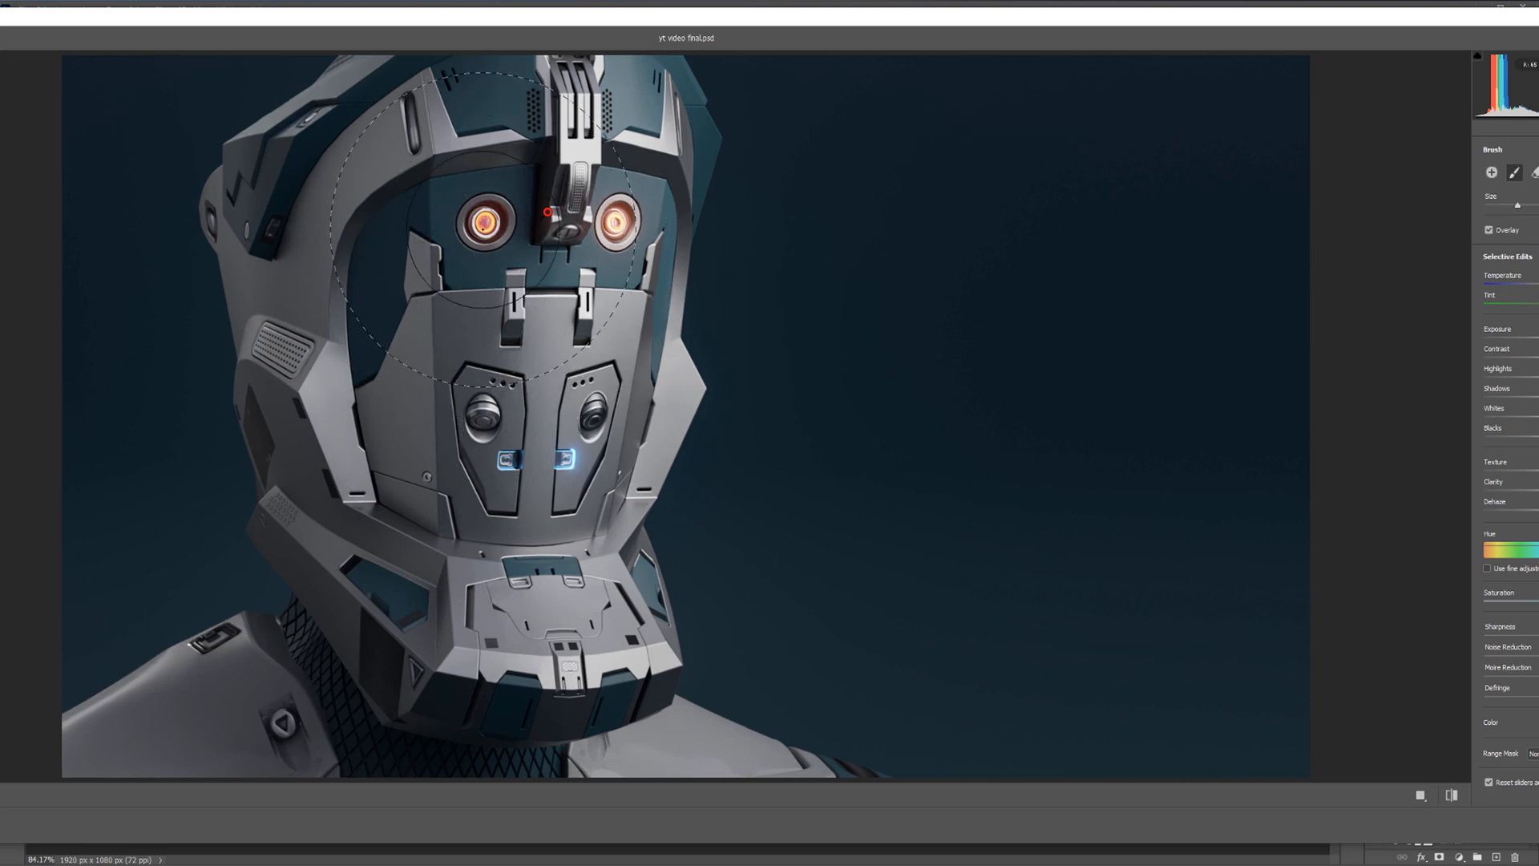
mouse_move(795, 577)
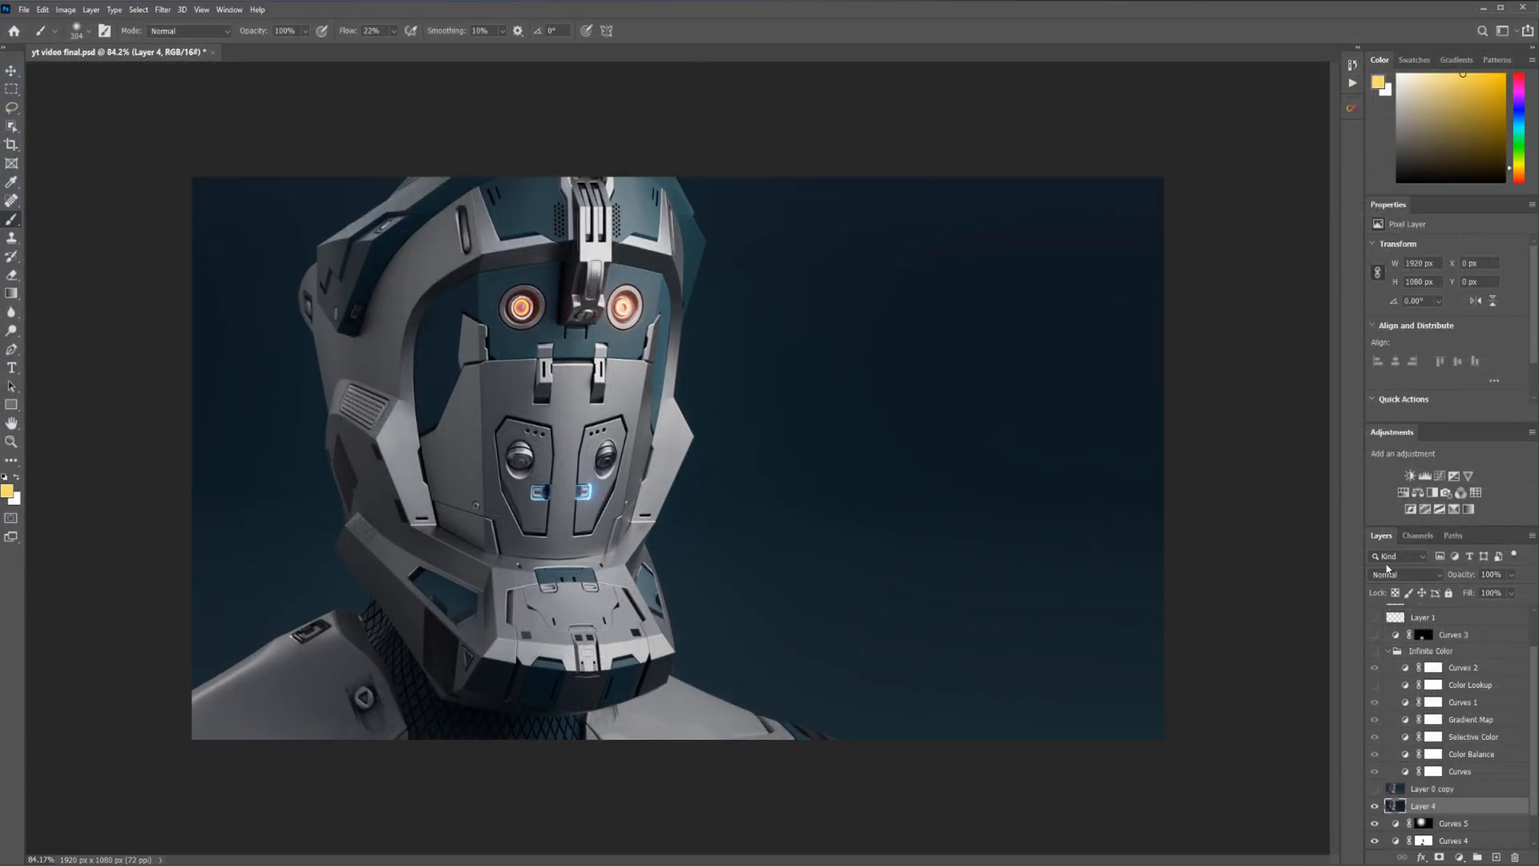
click(1376, 805)
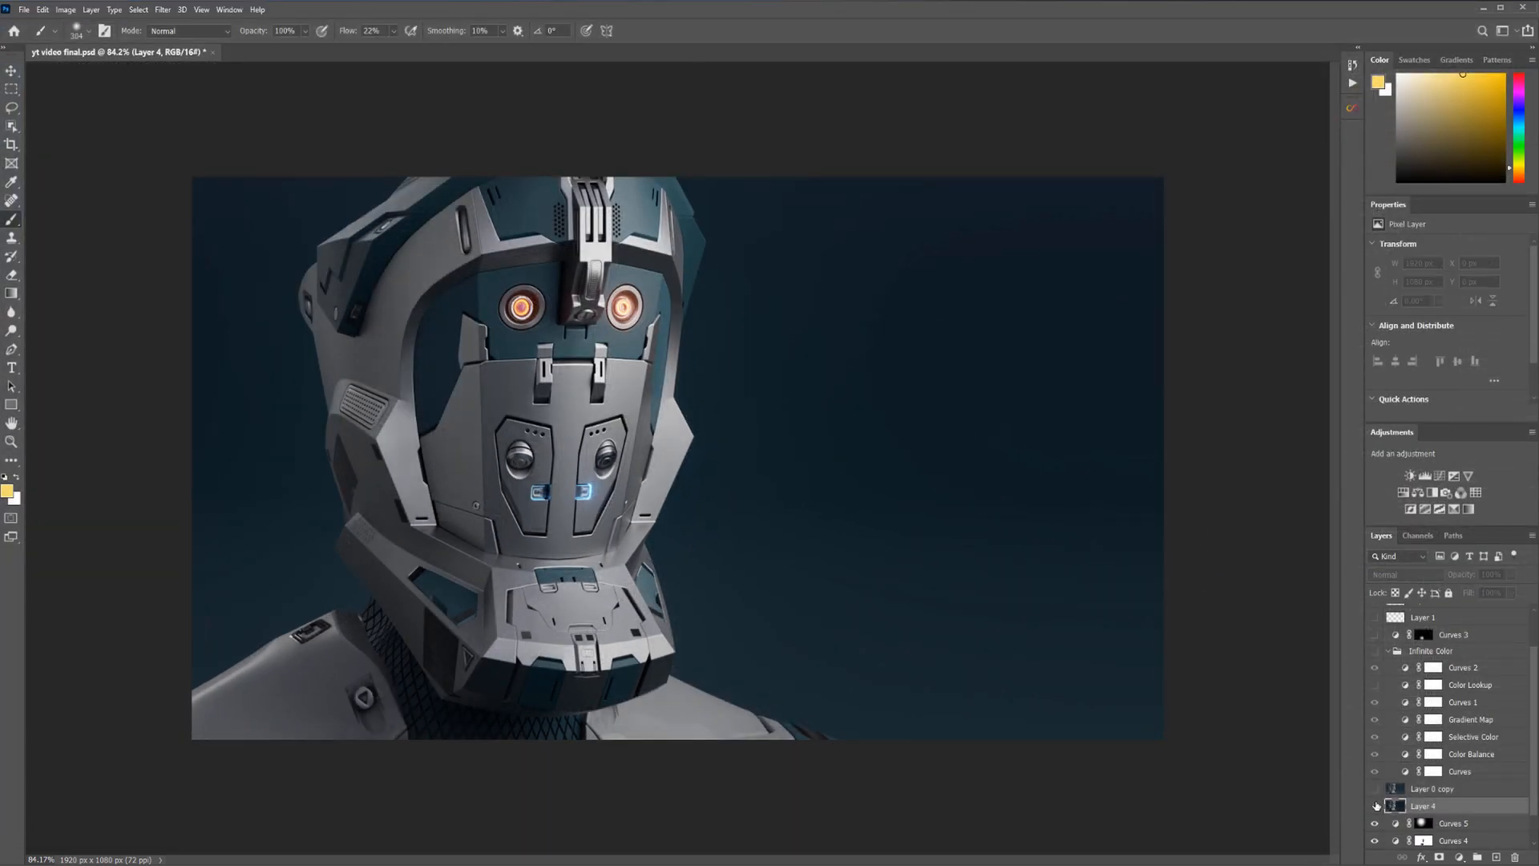
click(1375, 805)
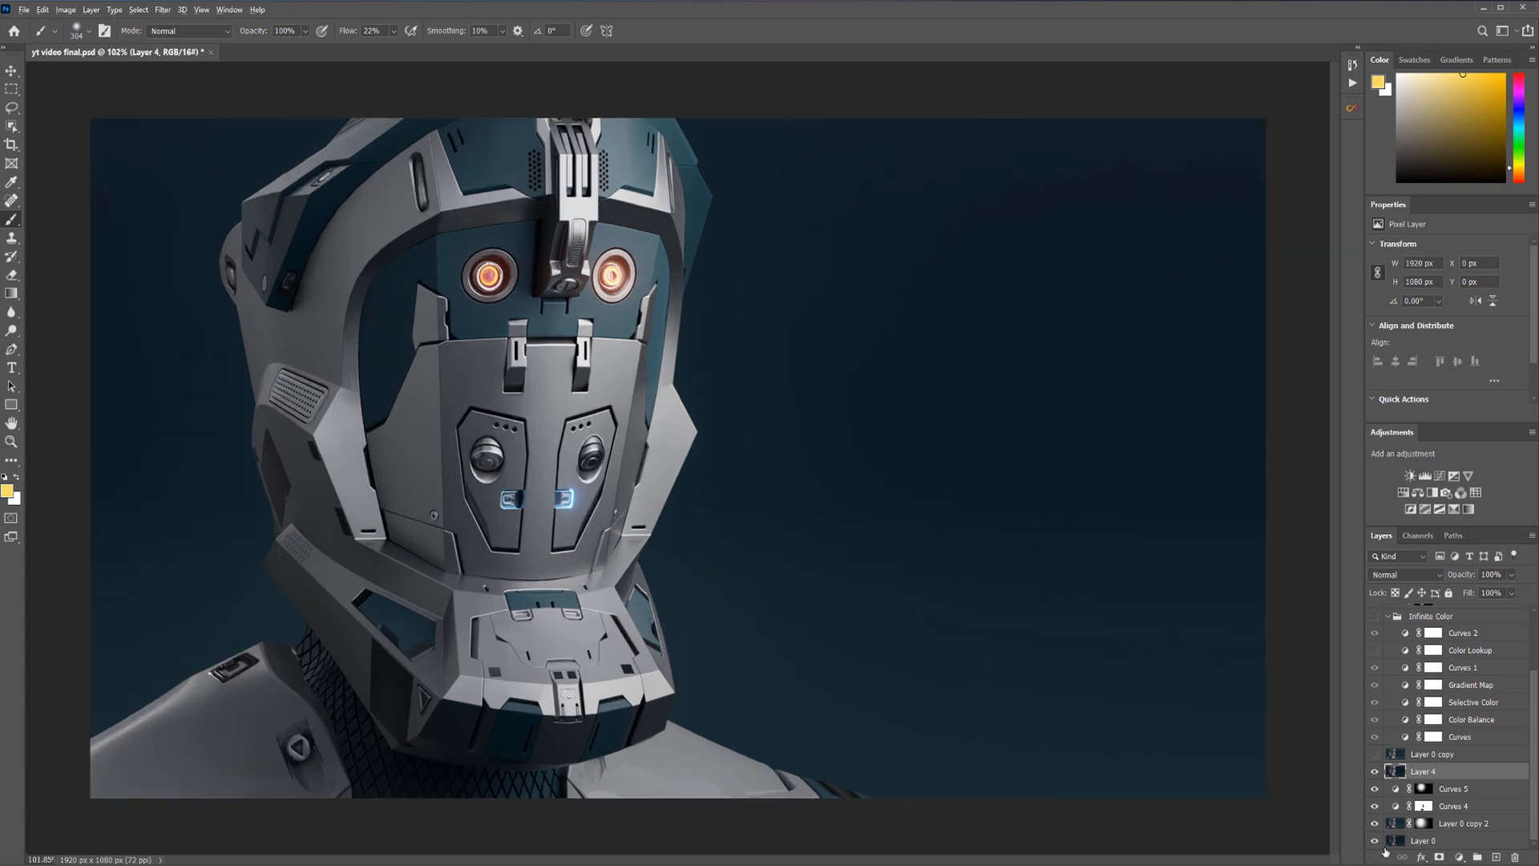
mouse_move(1380, 849)
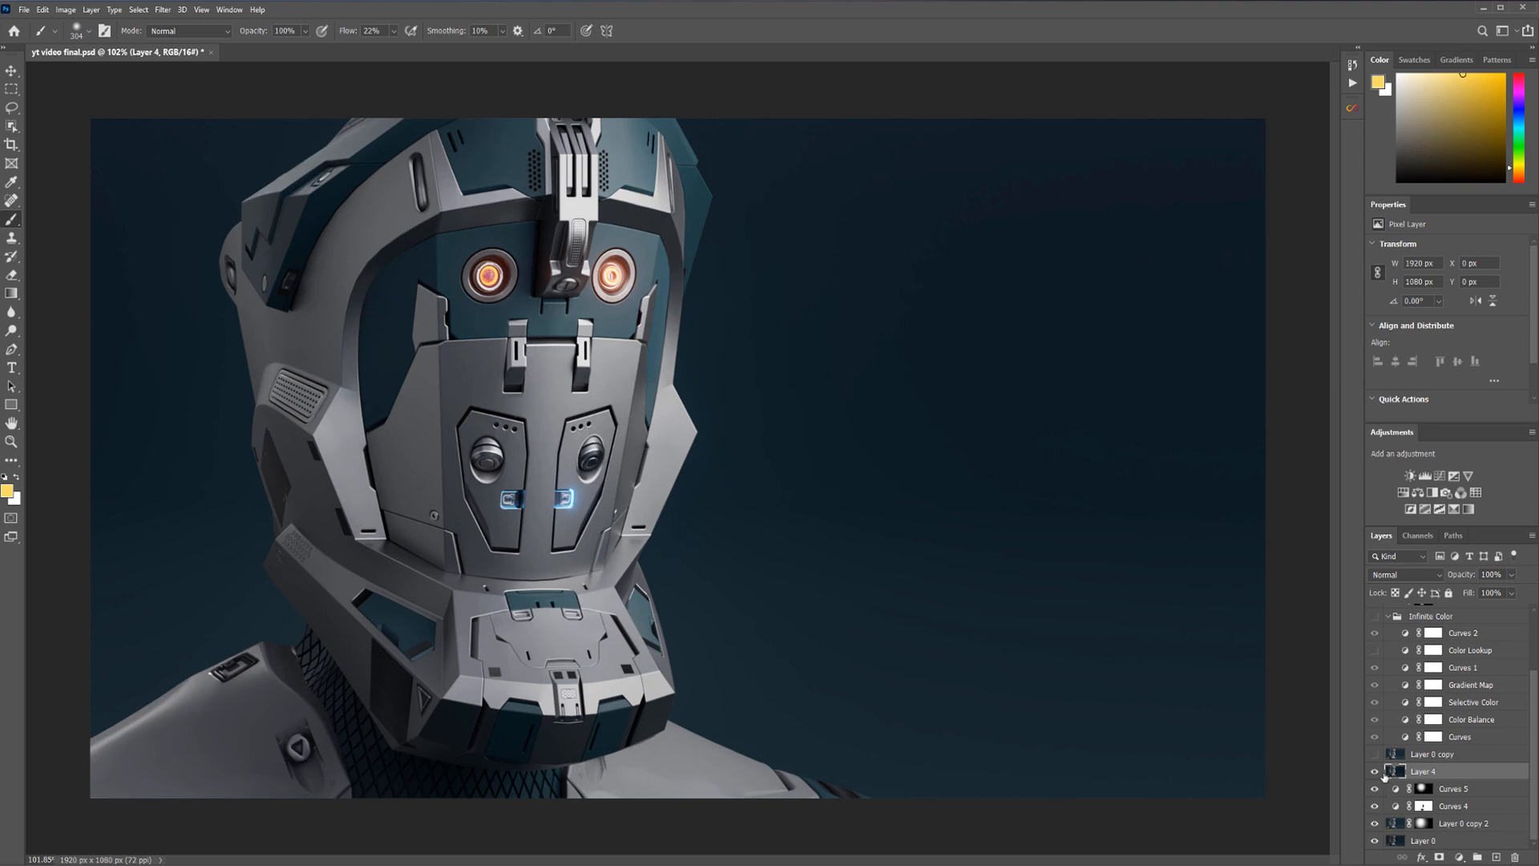
Hide Layer 4 and zoom in on the helmet's eyes for comparison
click(1453, 789)
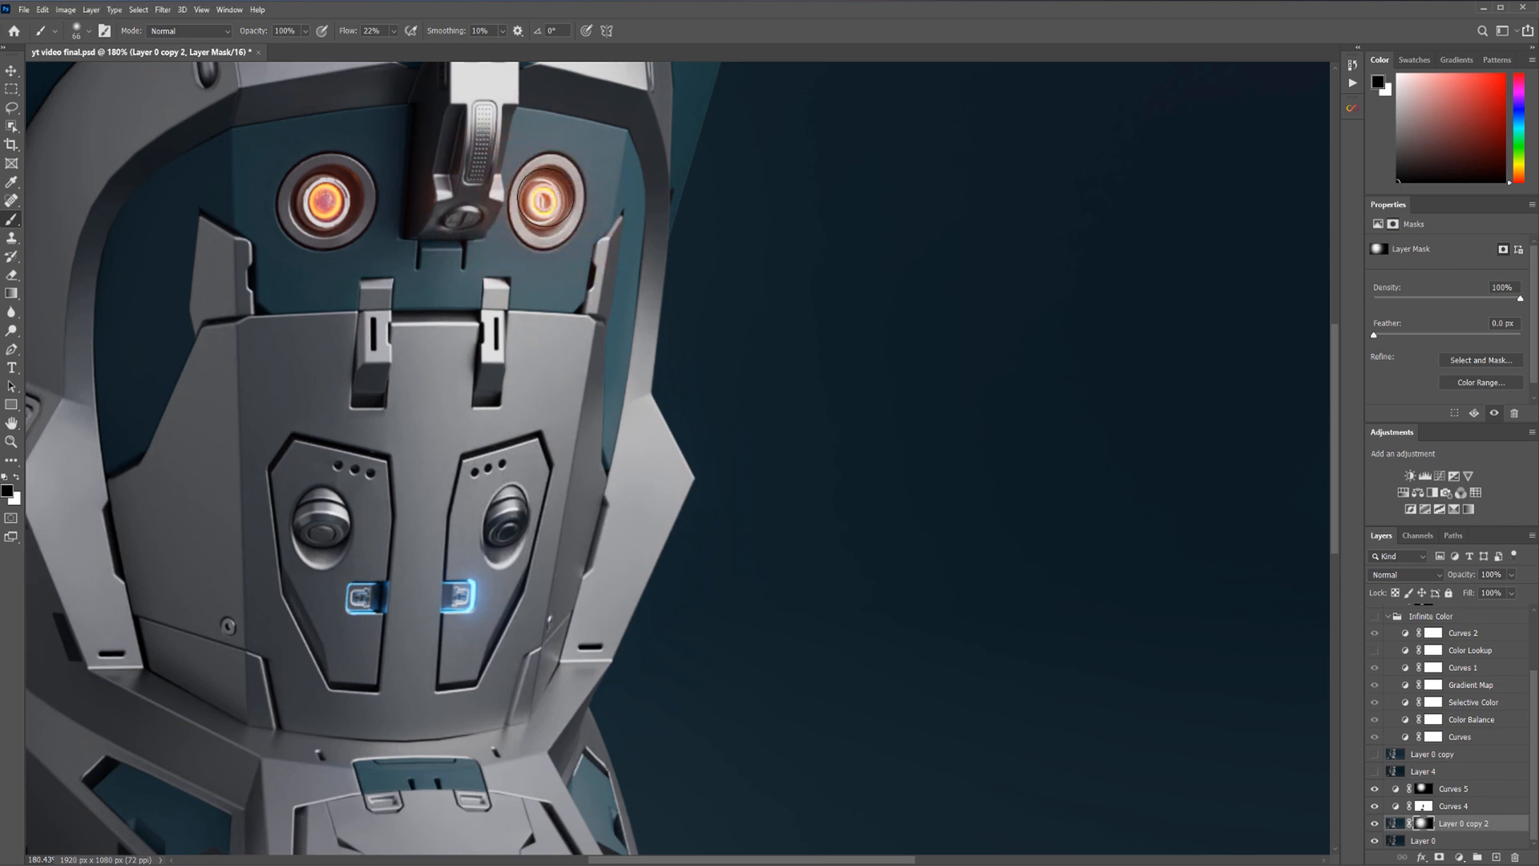
scroll(down, 3)
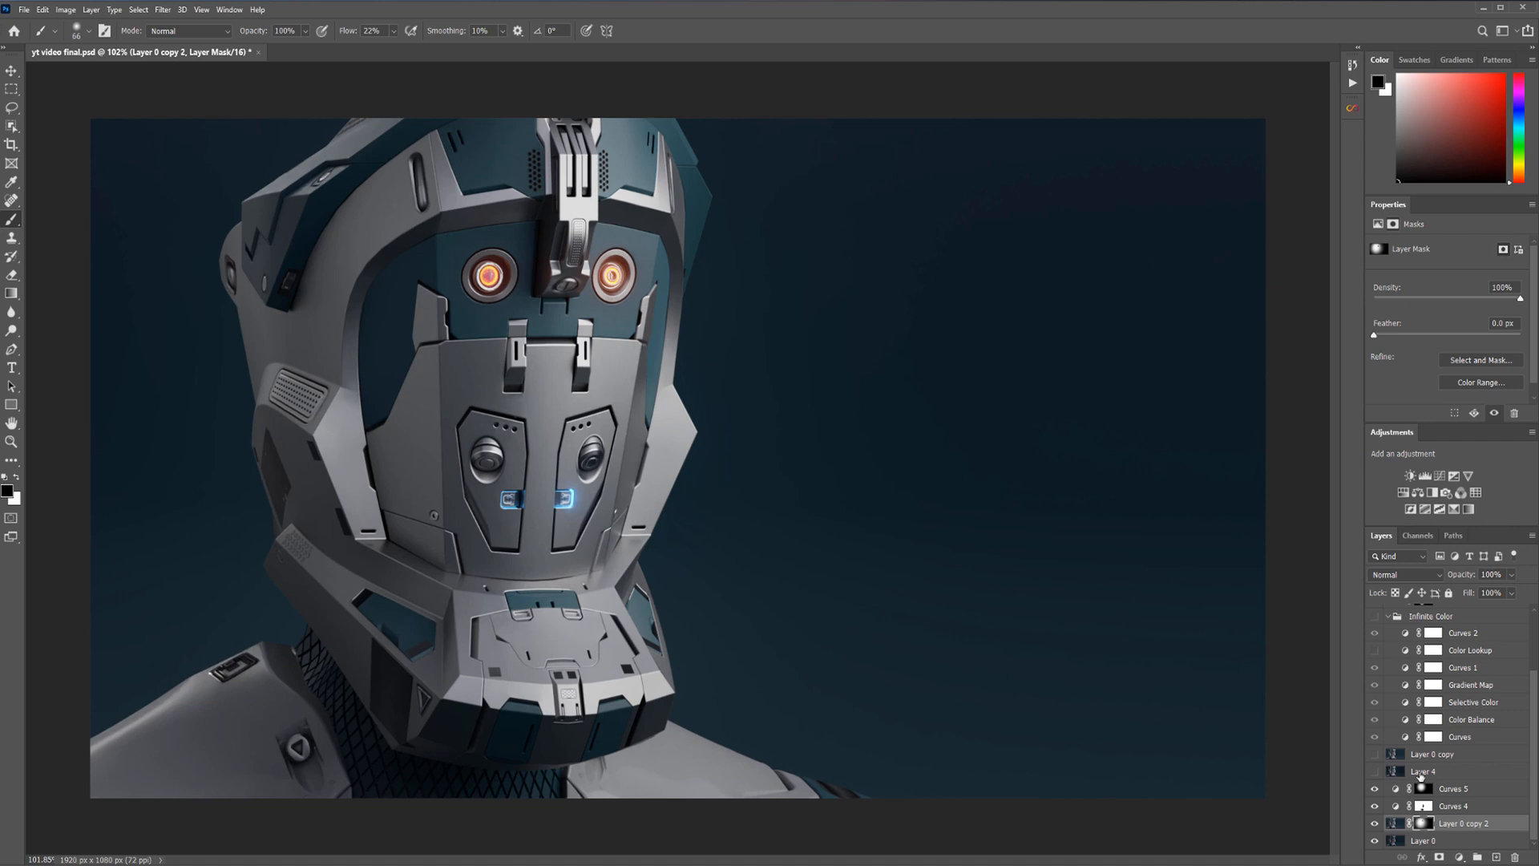
Show Layer 4 again and zoom to about 240% on the background's top edge
click(1422, 771)
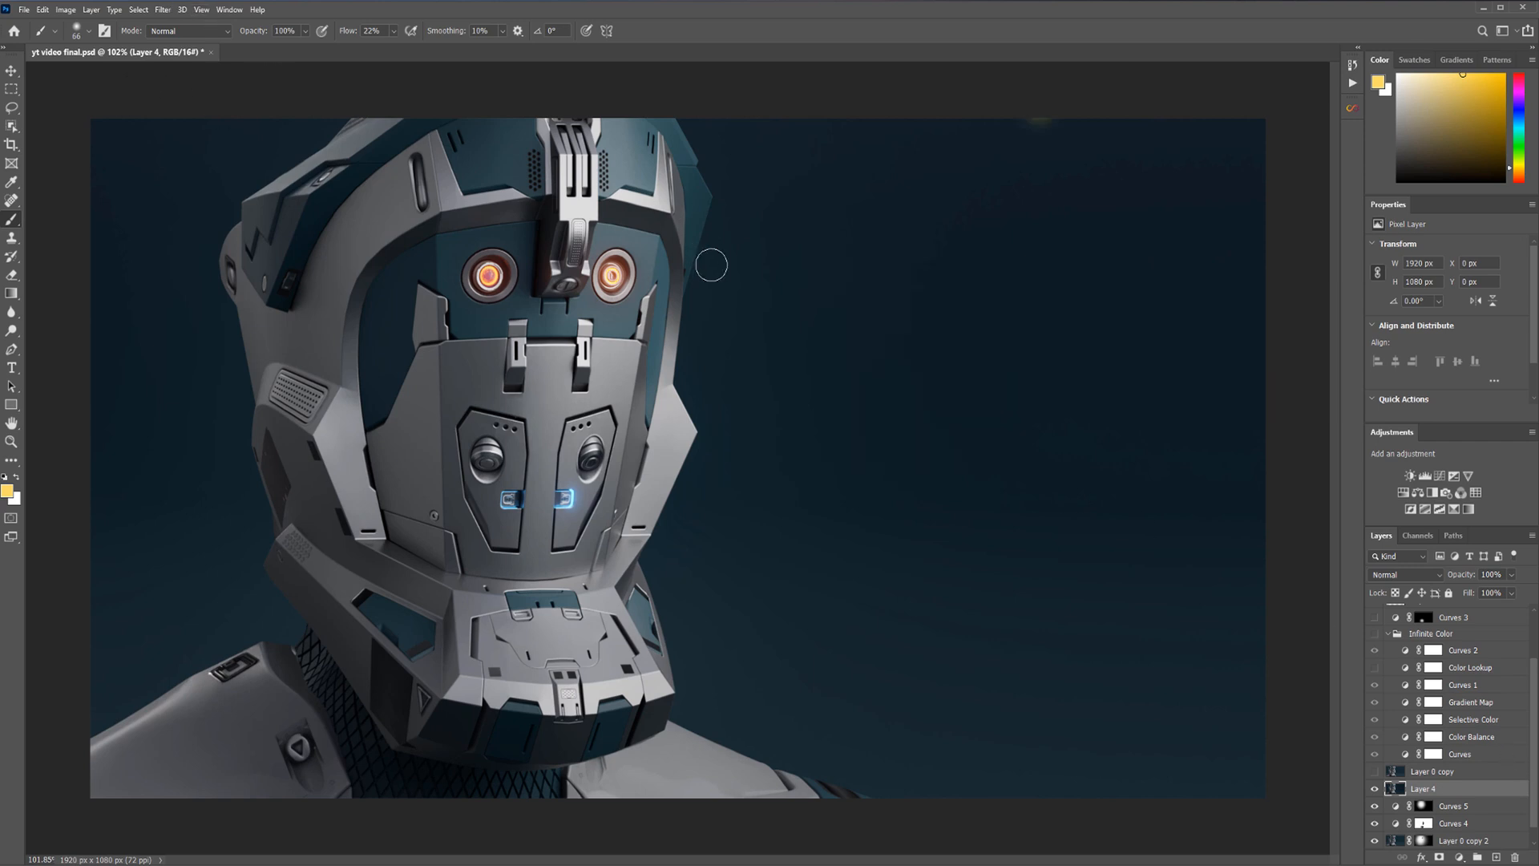
mouse_move(749, 295)
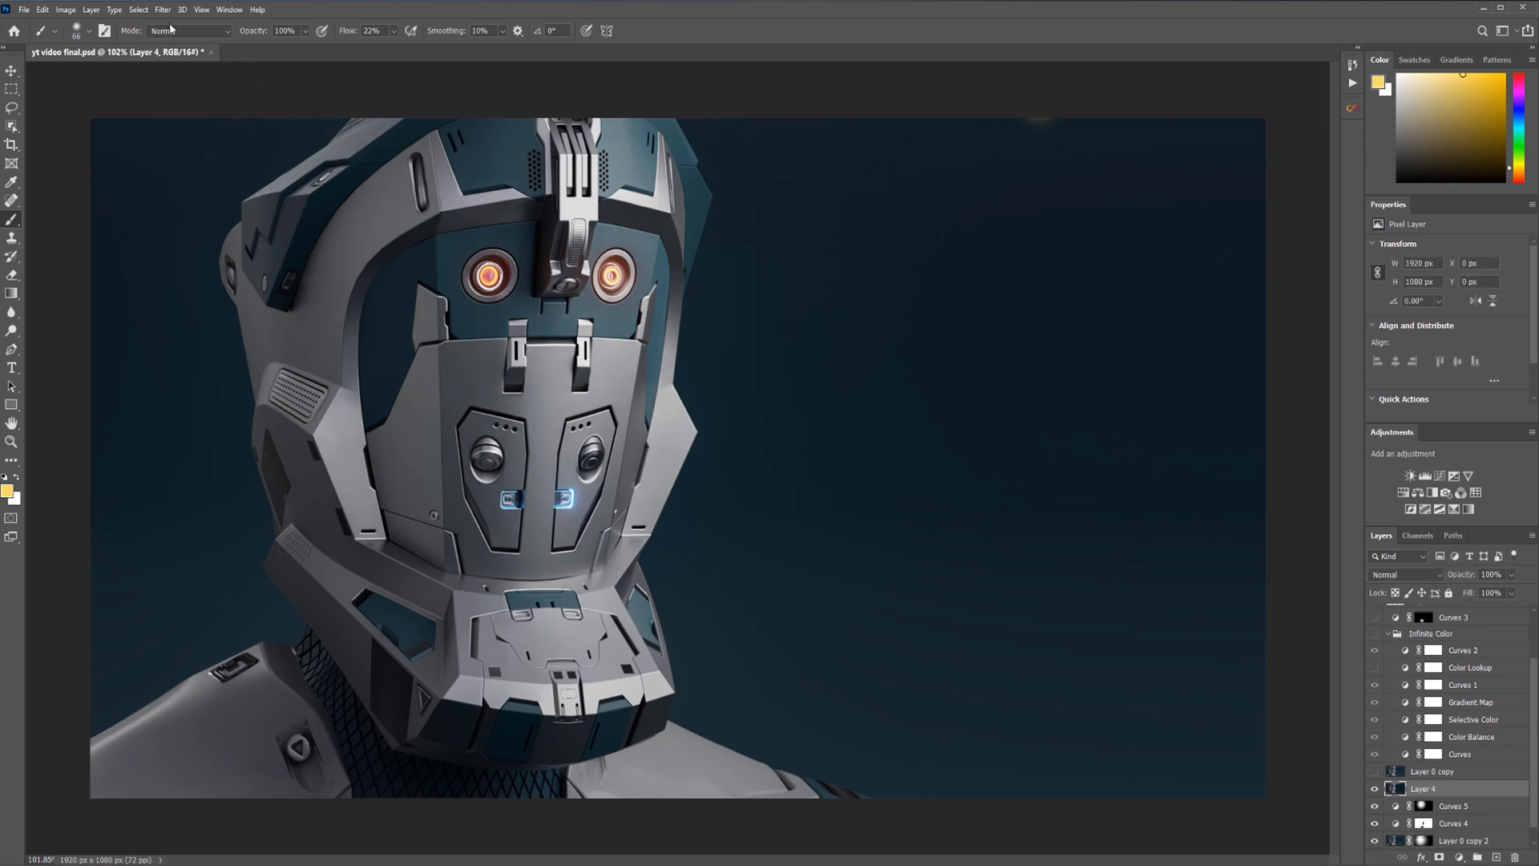
click(162, 10)
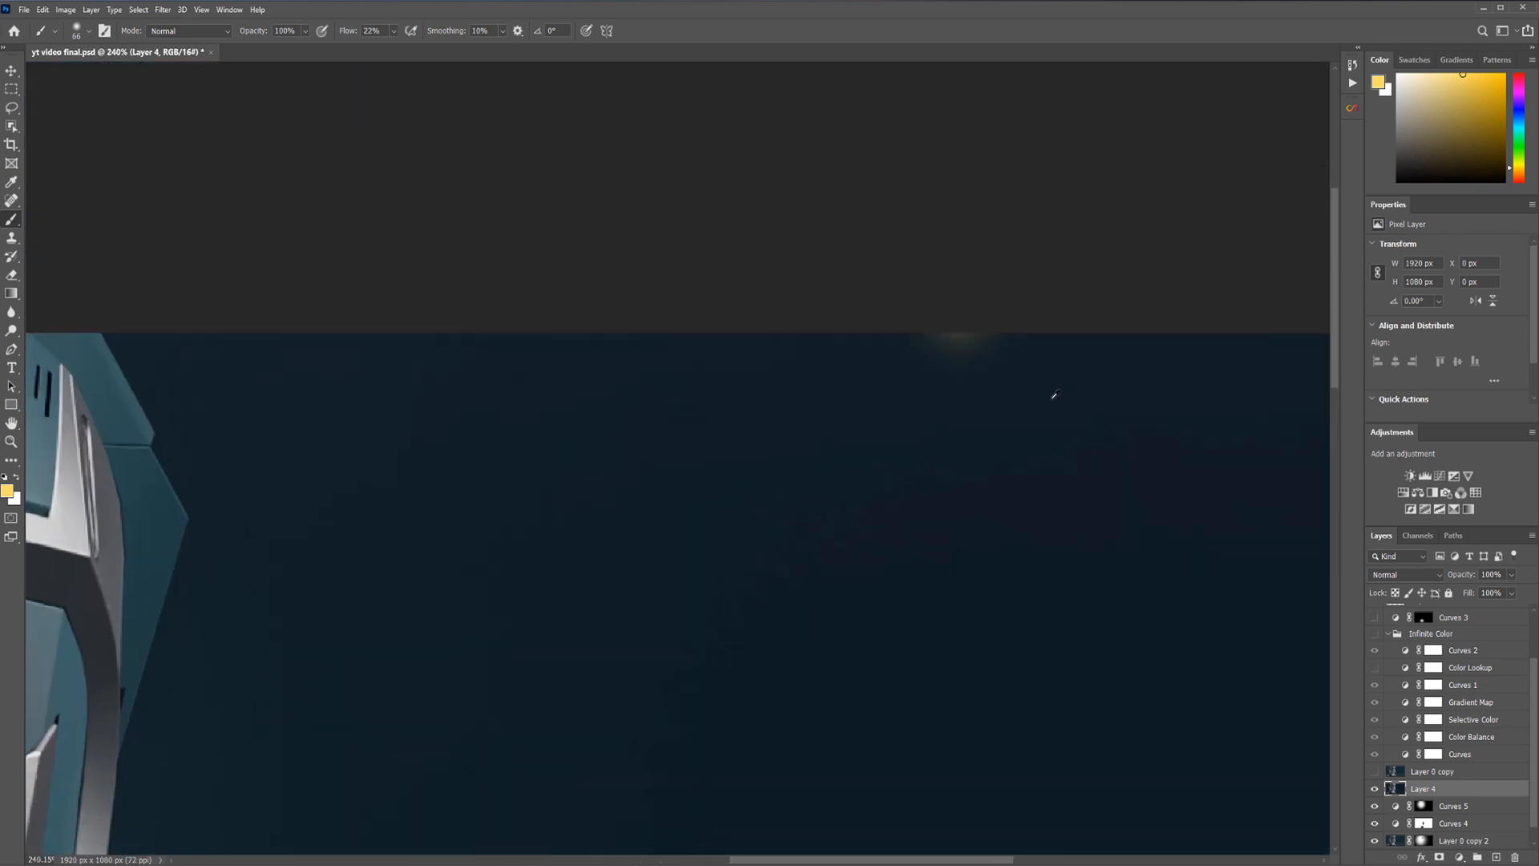
Marquee-select the faint glow spot on the top edge and fill it via Edit > Fill
click(12, 88)
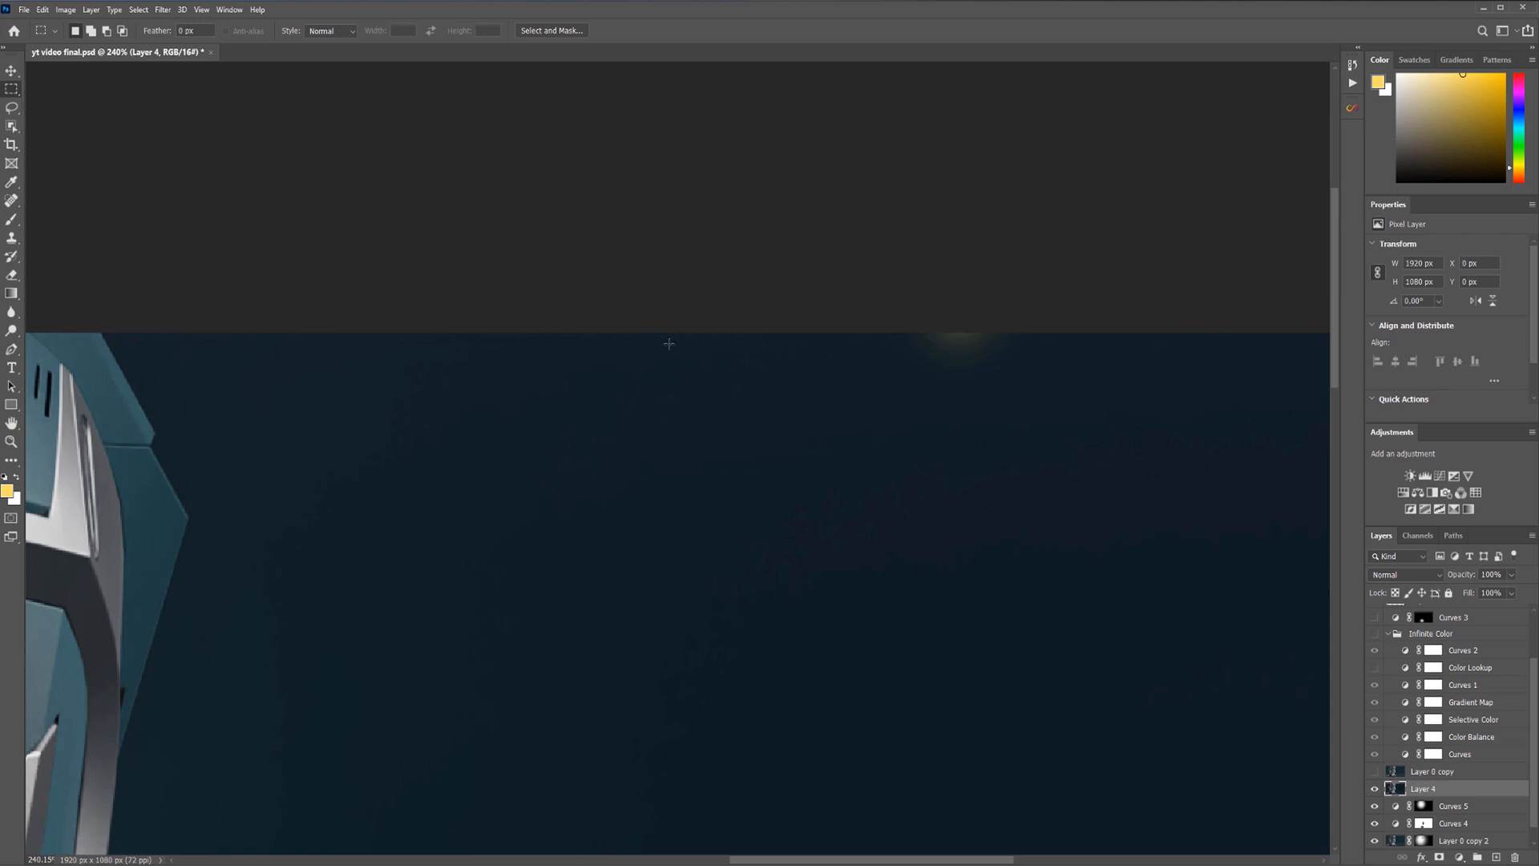
drag(802, 330, 1166, 410)
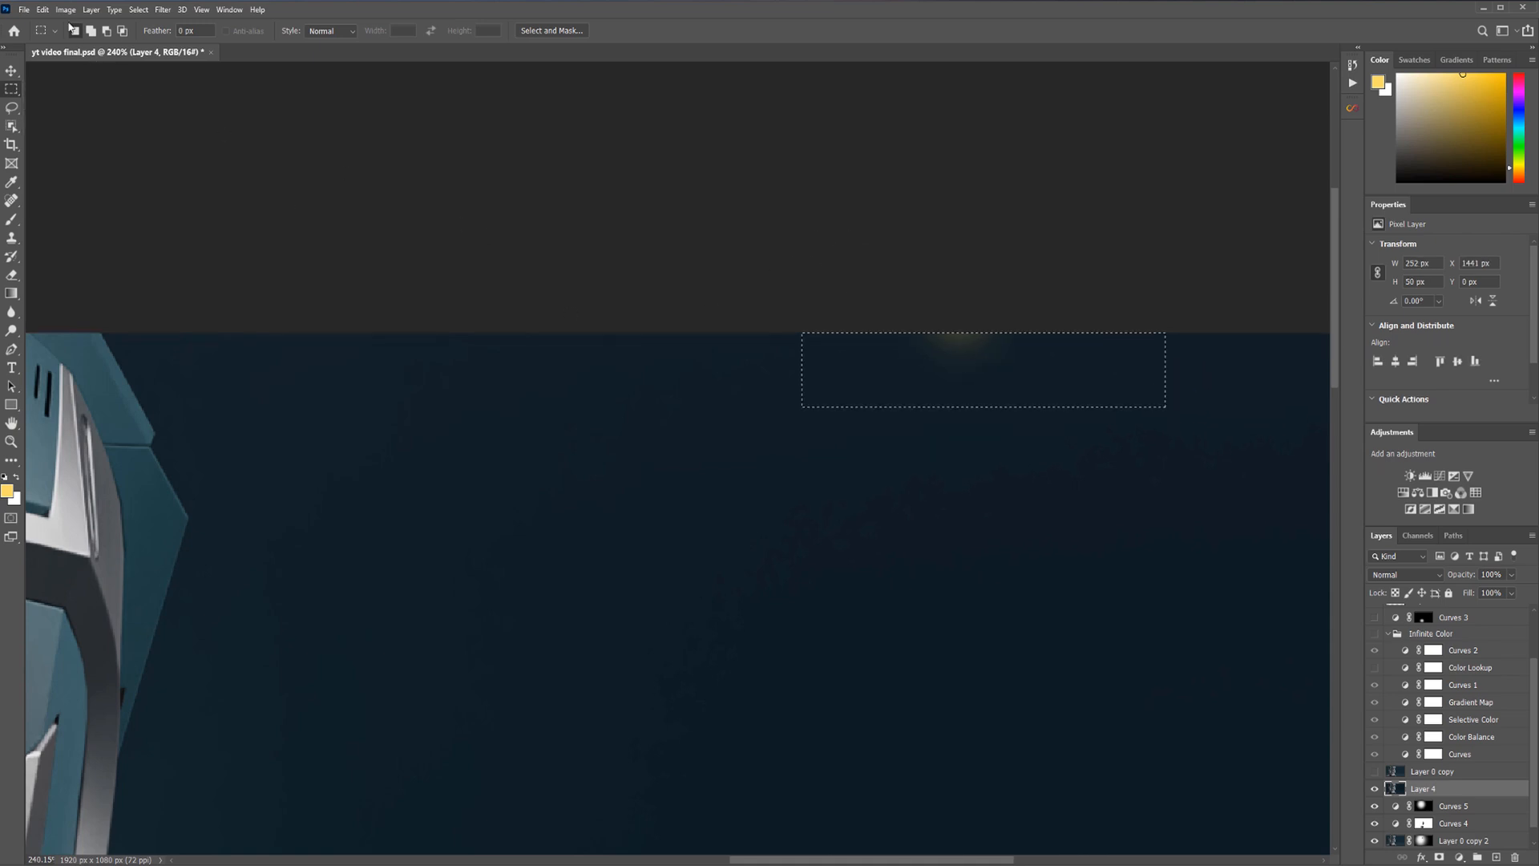
click(42, 9)
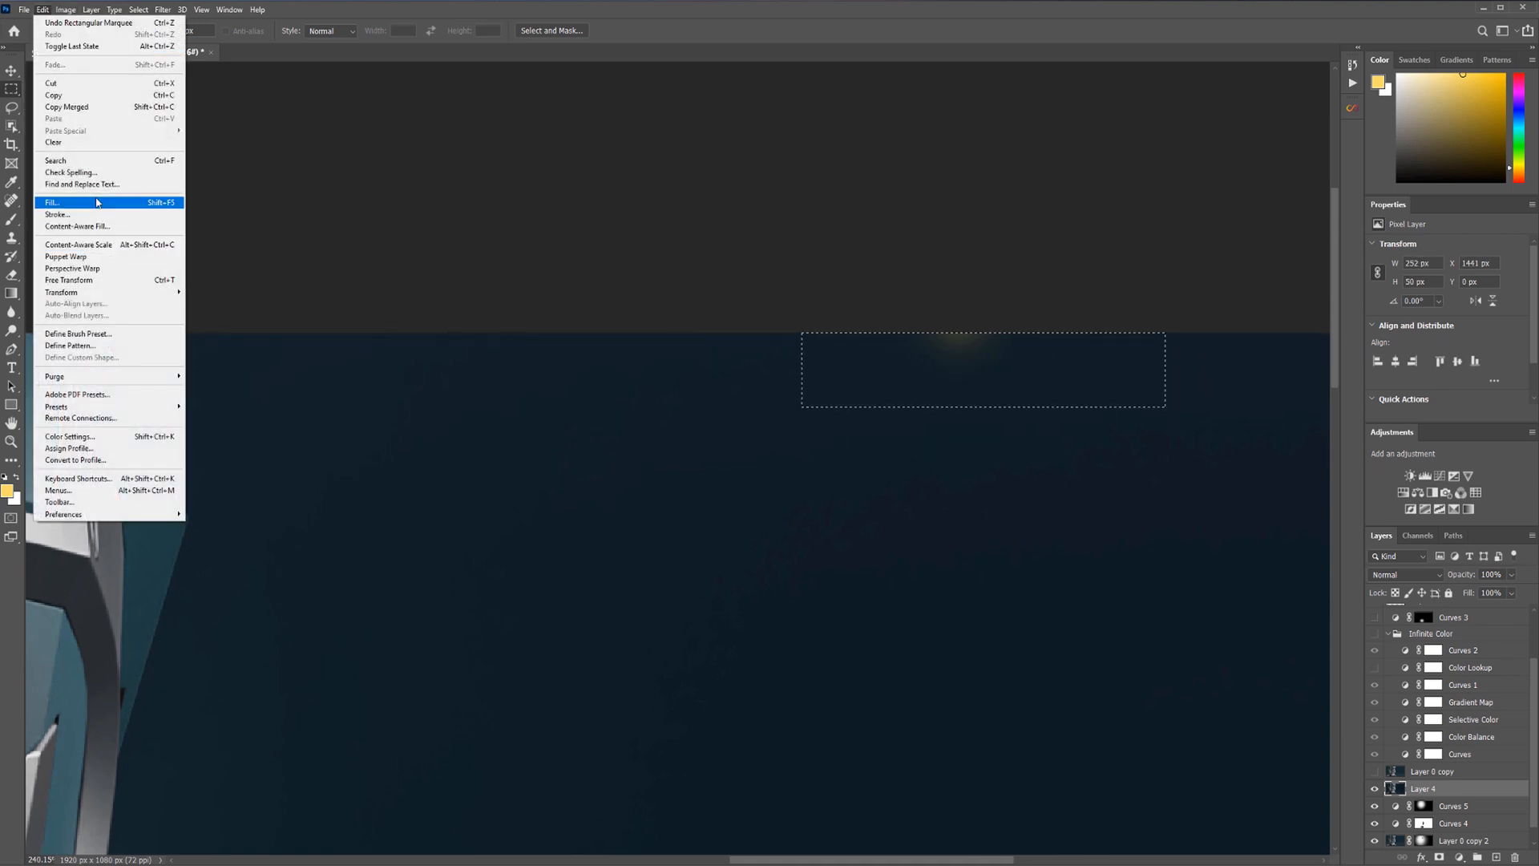
click(1030, 423)
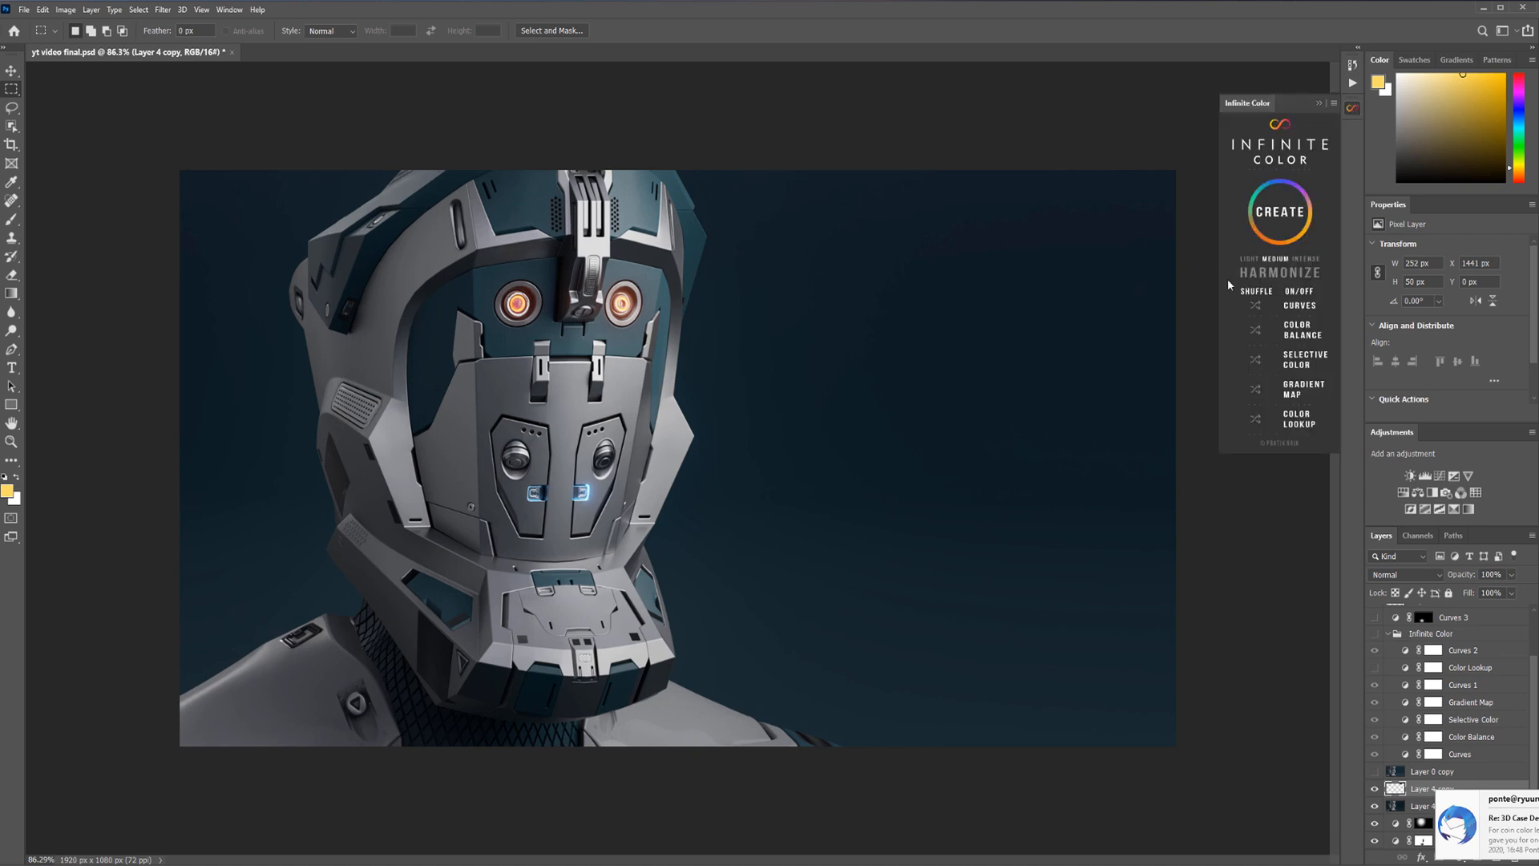
Generate a new Infinite Color grade with Create for a muted purple tone
click(1280, 211)
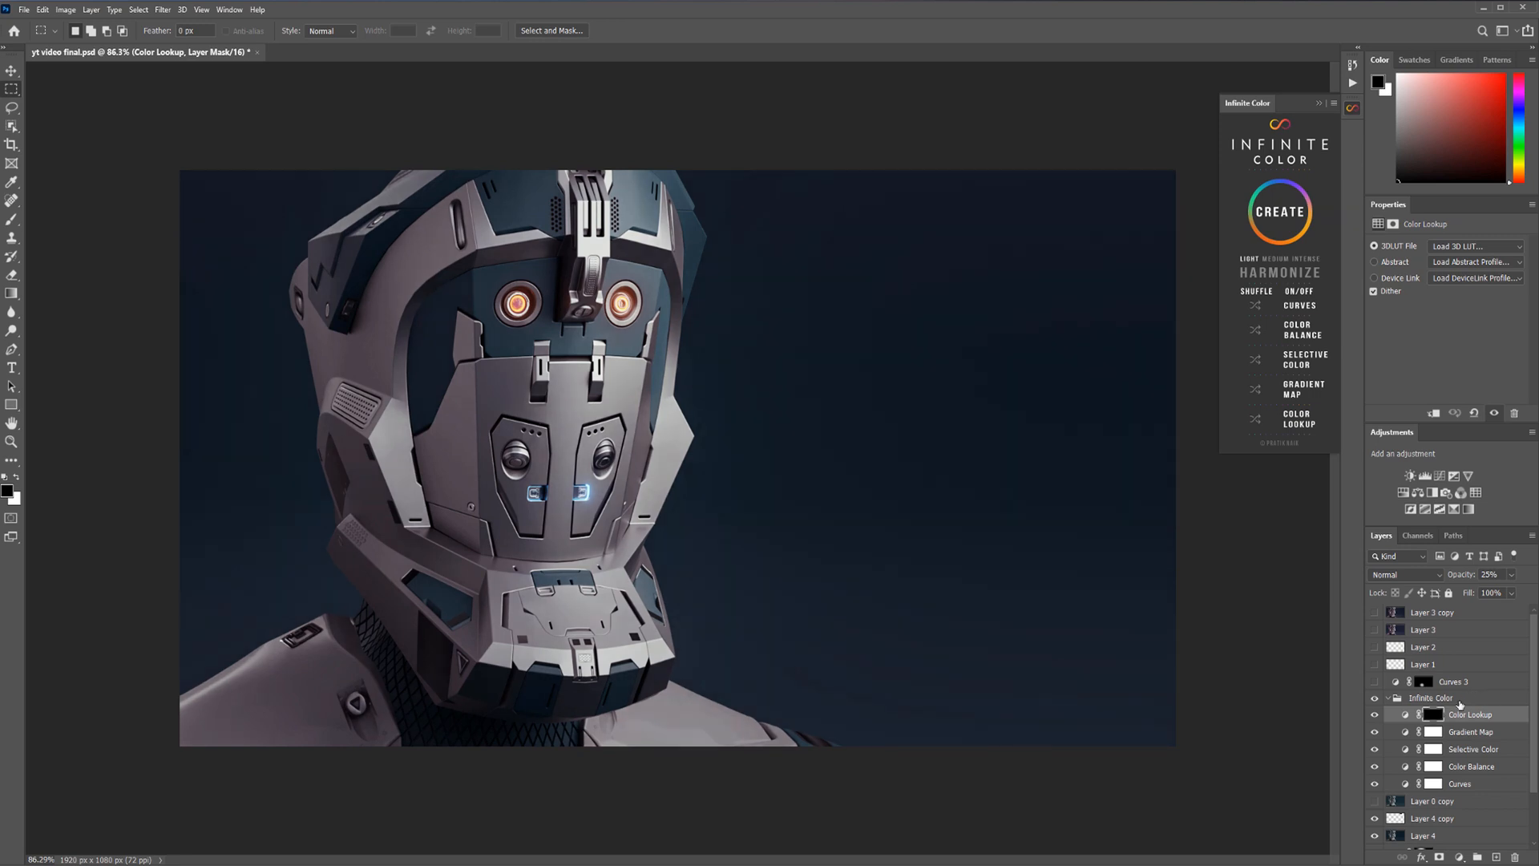
Toggle Color Lookup visibility to compare, then target its mask with the Brush Tool
click(1374, 715)
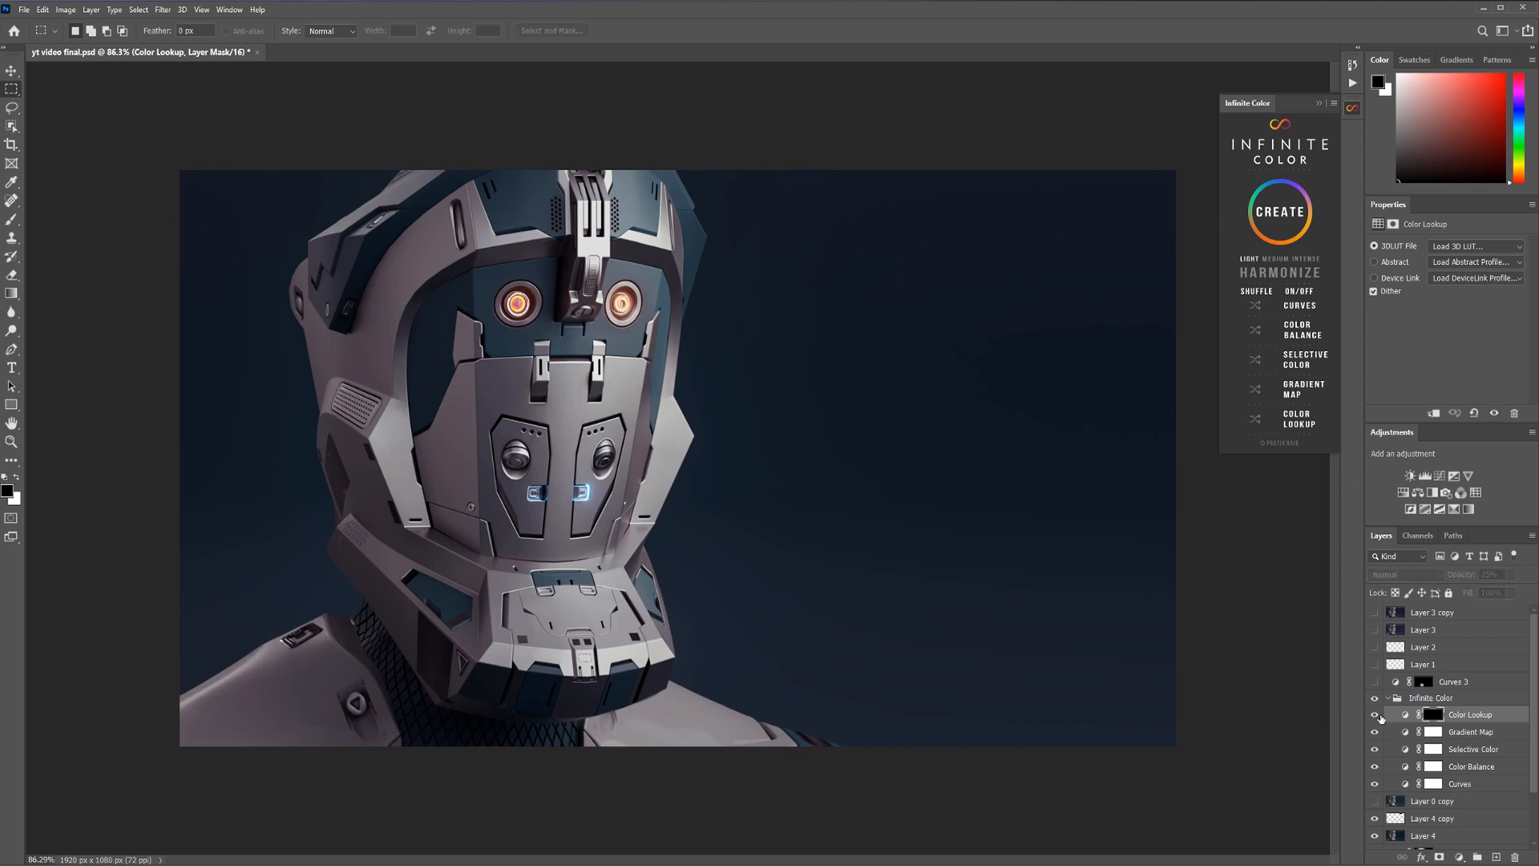
click(1470, 713)
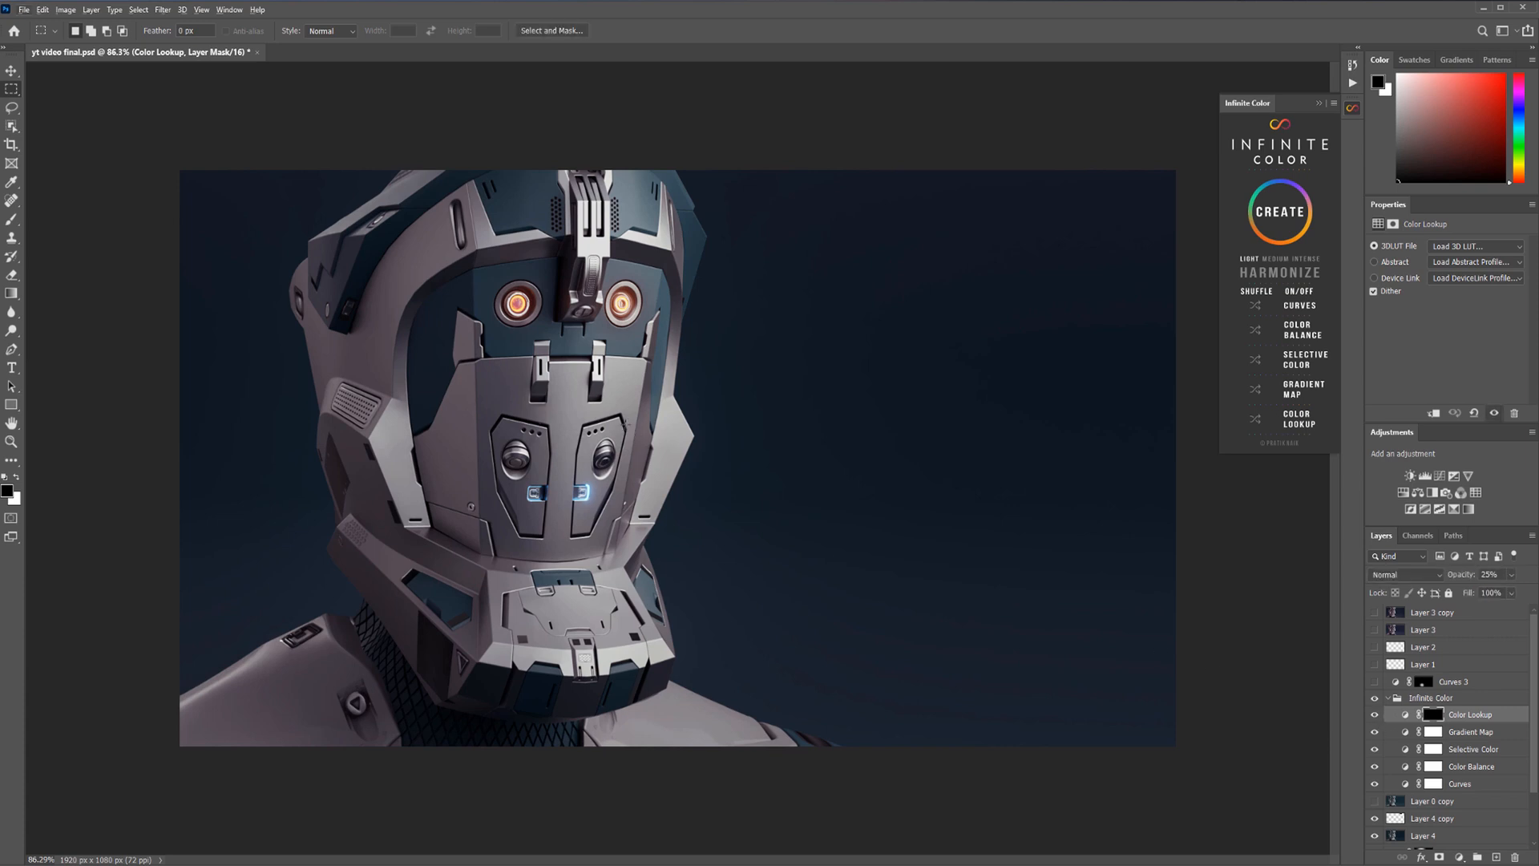
click(12, 71)
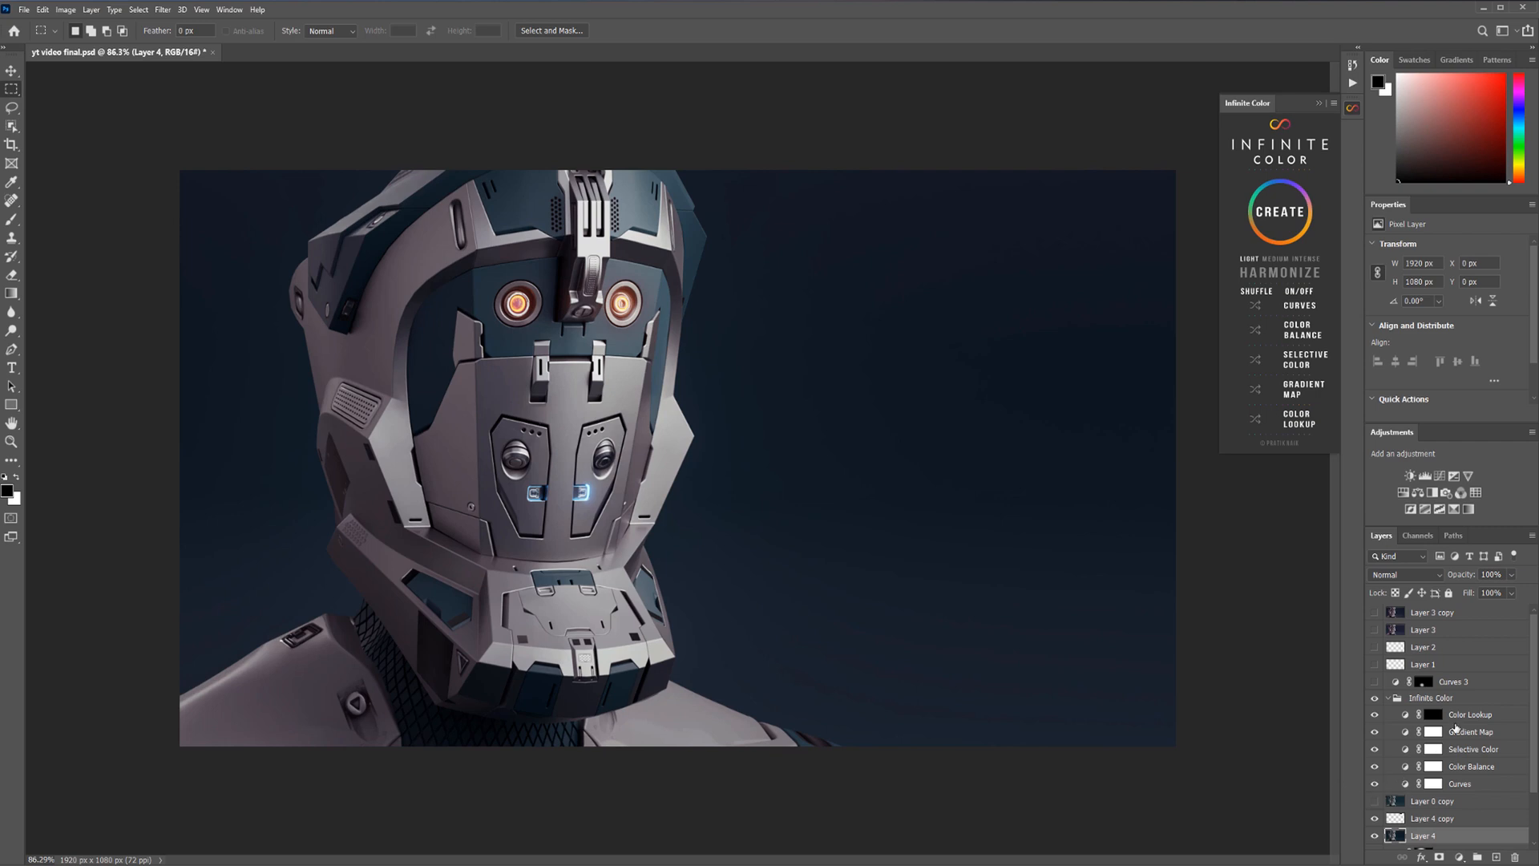
click(1424, 715)
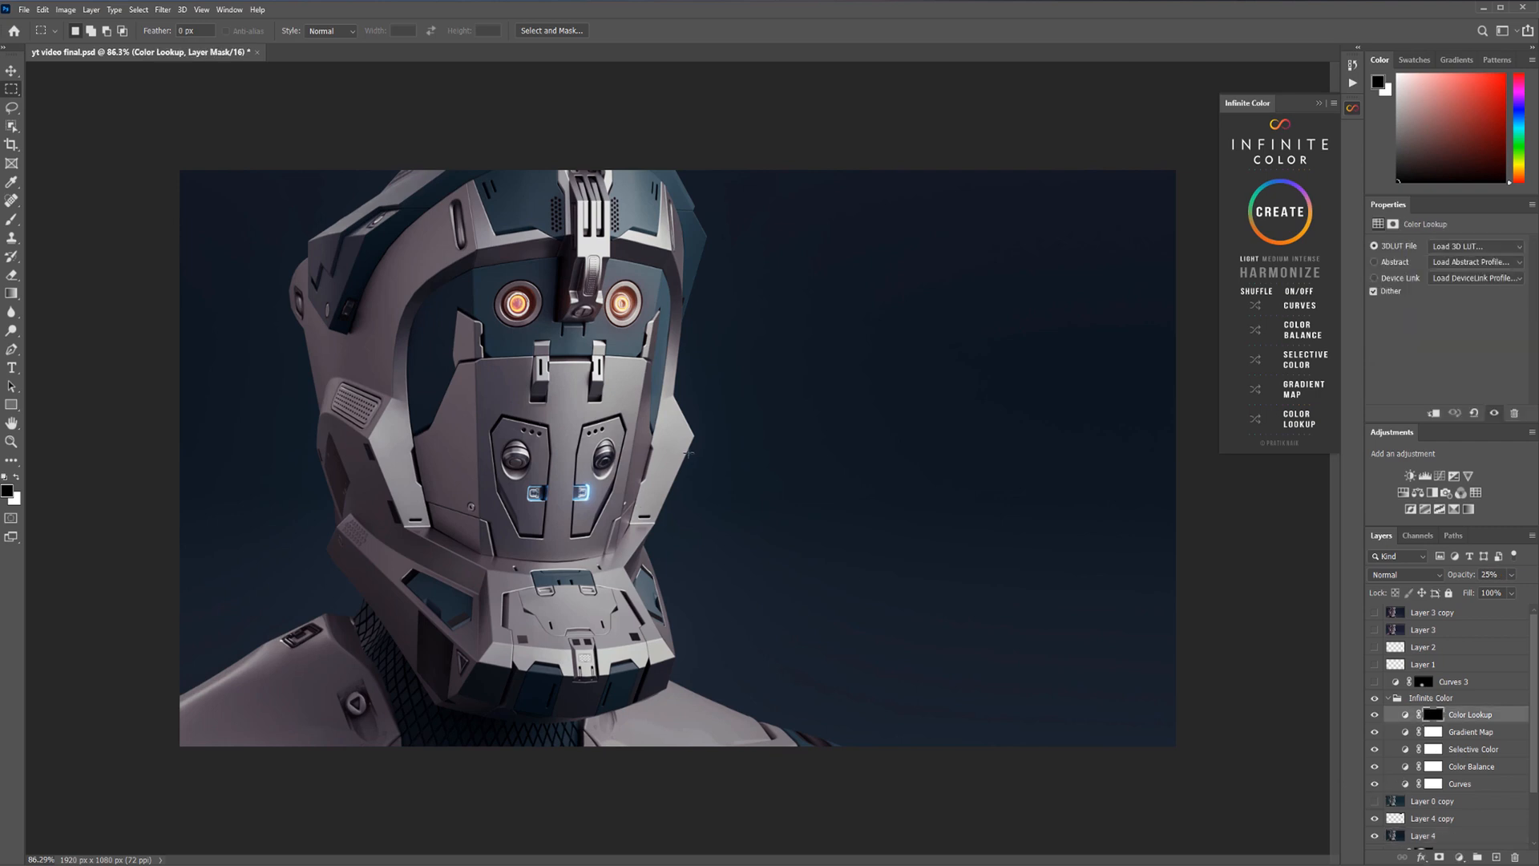
click(11, 202)
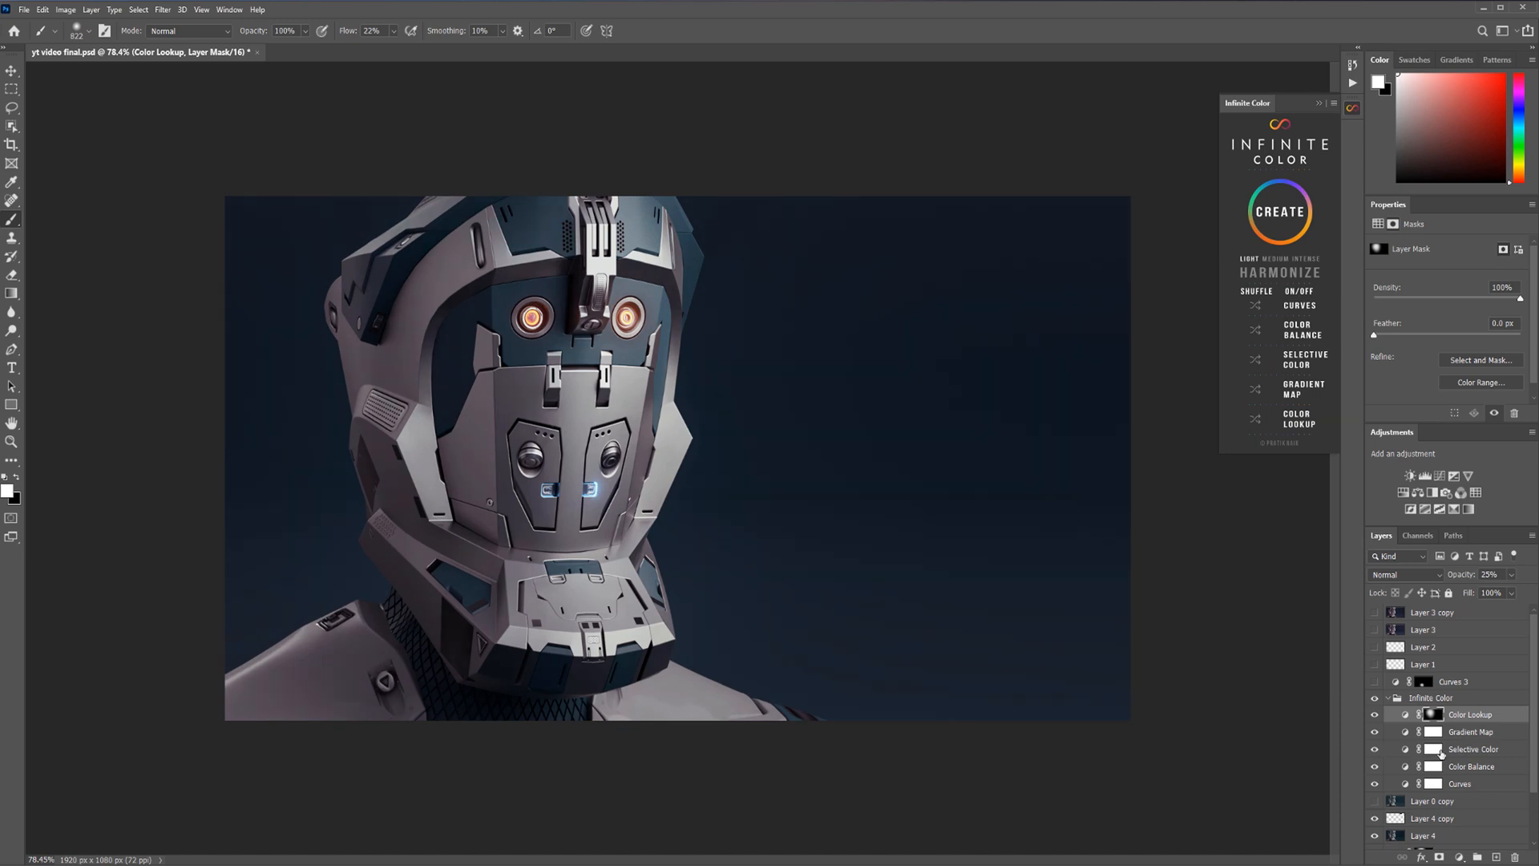
In Selective Color, review Blues and lower the Blacks black amount to -1
click(1472, 749)
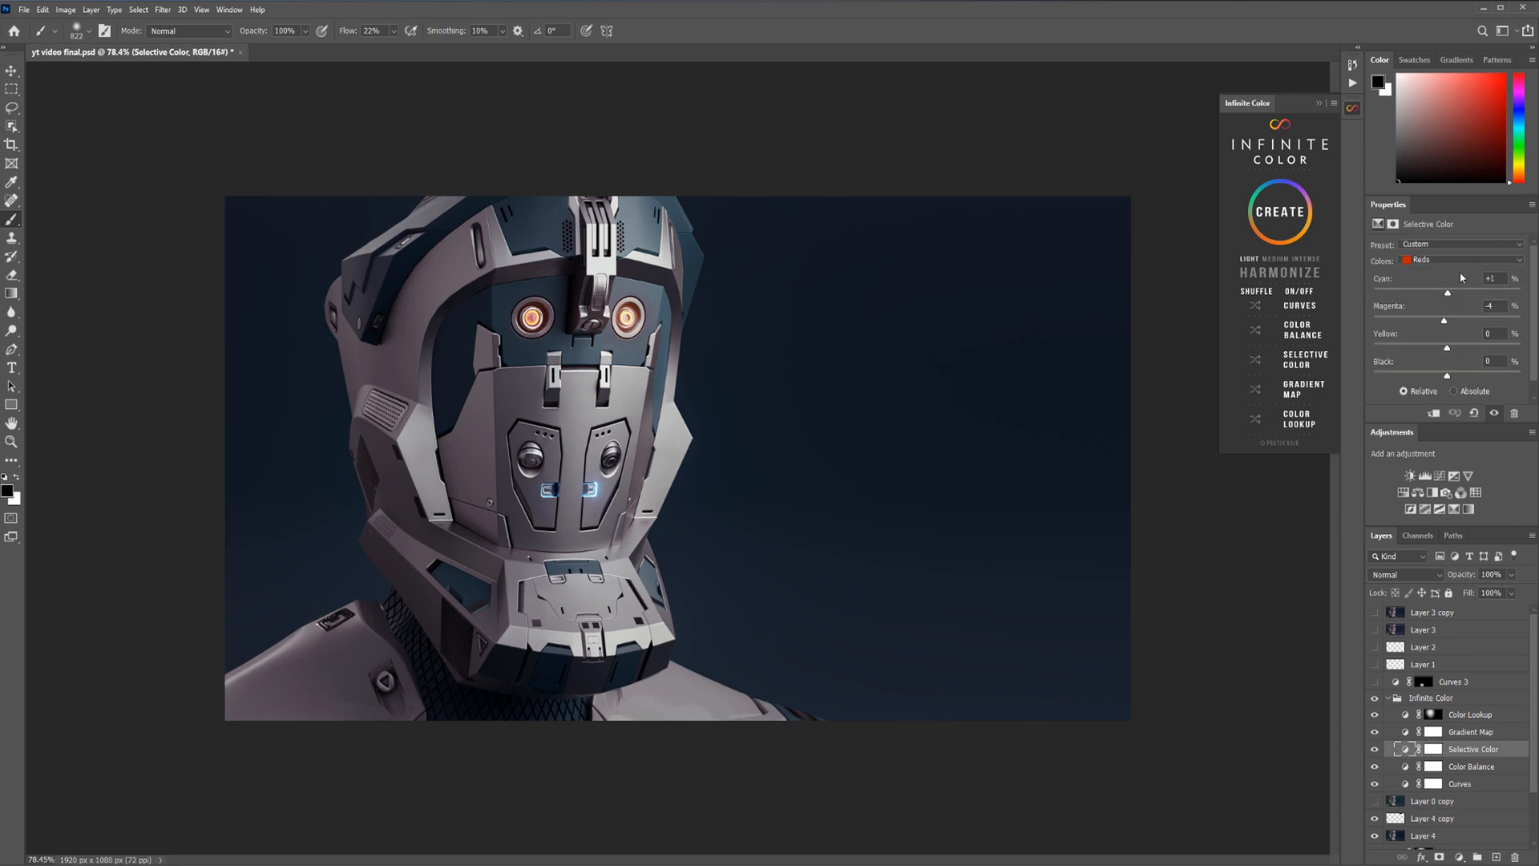
click(1460, 260)
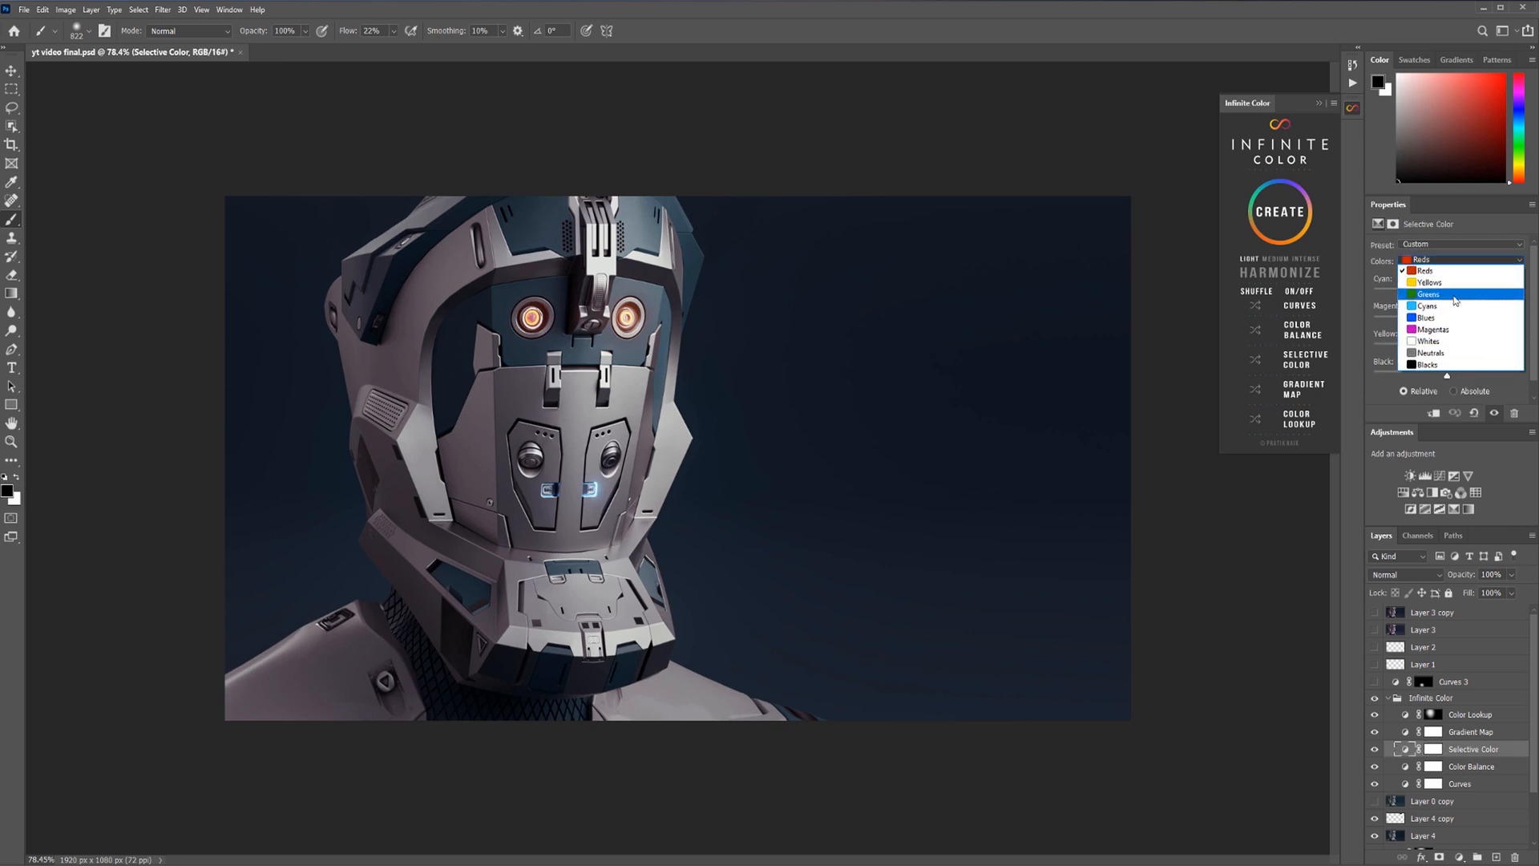
click(1424, 316)
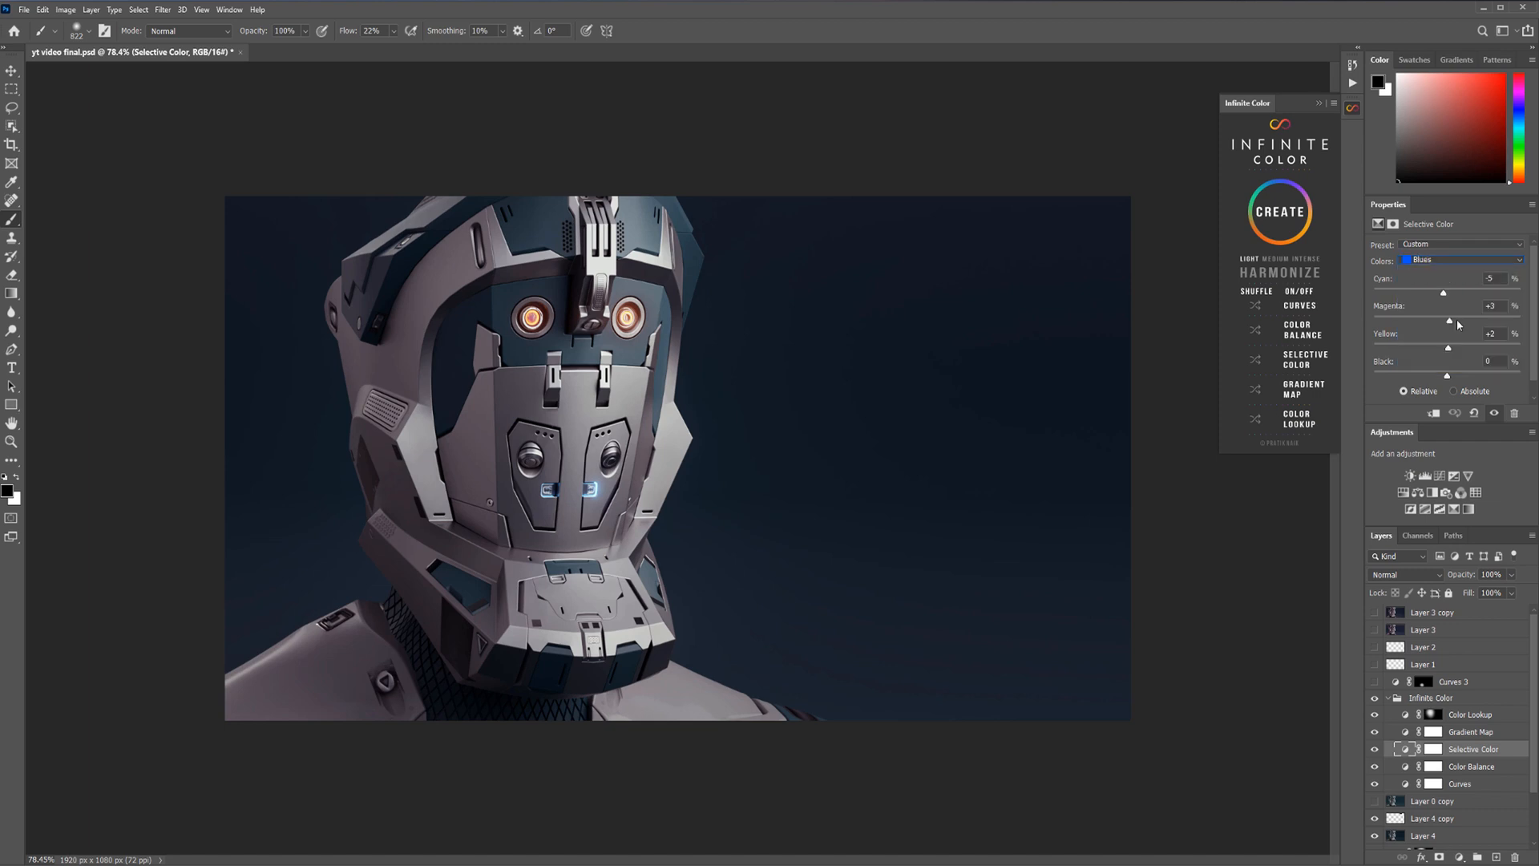
mouse_move(1464, 261)
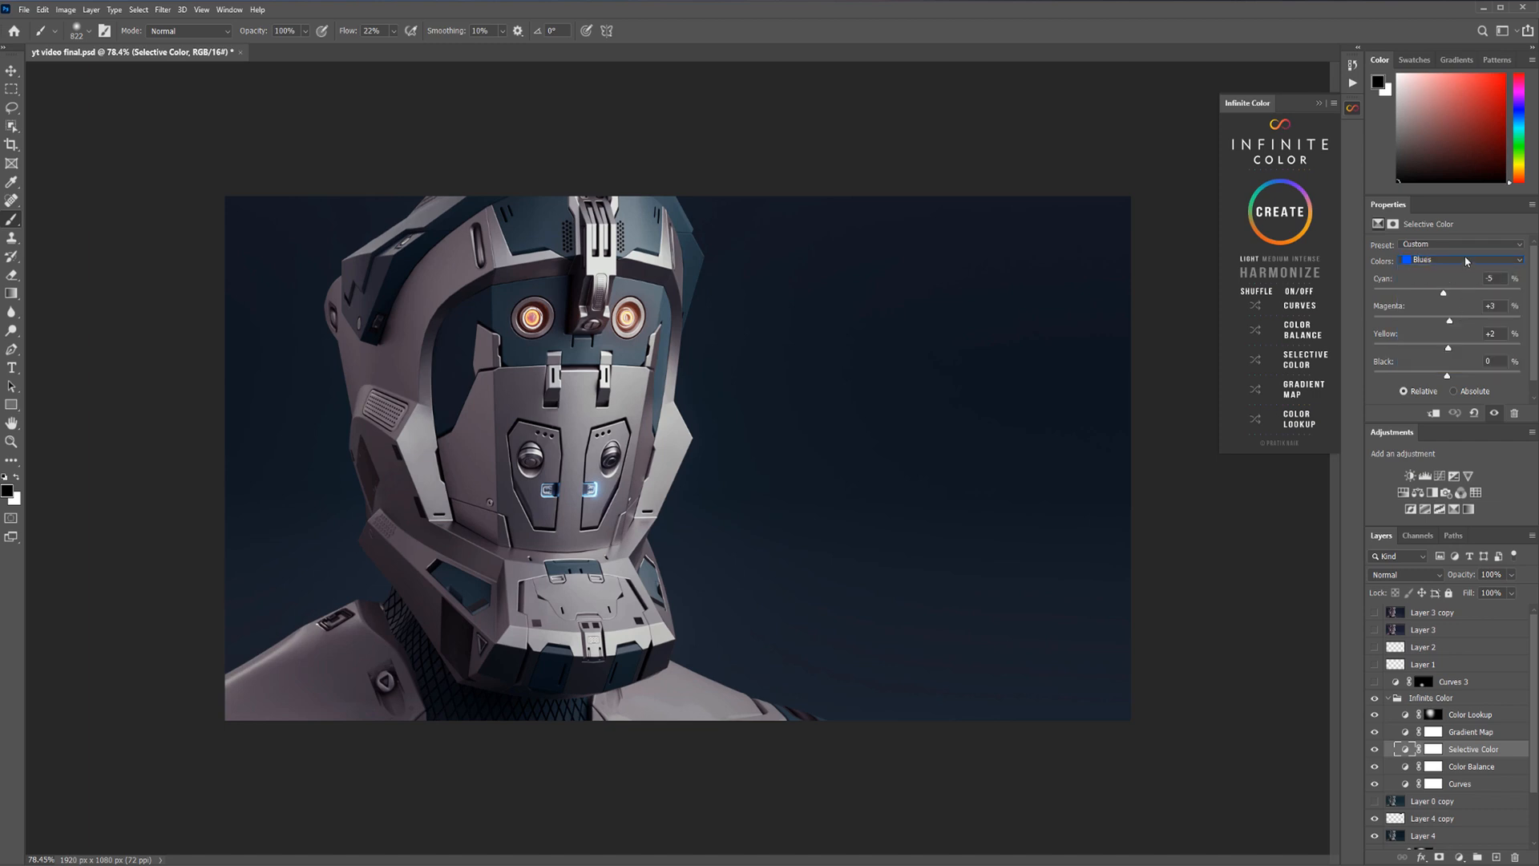
click(1462, 259)
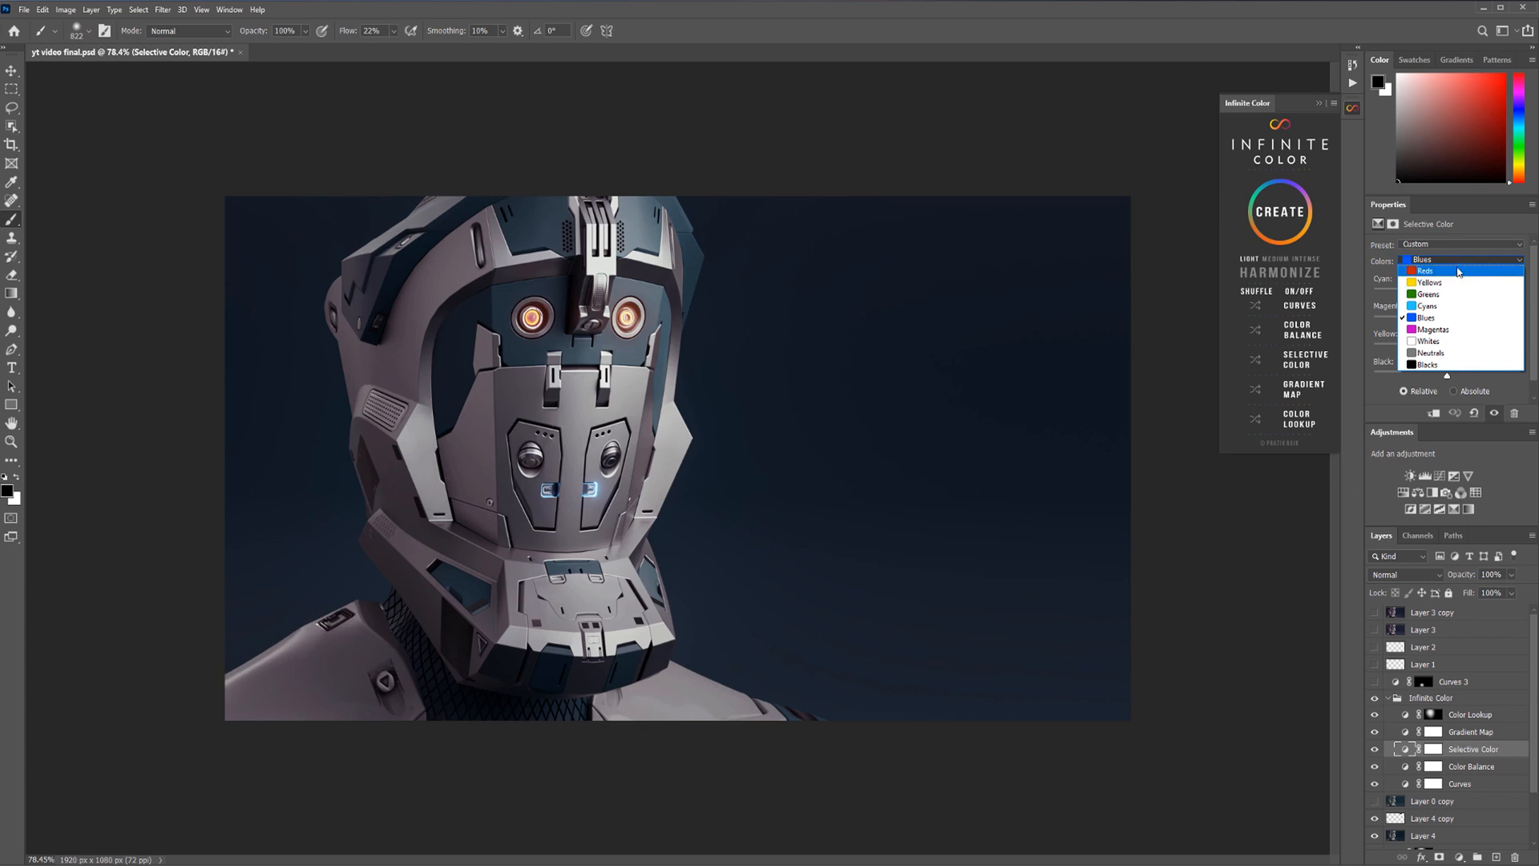
click(1427, 364)
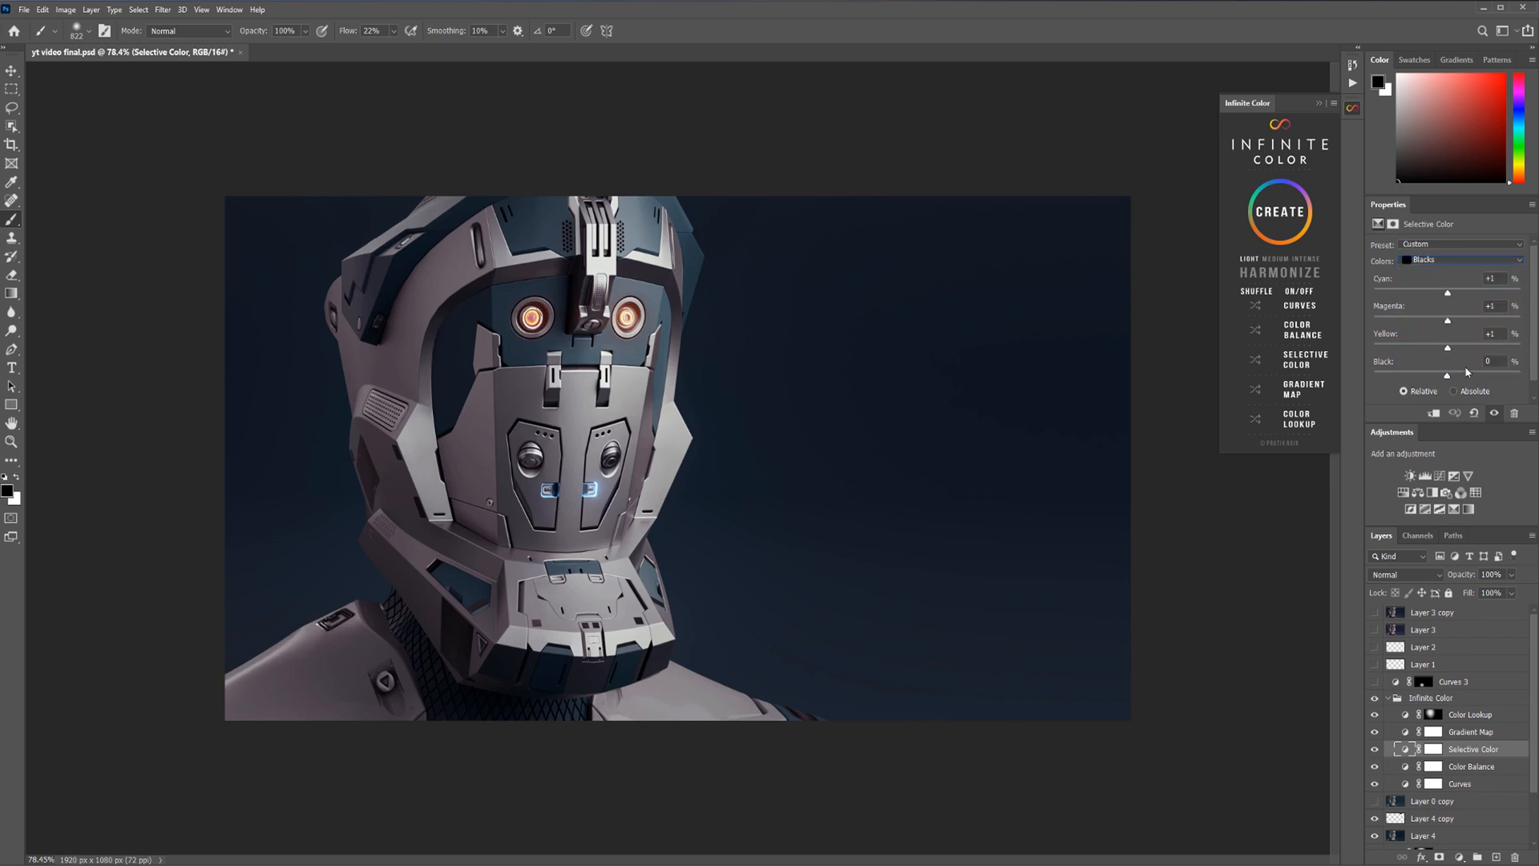
mouse_move(1444, 353)
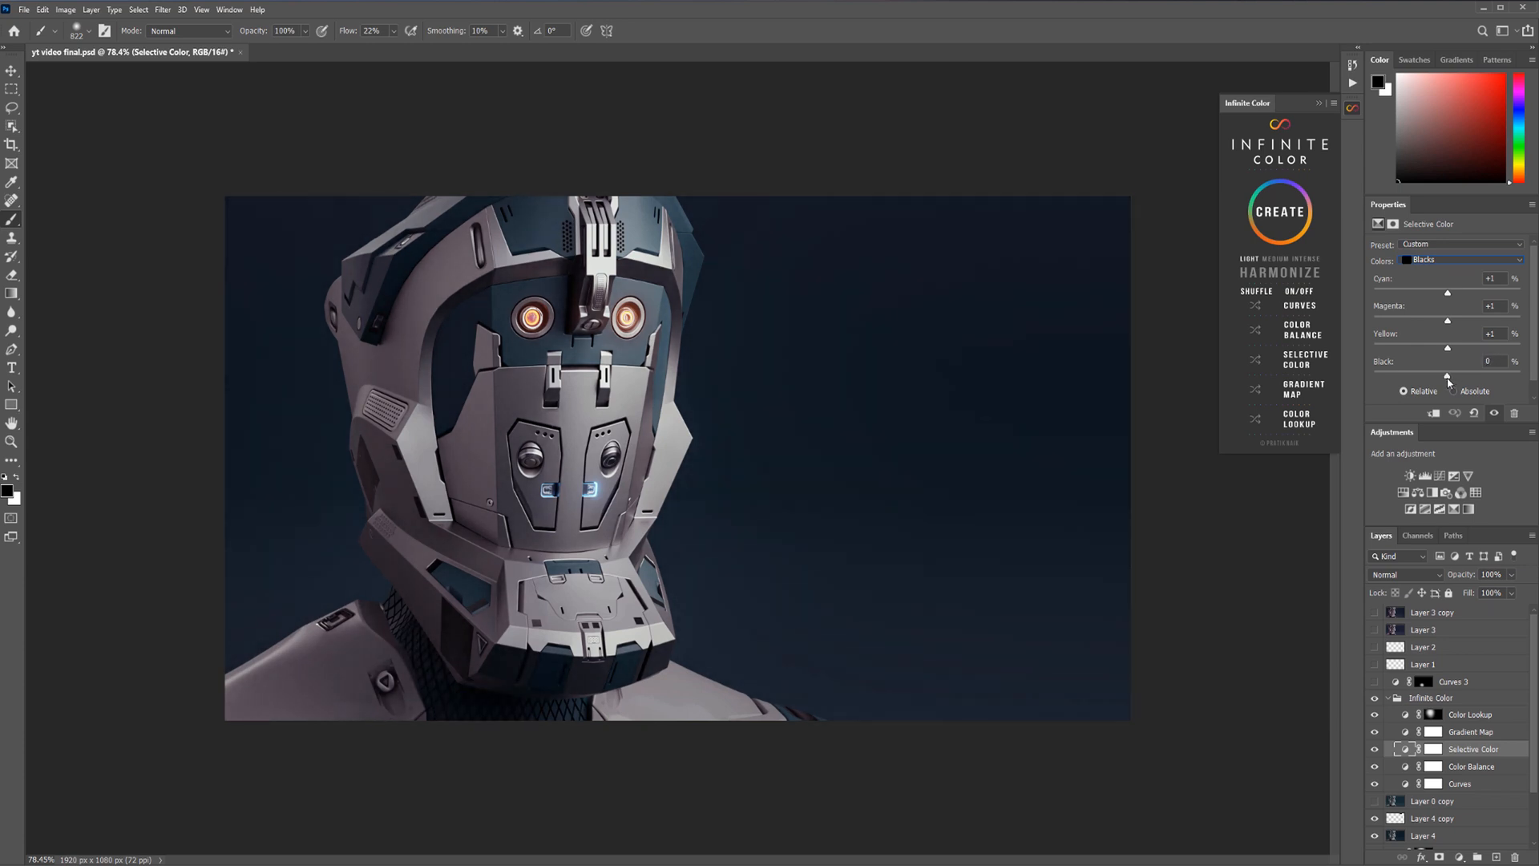
drag(1448, 375, 1441, 375)
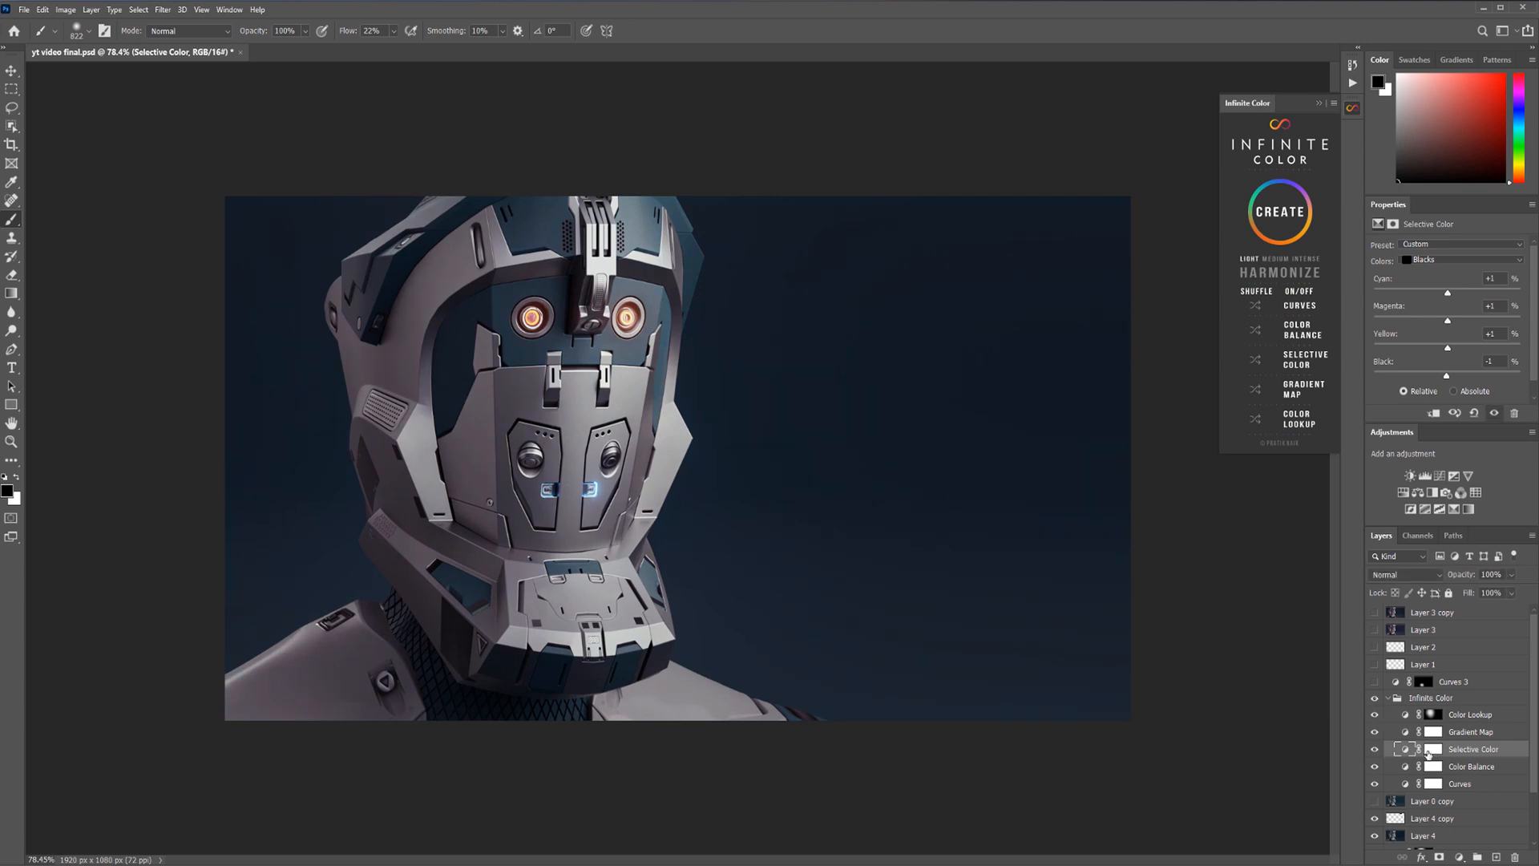
Toggle Selective Color's visibility to compare before and after
click(1374, 749)
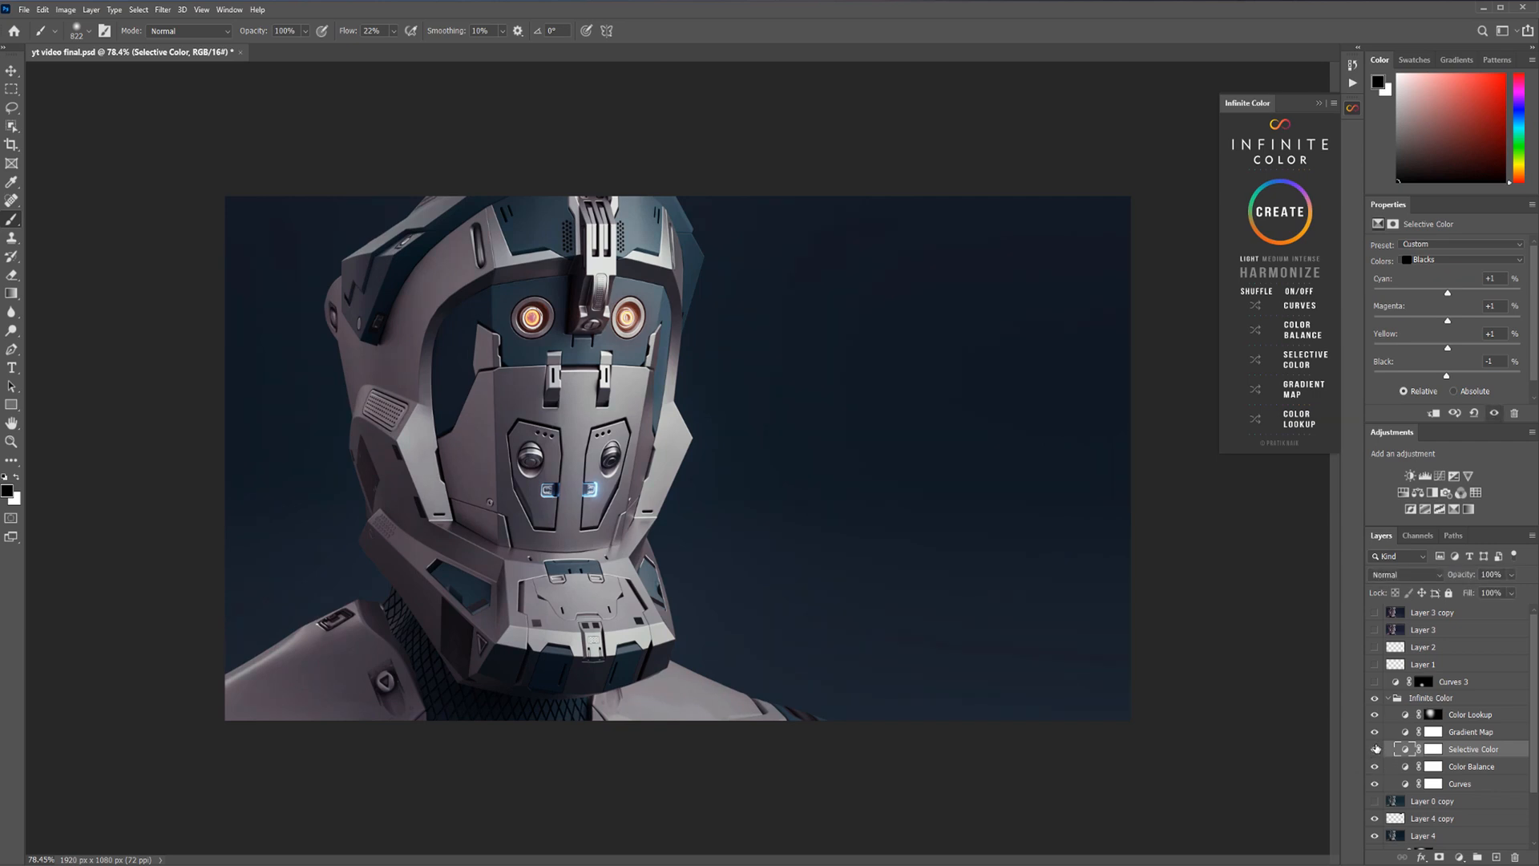
click(1432, 749)
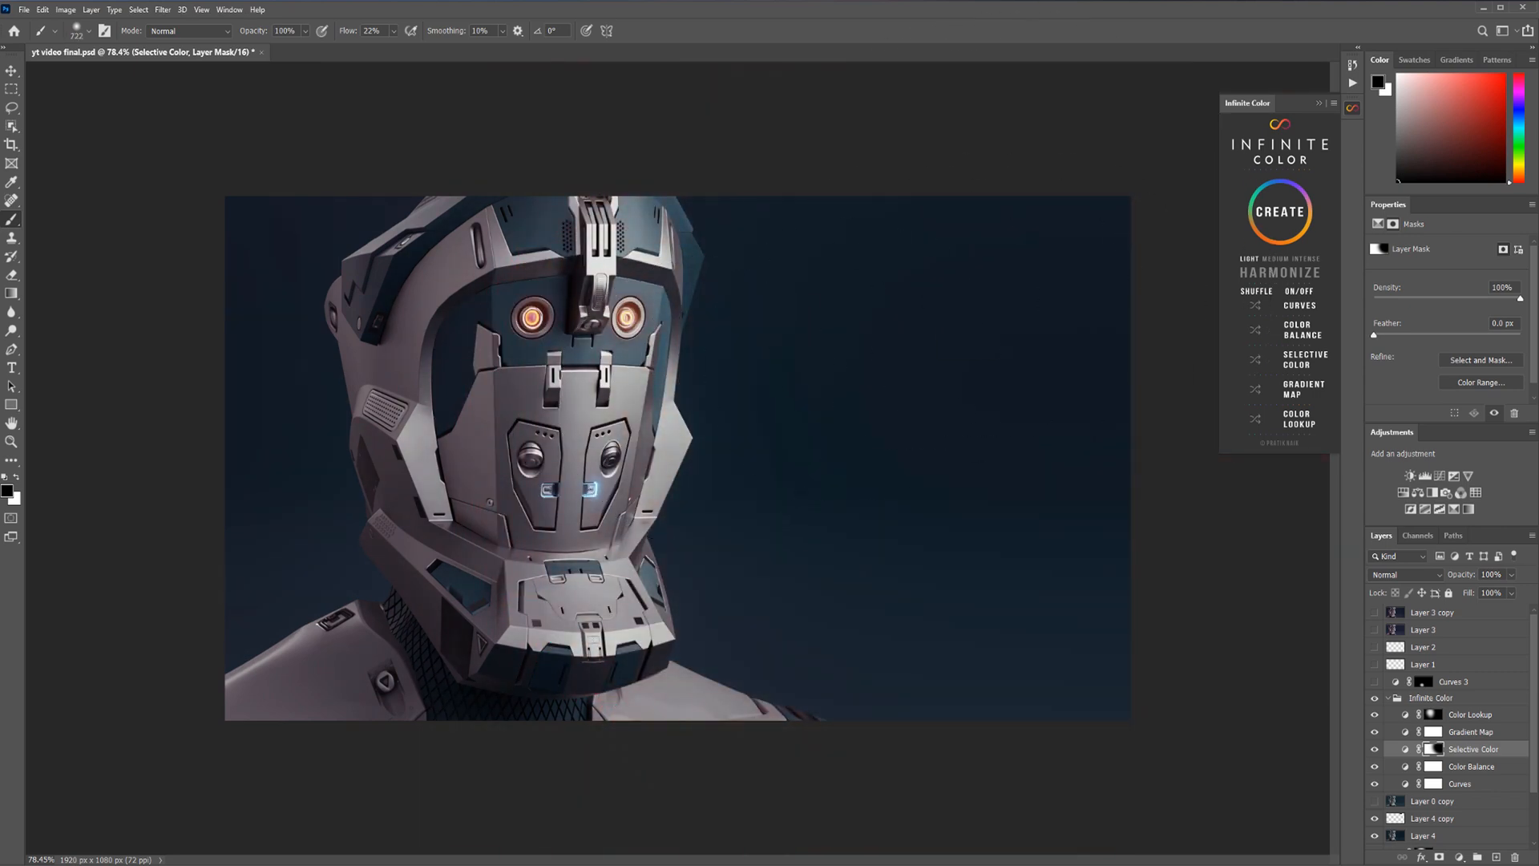
mouse_move(211, 570)
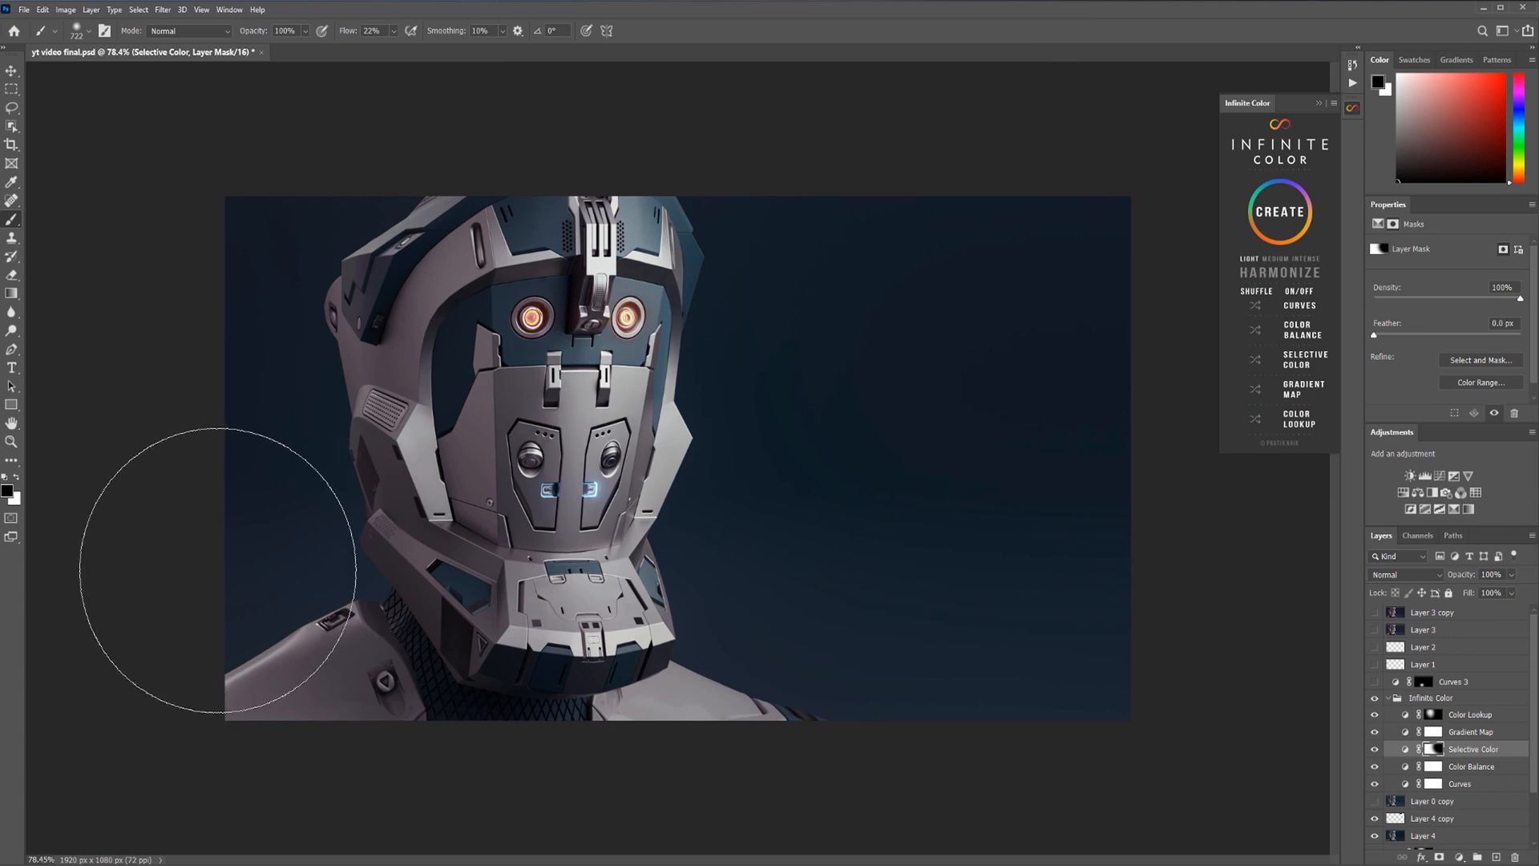
mouse_move(1336, 584)
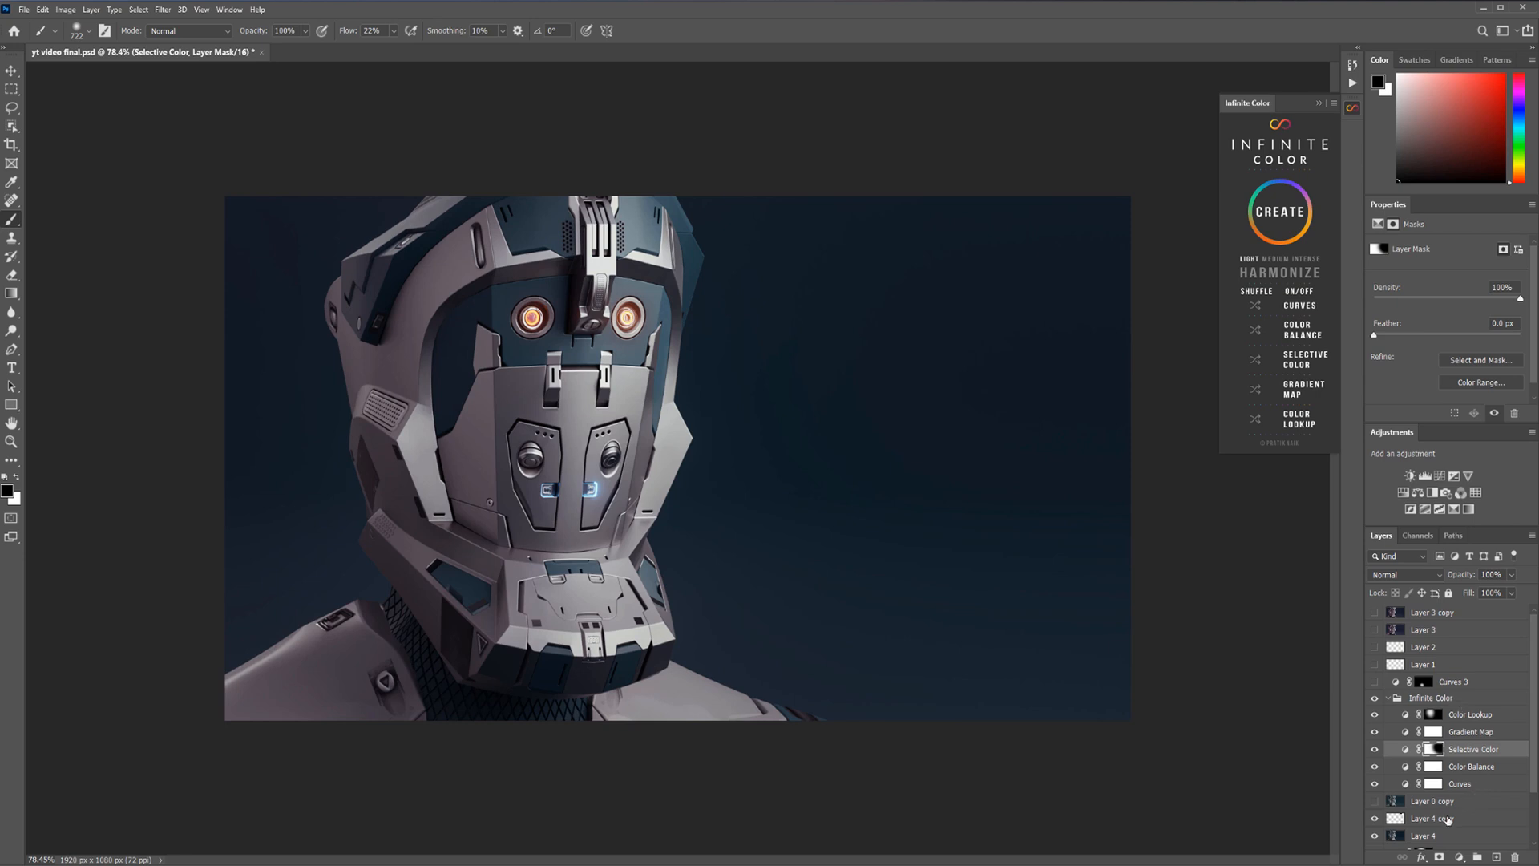
Select Layer 4 copy, duplicate it, and bring up the Filter menu
click(1422, 835)
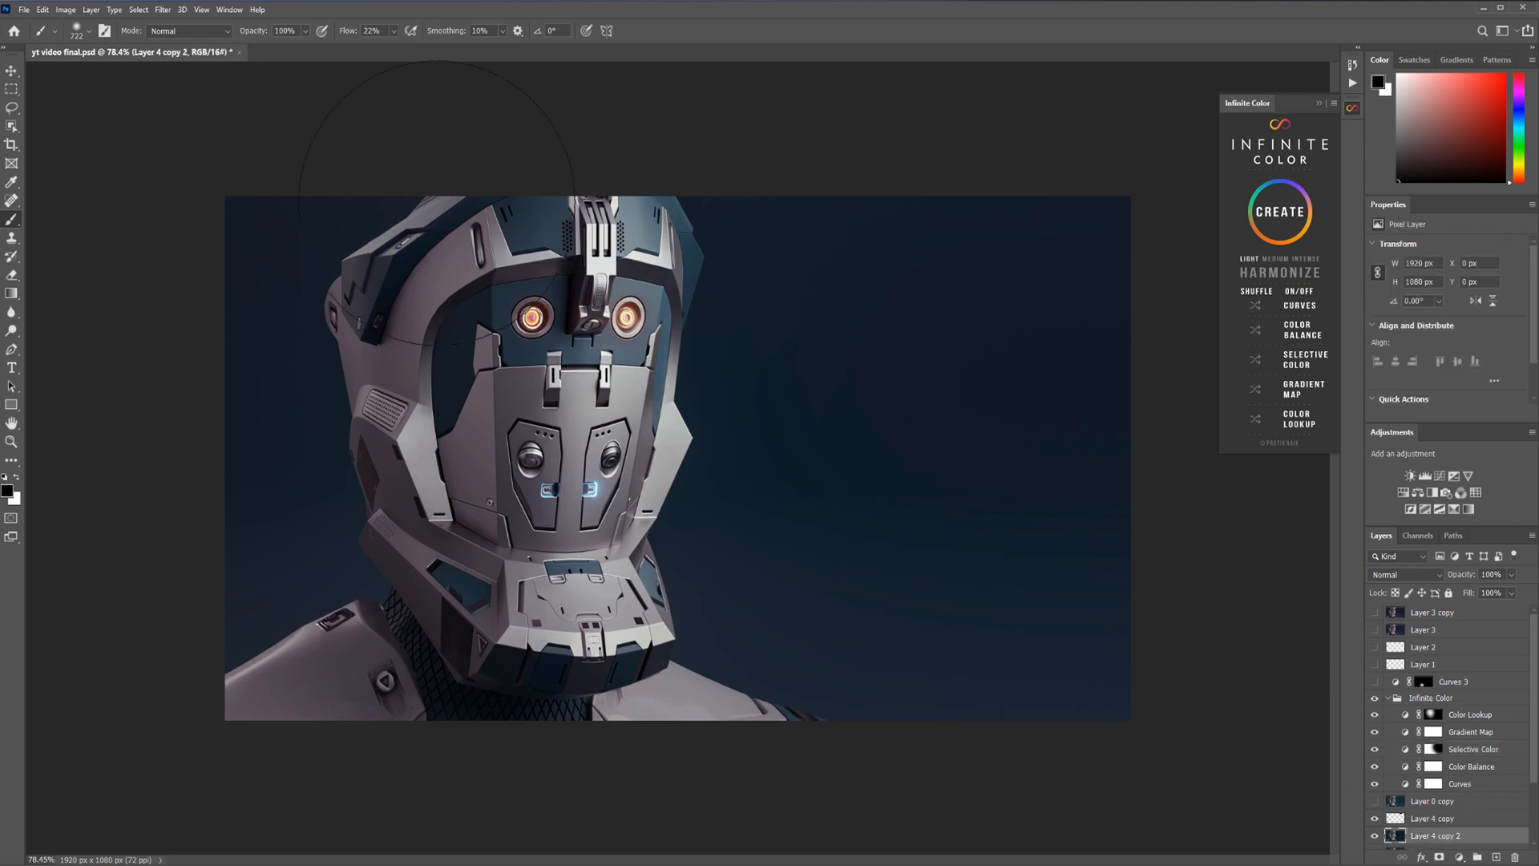
click(162, 9)
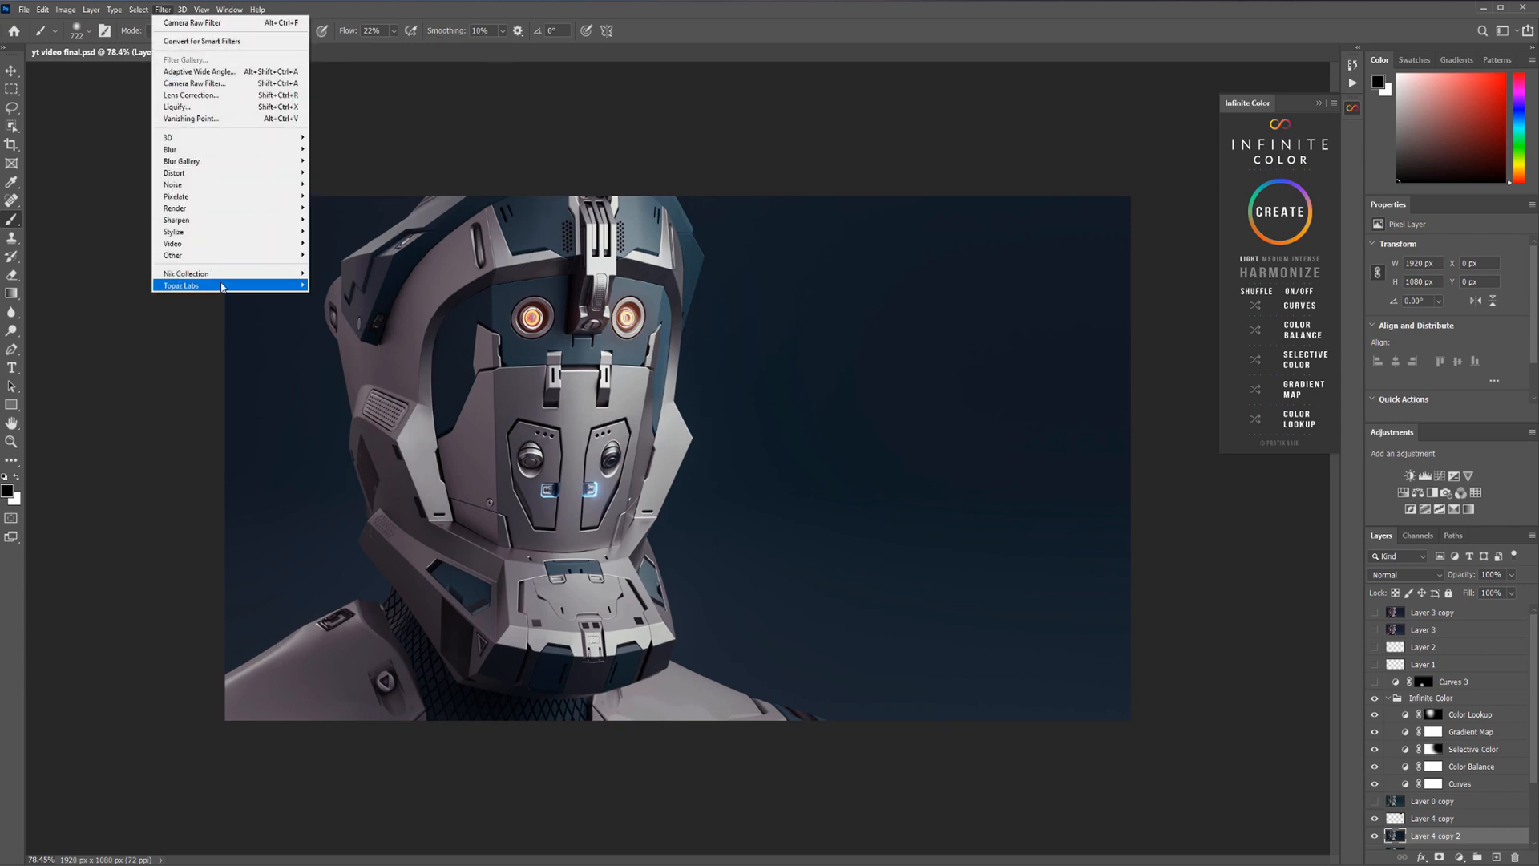
mouse_move(186, 272)
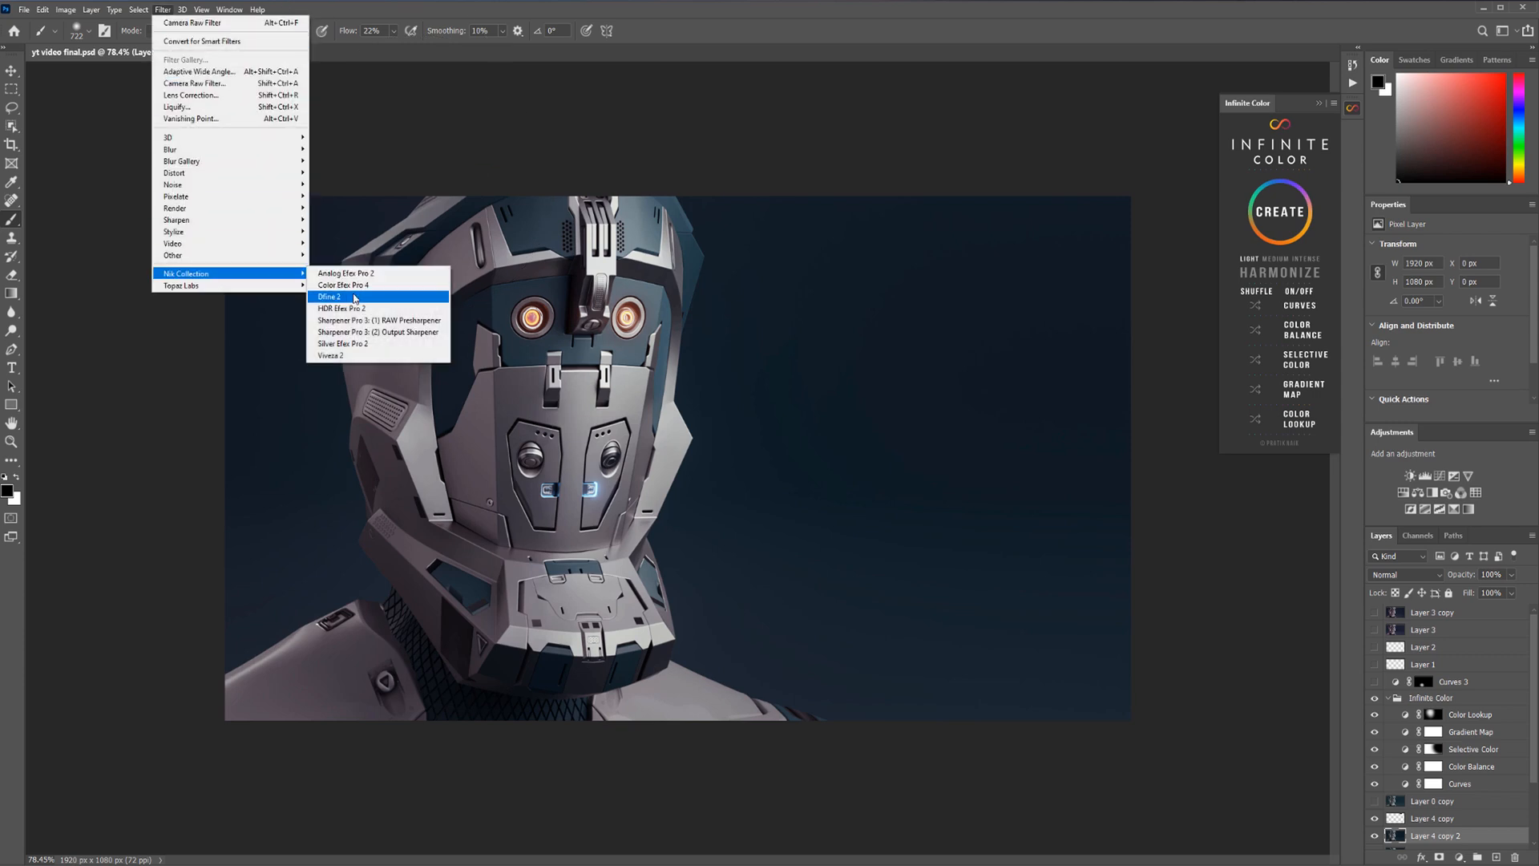
Launch Viveza 2 from Nik Collection and decline sending usage statistics
click(330, 297)
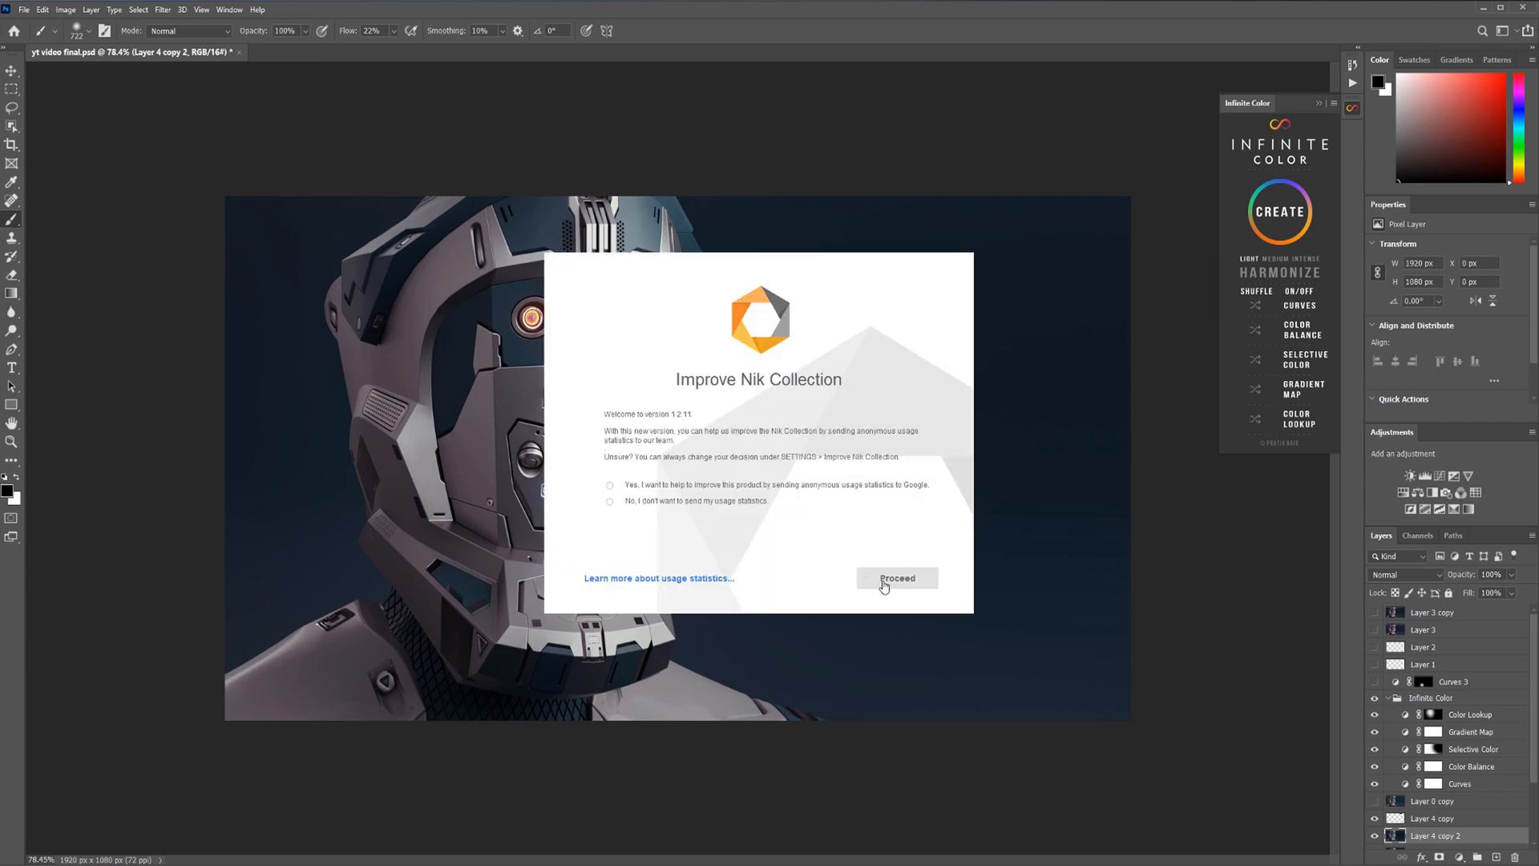
mouse_move(646, 492)
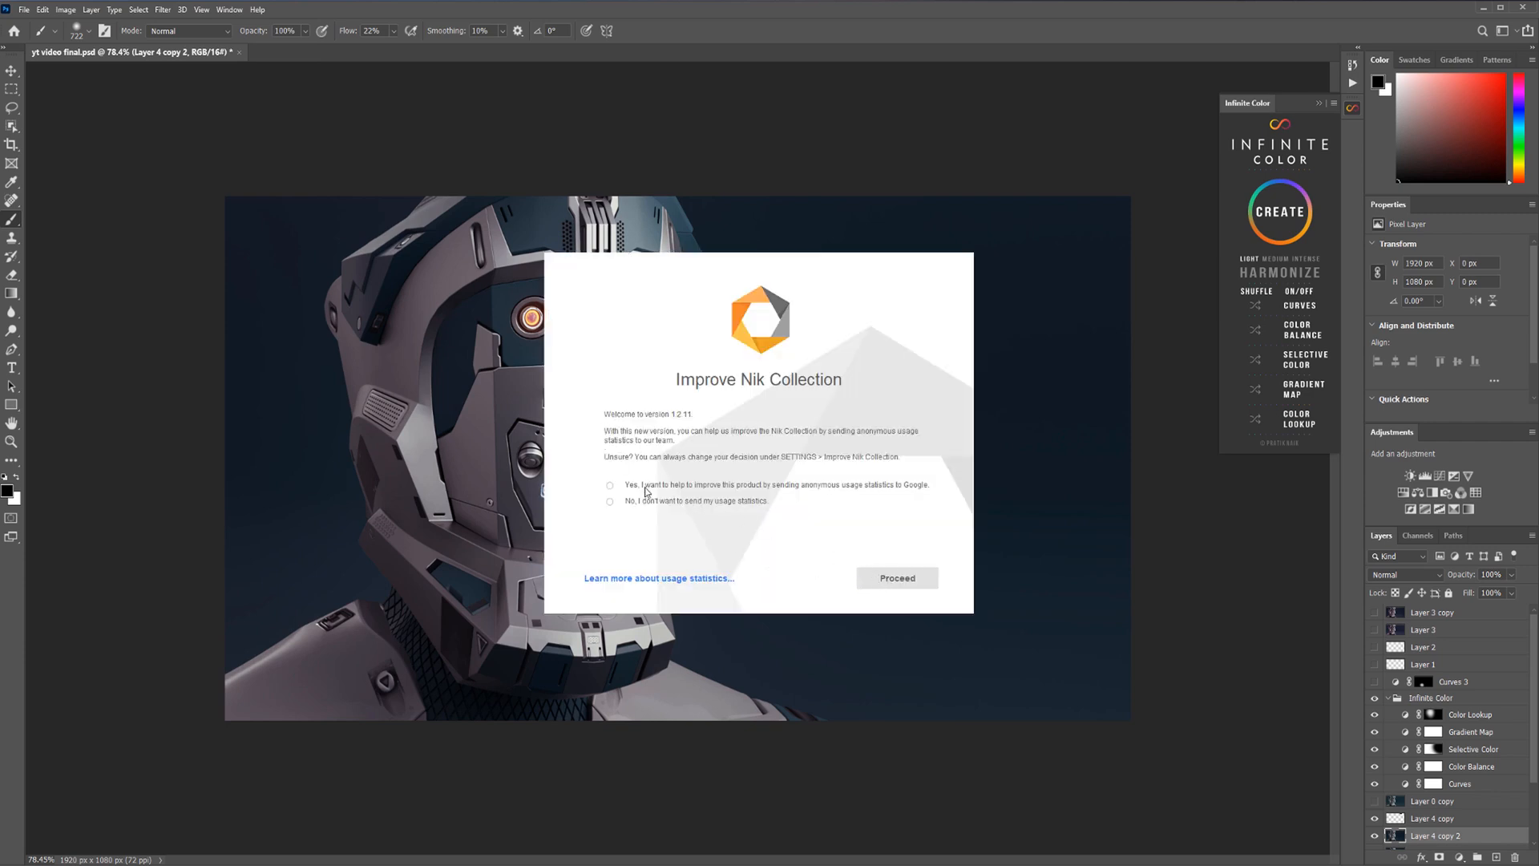
click(611, 501)
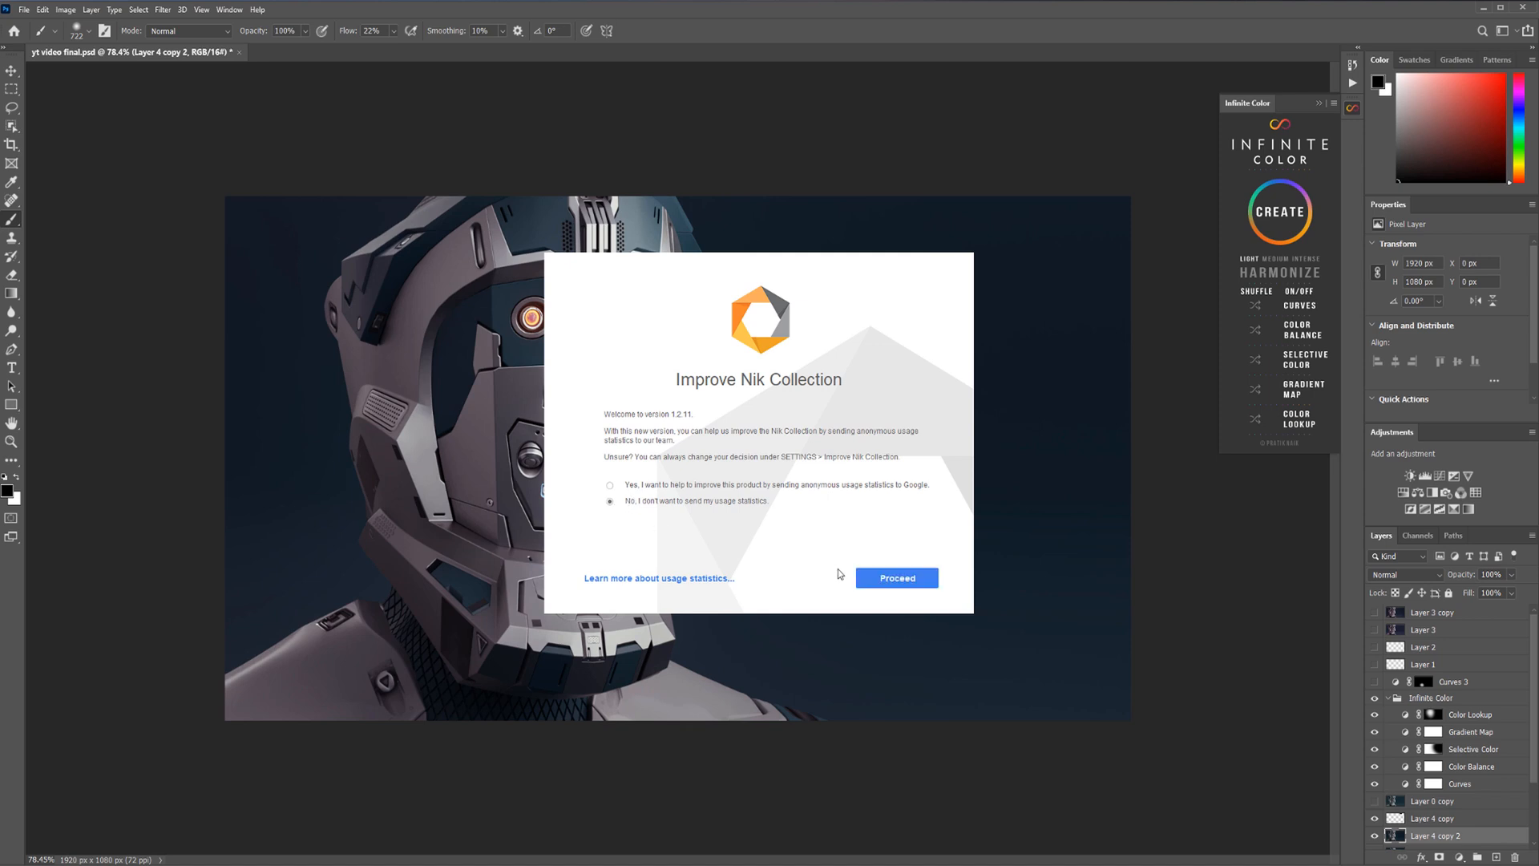
click(895, 577)
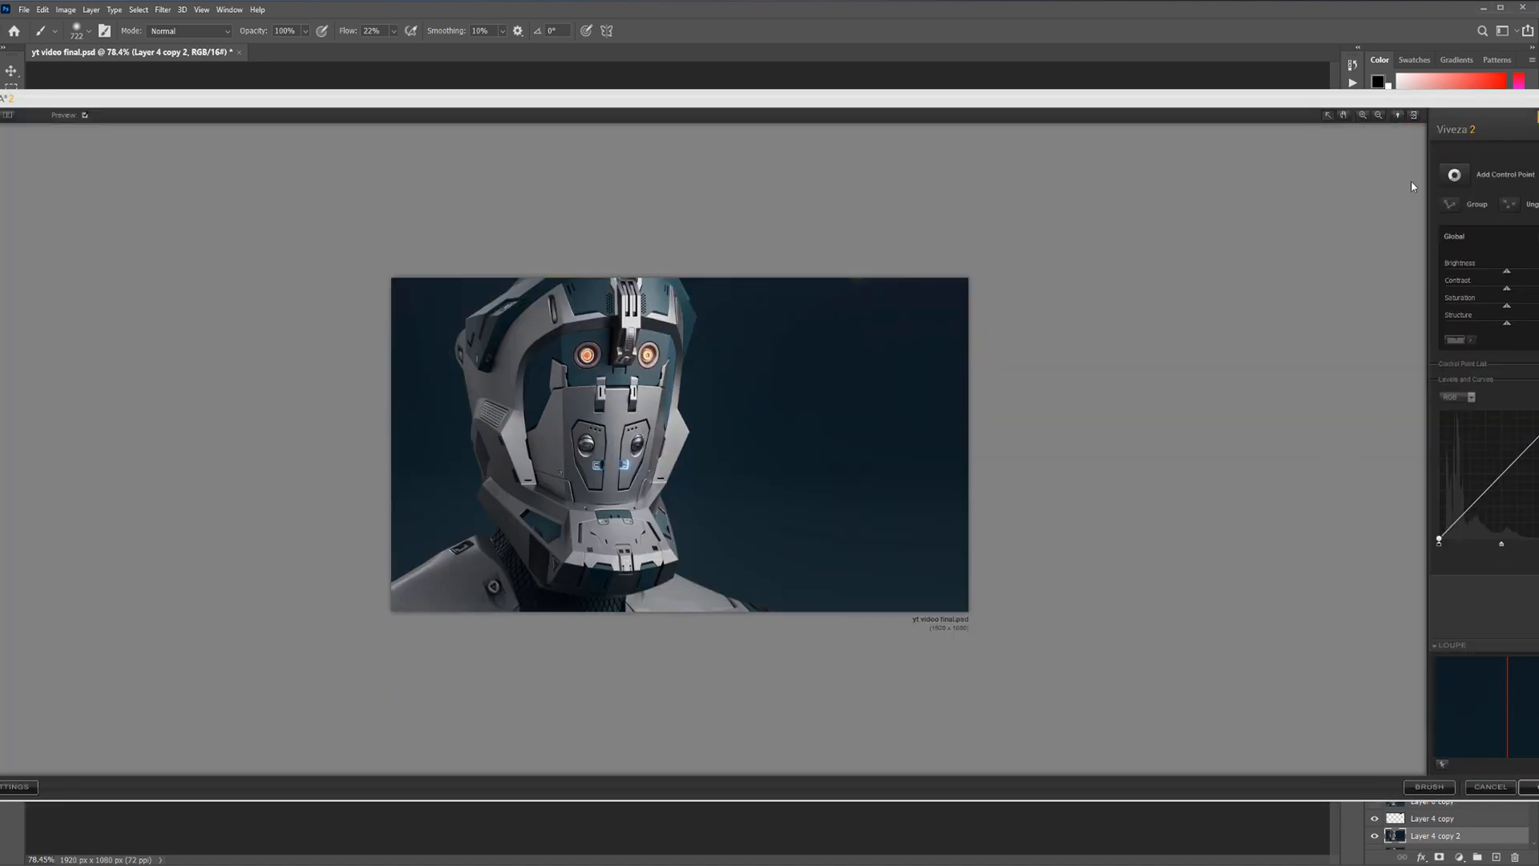
Apply the Viveza 2 adjustment with OK, returning the result to Photoshop
click(419, 509)
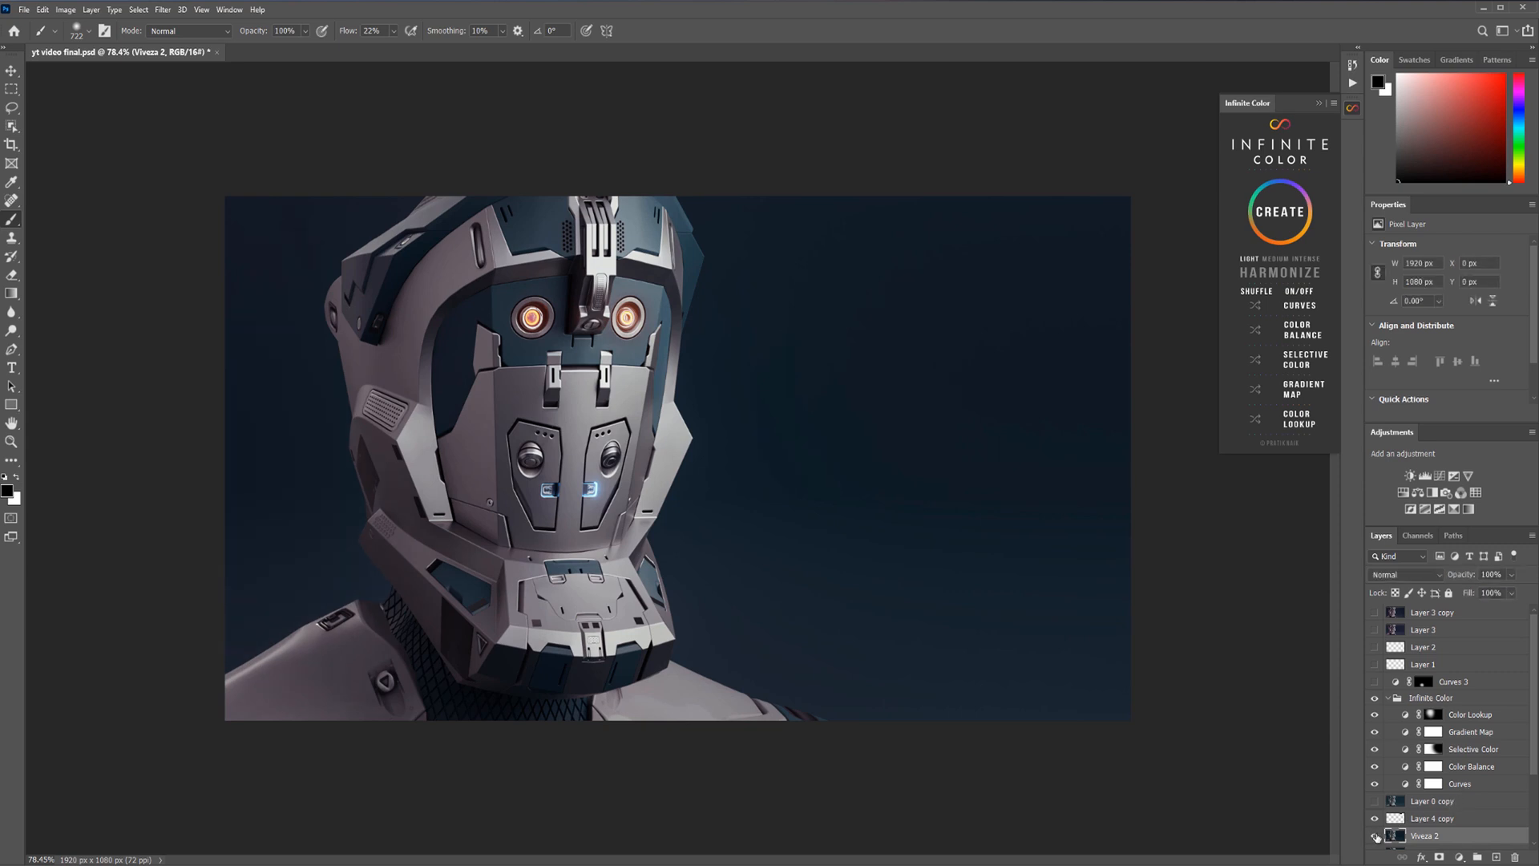
mouse_move(300, 541)
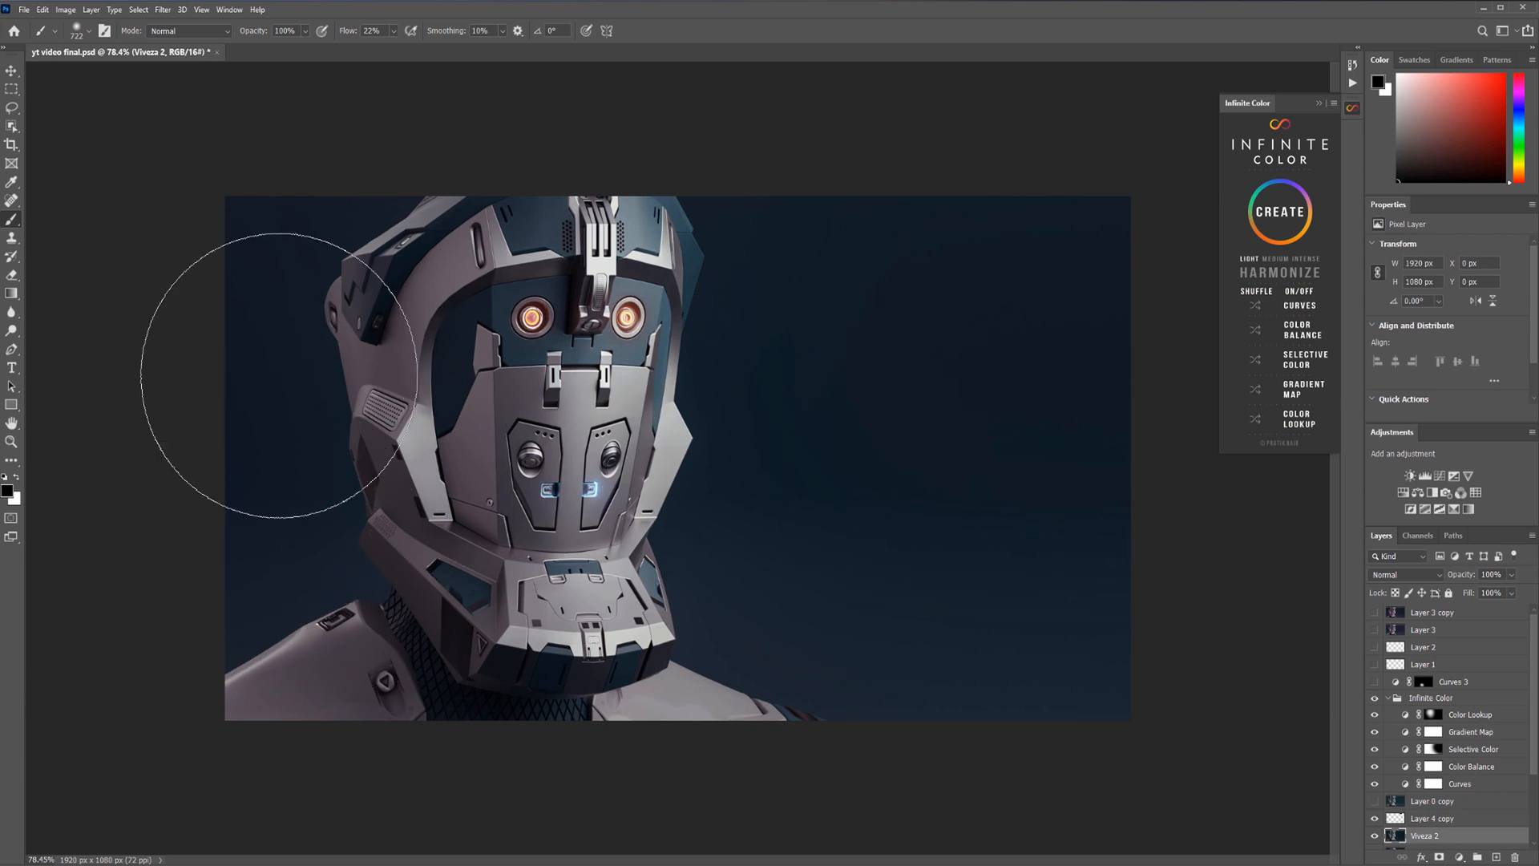
mouse_move(368, 403)
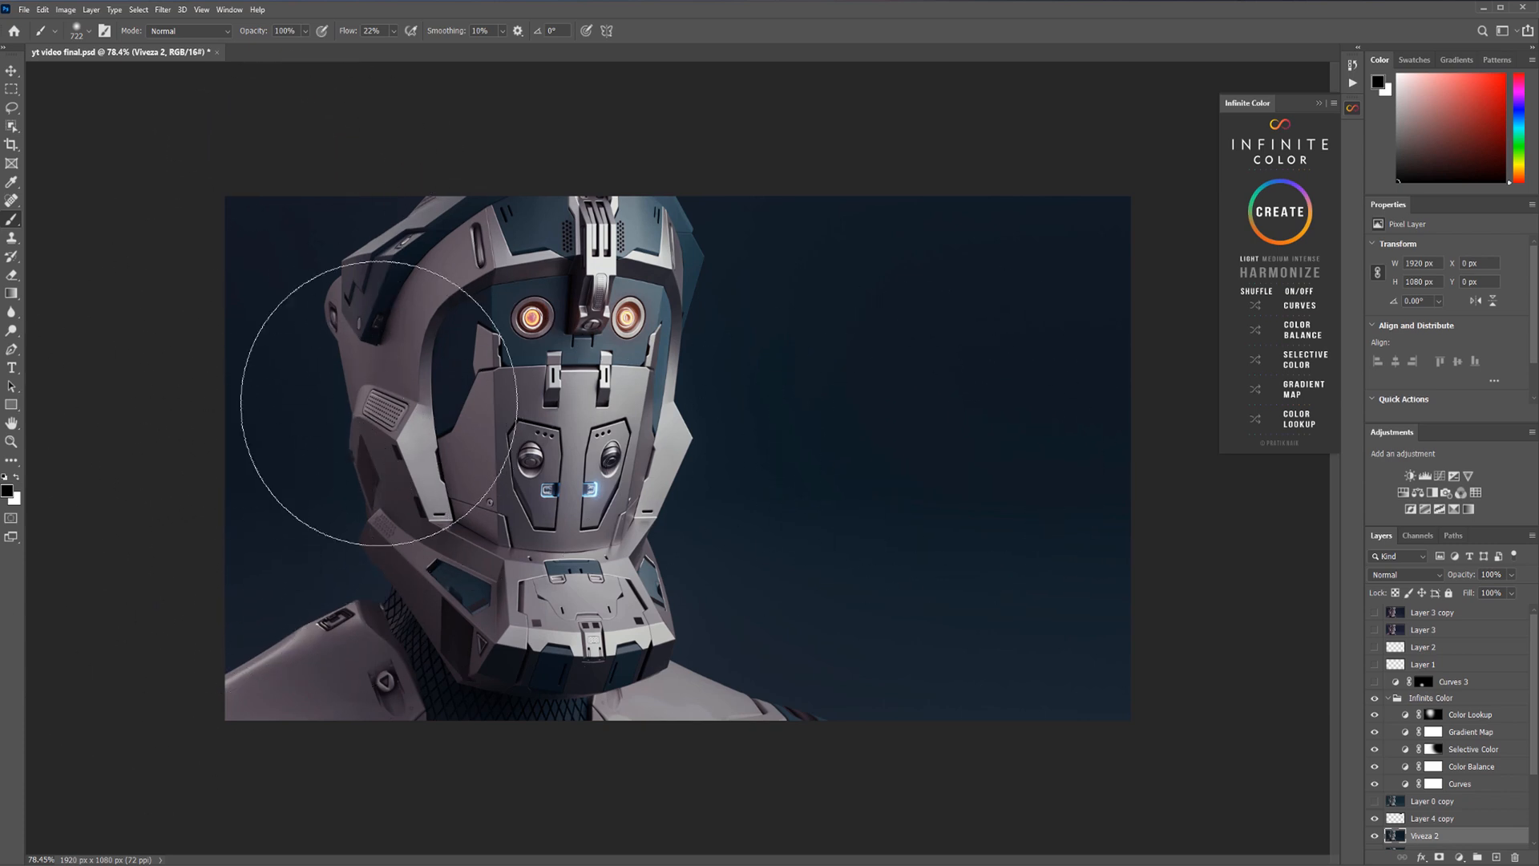
mouse_move(628, 348)
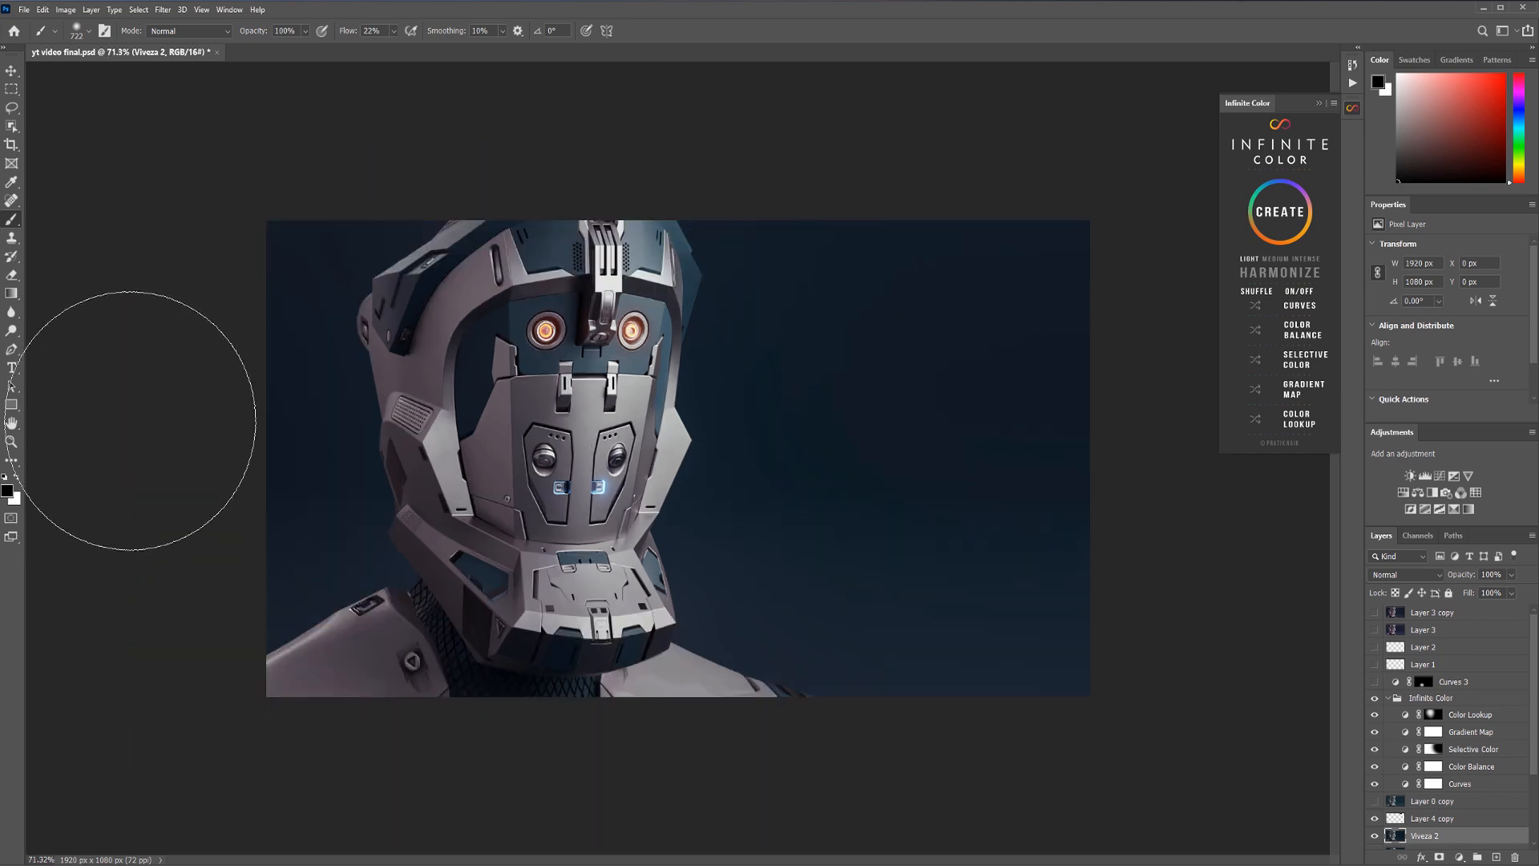
mouse_move(530, 364)
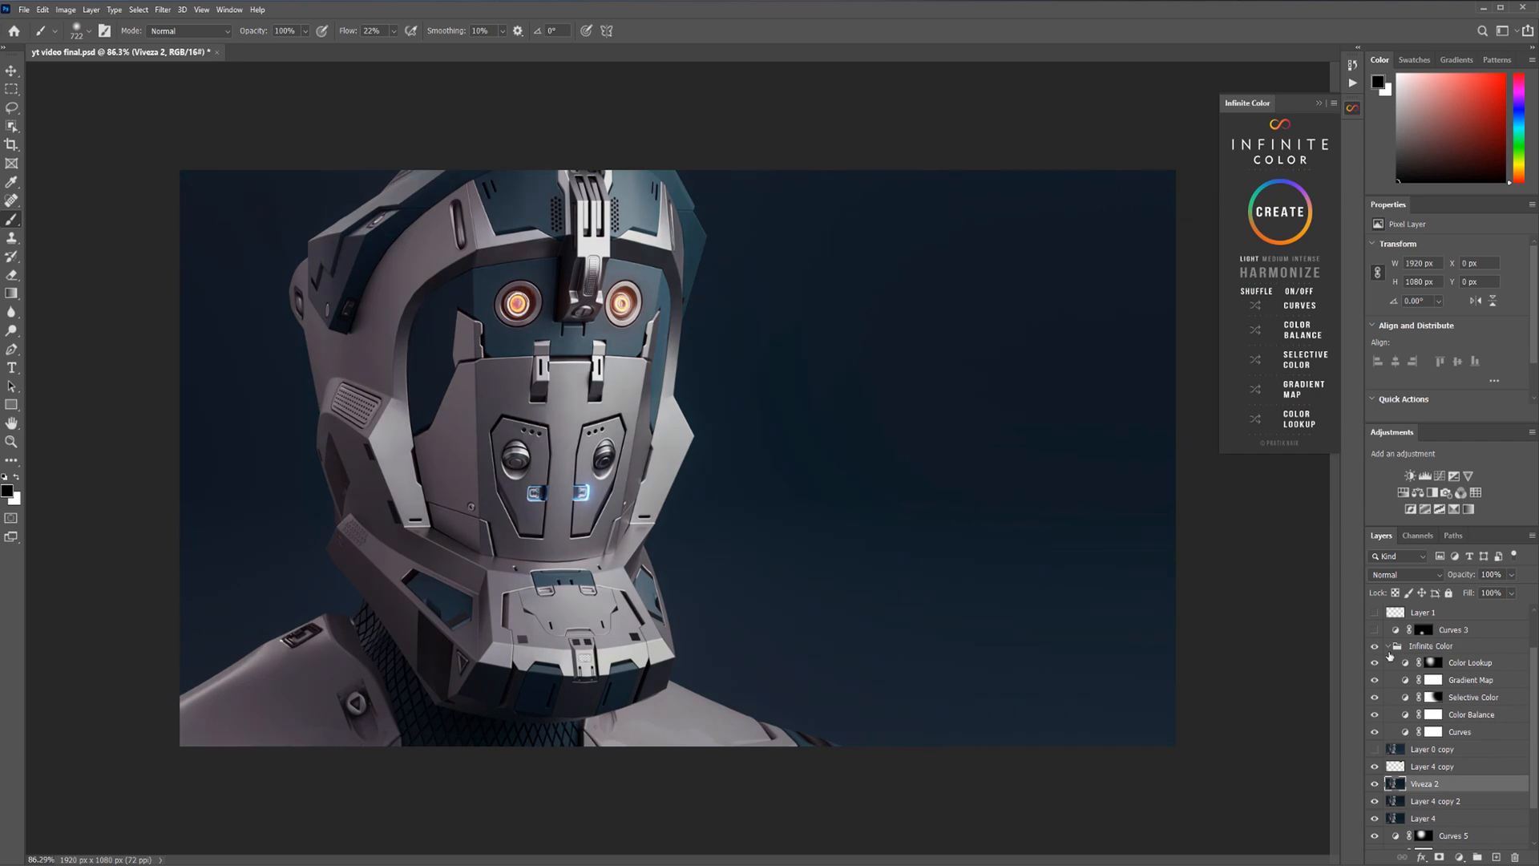
Add a Curves adjustment layer and a Color Lookup adjustment layer
click(1432, 766)
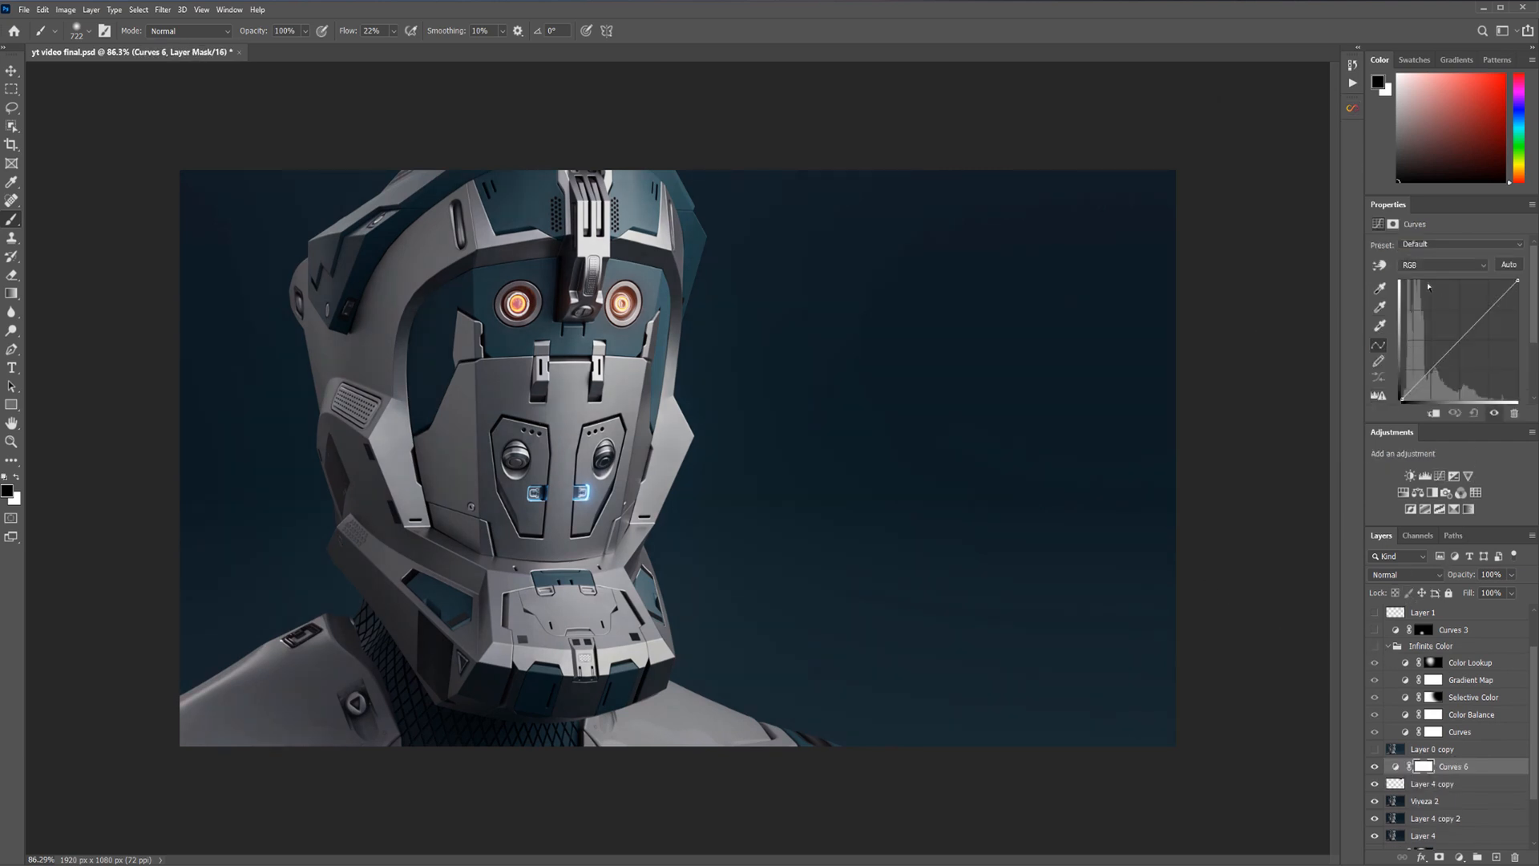
click(1443, 264)
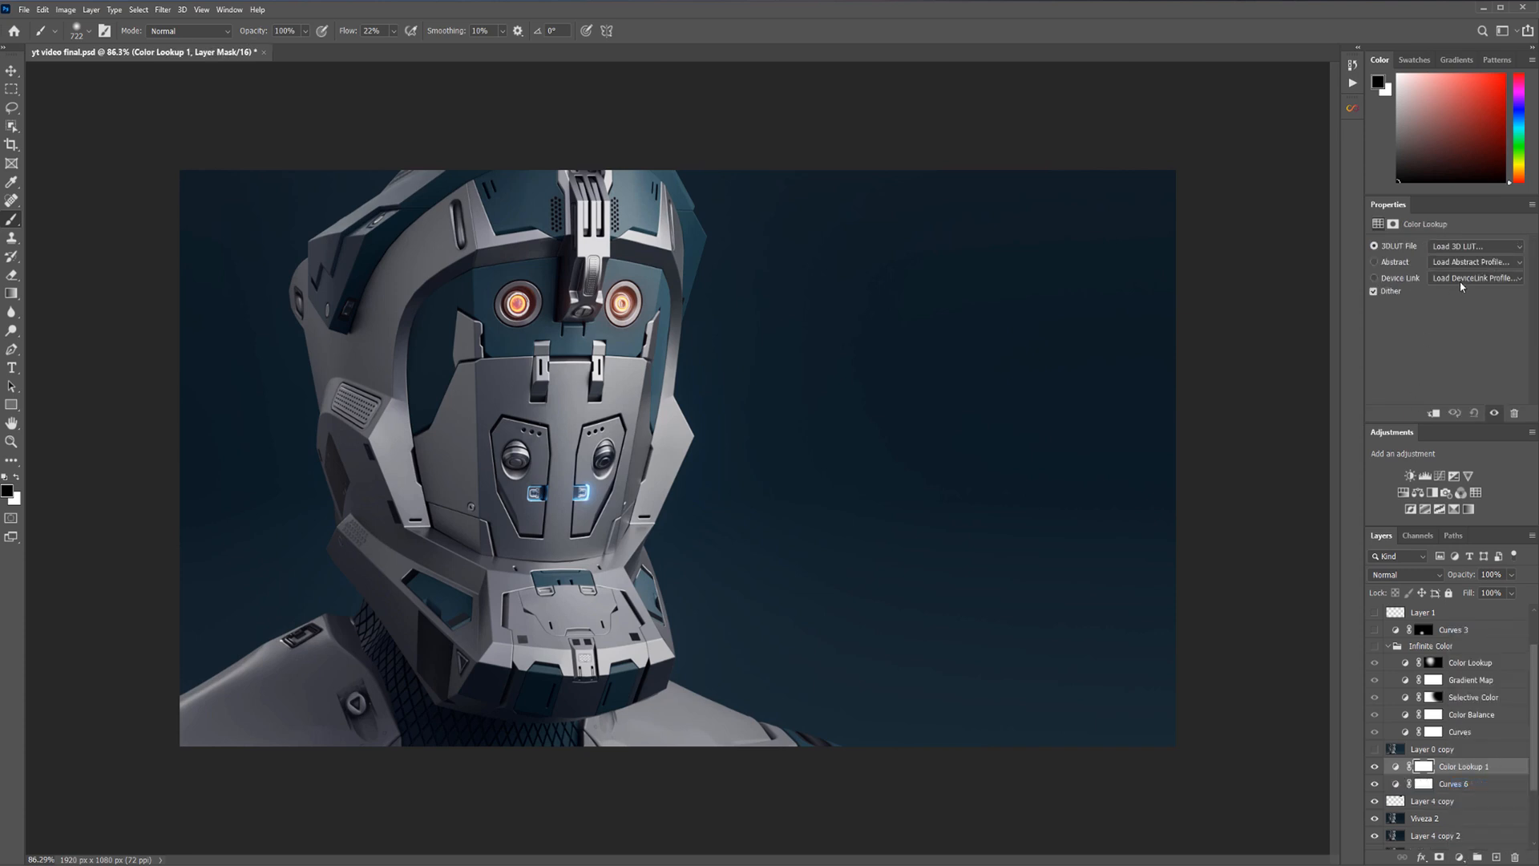
Preview Candlelight and other 3D LUTs before settling on filmstock_50.3dl
click(1475, 245)
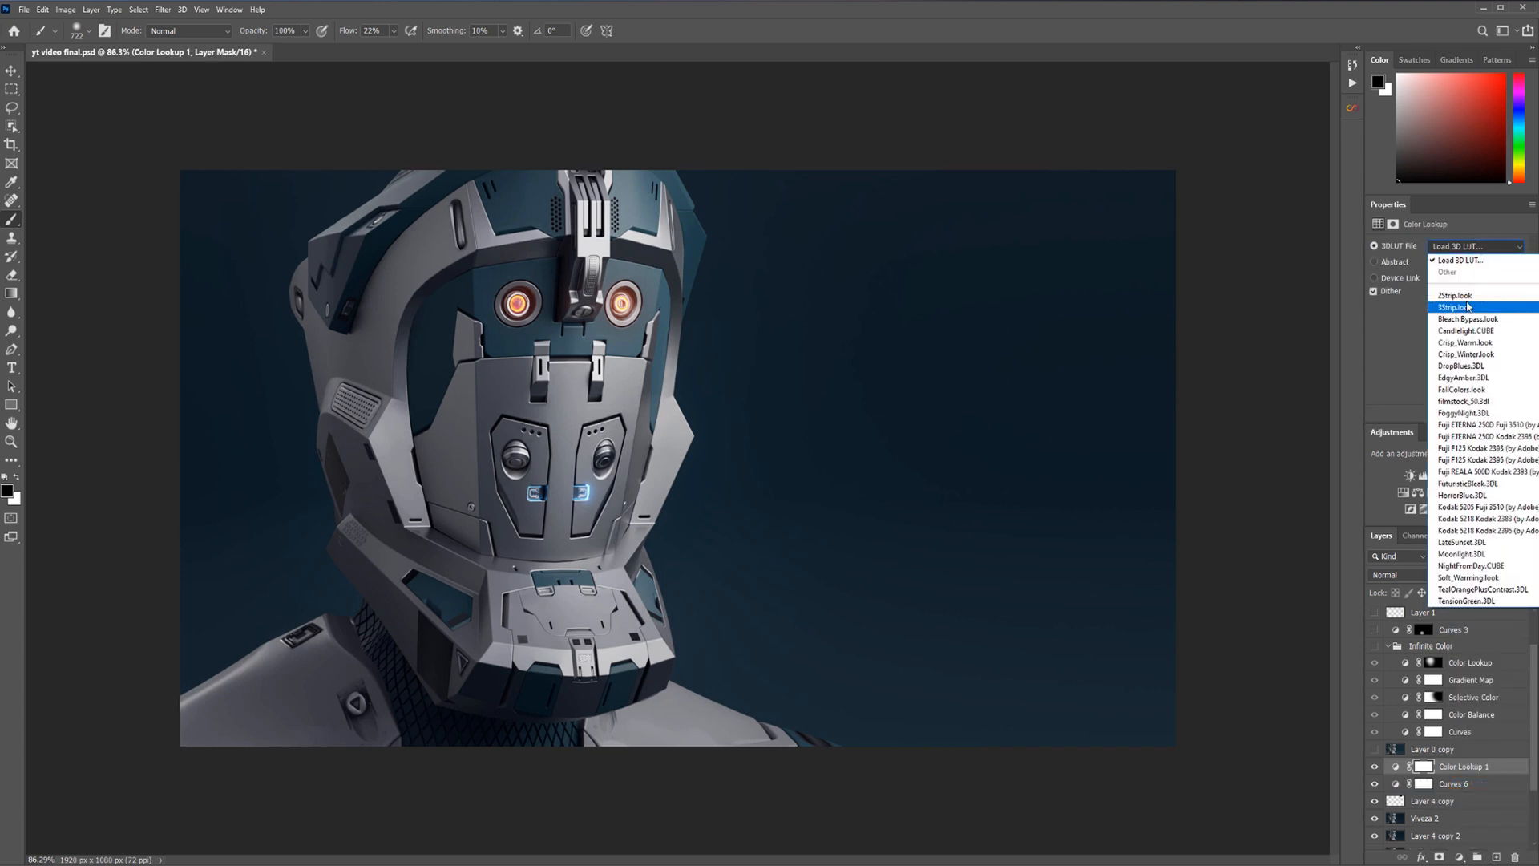
click(1468, 330)
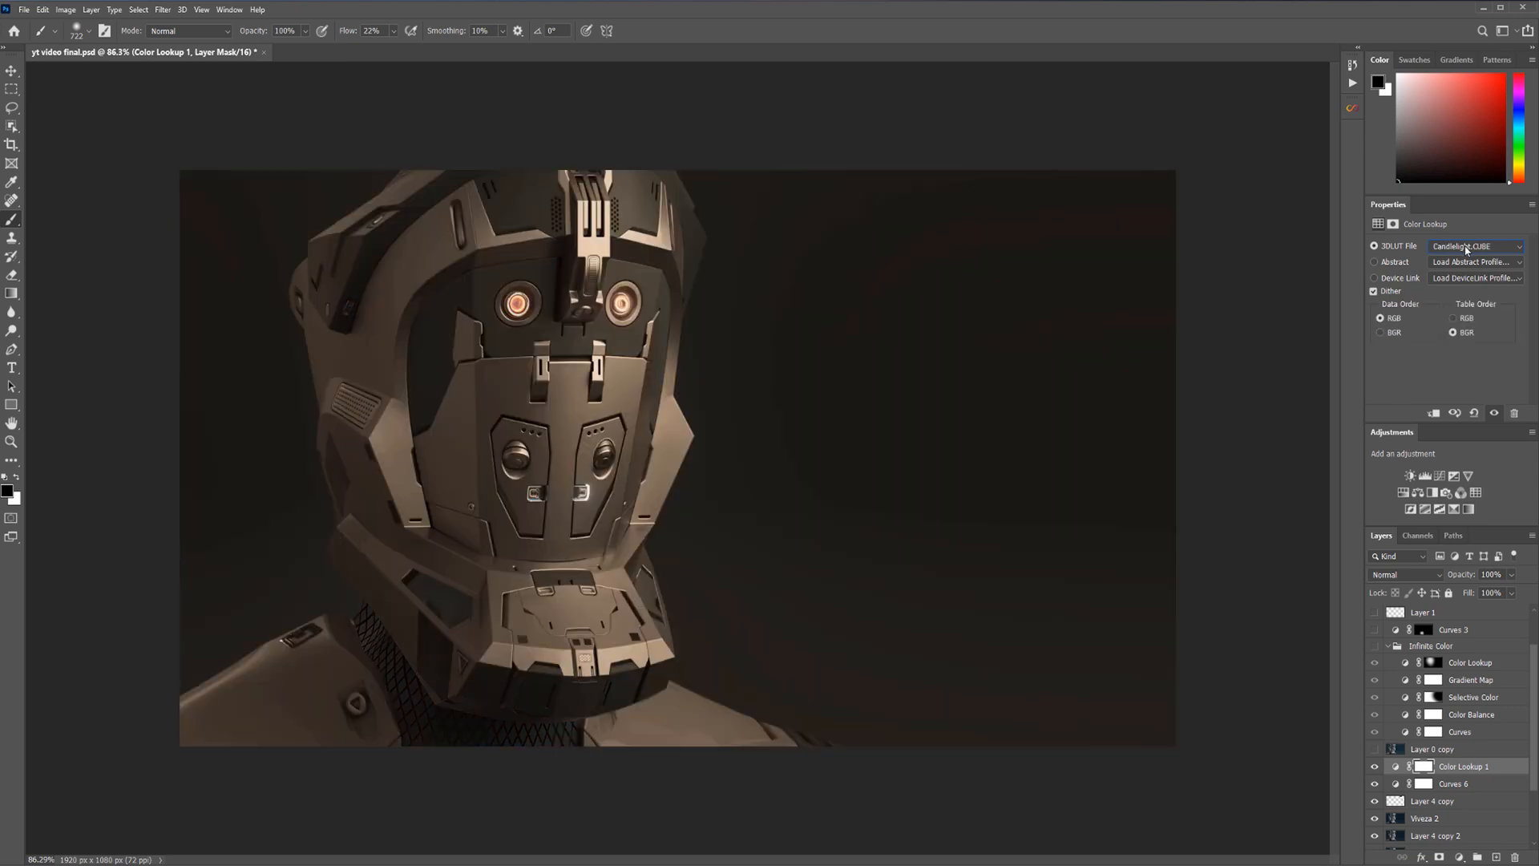
click(1475, 245)
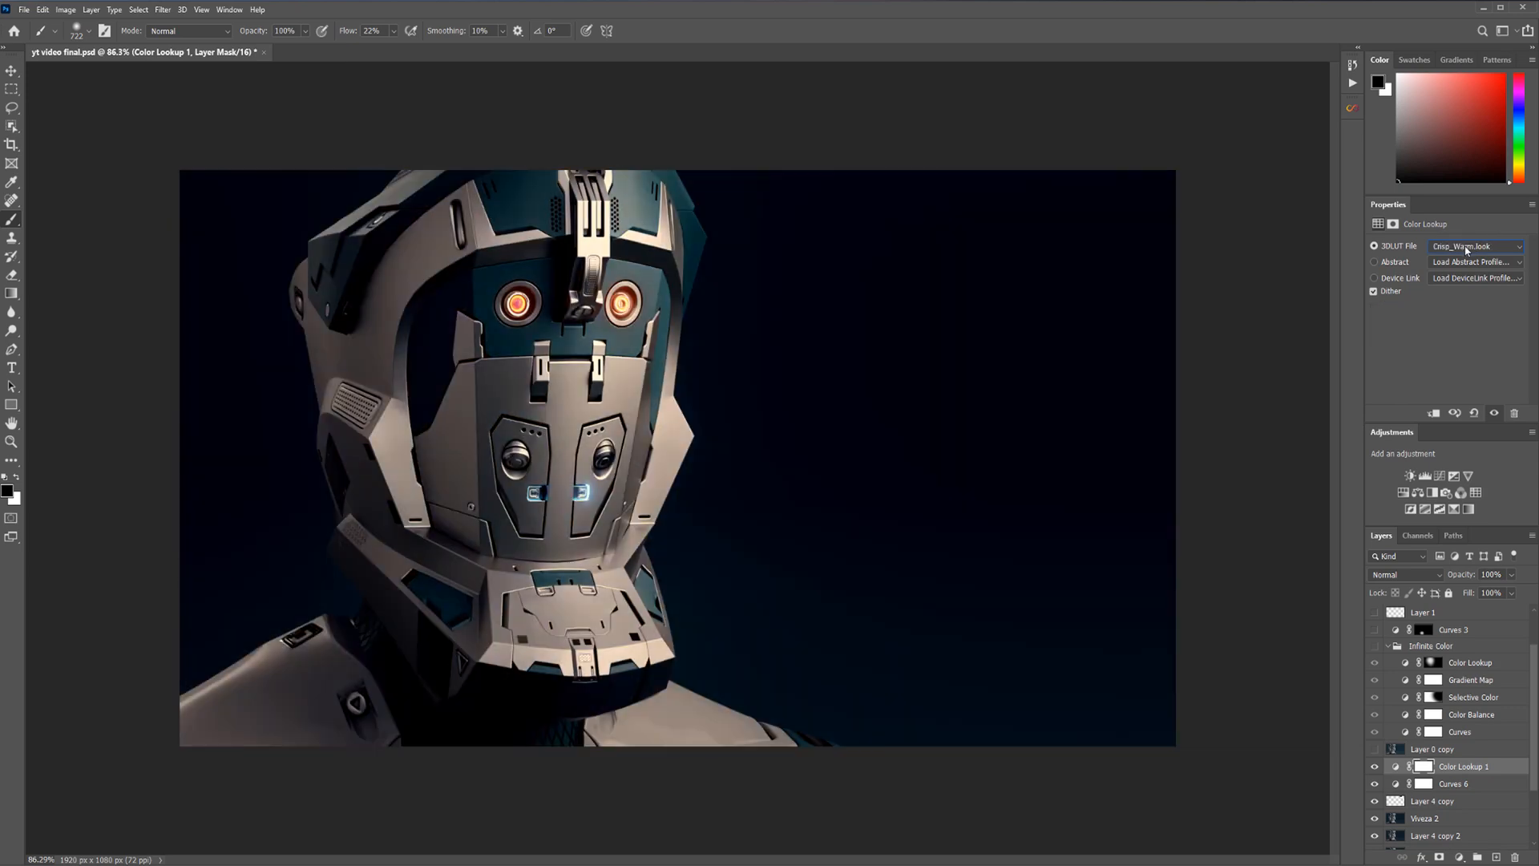
click(1474, 245)
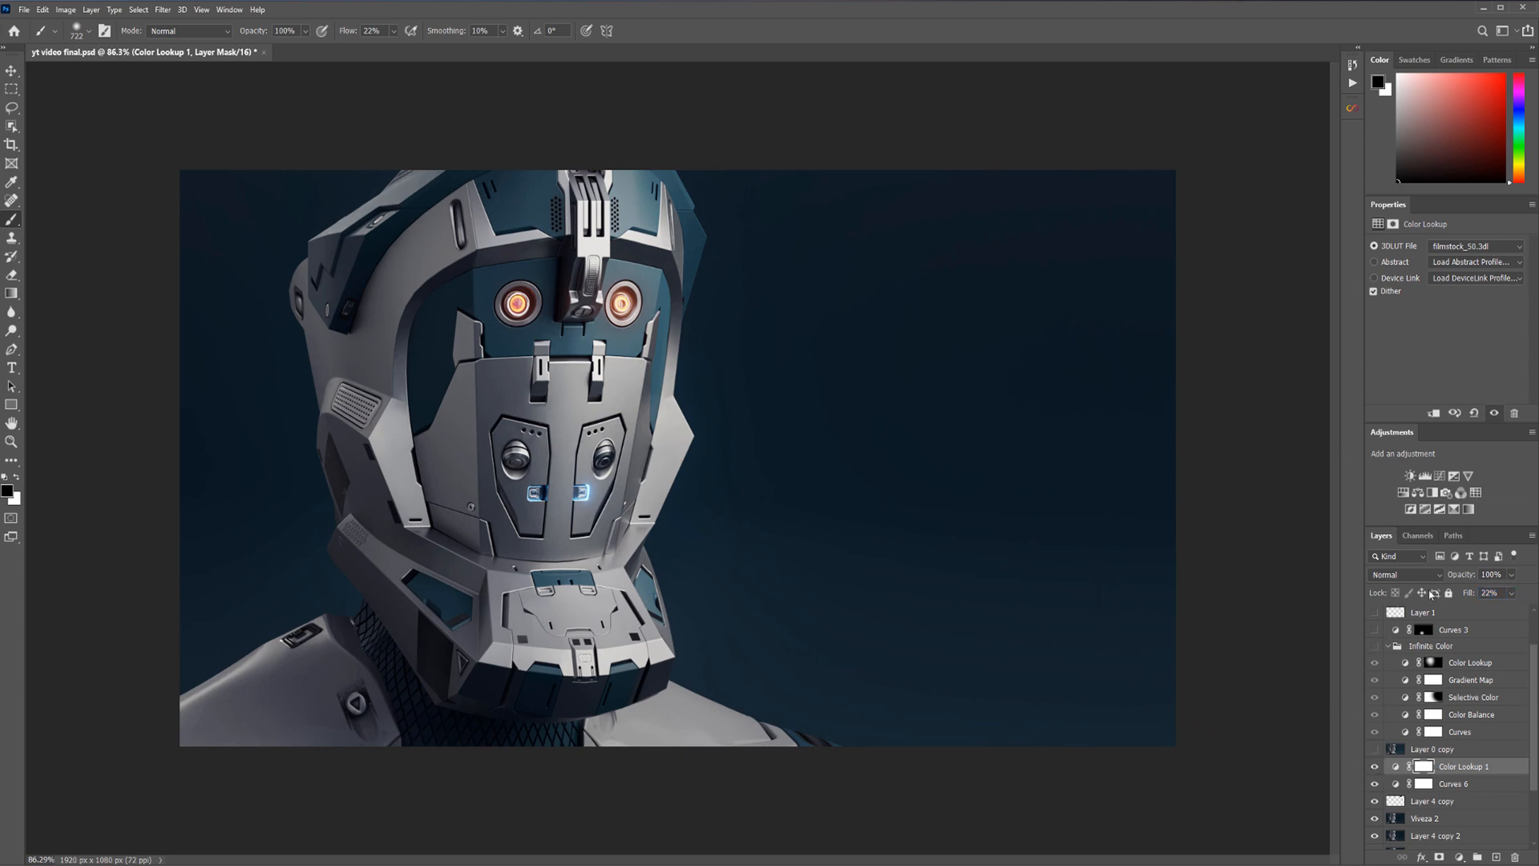
Hide the Color Lookup 1 grade, now in Soft Light, to compare with the ungraded render
click(1404, 574)
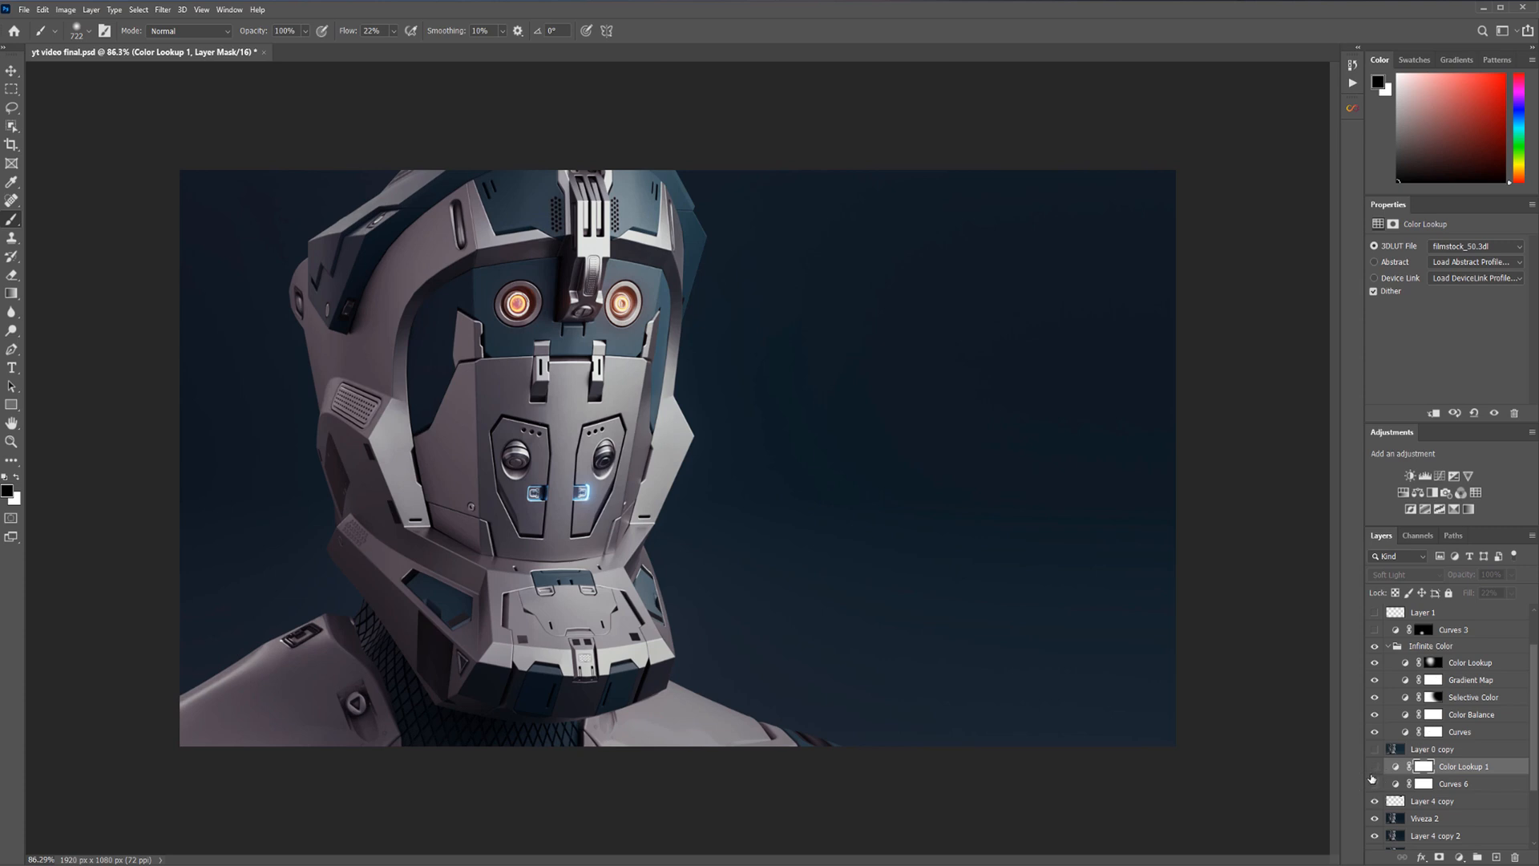
mouse_move(1220, 619)
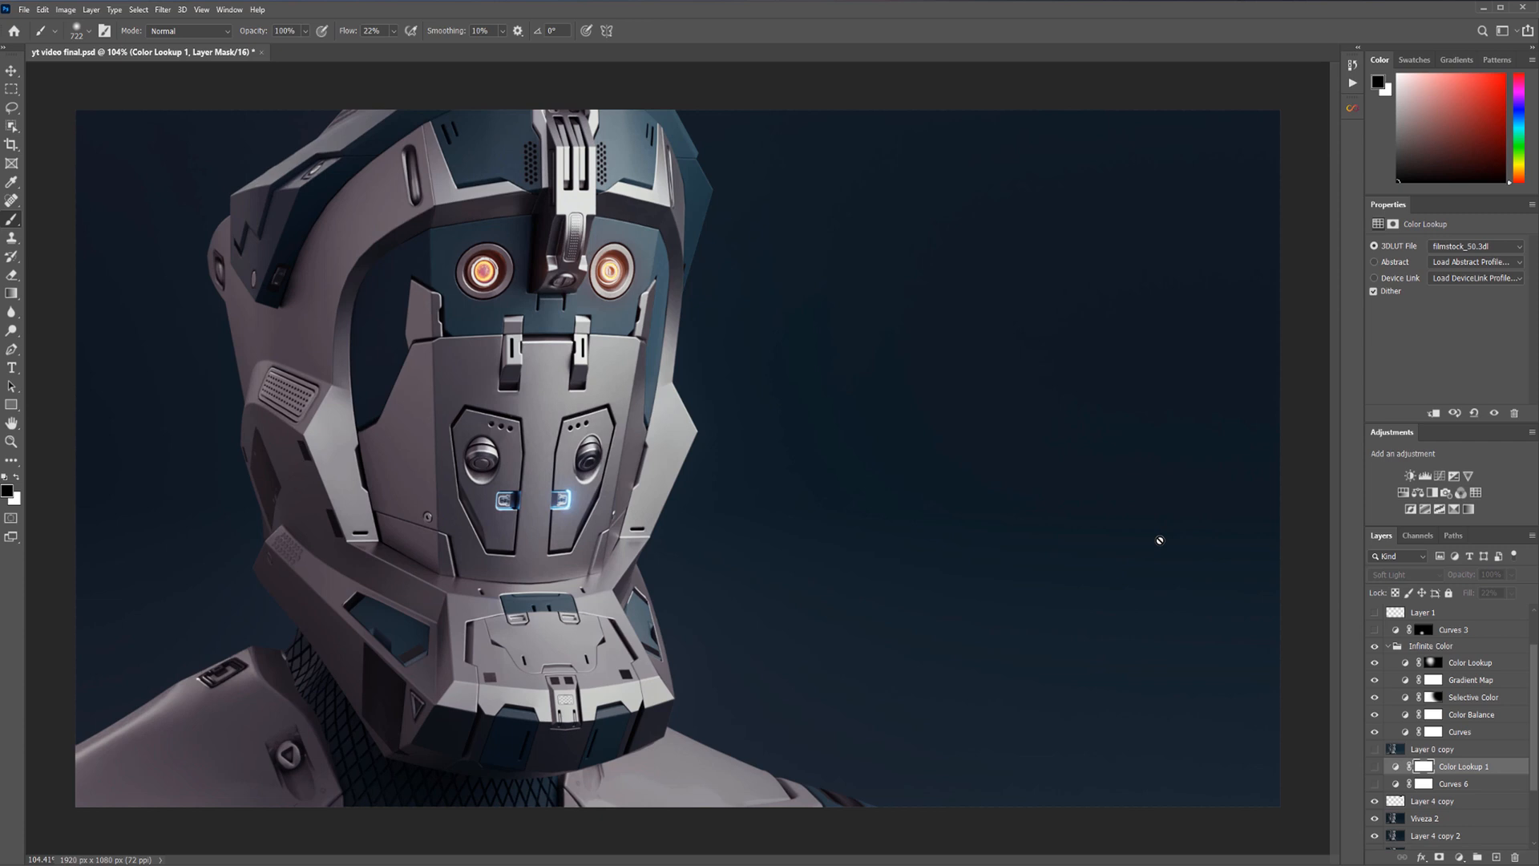
mouse_move(1214, 453)
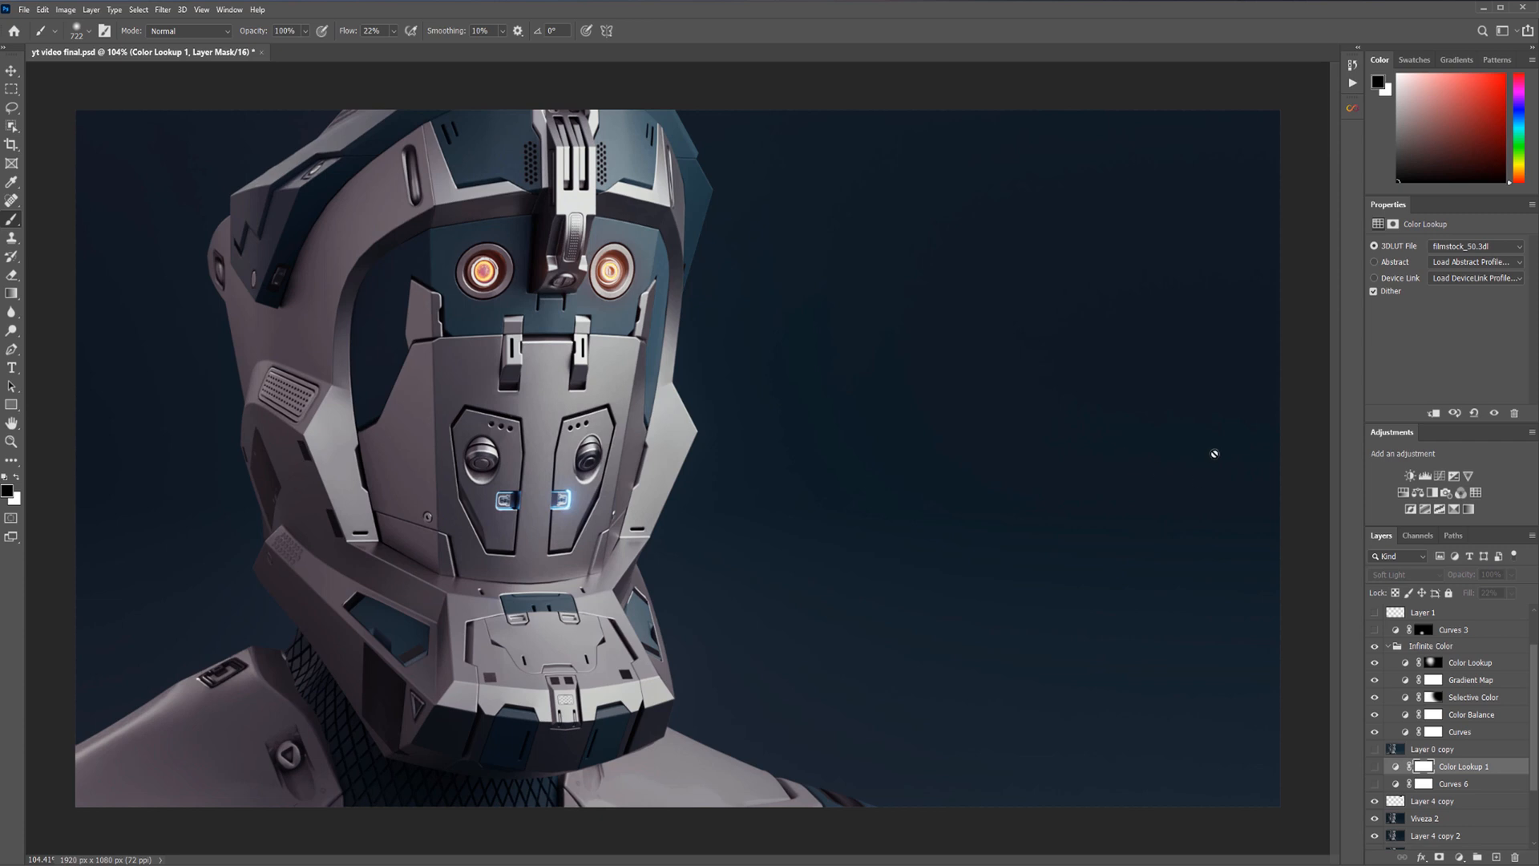
mouse_move(1222, 412)
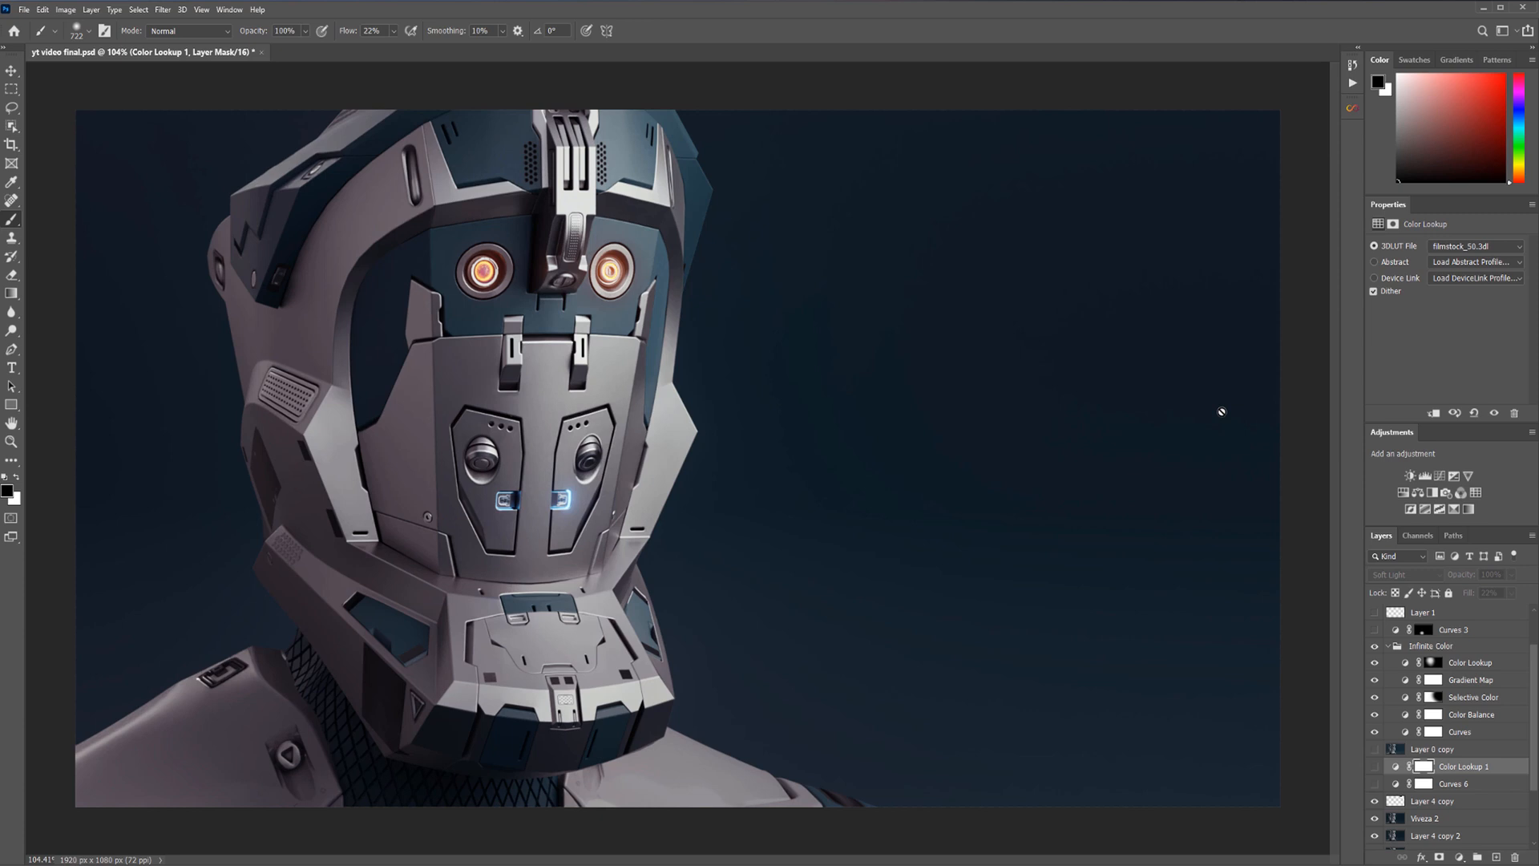
mouse_move(1120, 394)
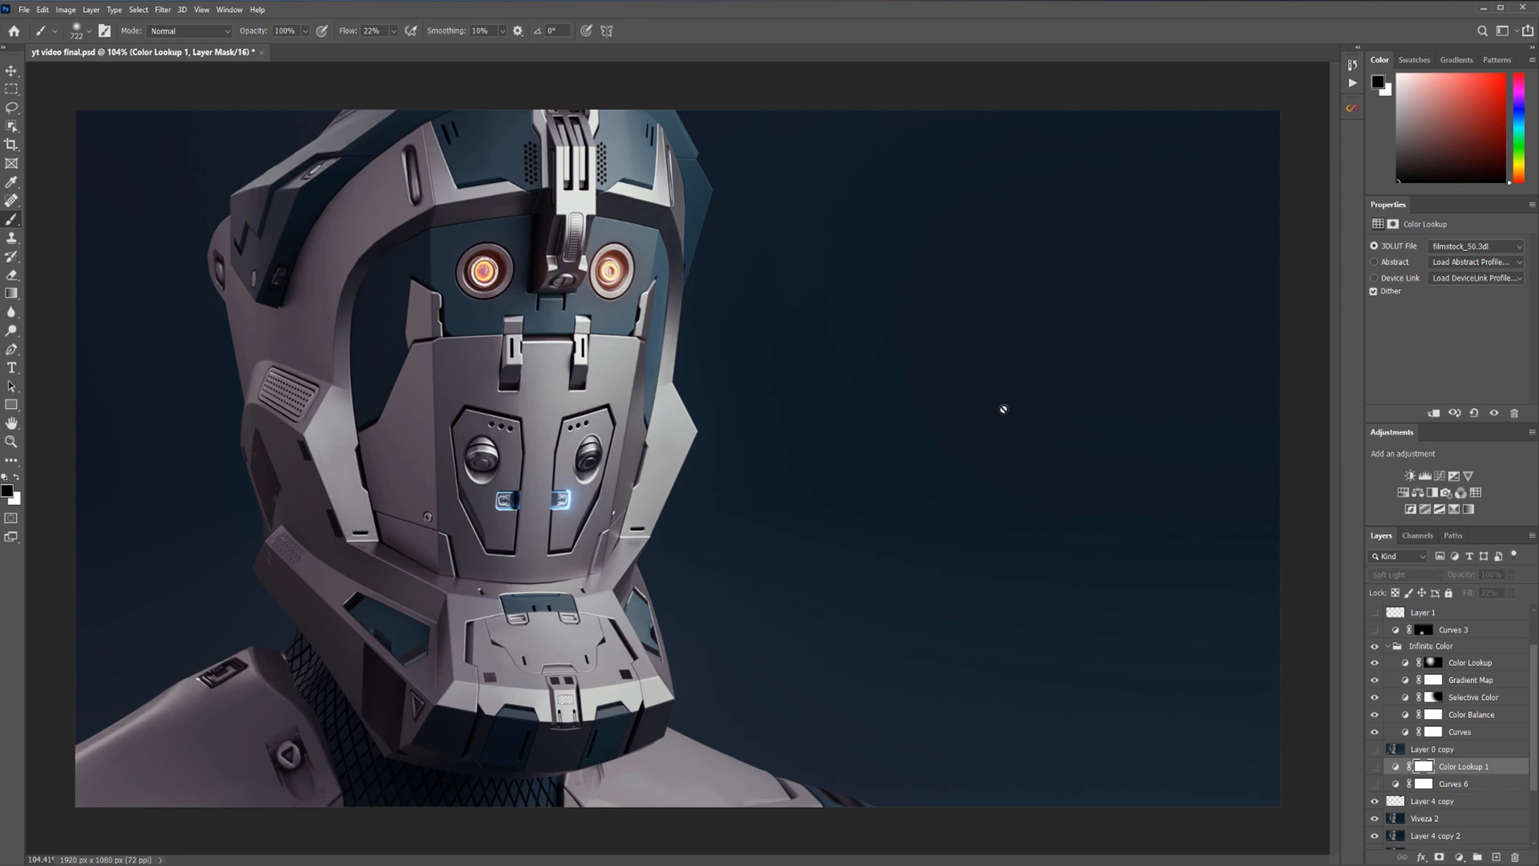
mouse_move(1015, 455)
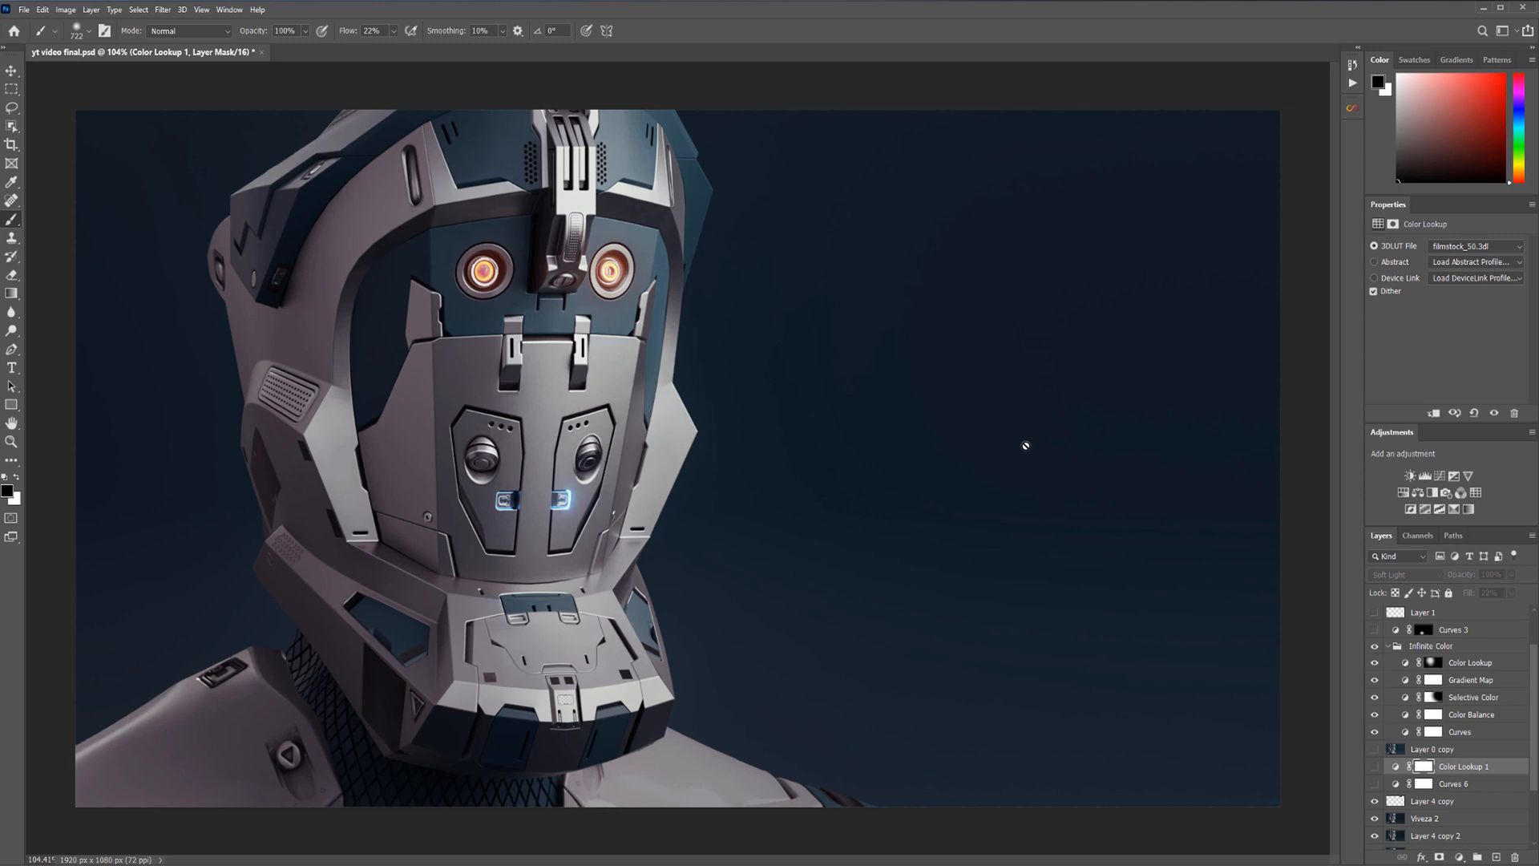
mouse_move(715, 298)
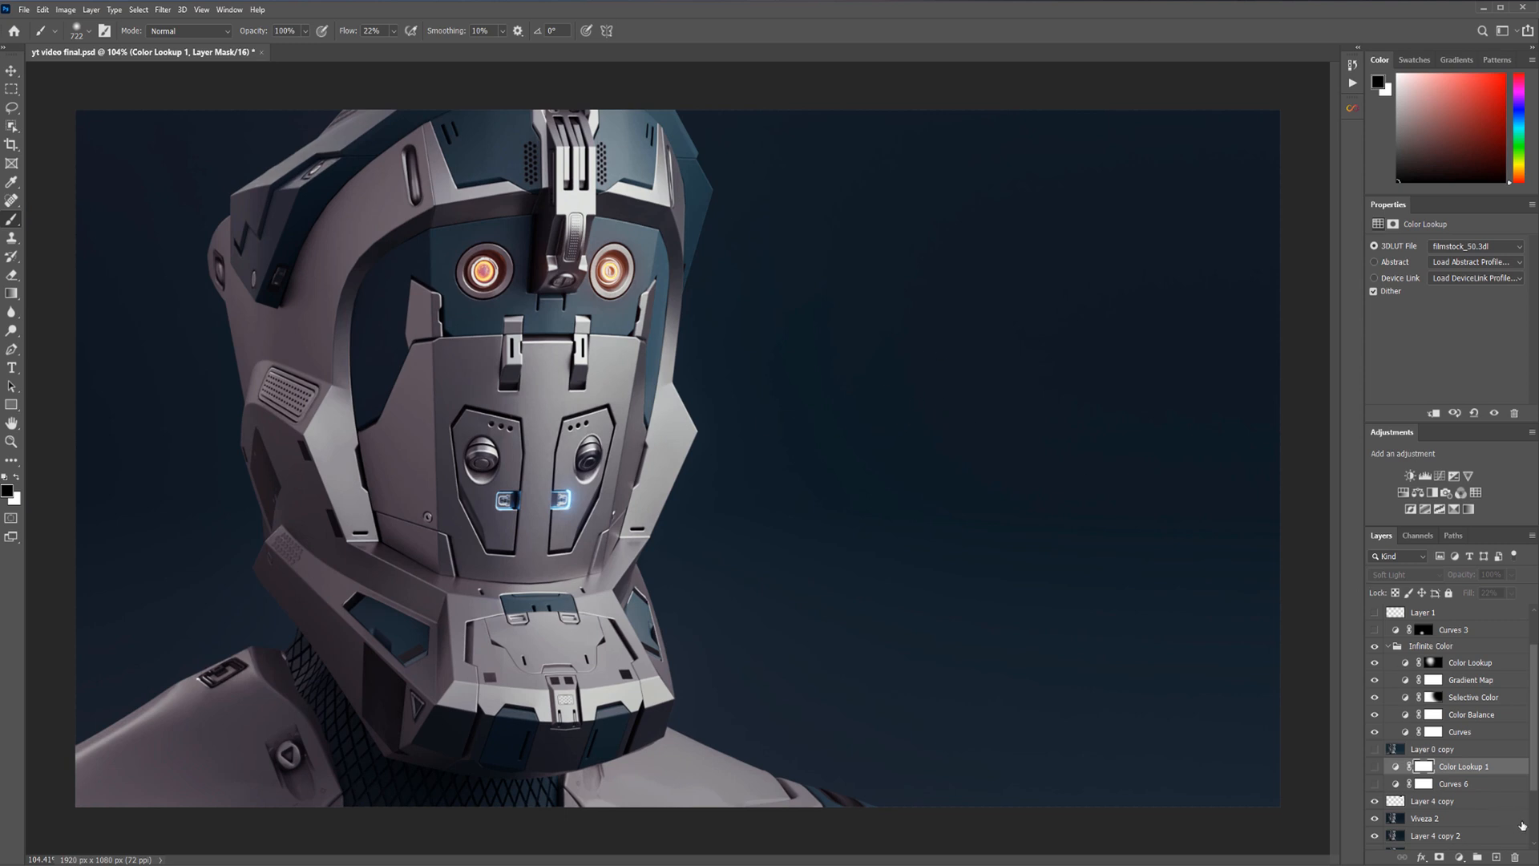
Add a new eye-glow layer above Layer 4 copy, blended as Linear Dodge (Add) at 19% fill
click(1433, 800)
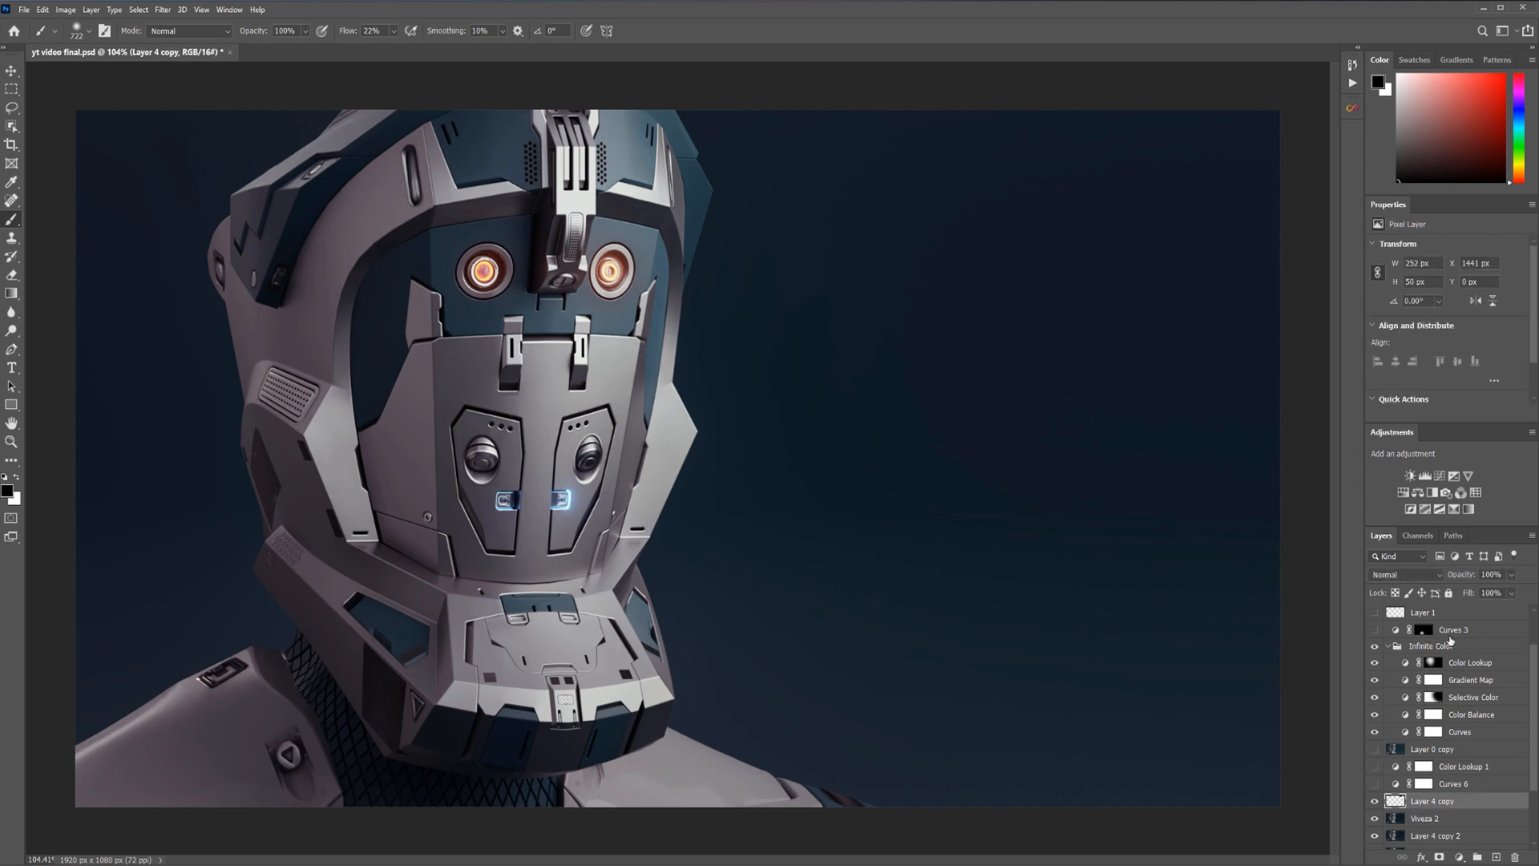
click(1432, 644)
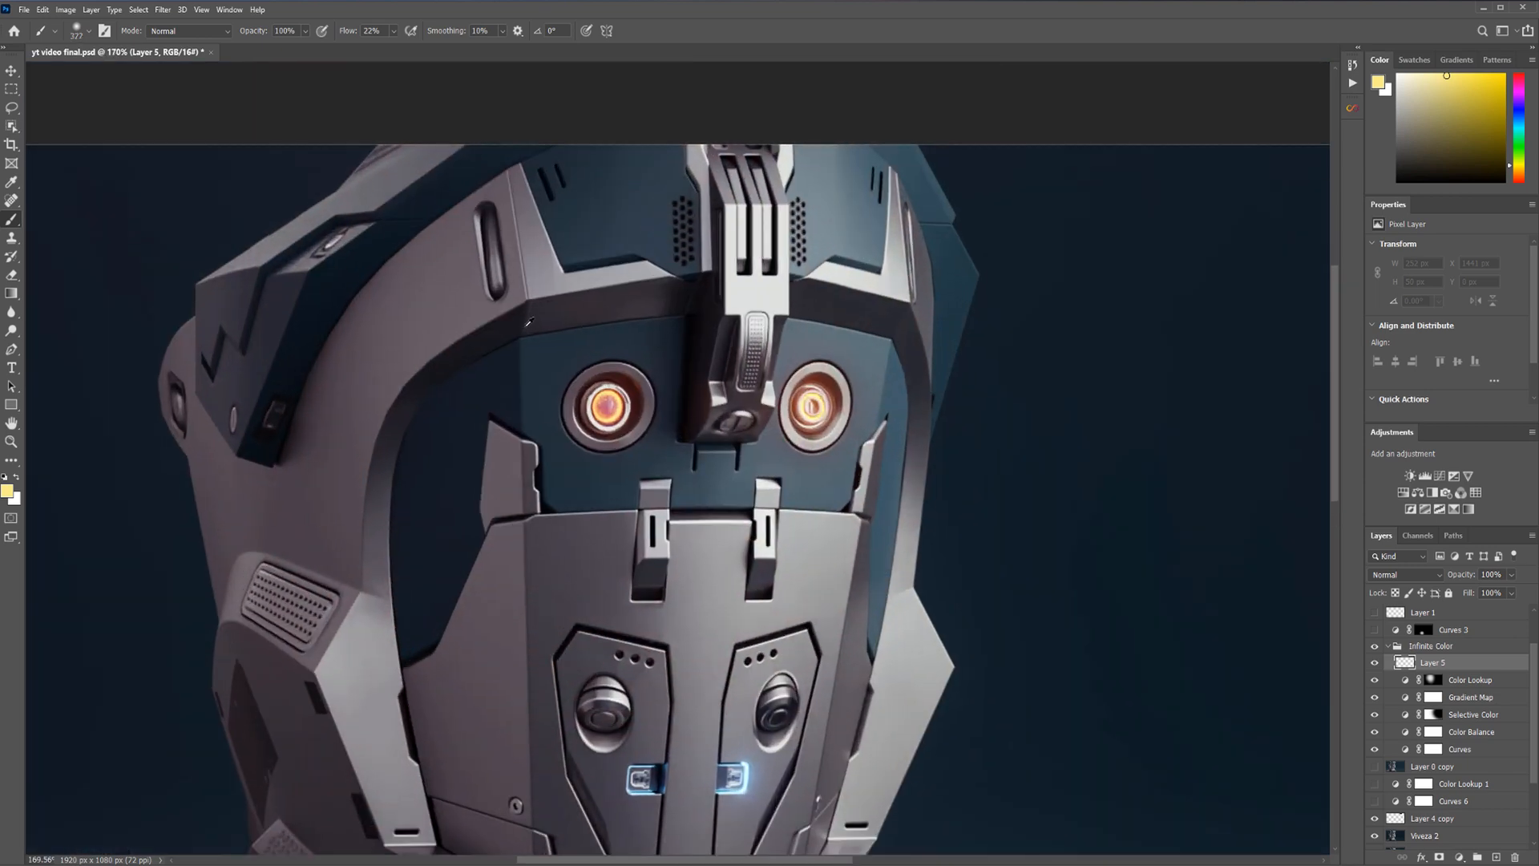
mouse_move(638, 352)
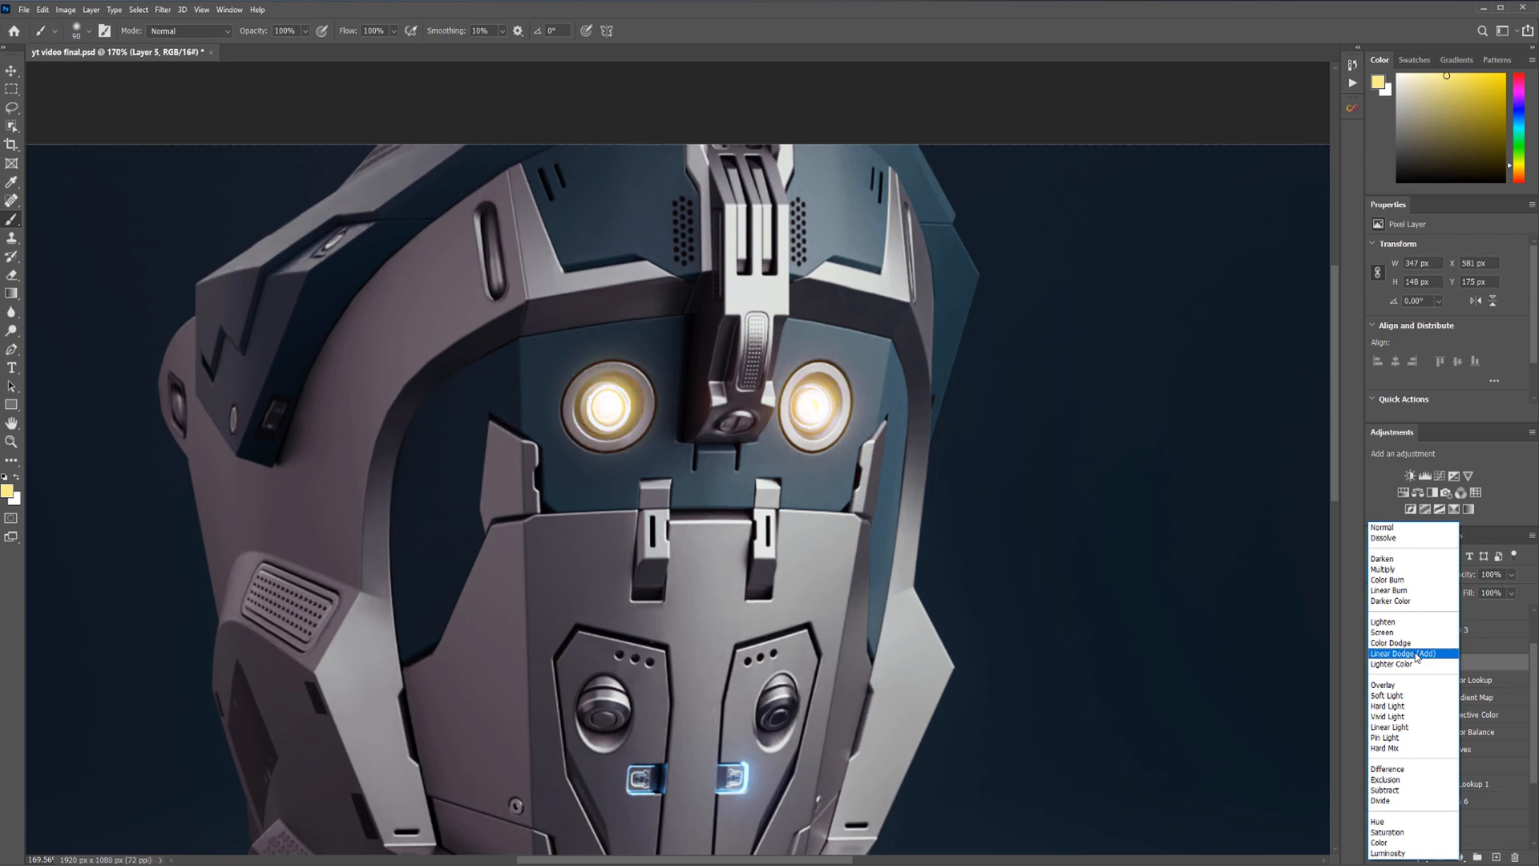
click(1404, 653)
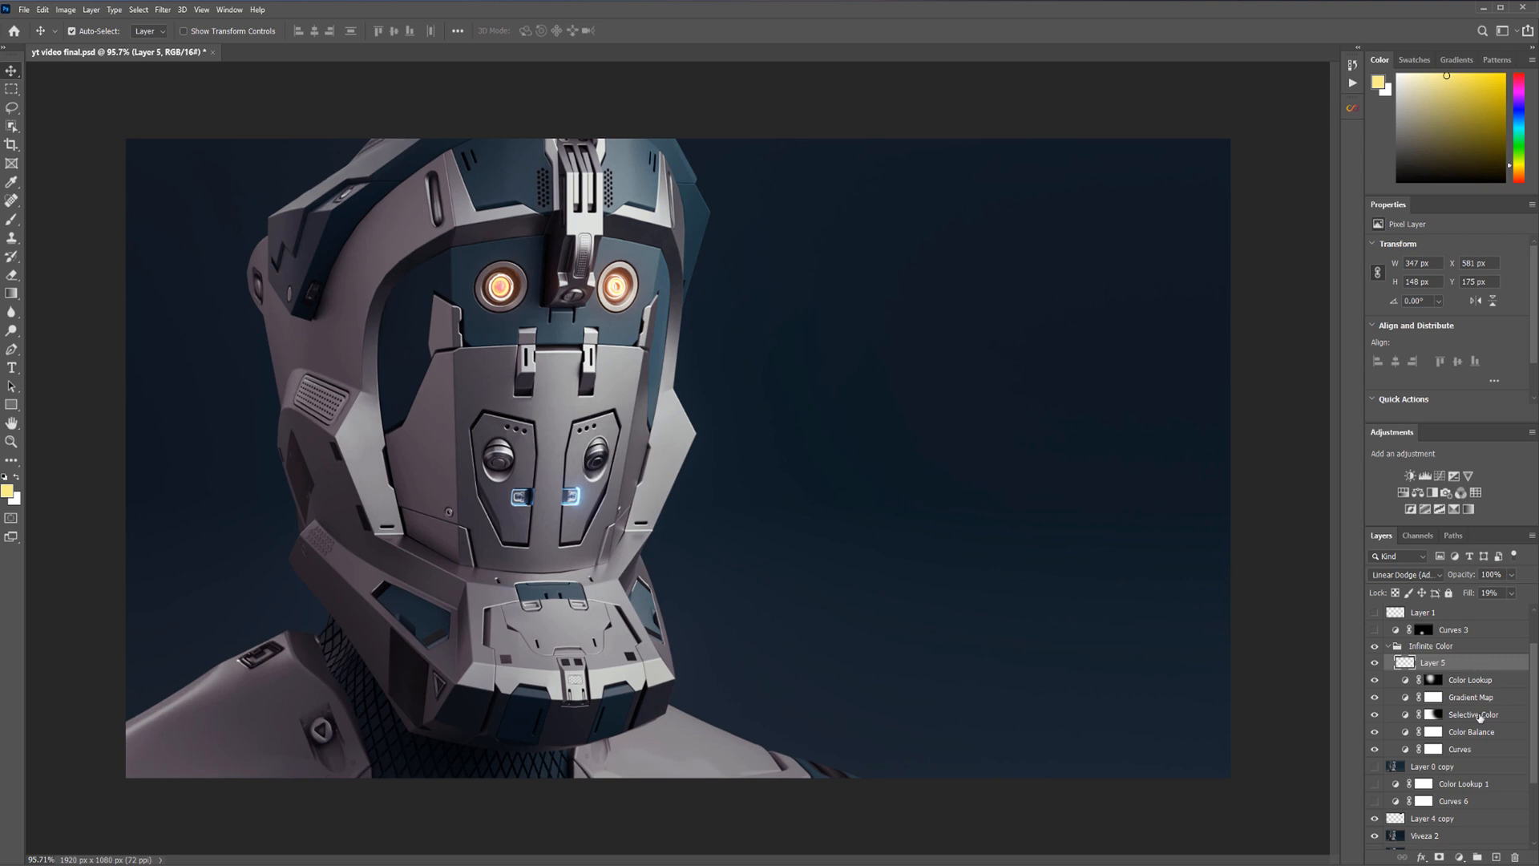
Paint extra yellow glow on Layer 6 (Soft Light, 16% fill) and group the adjustment layers into Group 1
click(1470, 680)
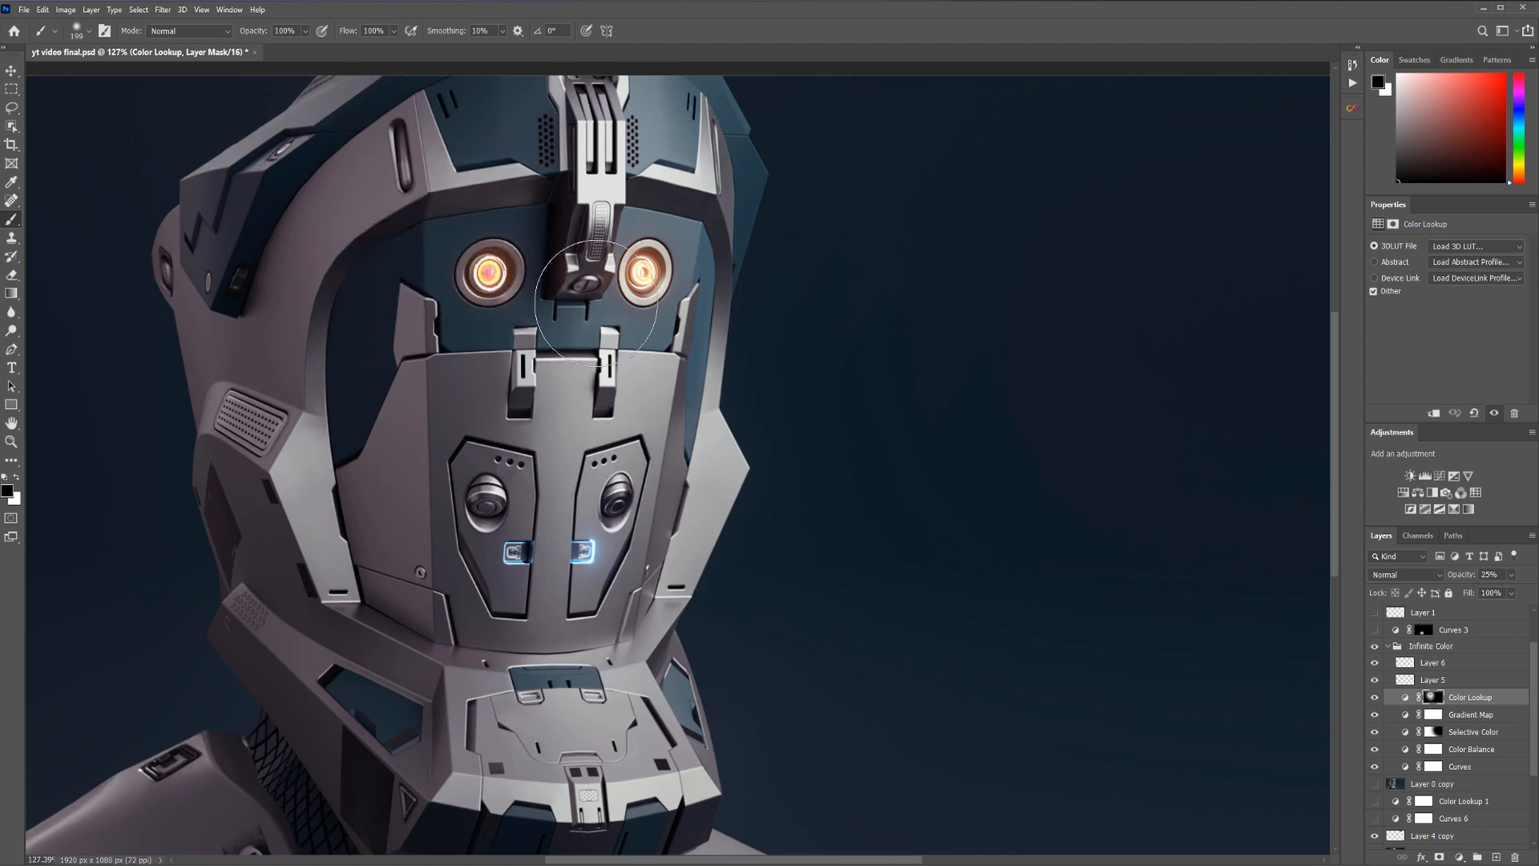
click(1431, 662)
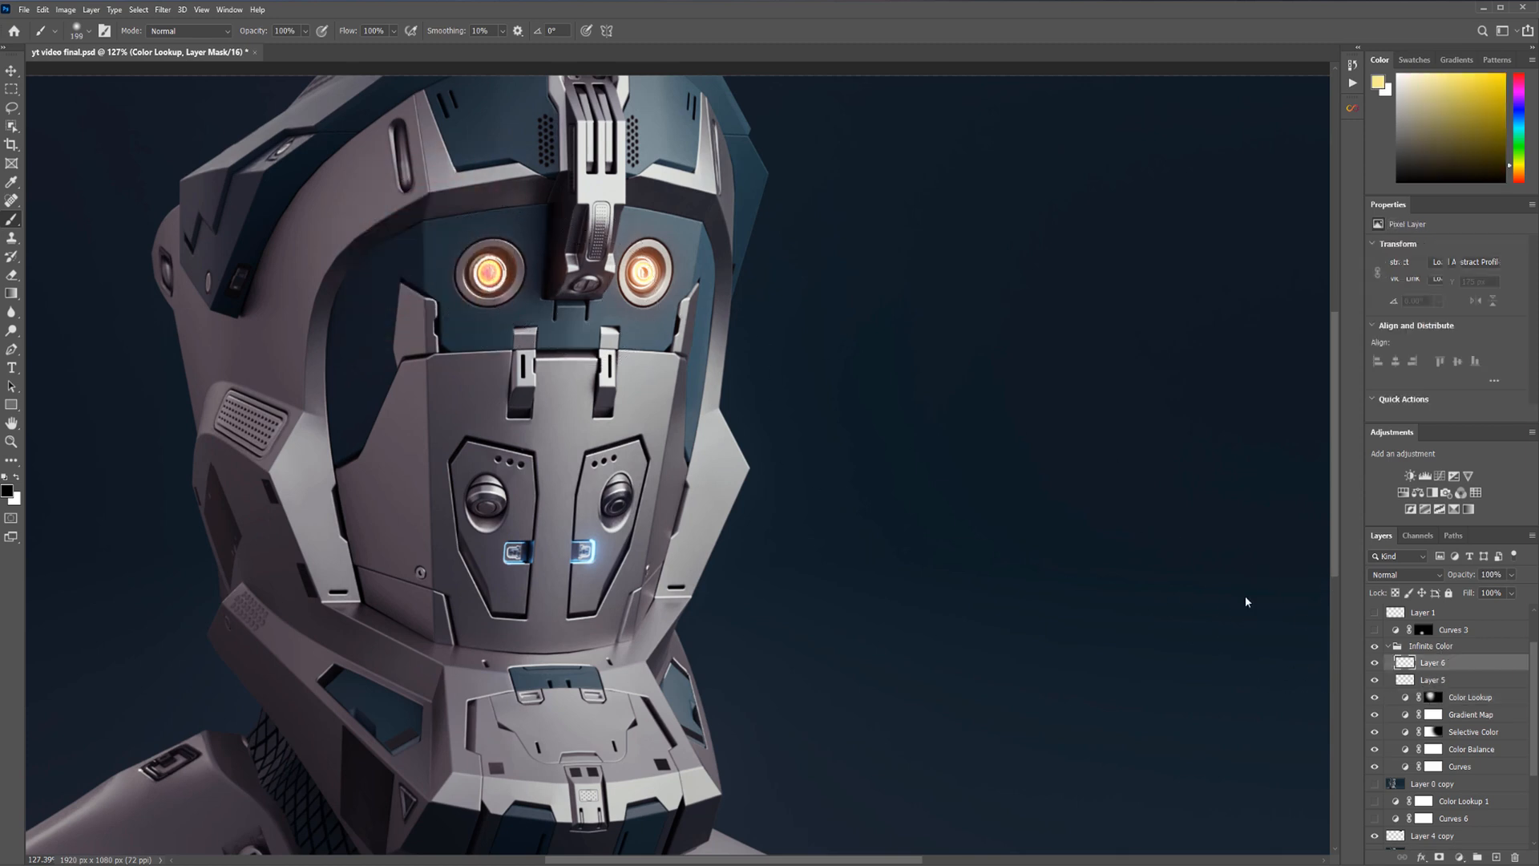
click(496, 274)
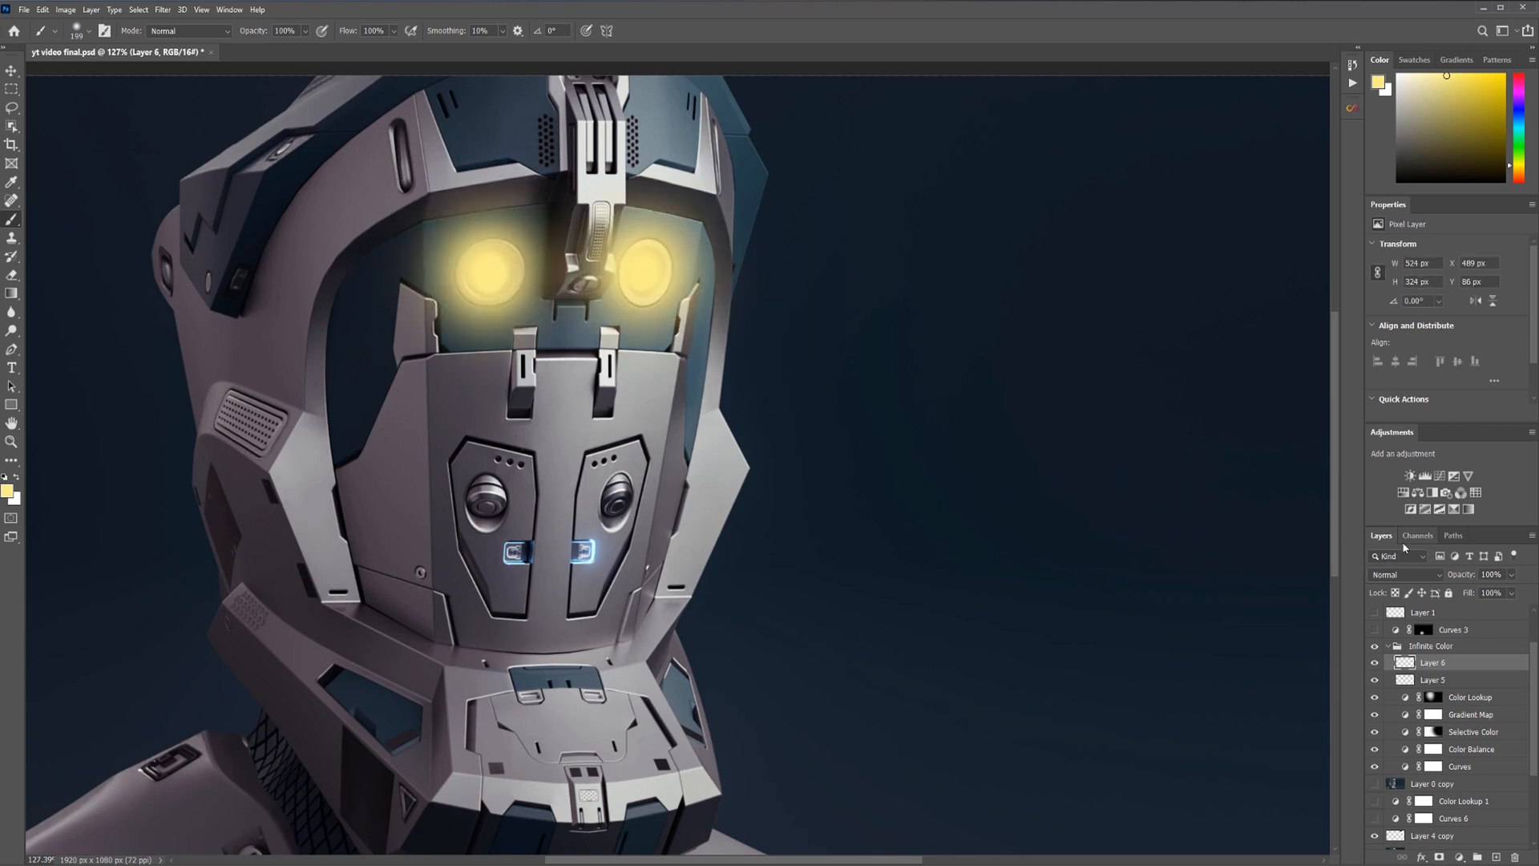
click(1404, 574)
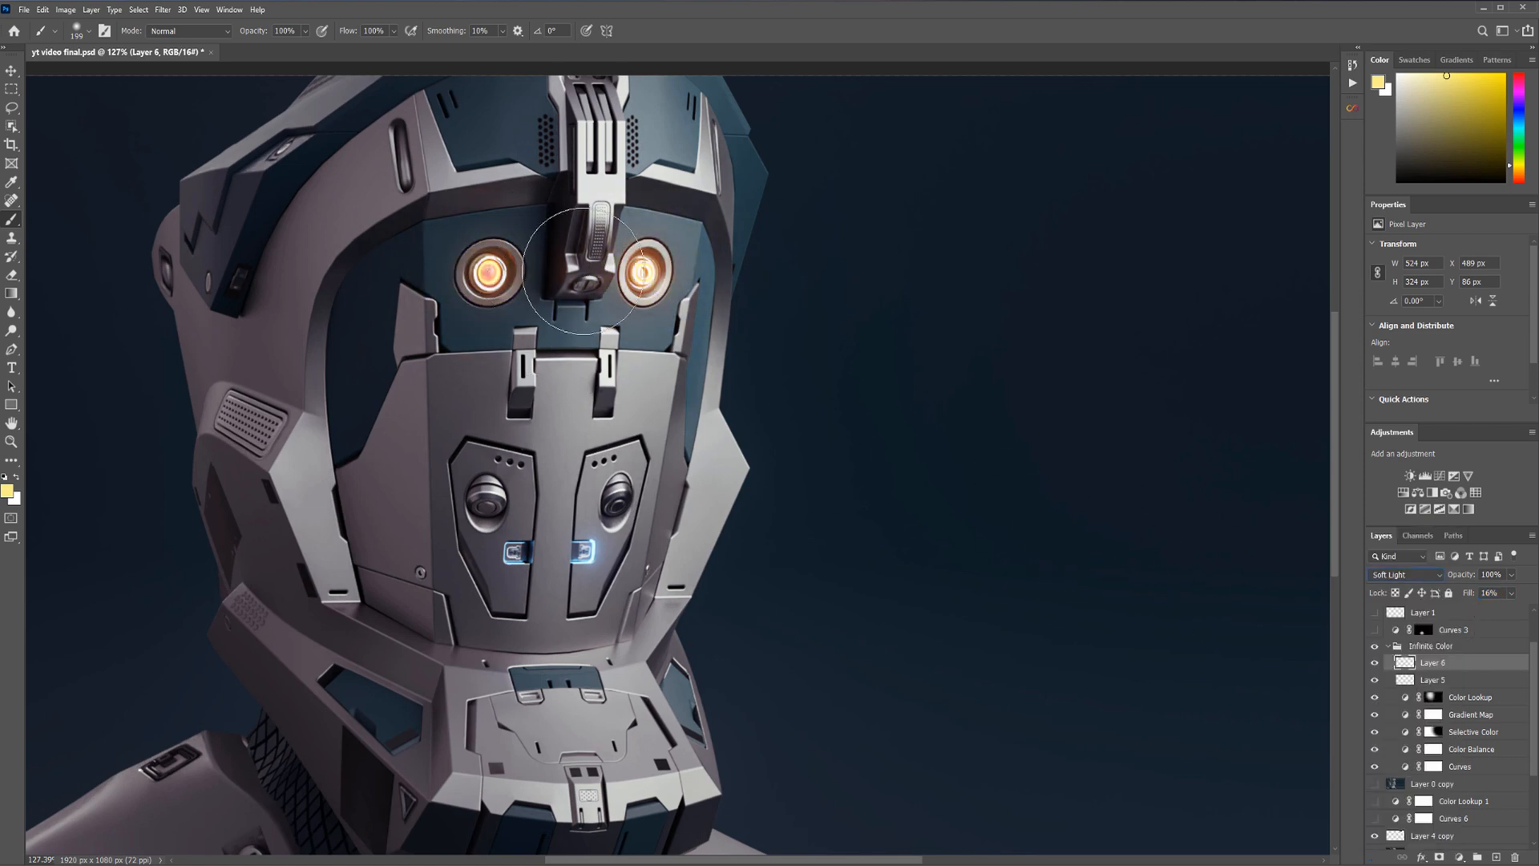
click(13, 70)
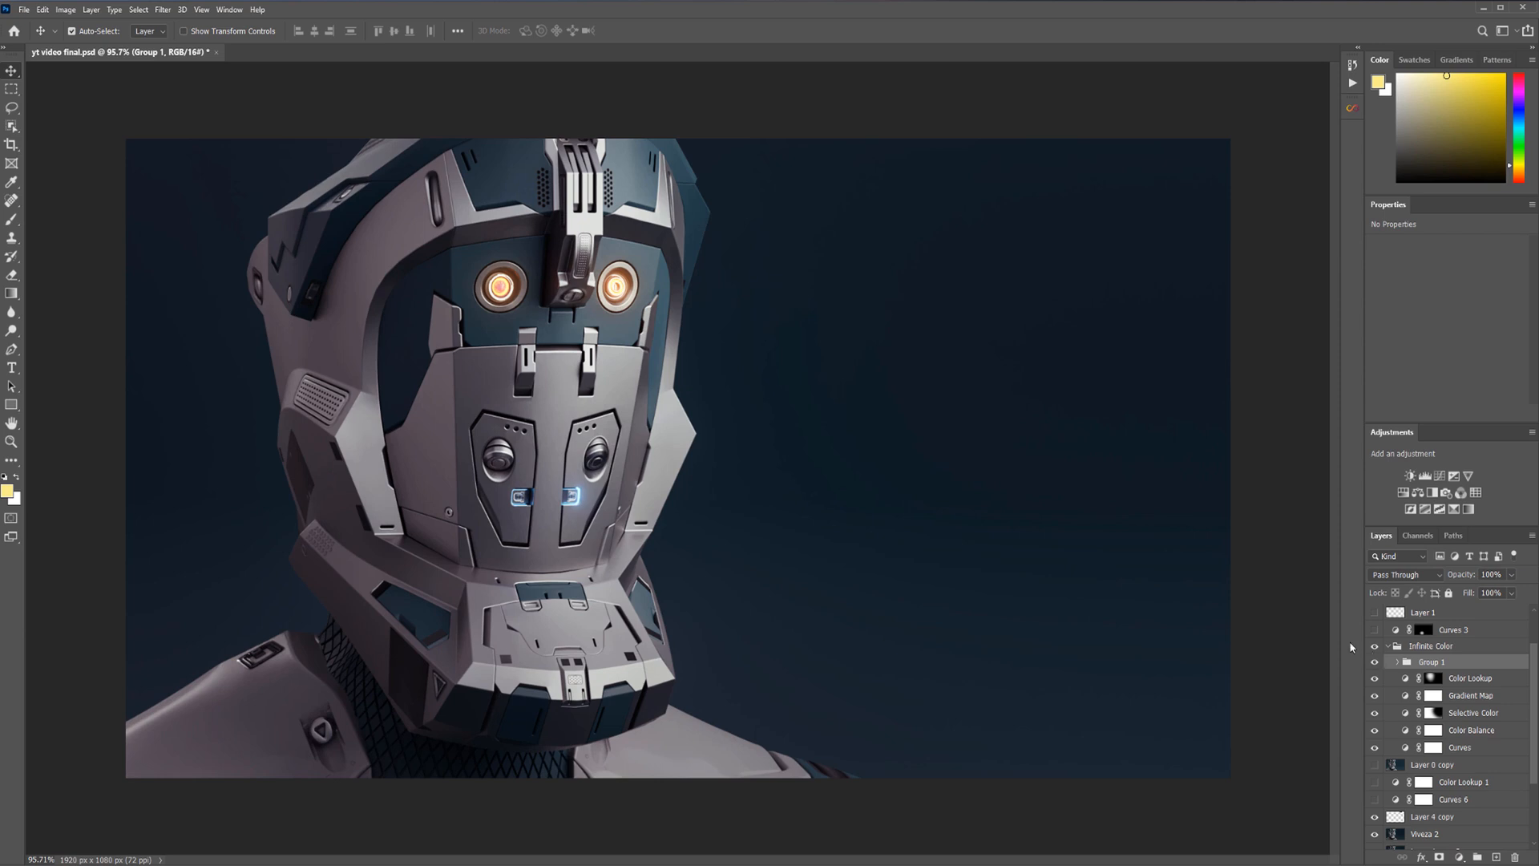
mouse_move(856, 398)
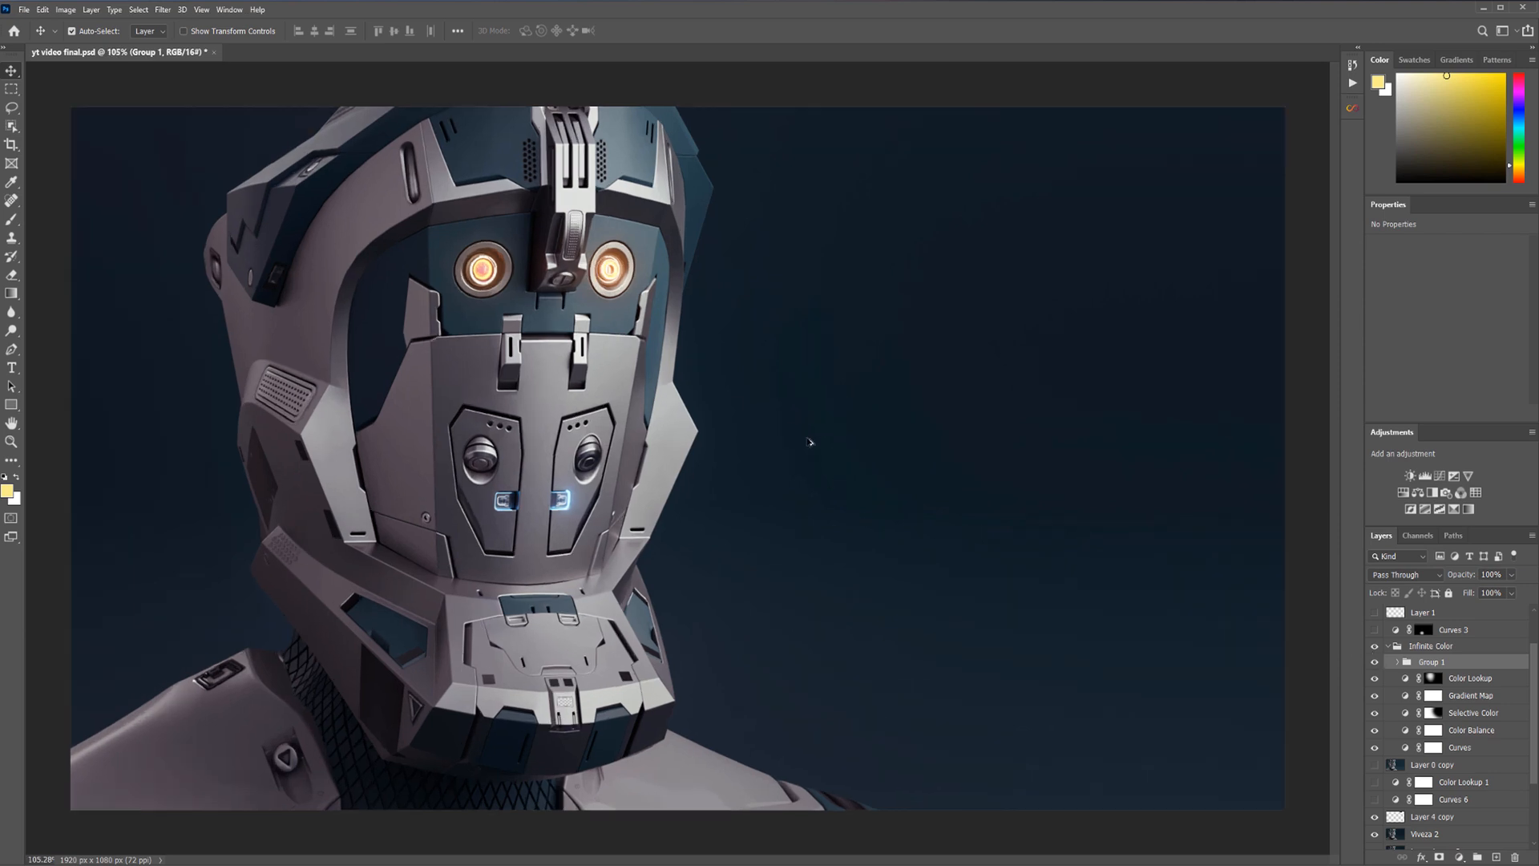
Stamp the visible layers into Layer 7 and save the file as yt video finalYT2.psd
click(1454, 629)
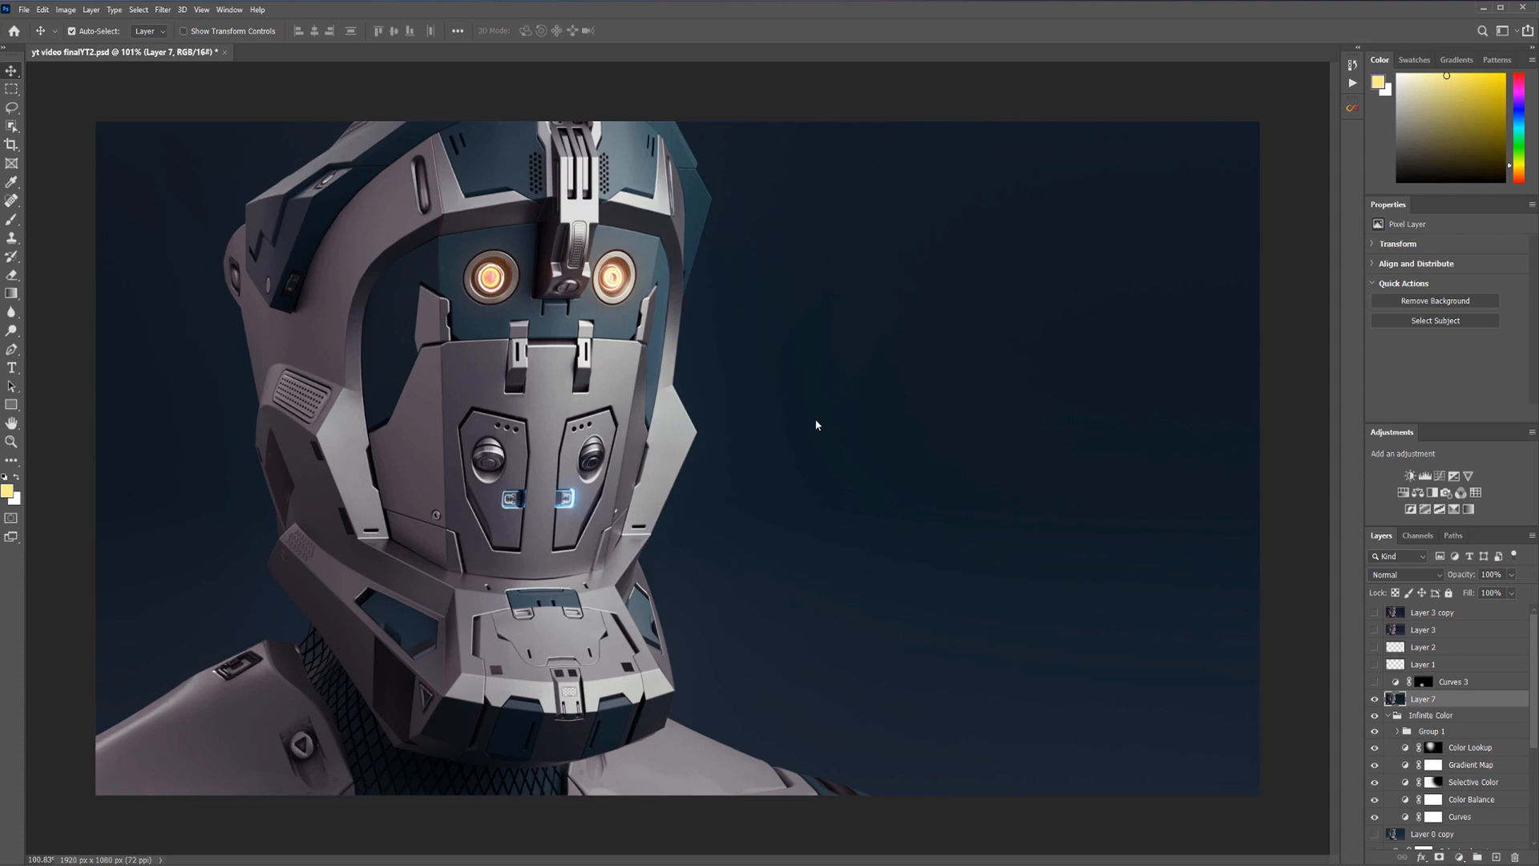
mouse_move(814, 423)
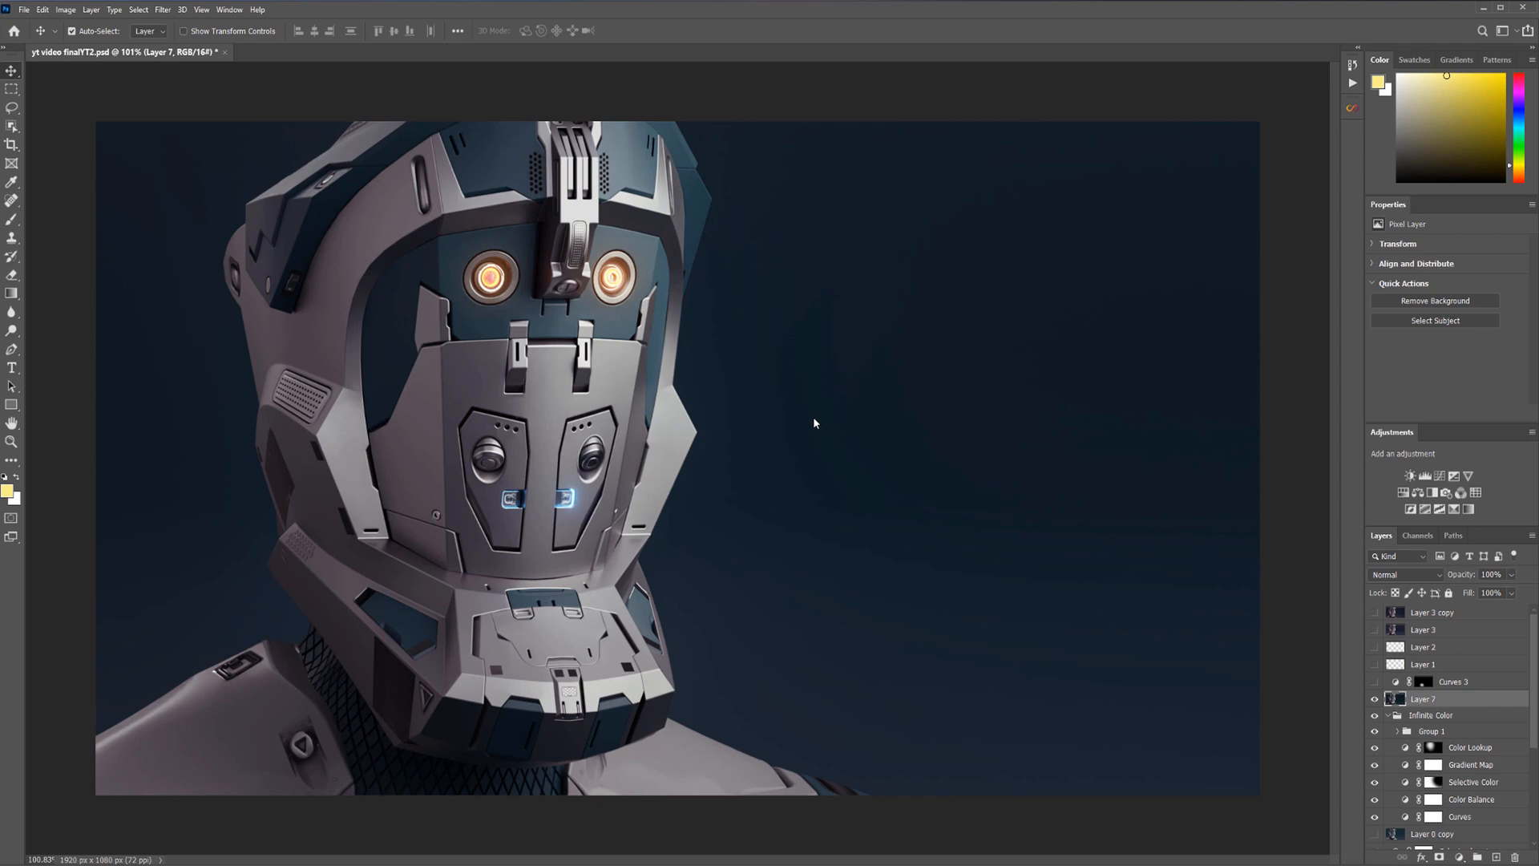
mouse_move(821, 406)
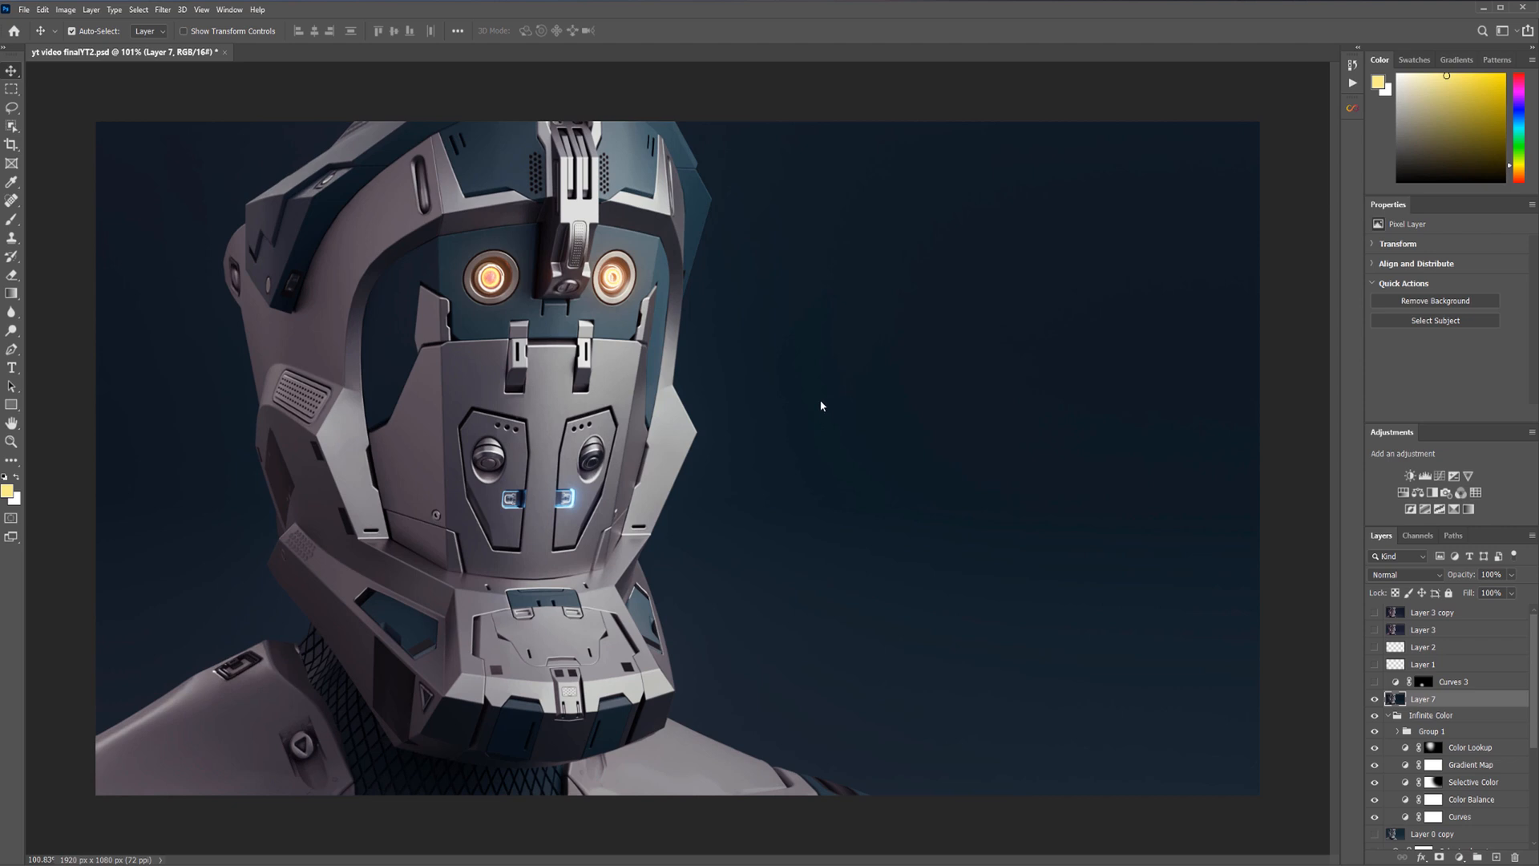
mouse_move(837, 130)
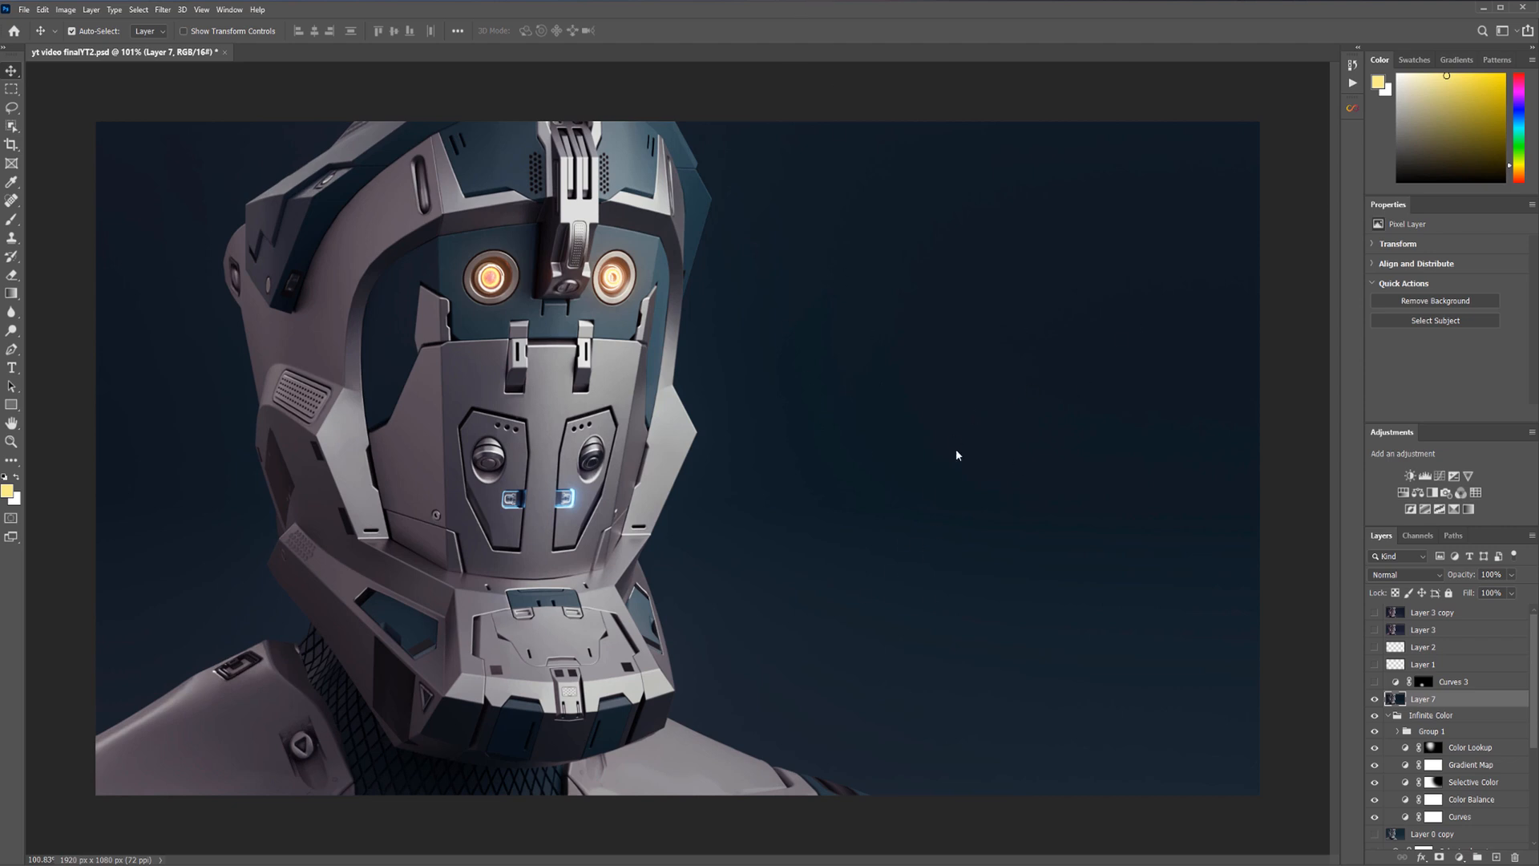
mouse_move(920, 658)
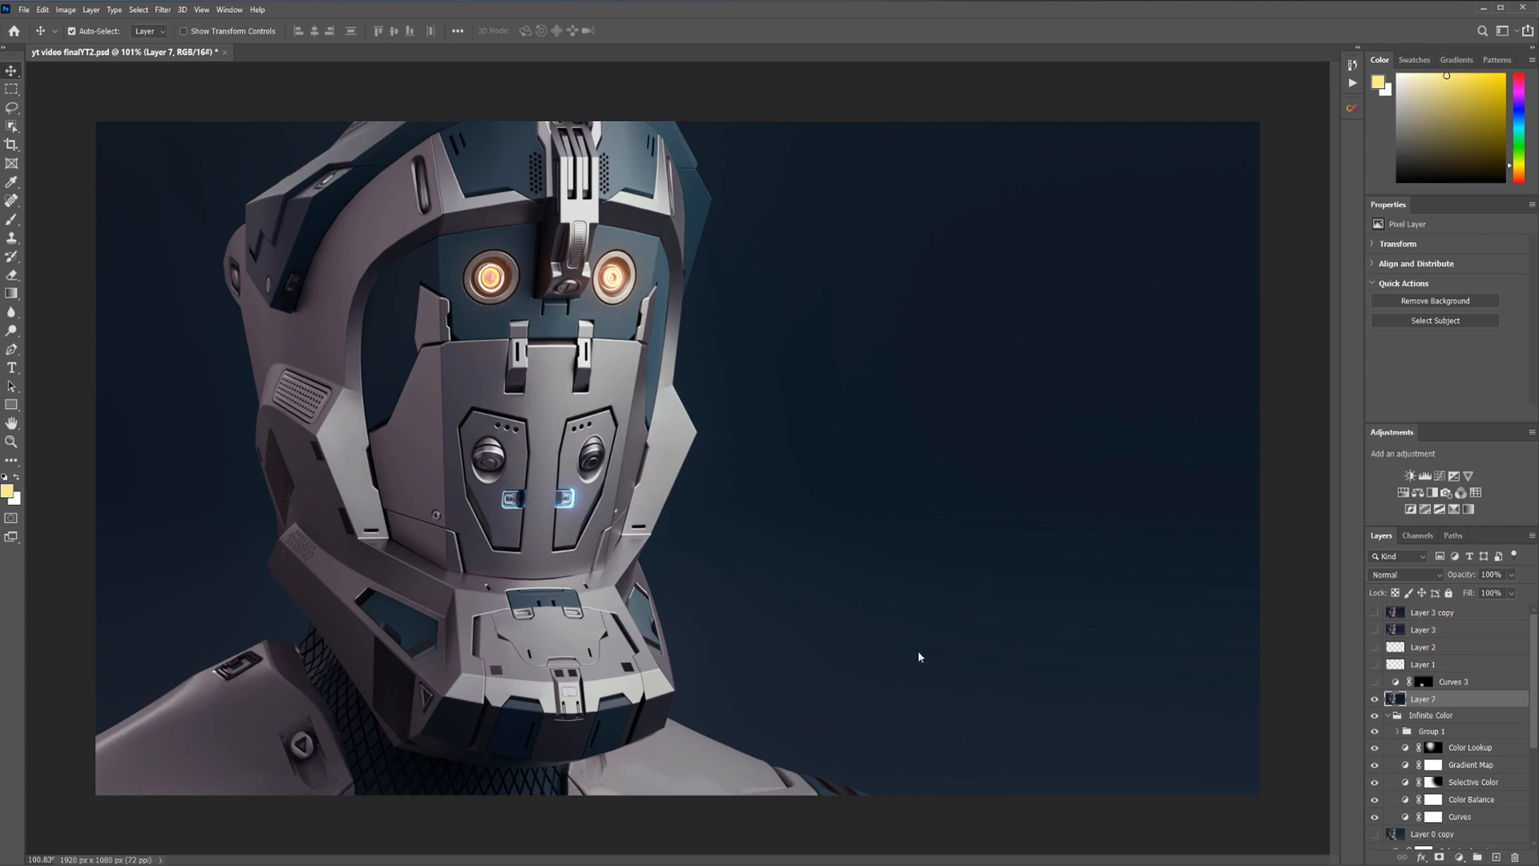
mouse_move(829, 613)
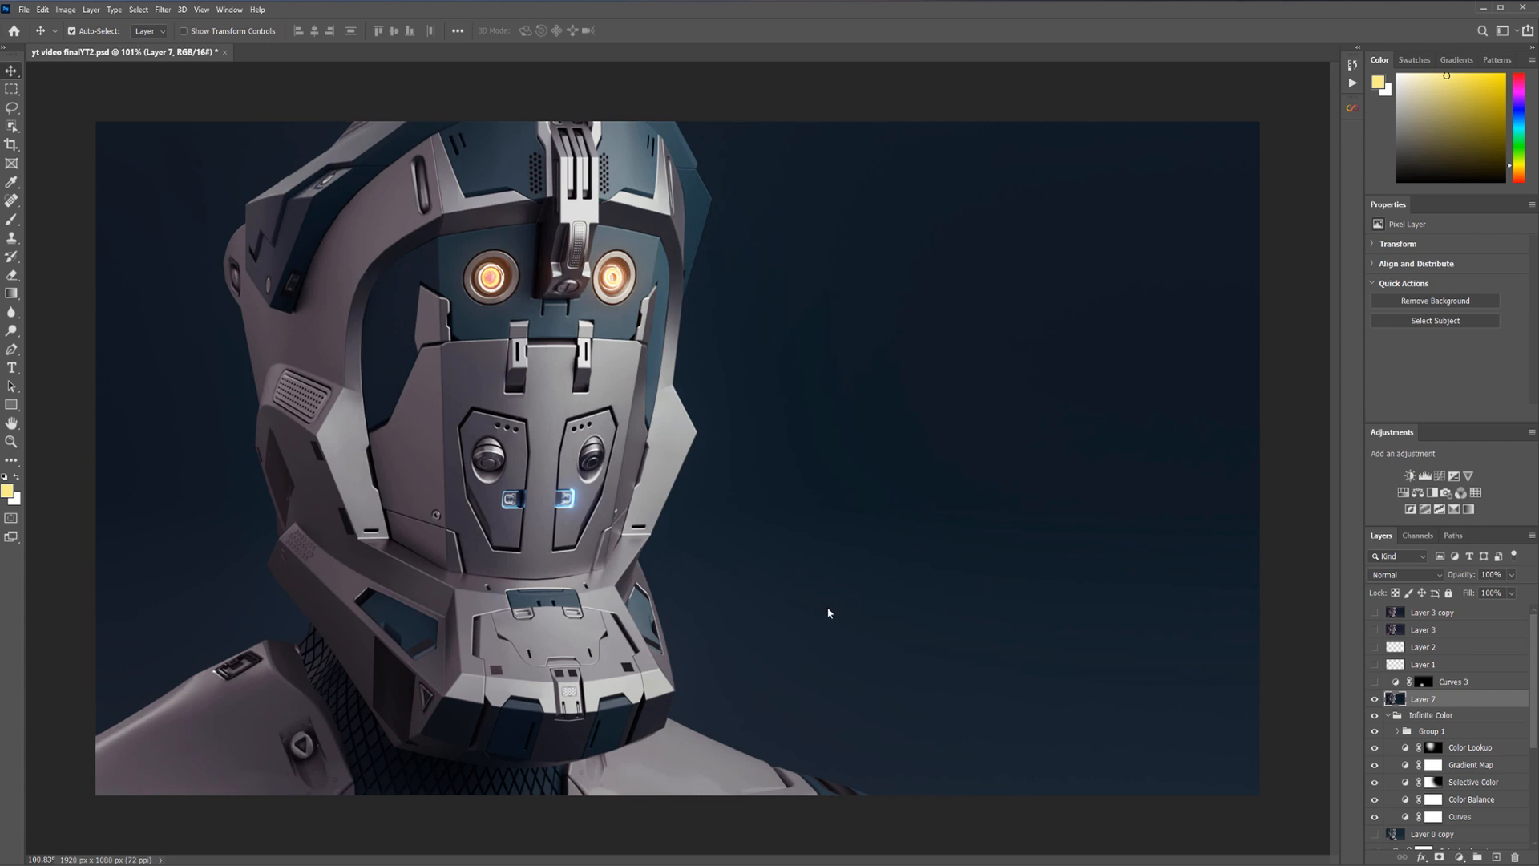
mouse_move(925, 547)
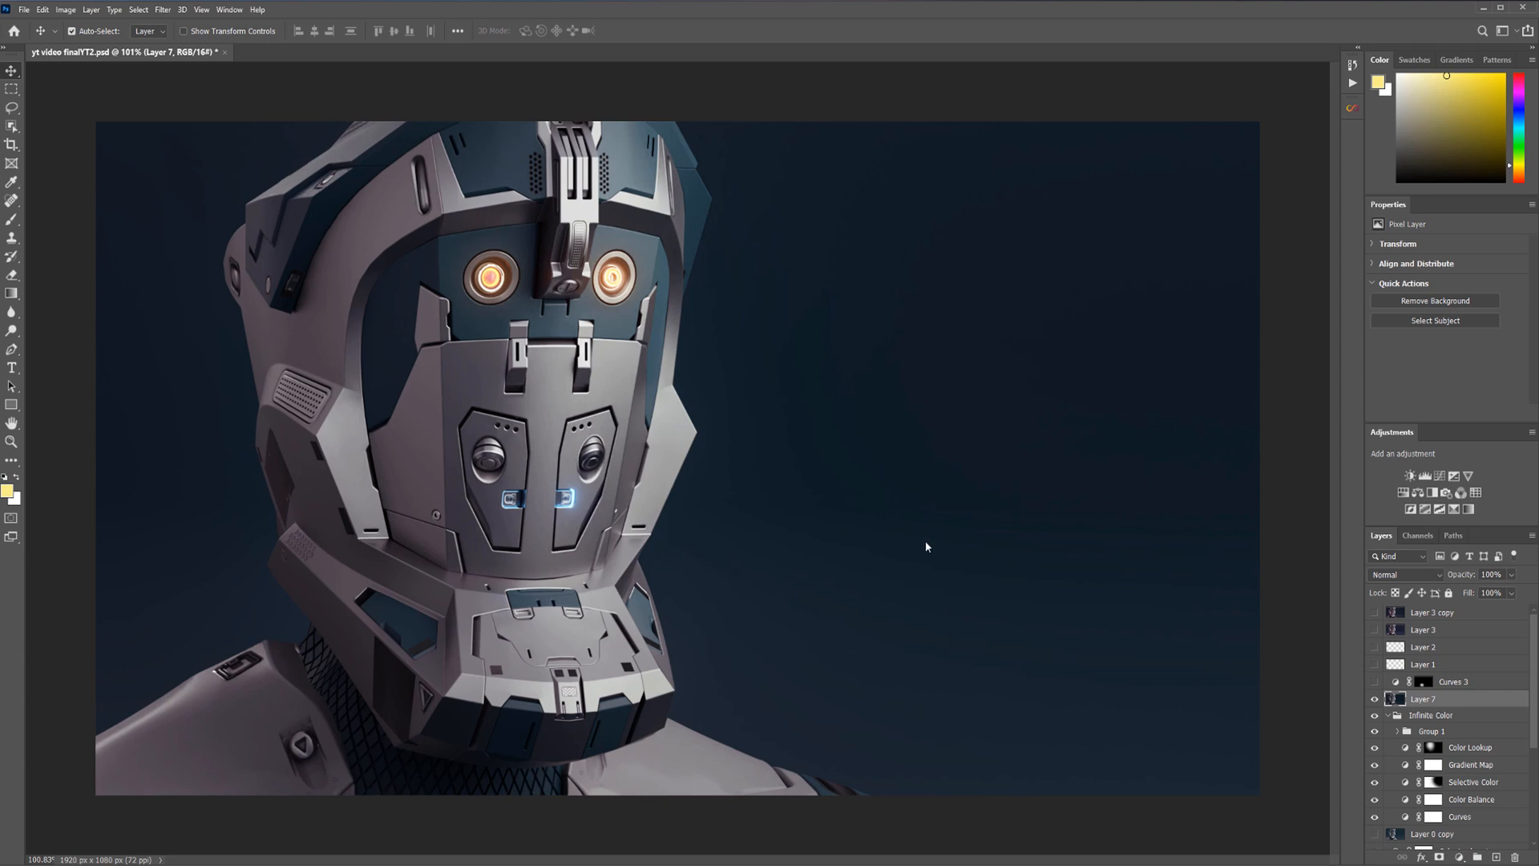
mouse_move(964, 551)
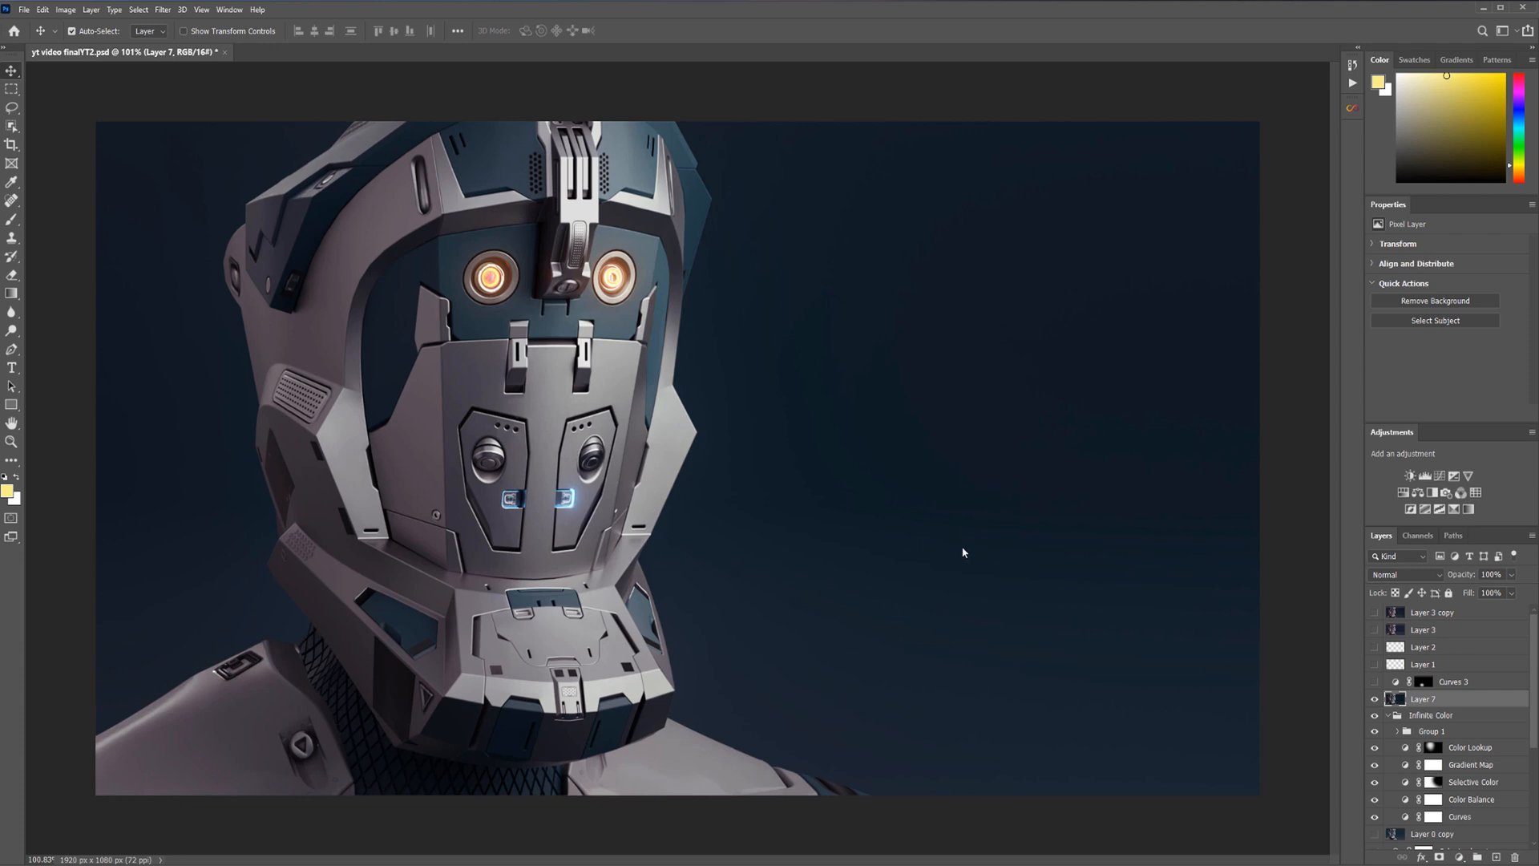
mouse_move(950, 521)
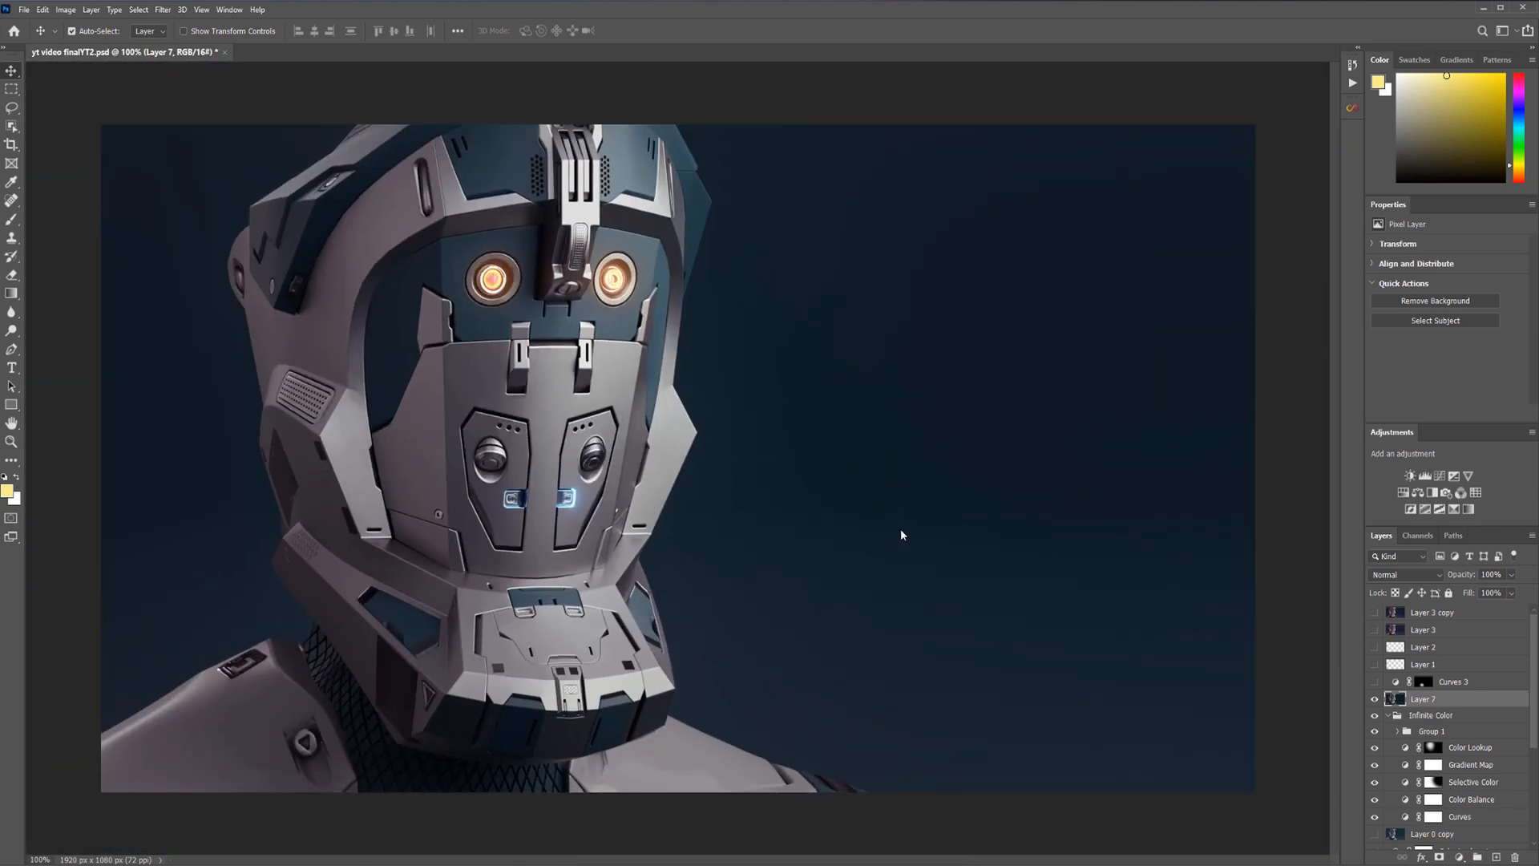
mouse_move(128, 31)
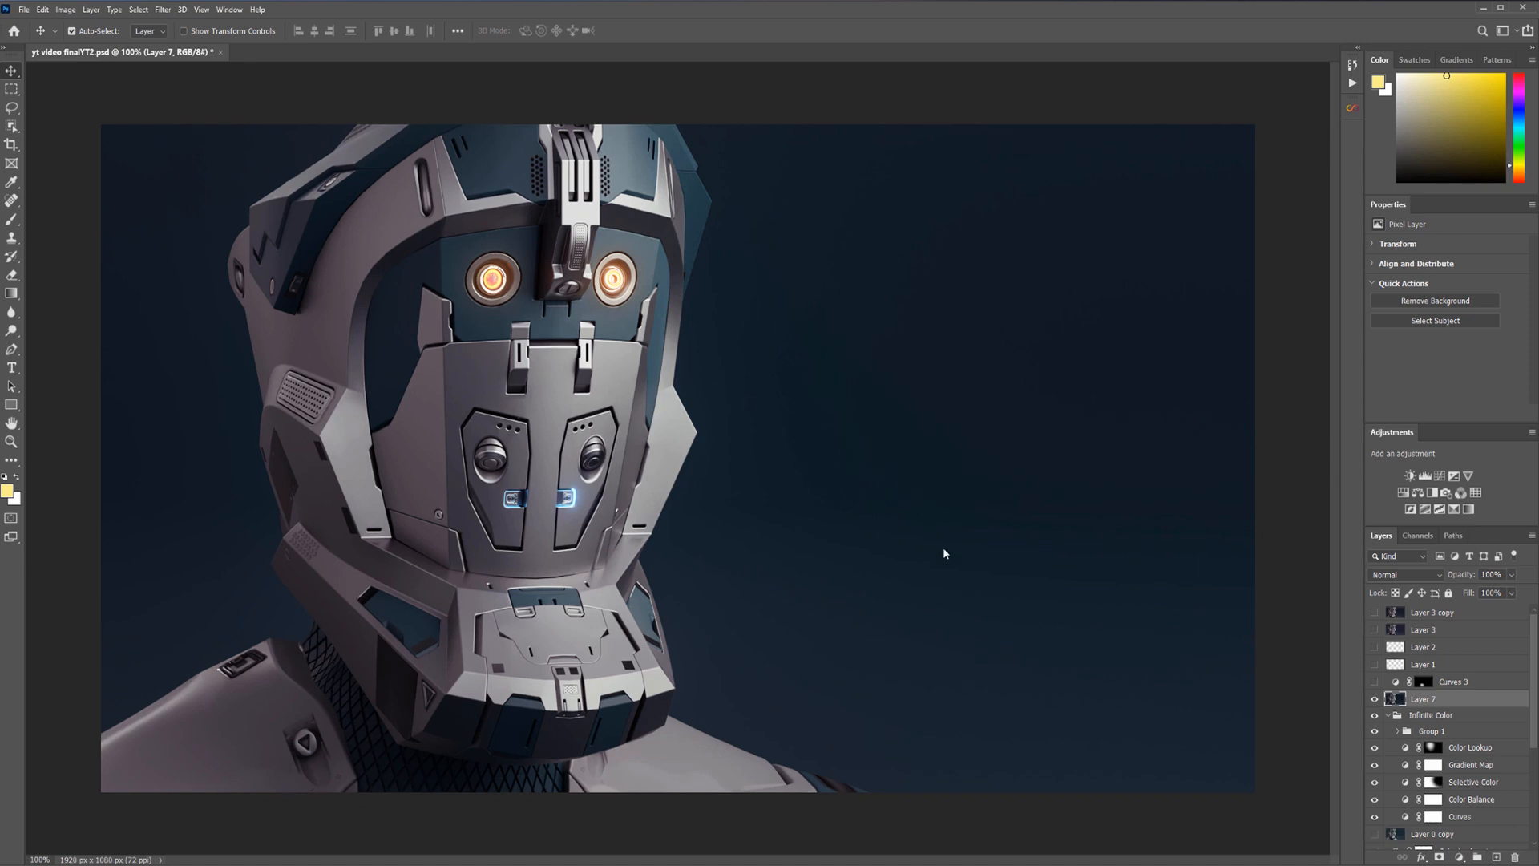
mouse_move(69, 37)
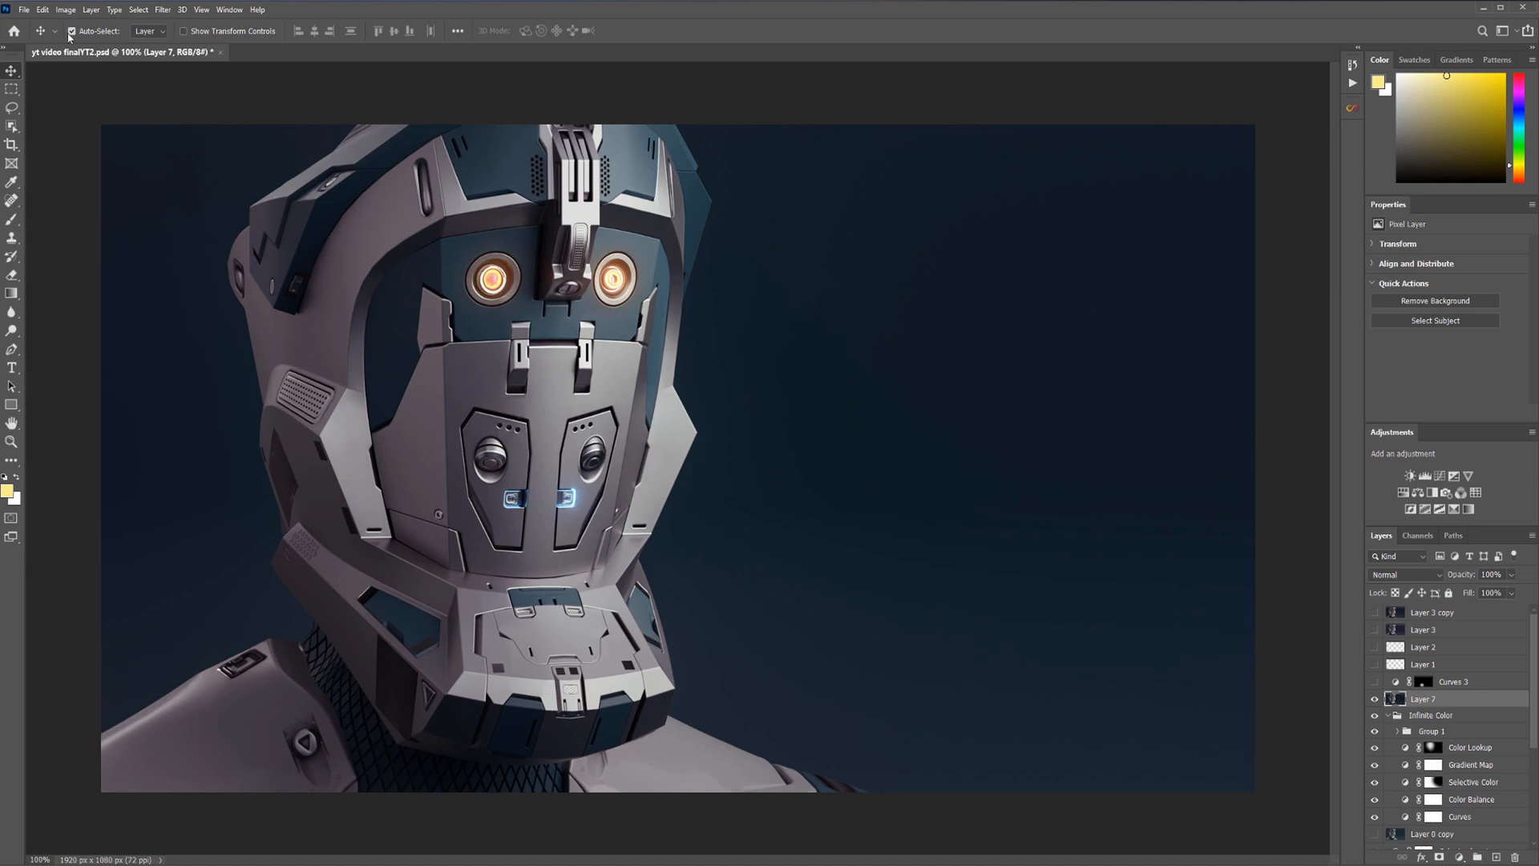
Return the document to 16 Bits/Channel RGB via Image > Mode
click(65, 10)
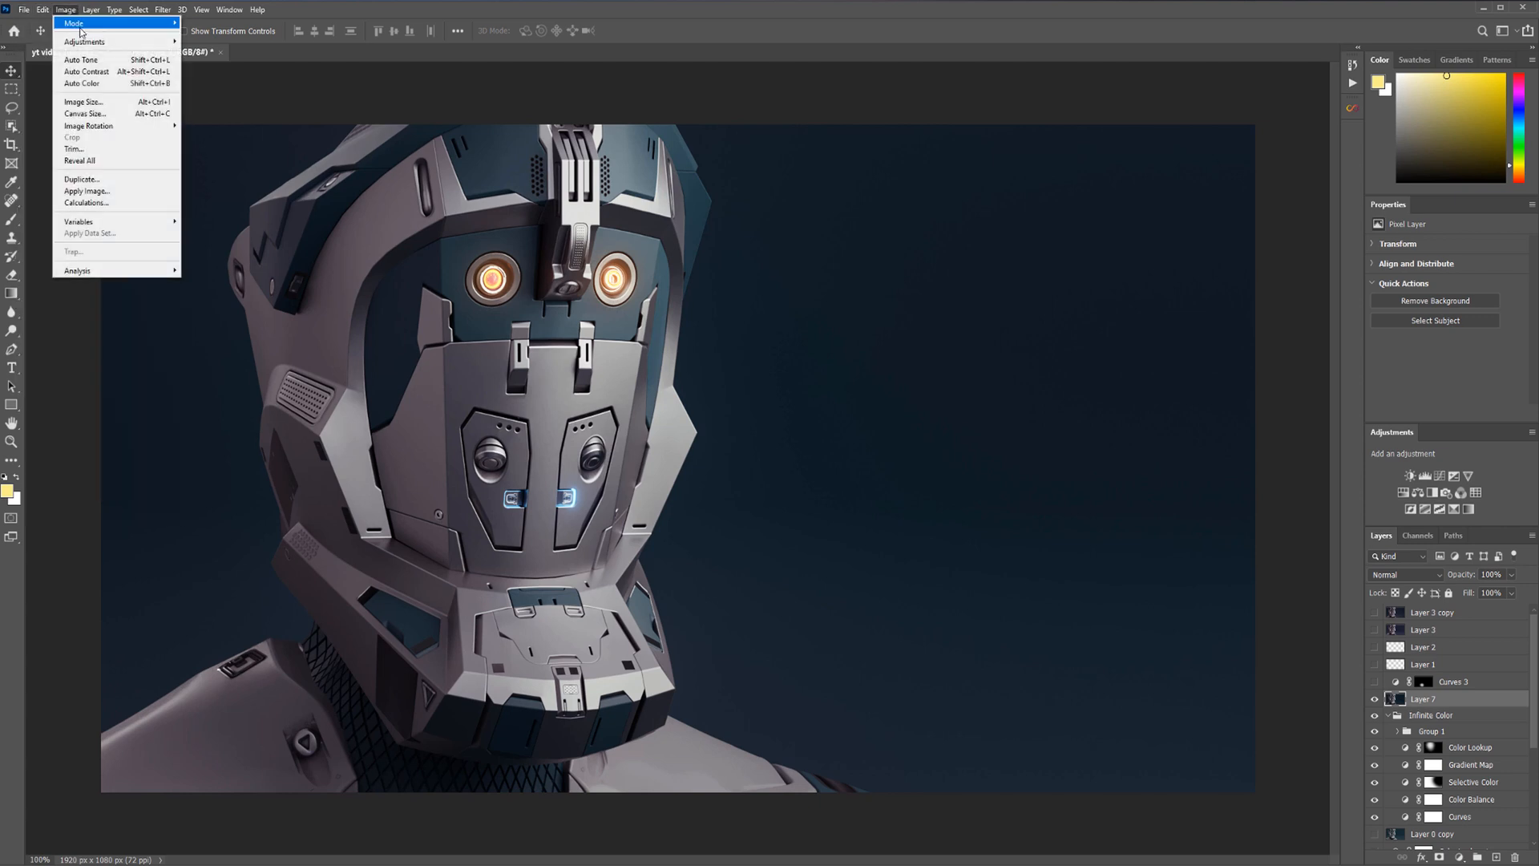
click(959, 444)
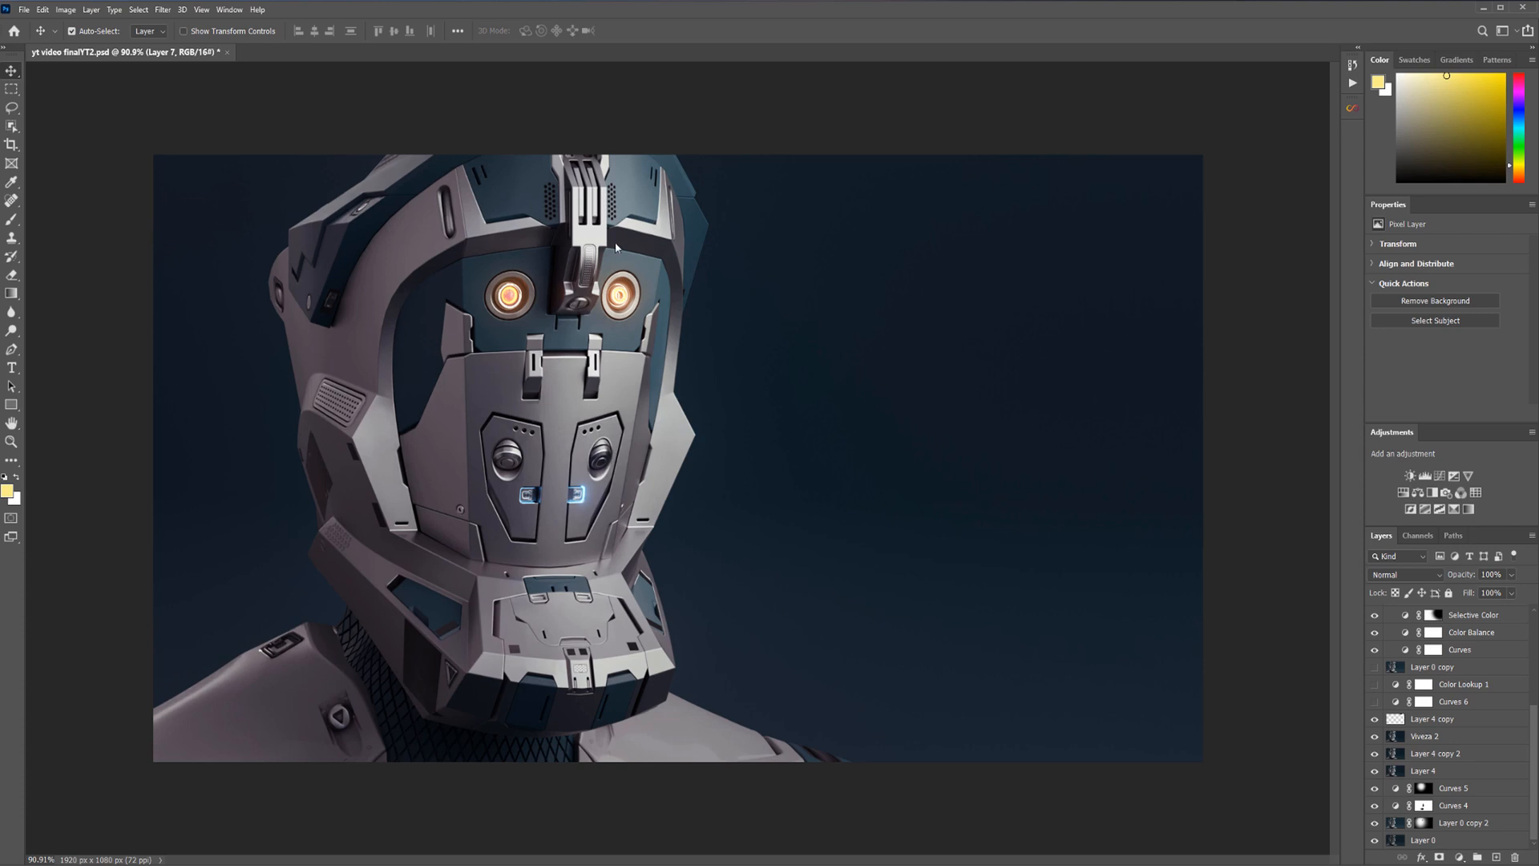
mouse_move(880, 412)
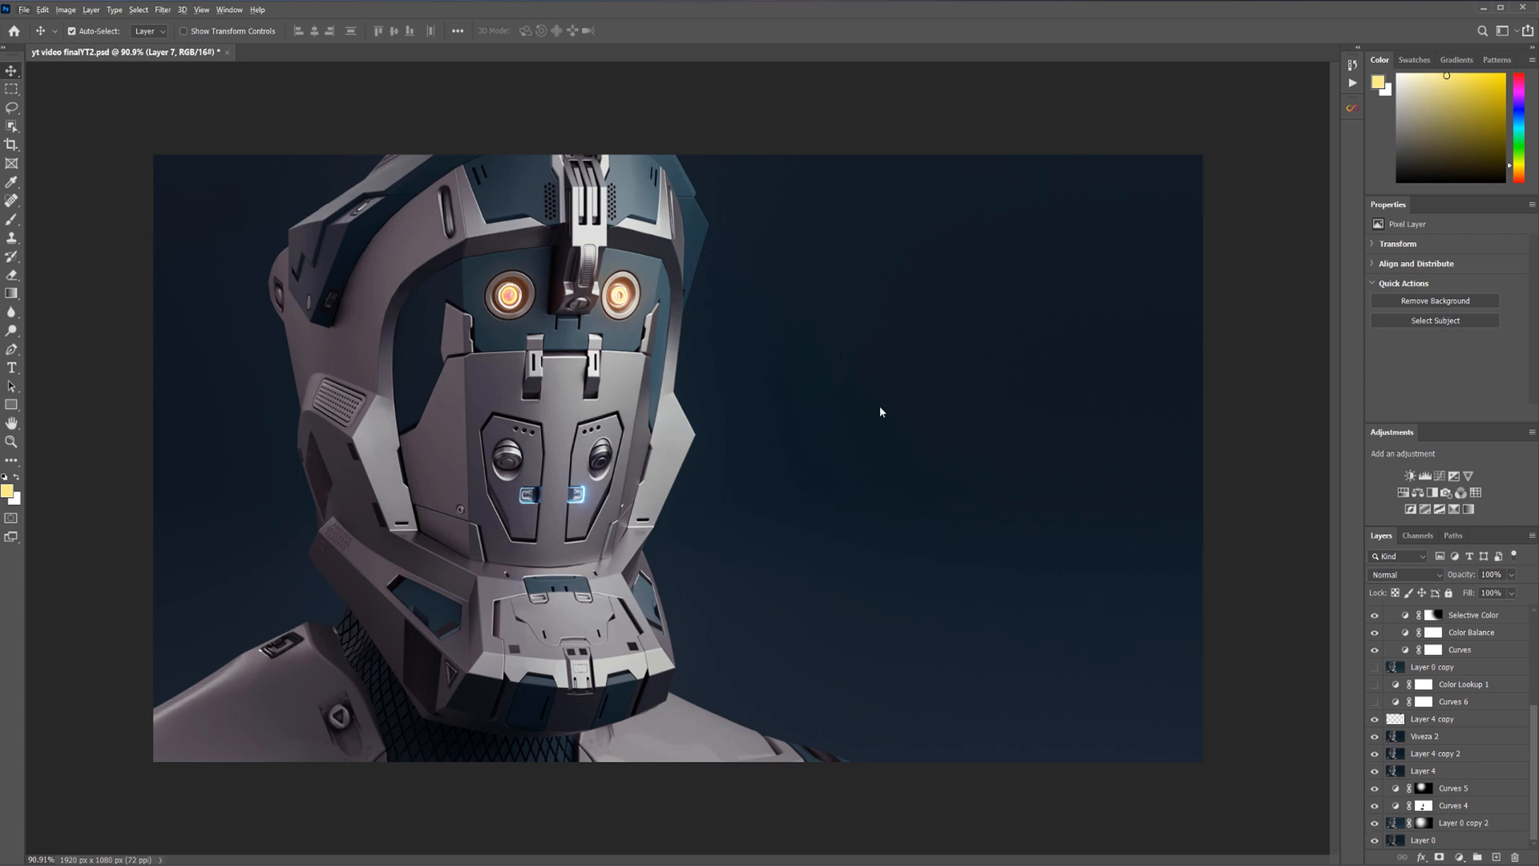
mouse_move(630, 273)
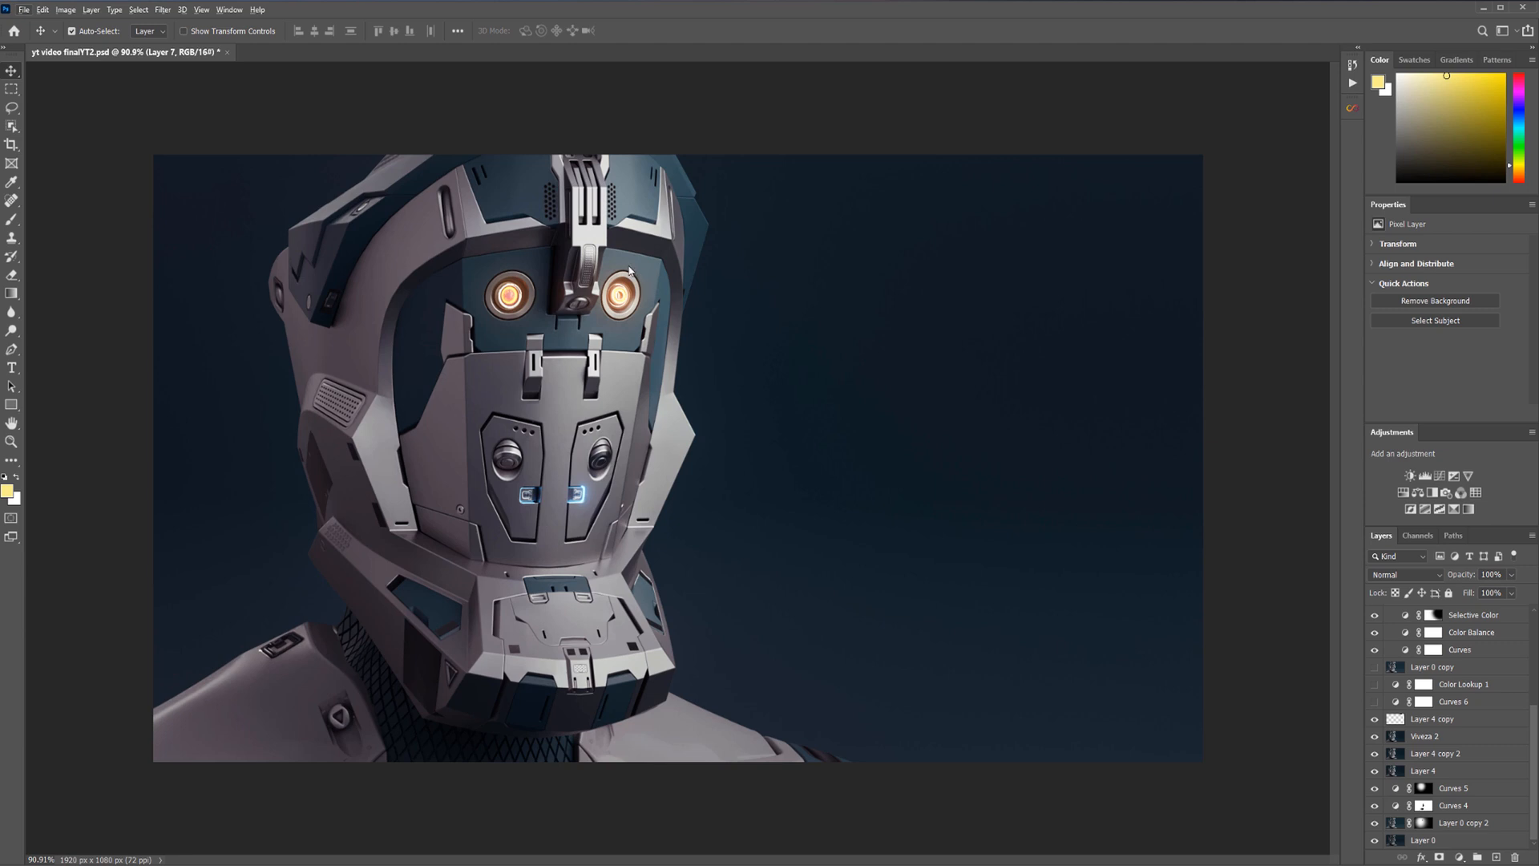
mouse_move(675, 575)
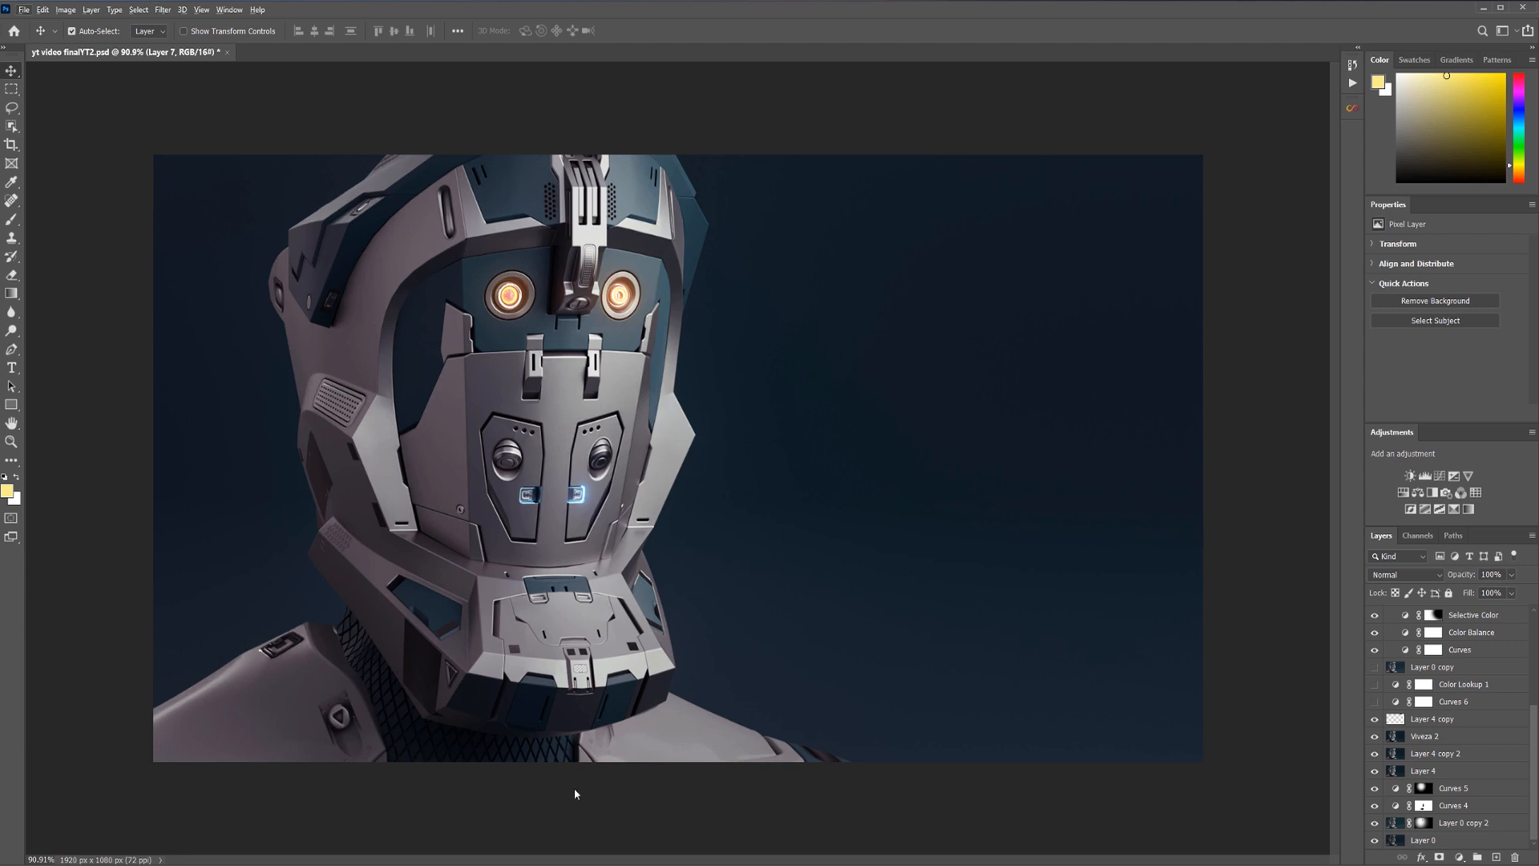
mouse_move(947, 433)
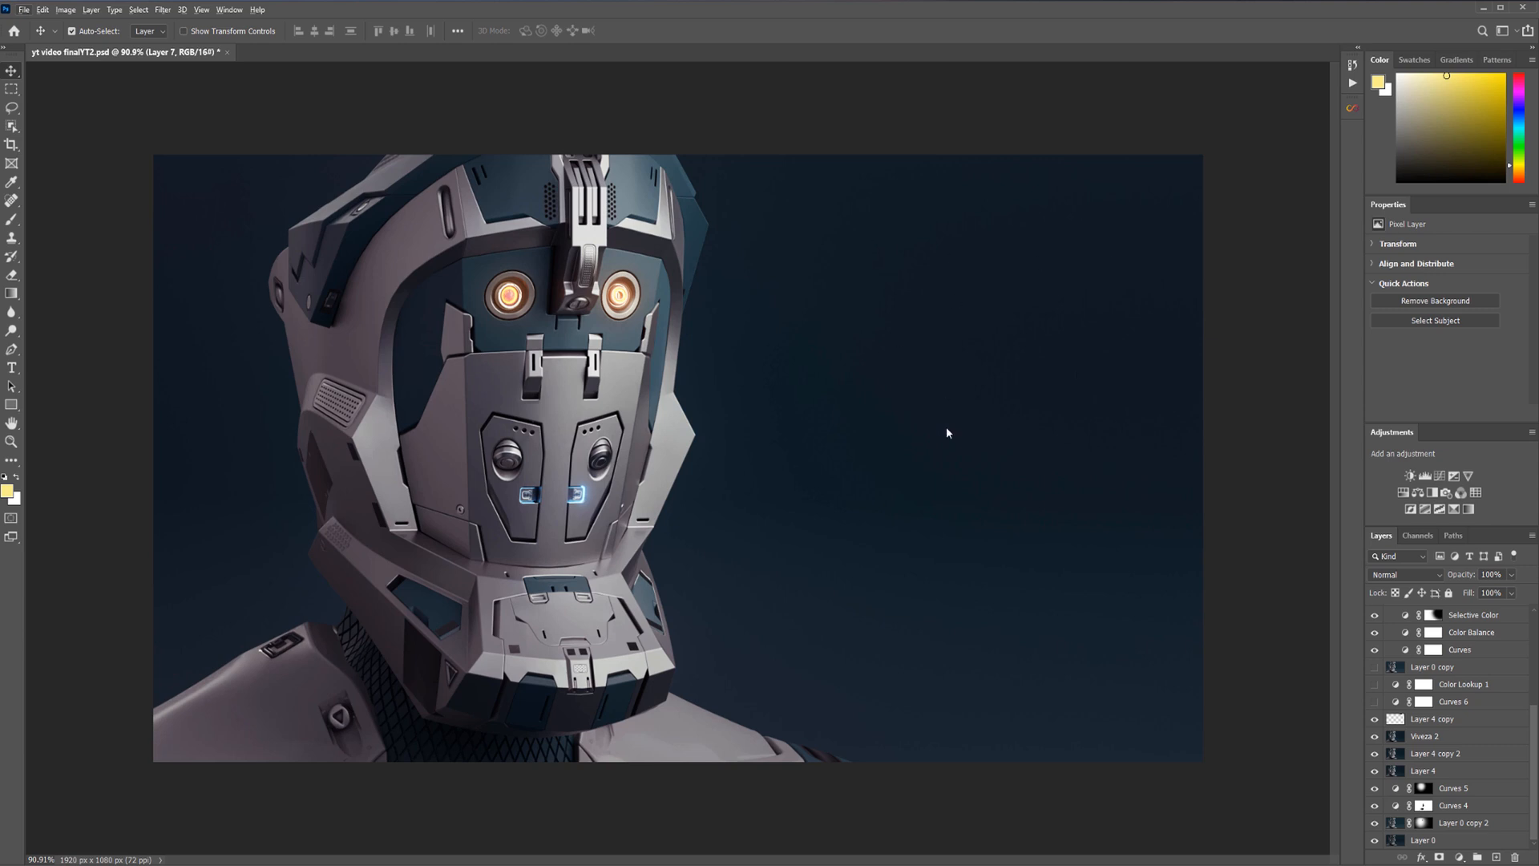
mouse_move(1013, 549)
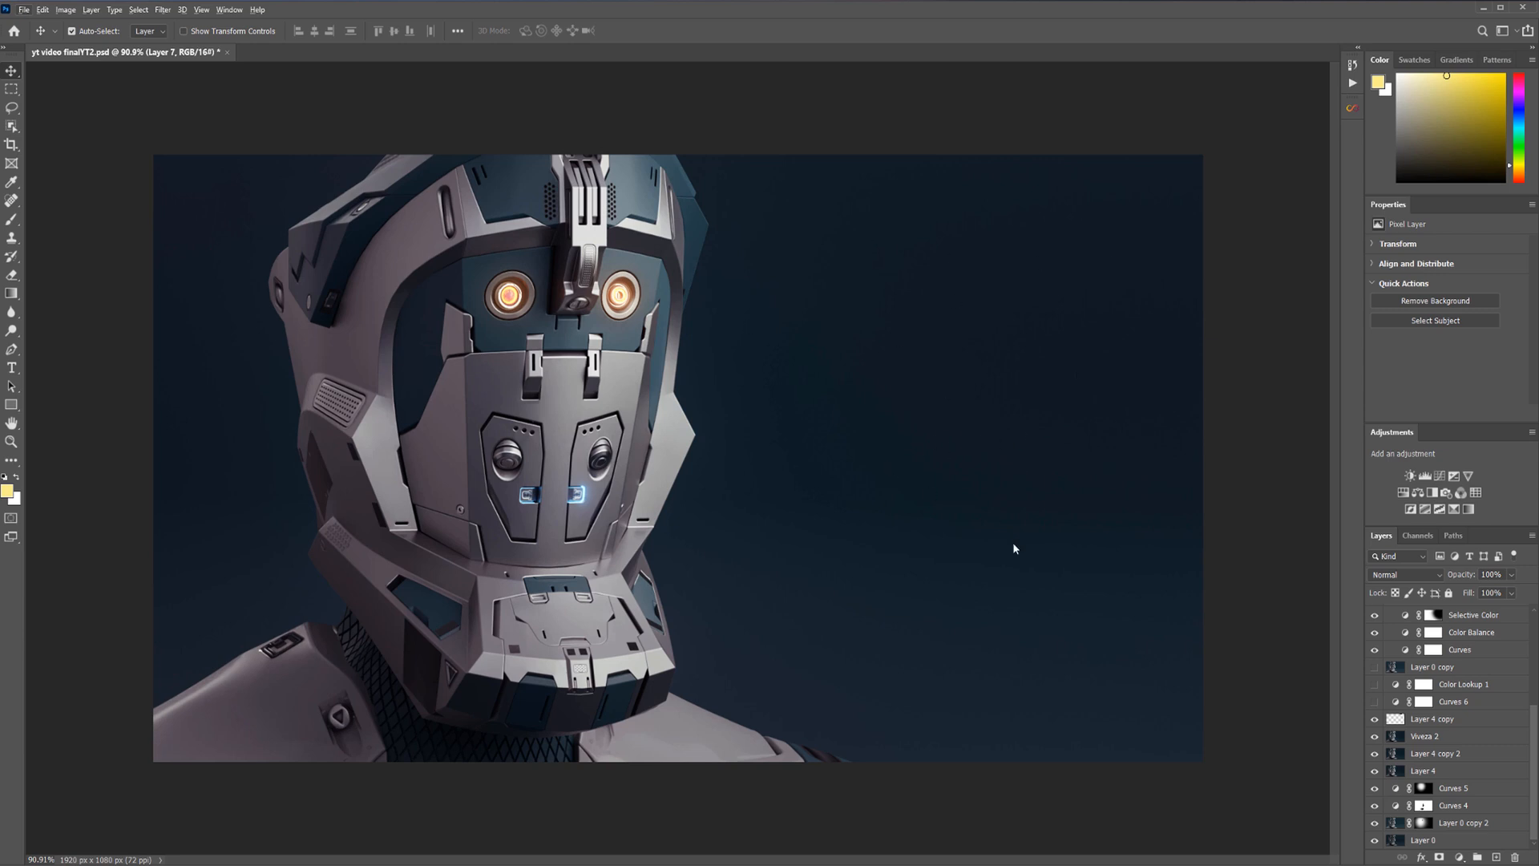
mouse_move(995, 505)
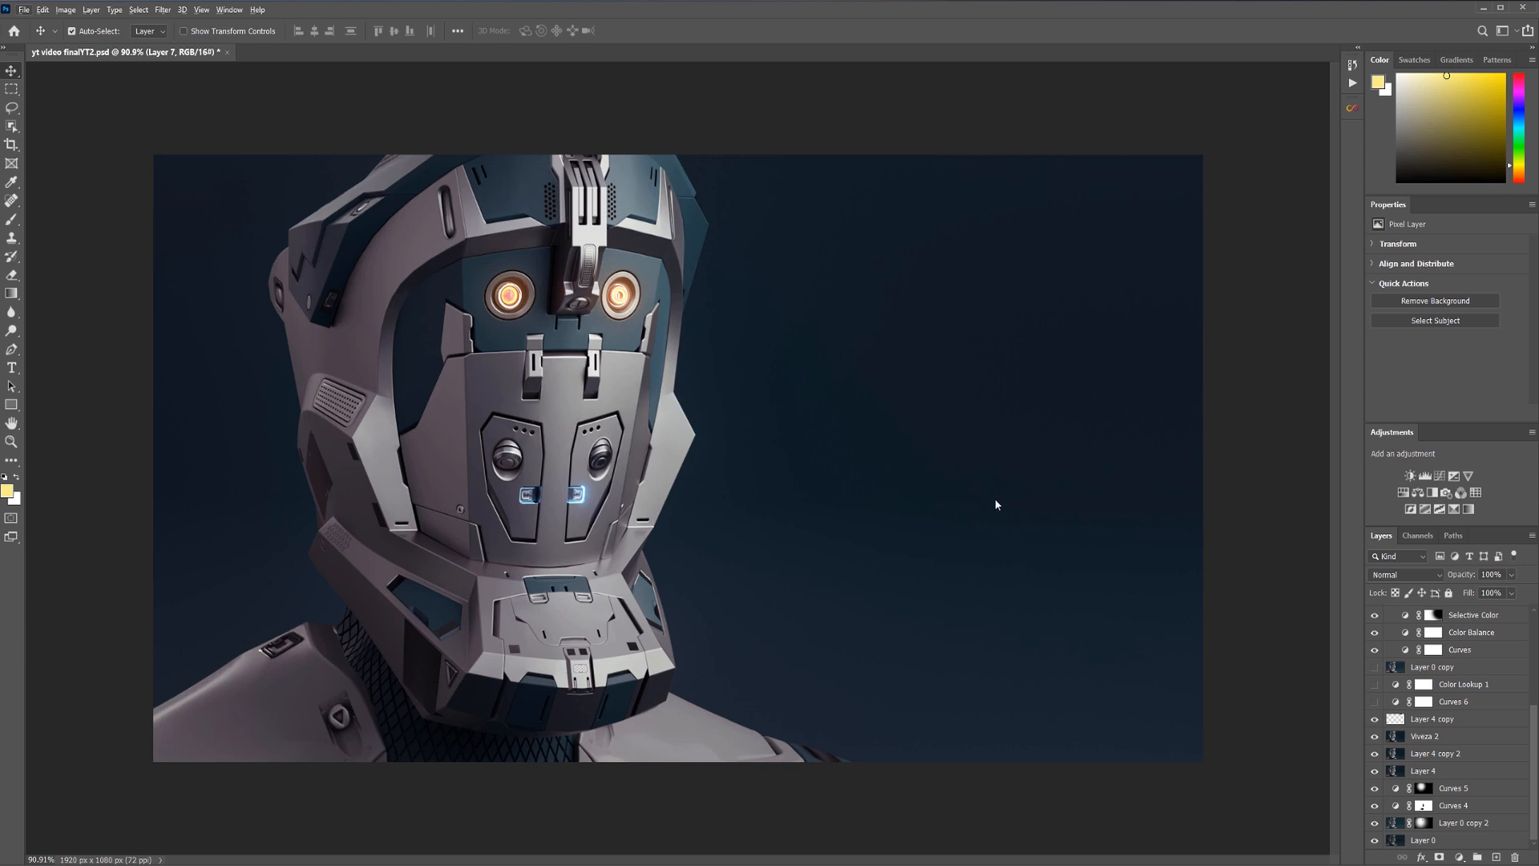
mouse_move(916, 282)
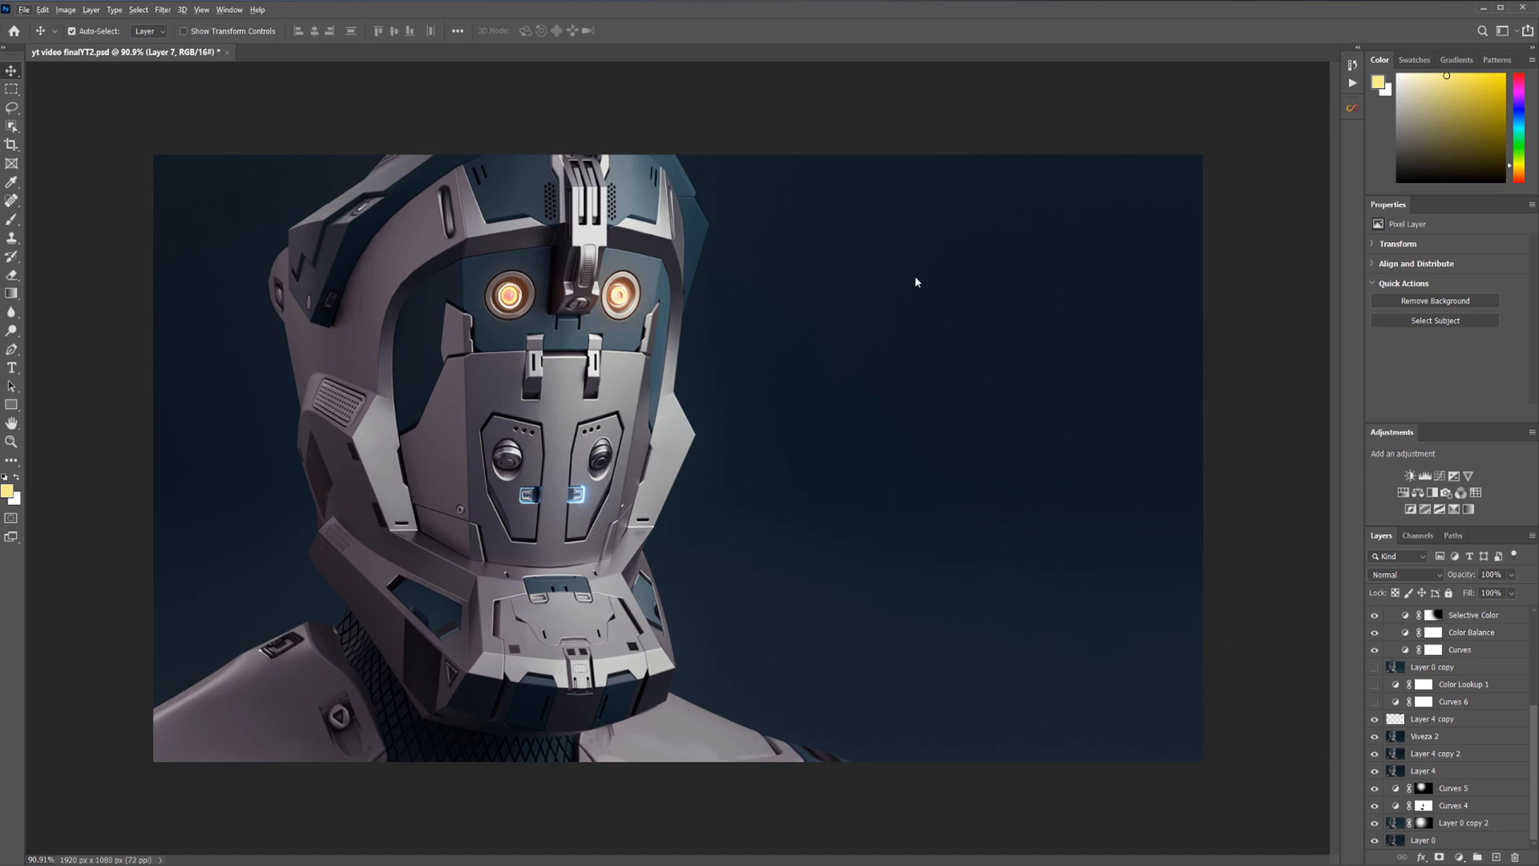
mouse_move(1024, 259)
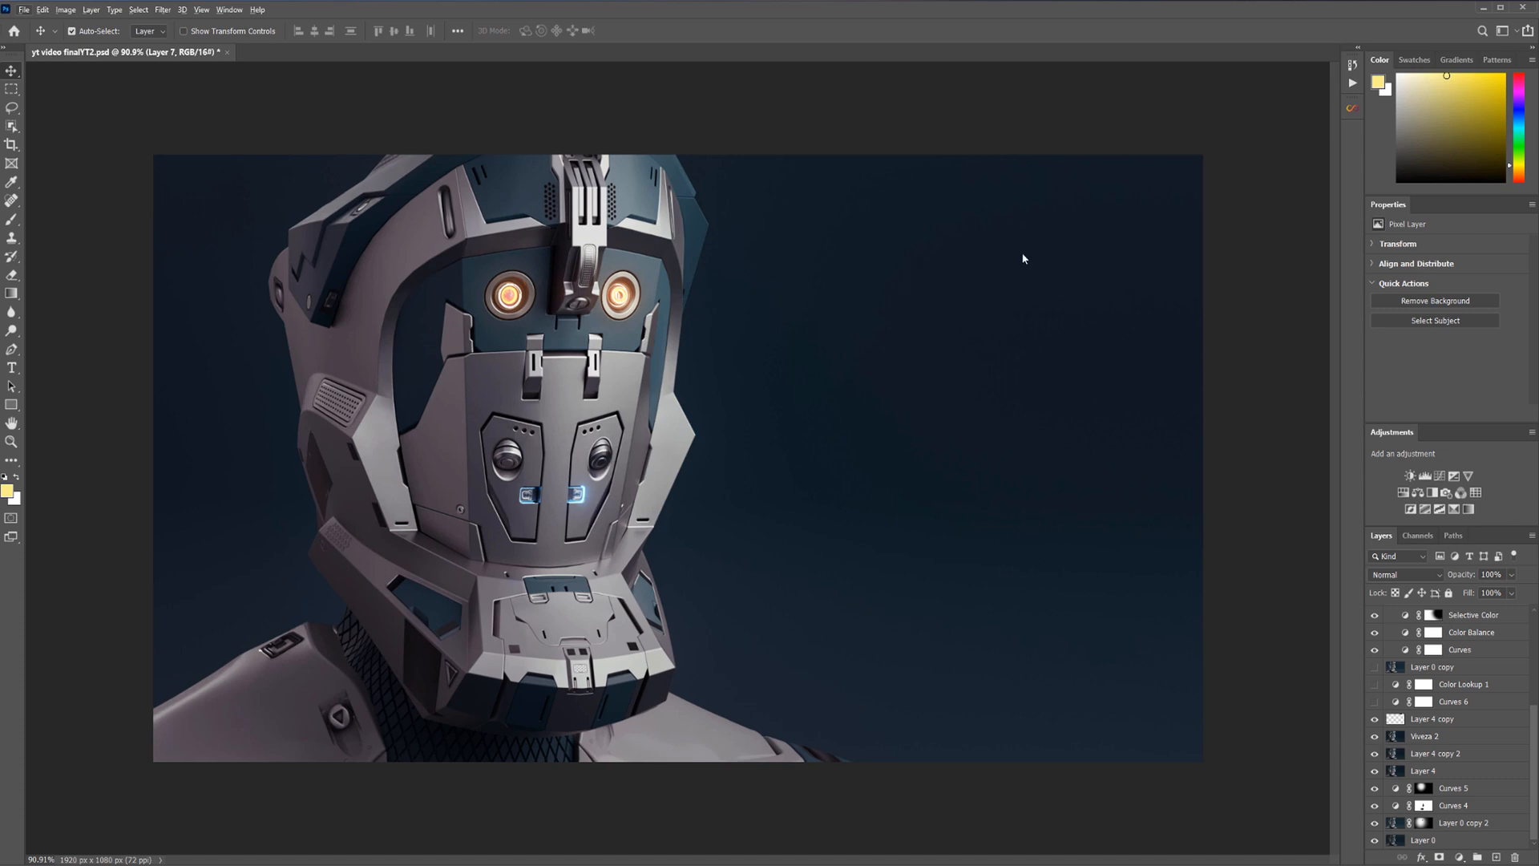
mouse_move(1165, 565)
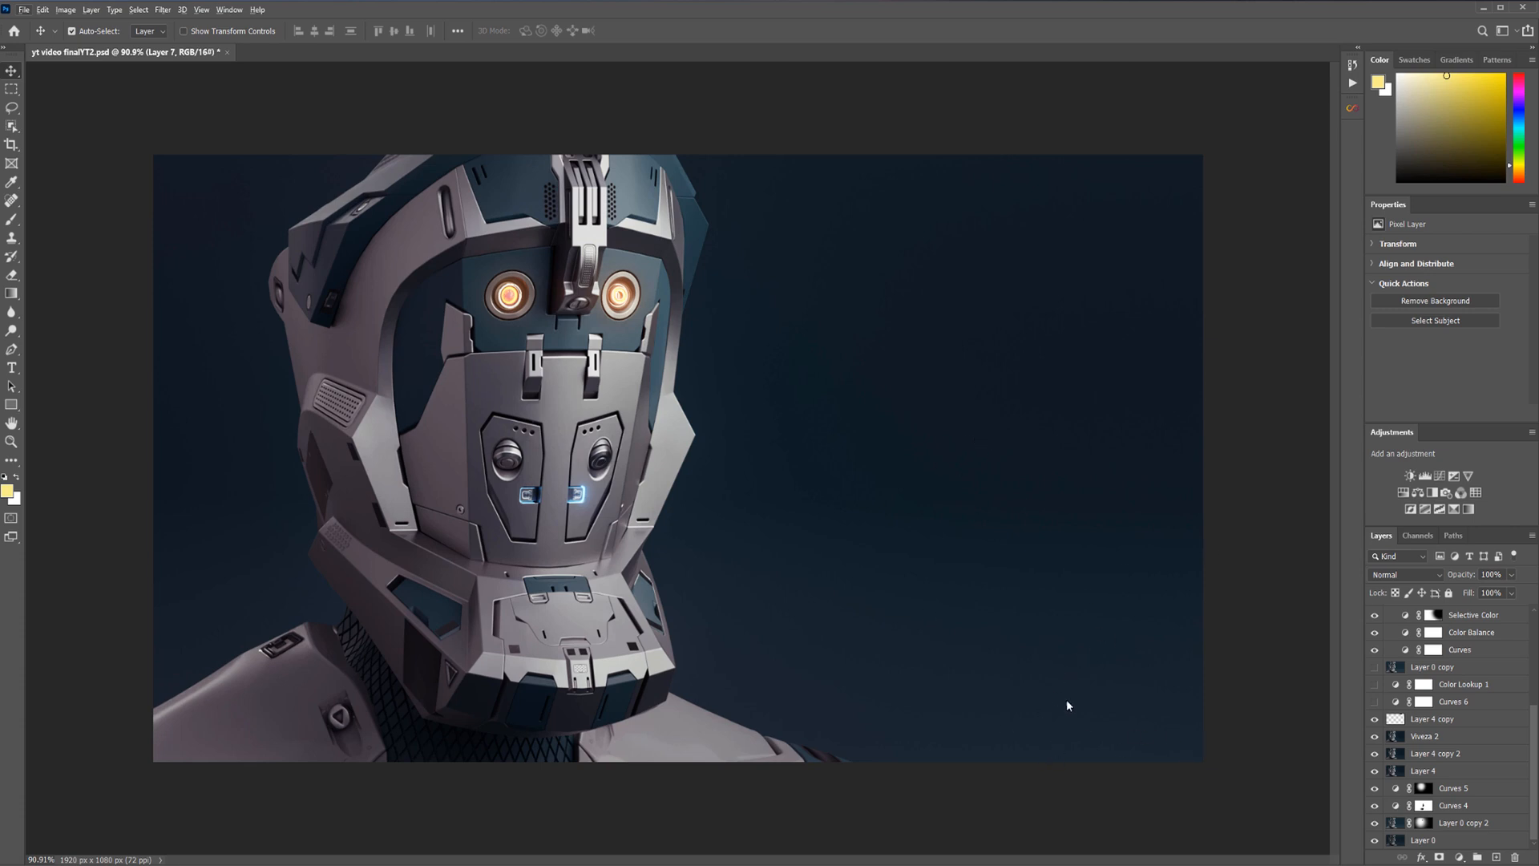
mouse_move(1122, 573)
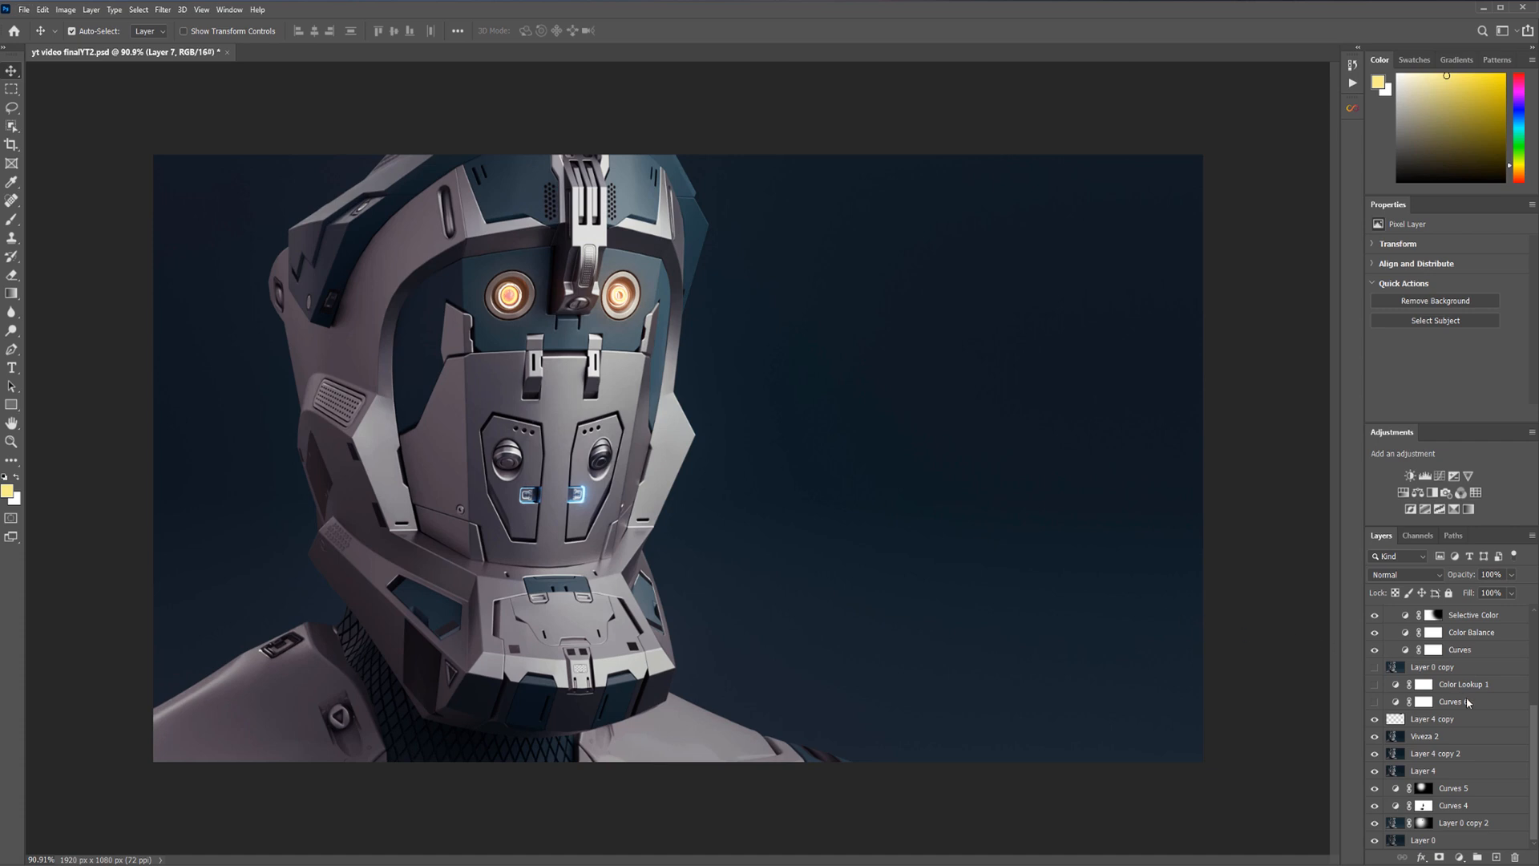
scroll(down, 3)
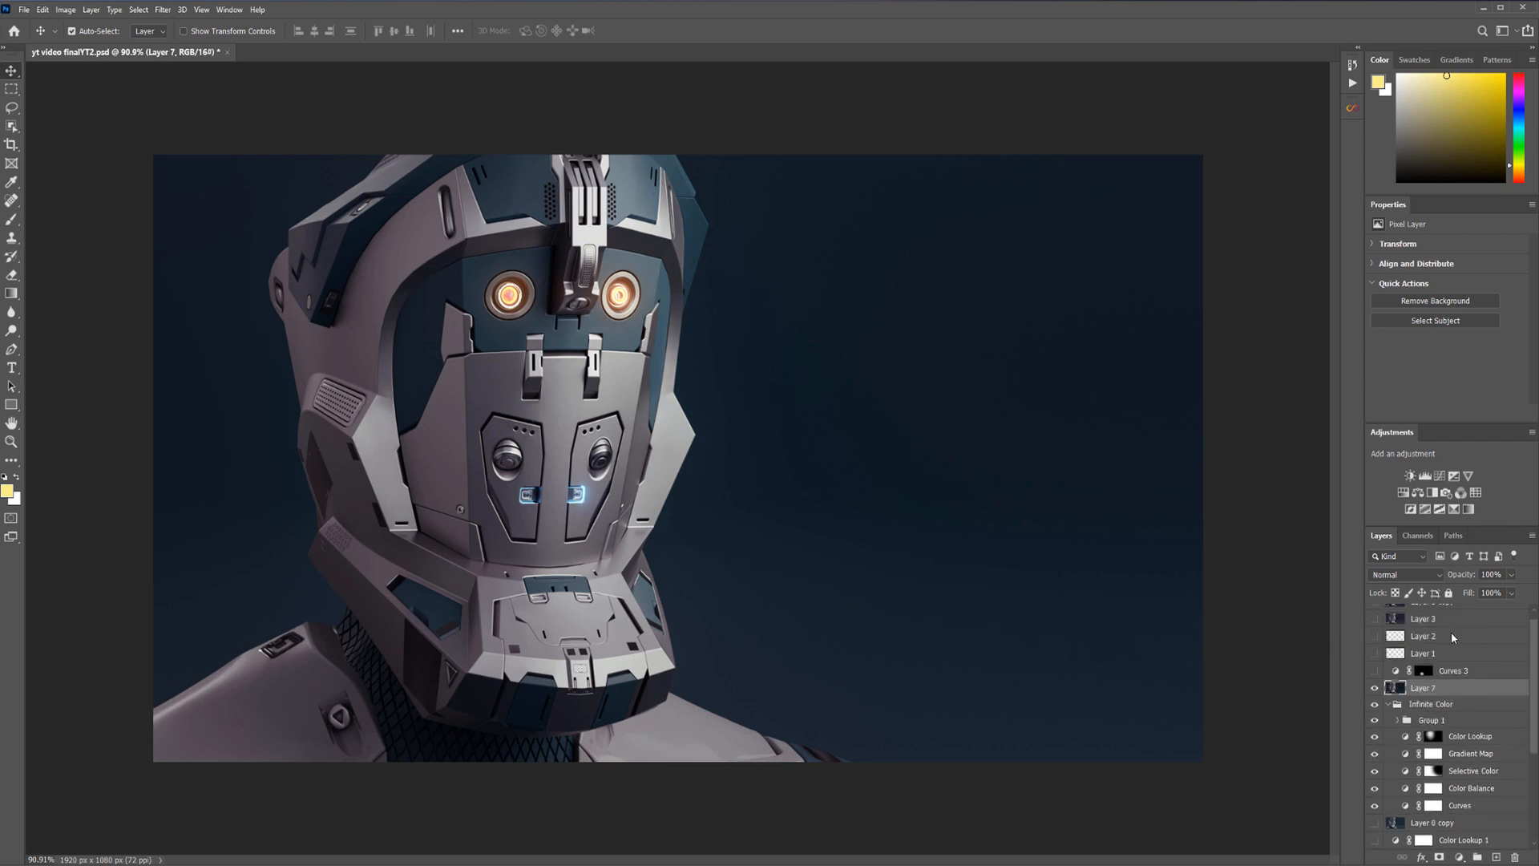
mouse_move(381, 539)
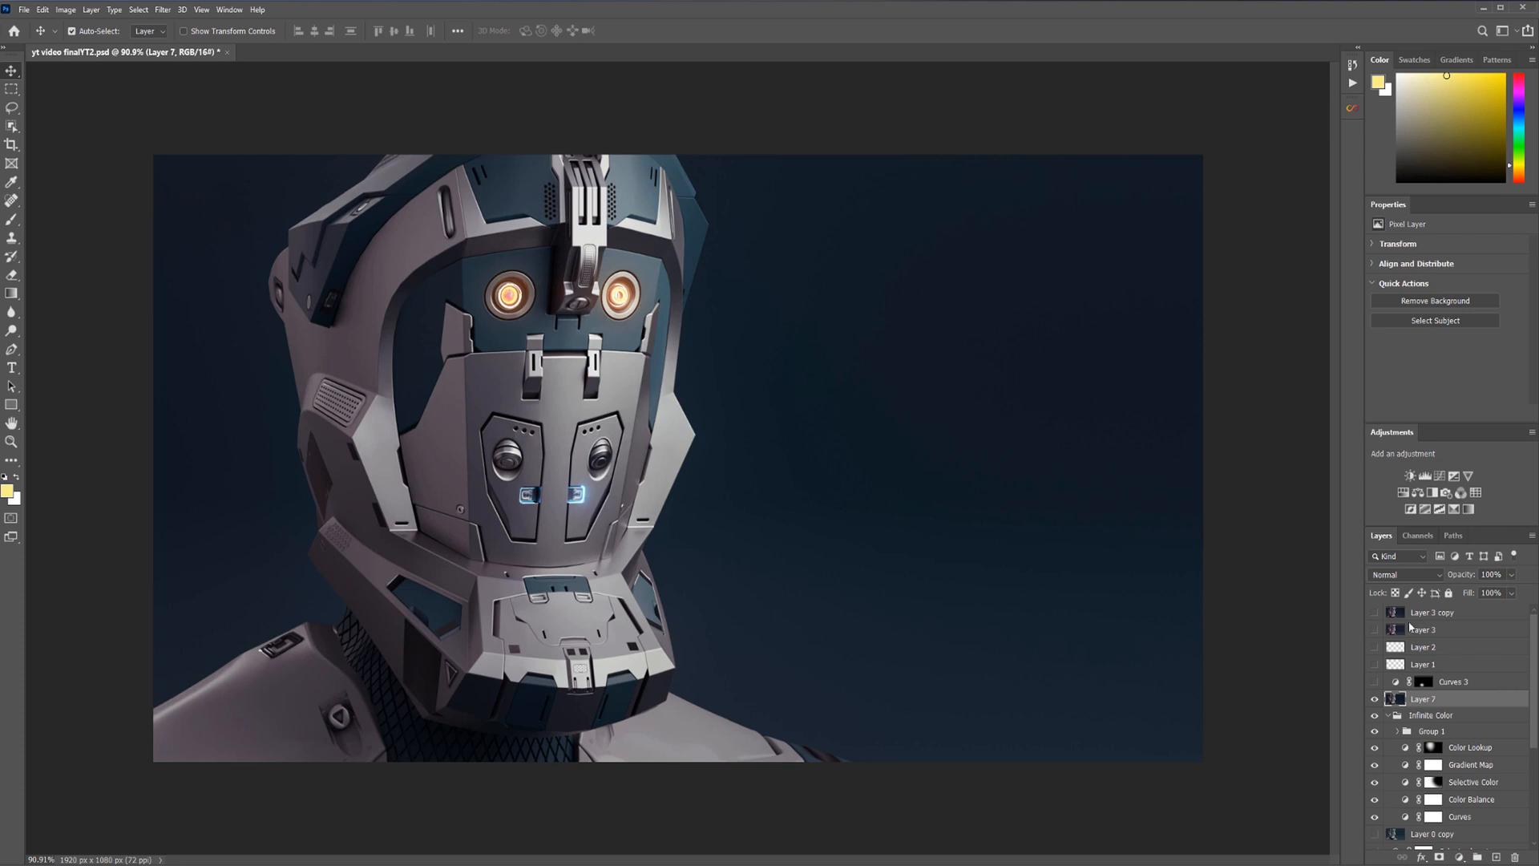
mouse_move(539, 482)
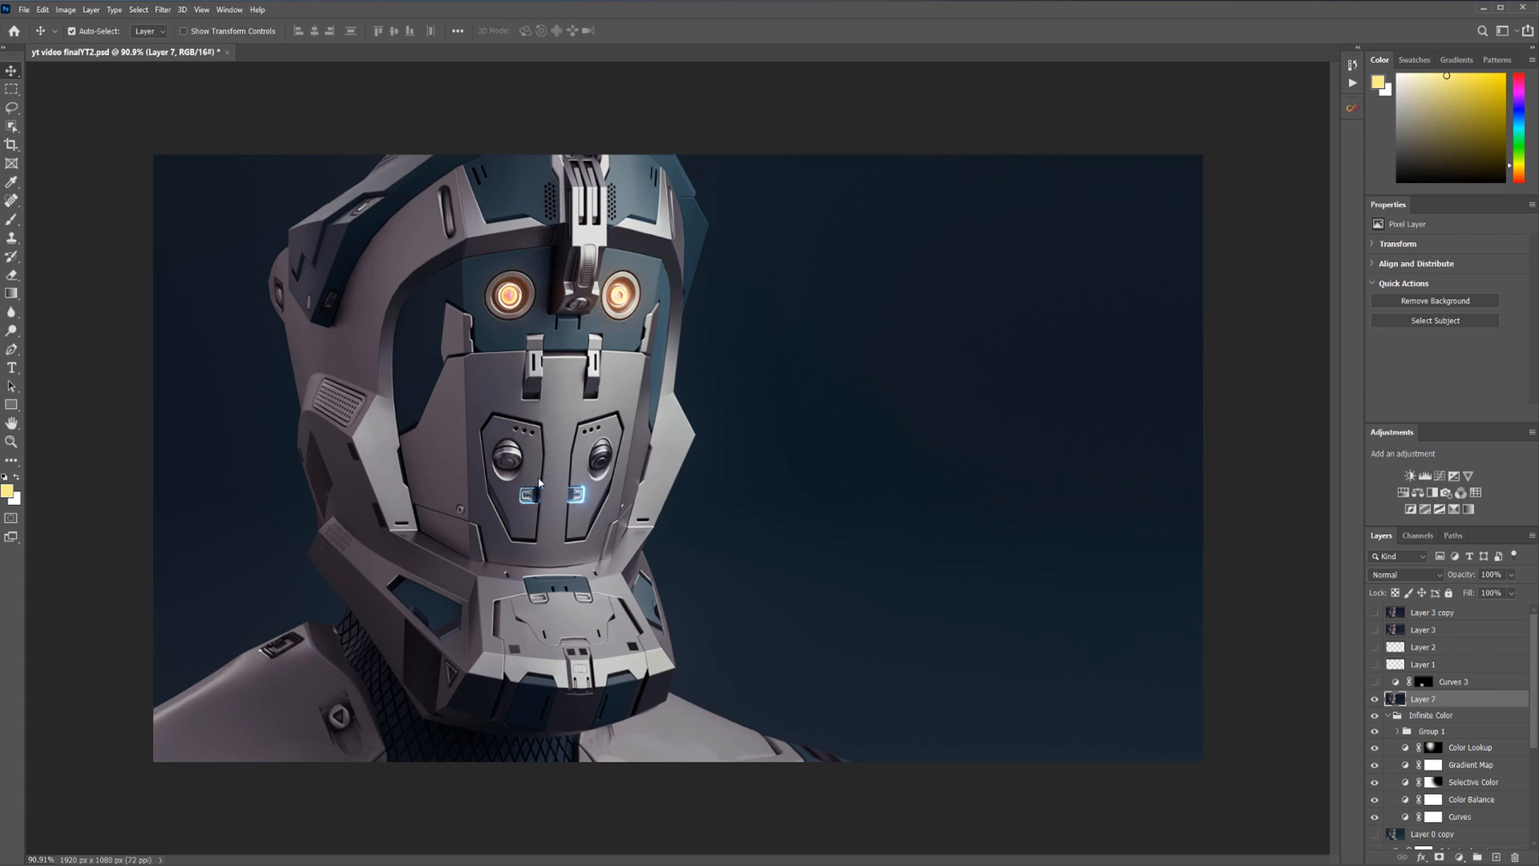
mouse_move(822, 530)
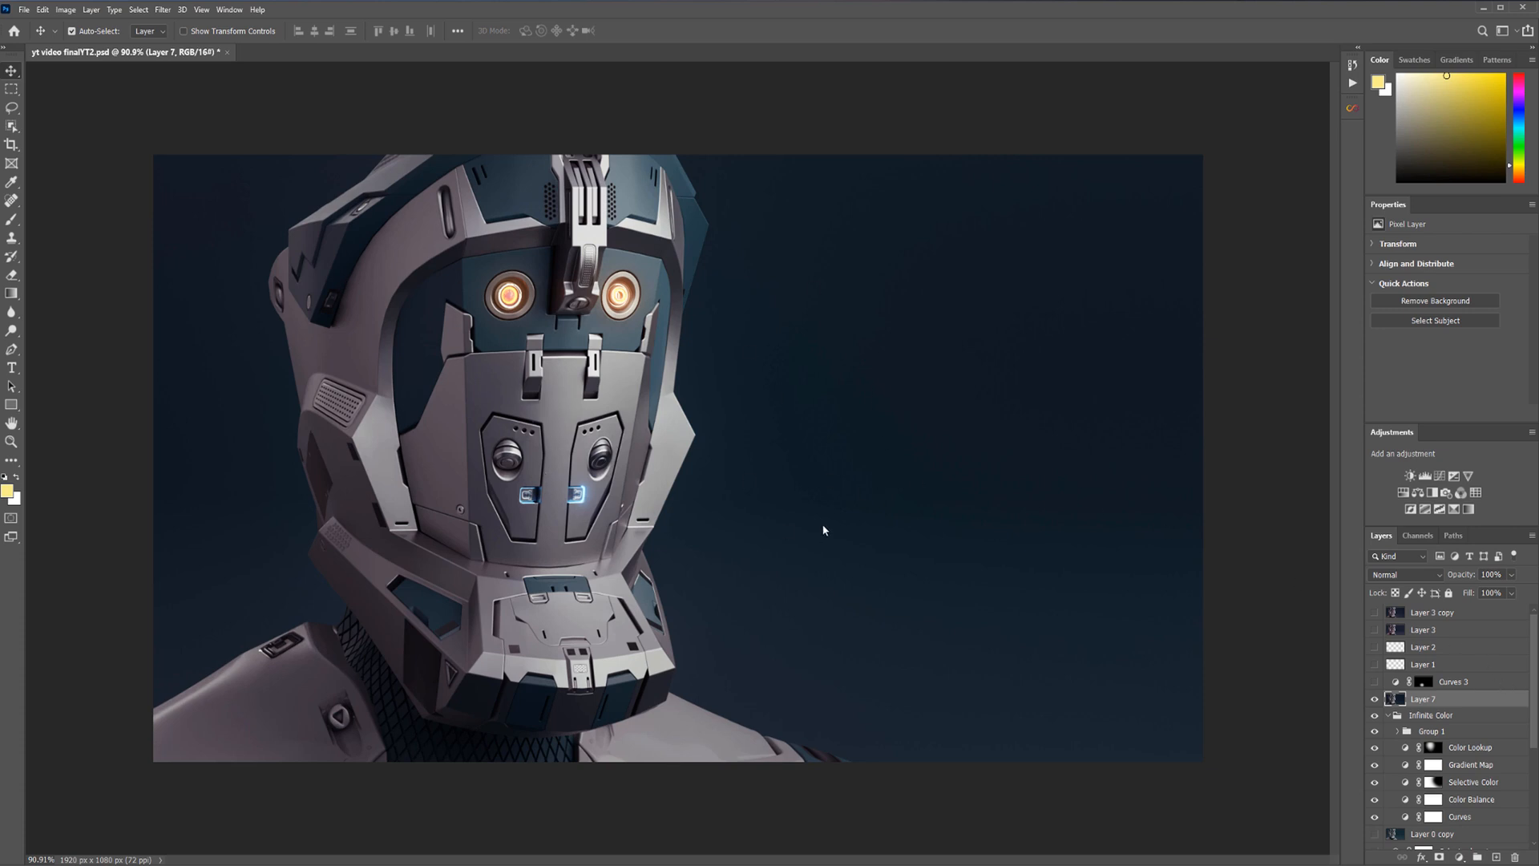
mouse_move(756, 534)
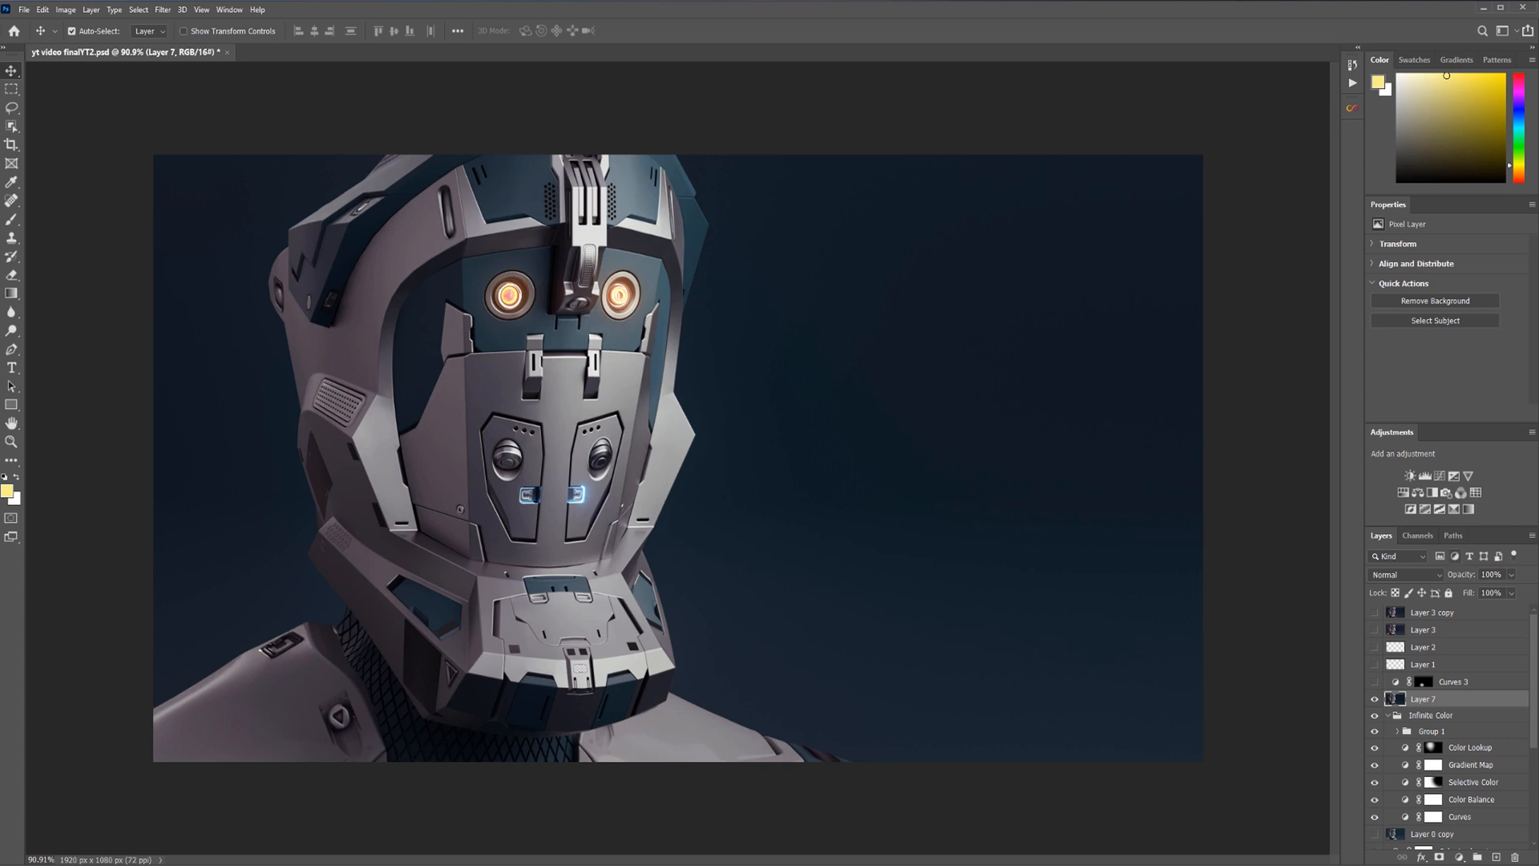
Flatten the render into a single Background layer, discarding the hidden layers
click(22, 9)
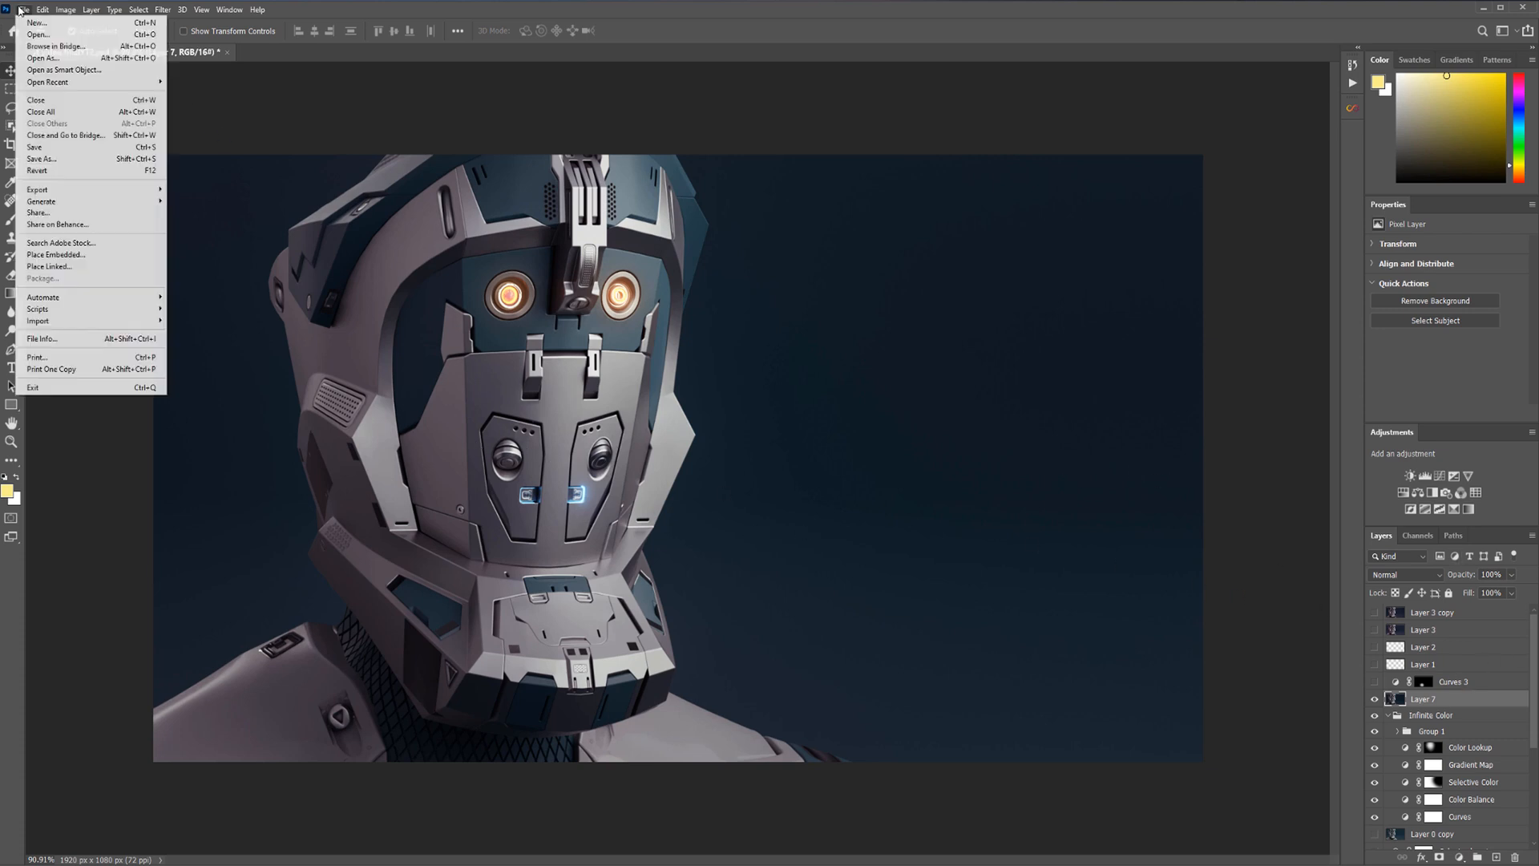
click(33, 148)
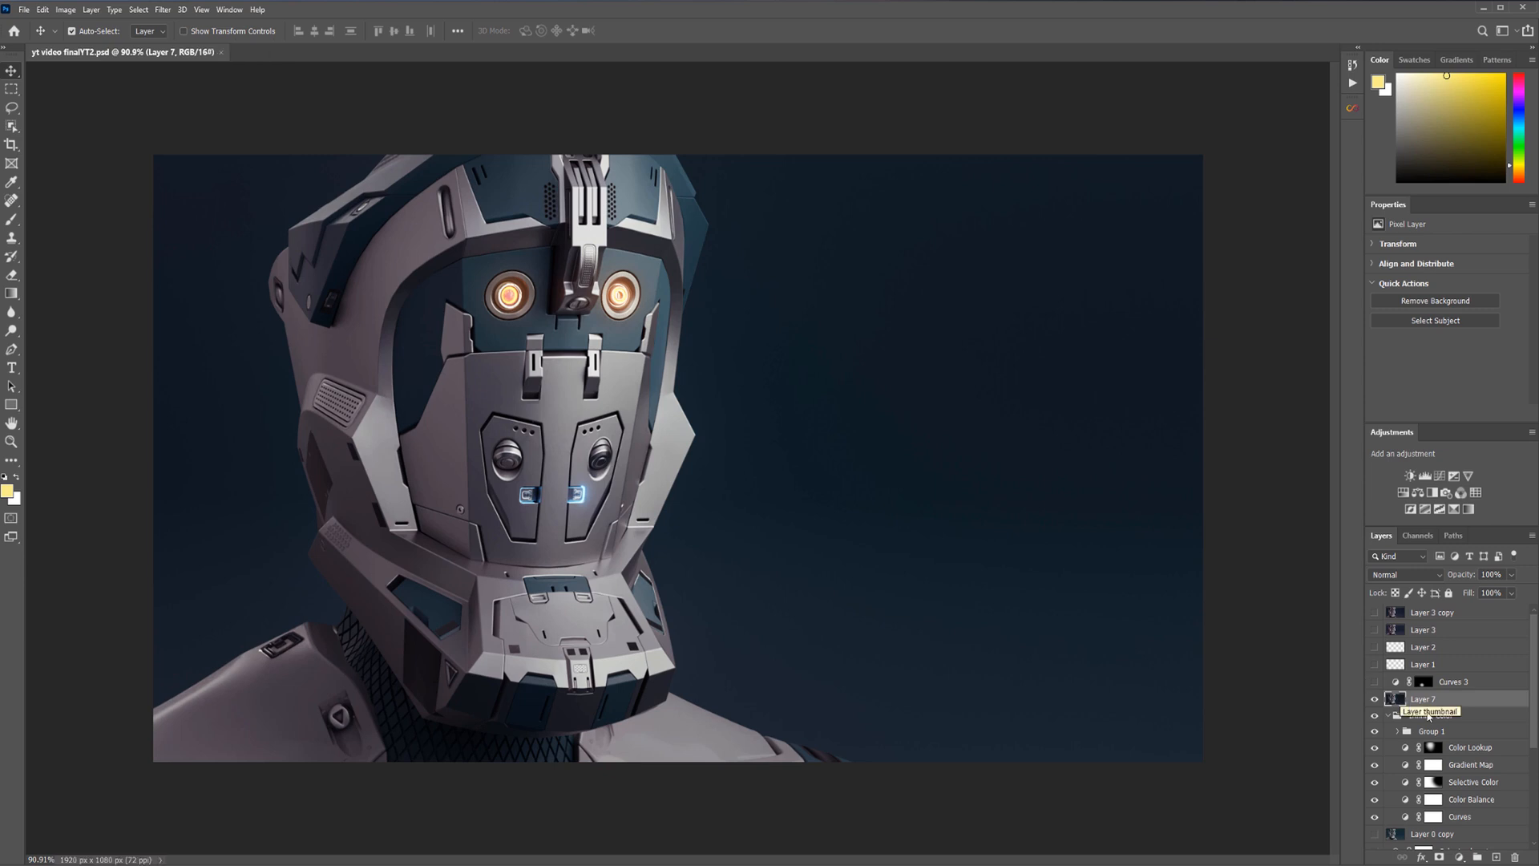
right_click(1424, 697)
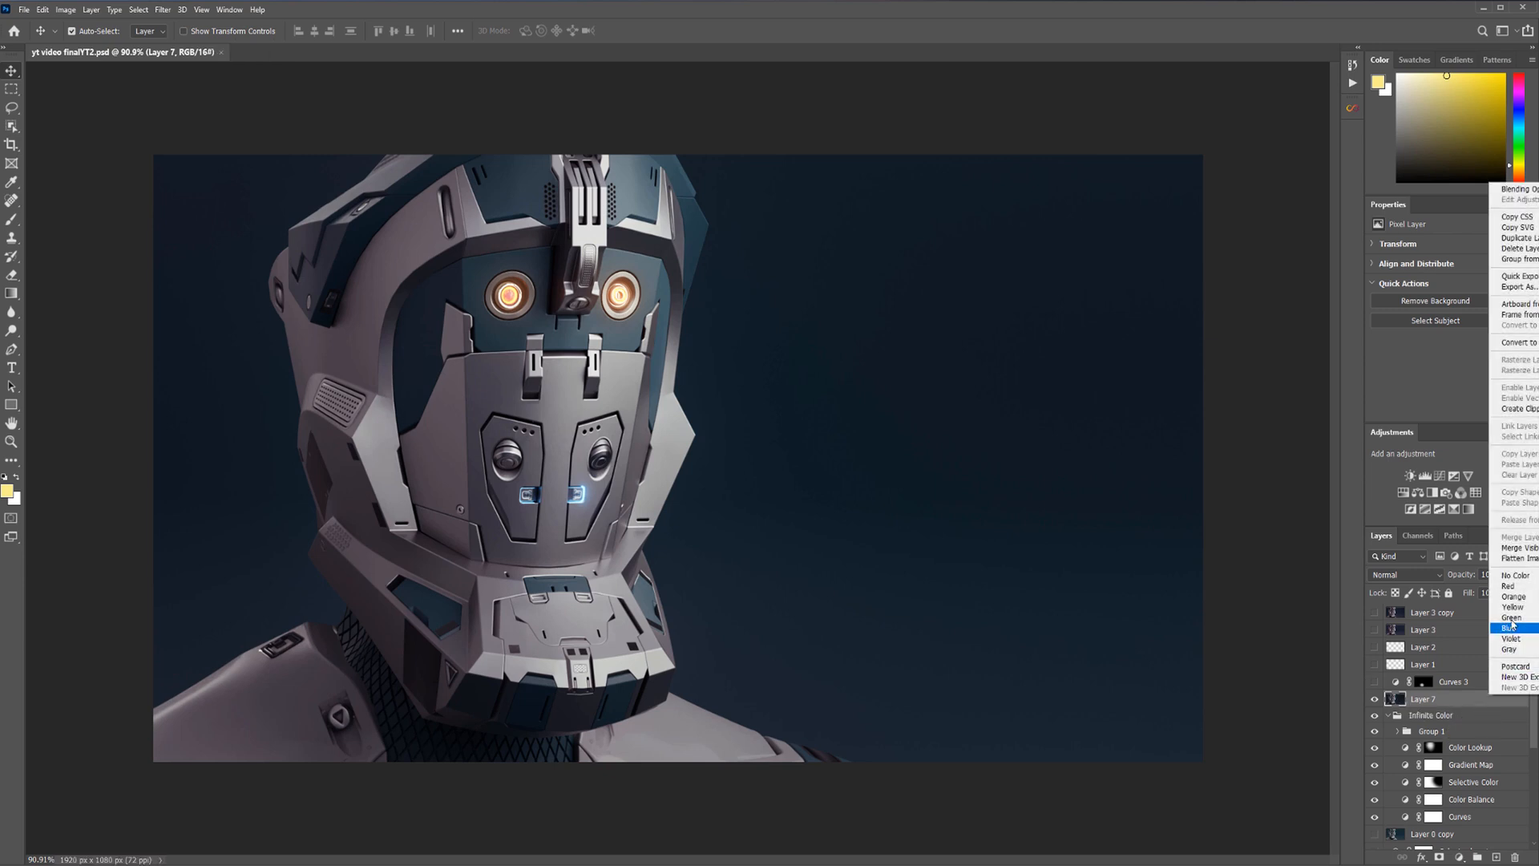
mouse_move(1516, 558)
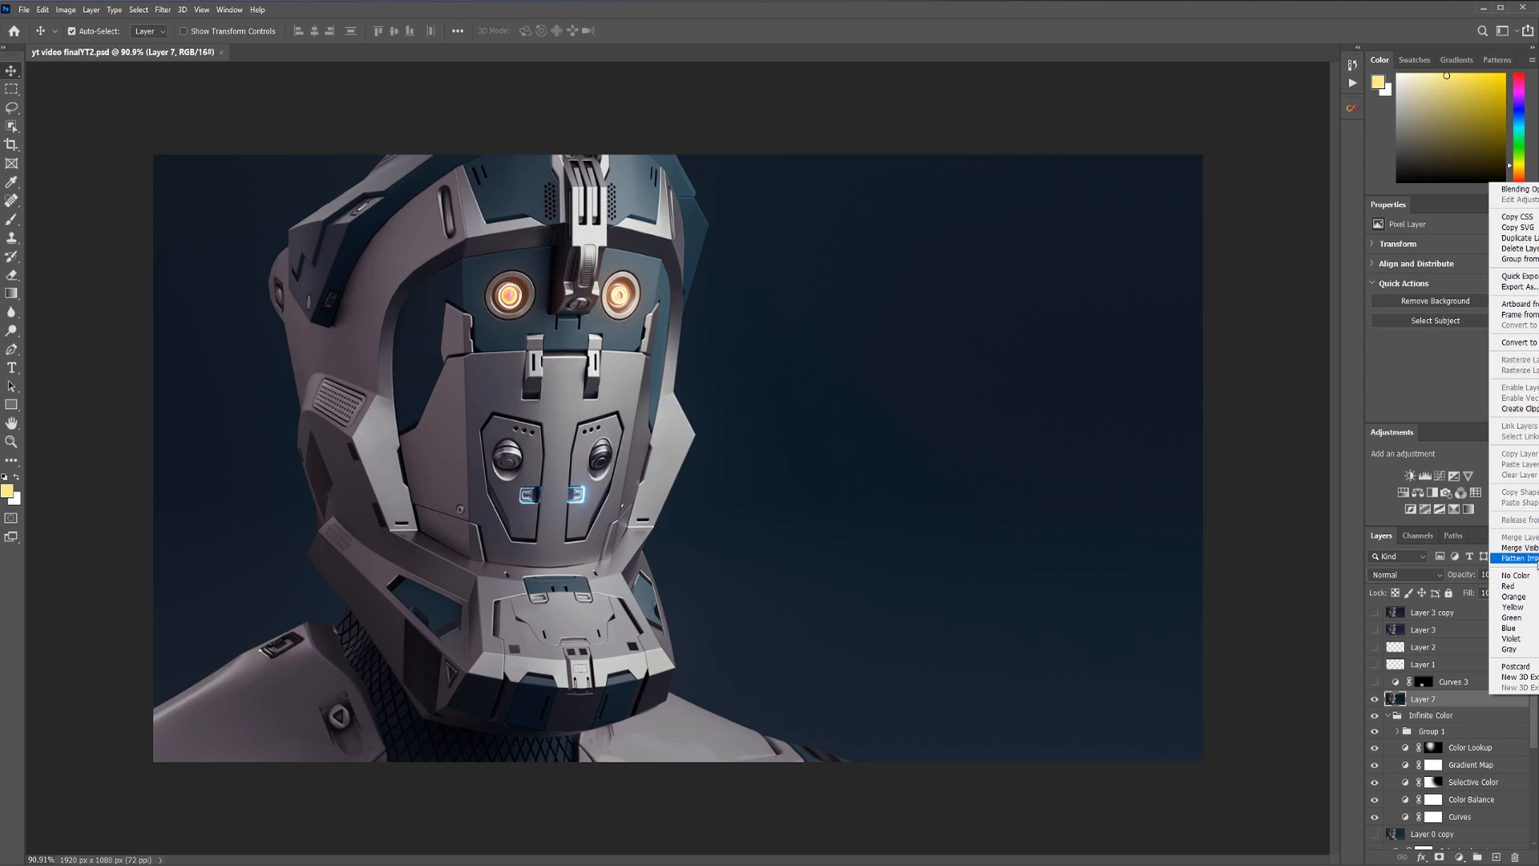
click(1516, 558)
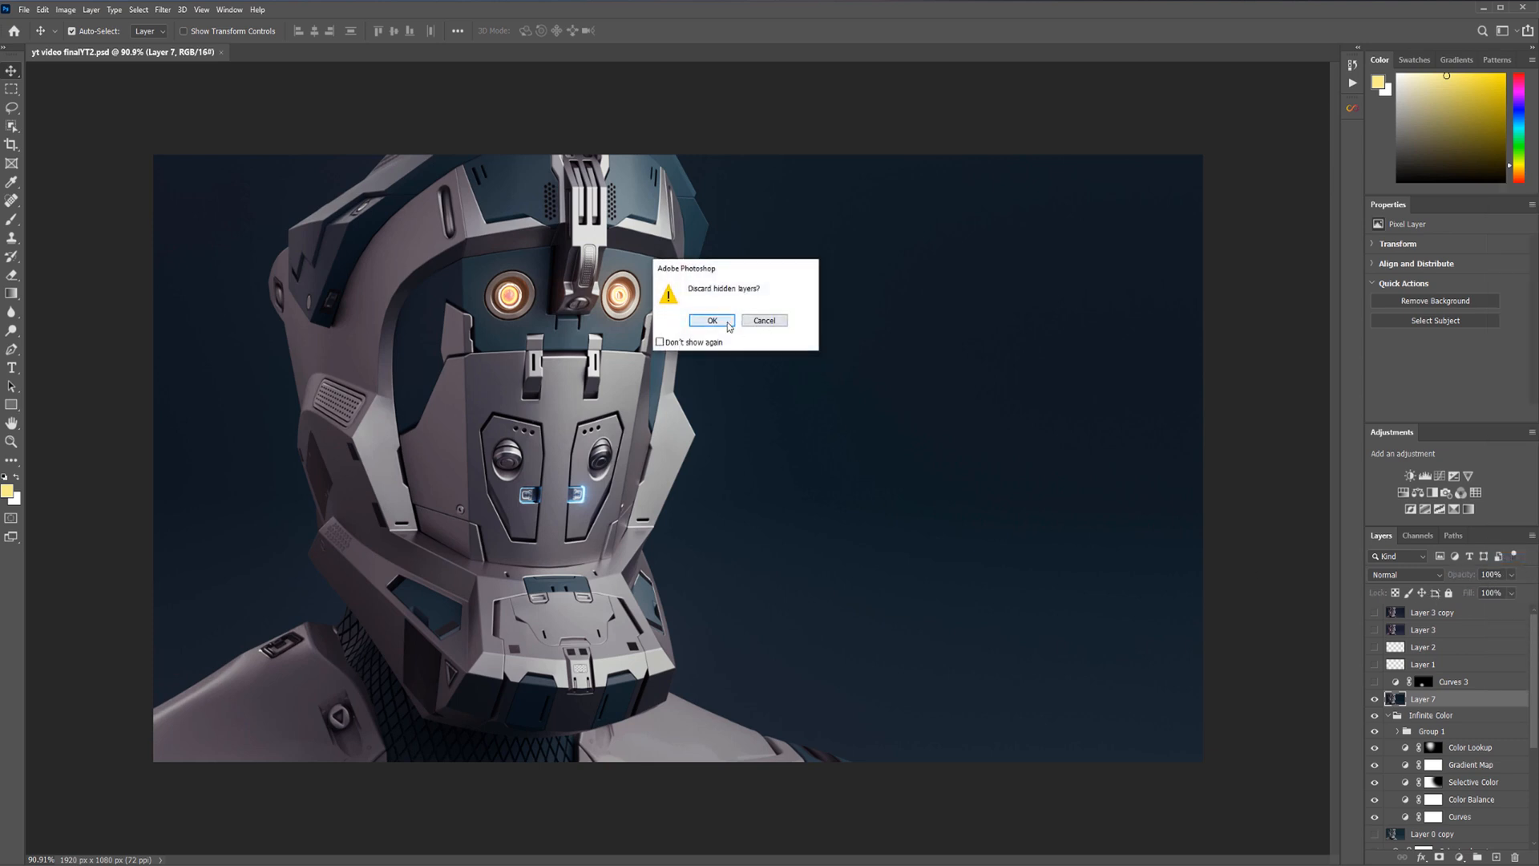
click(711, 320)
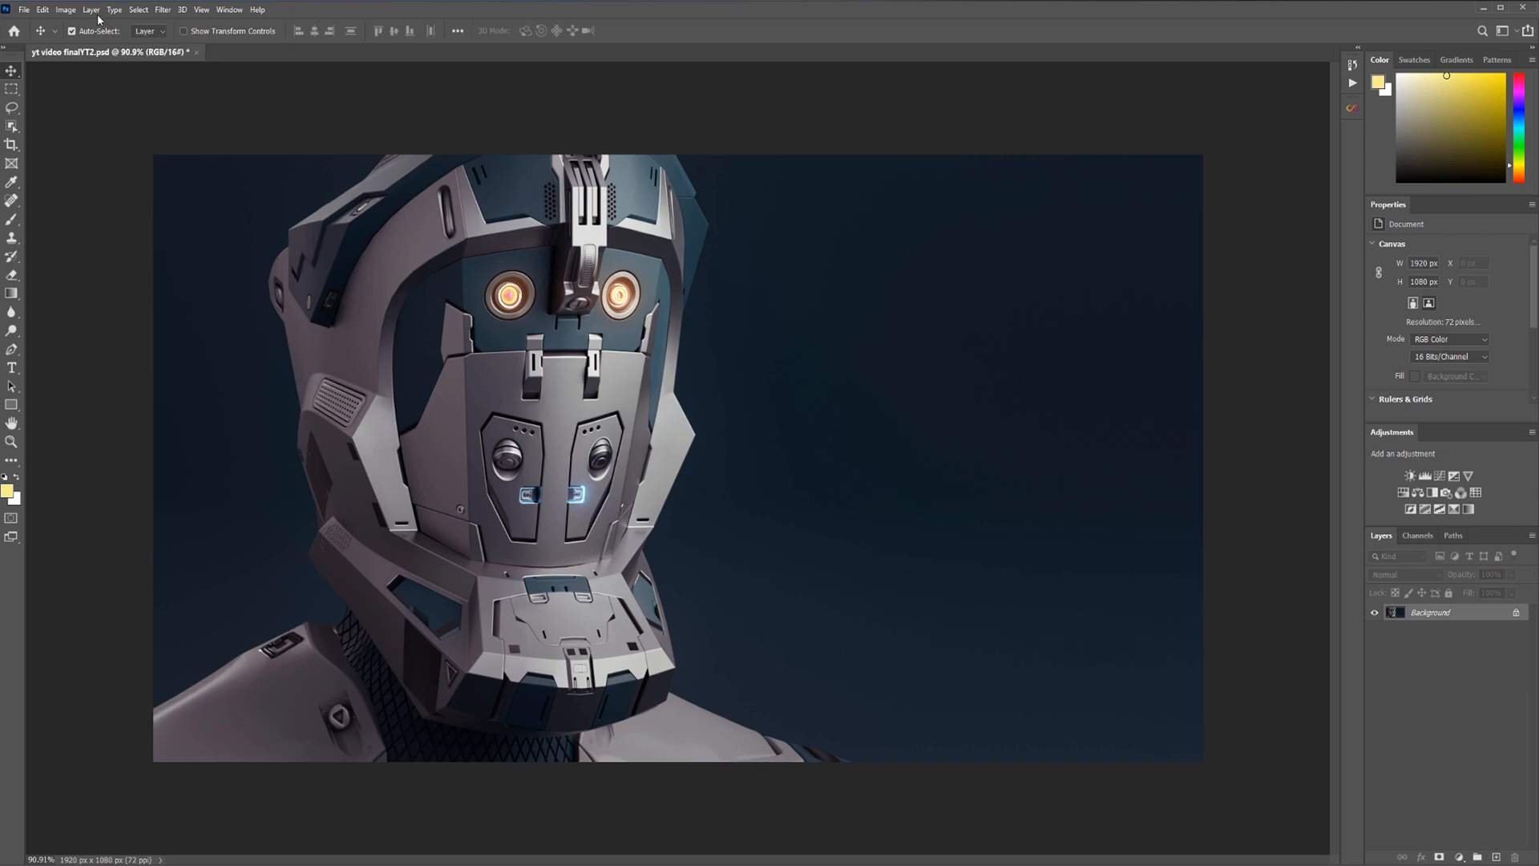
Confirm the 1920 × 1080 image size and save the flattened render as yt video finalYT2.jpg
click(24, 10)
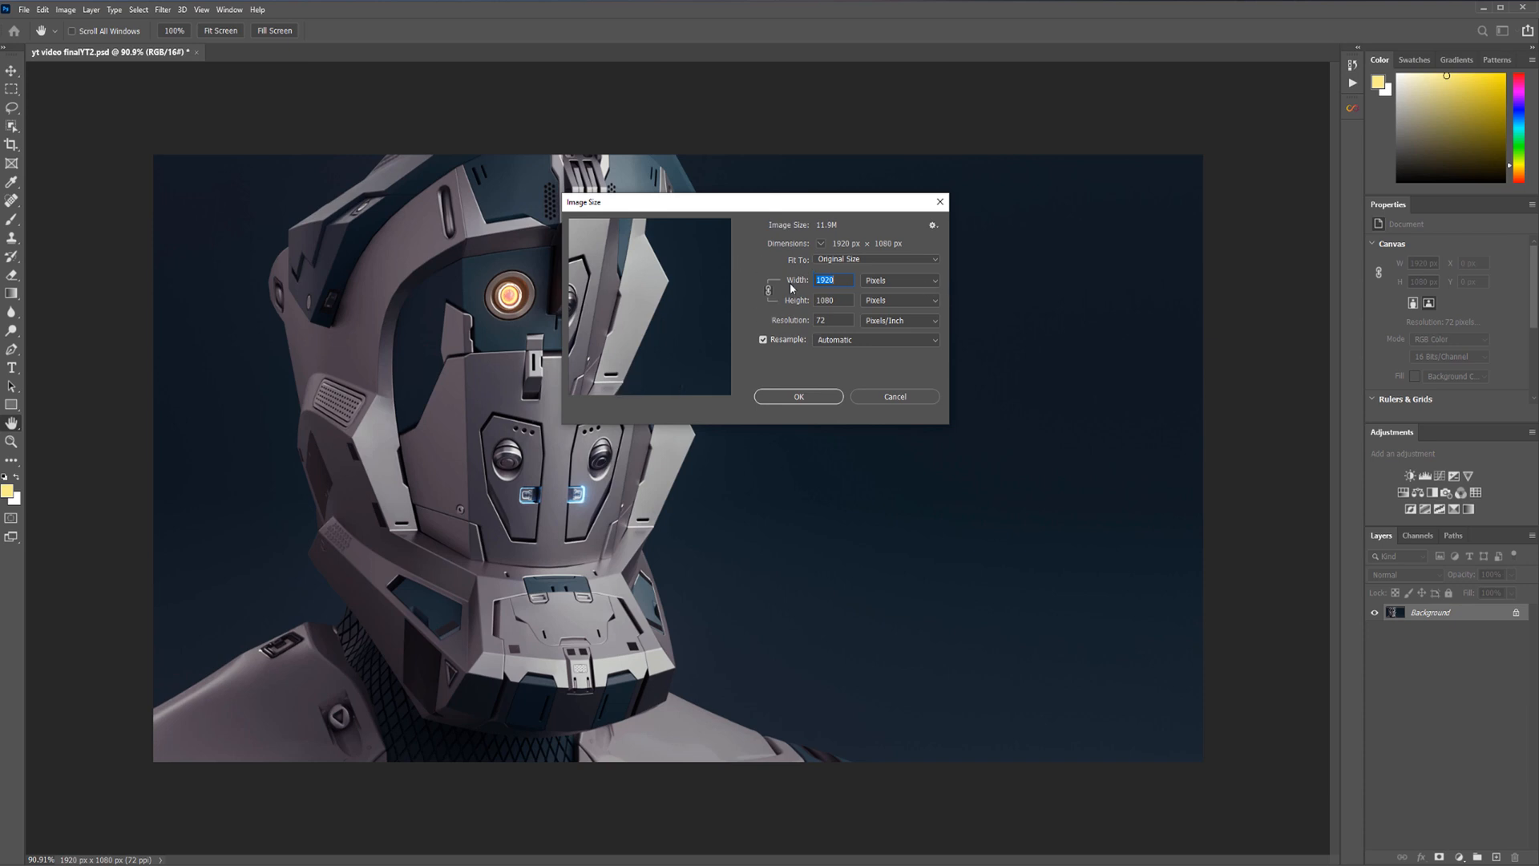
mouse_move(822, 316)
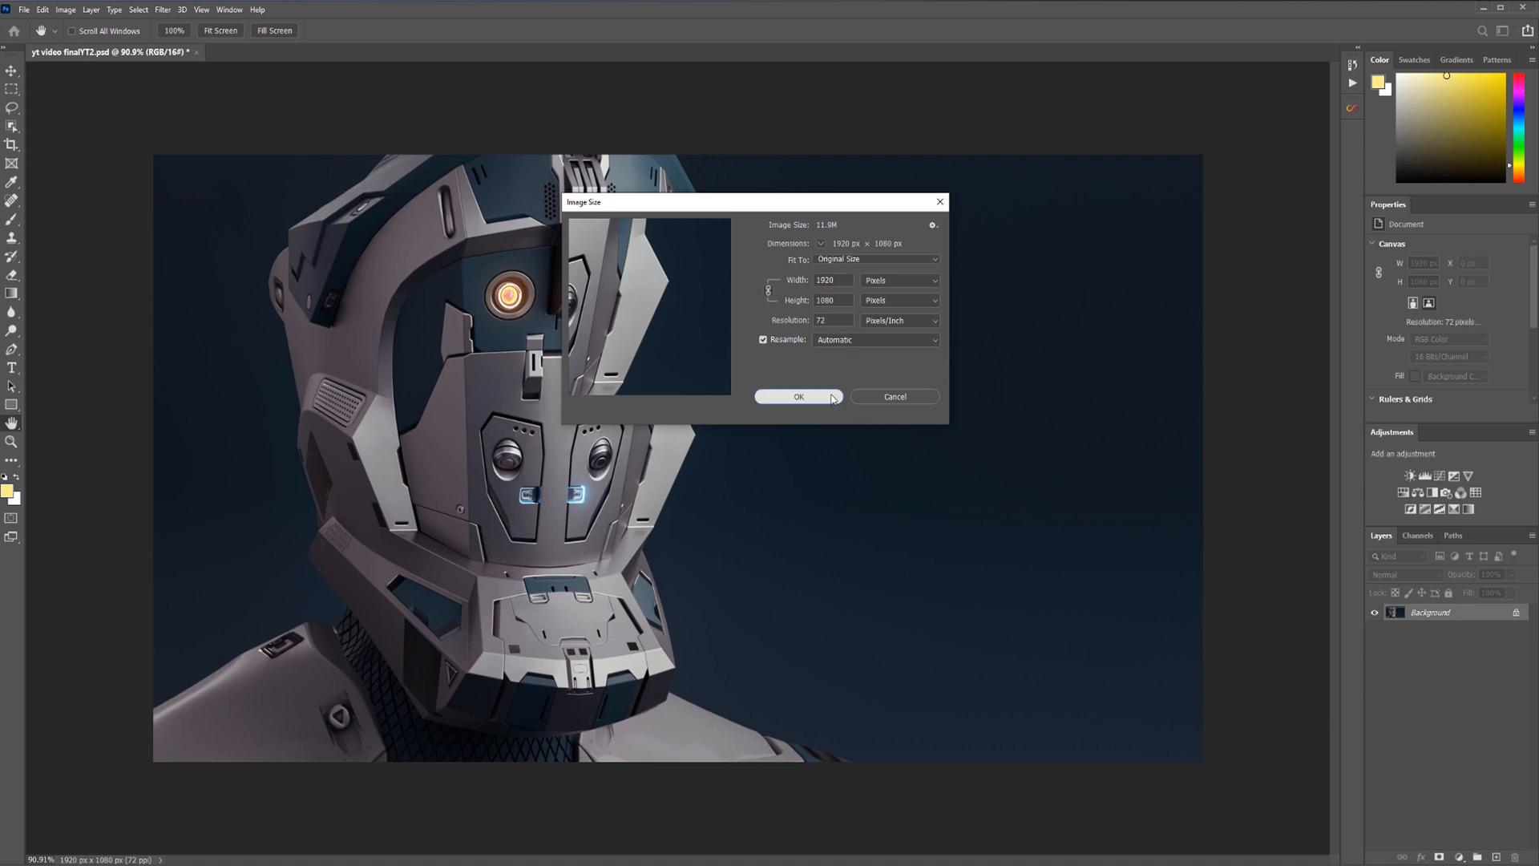
click(24, 9)
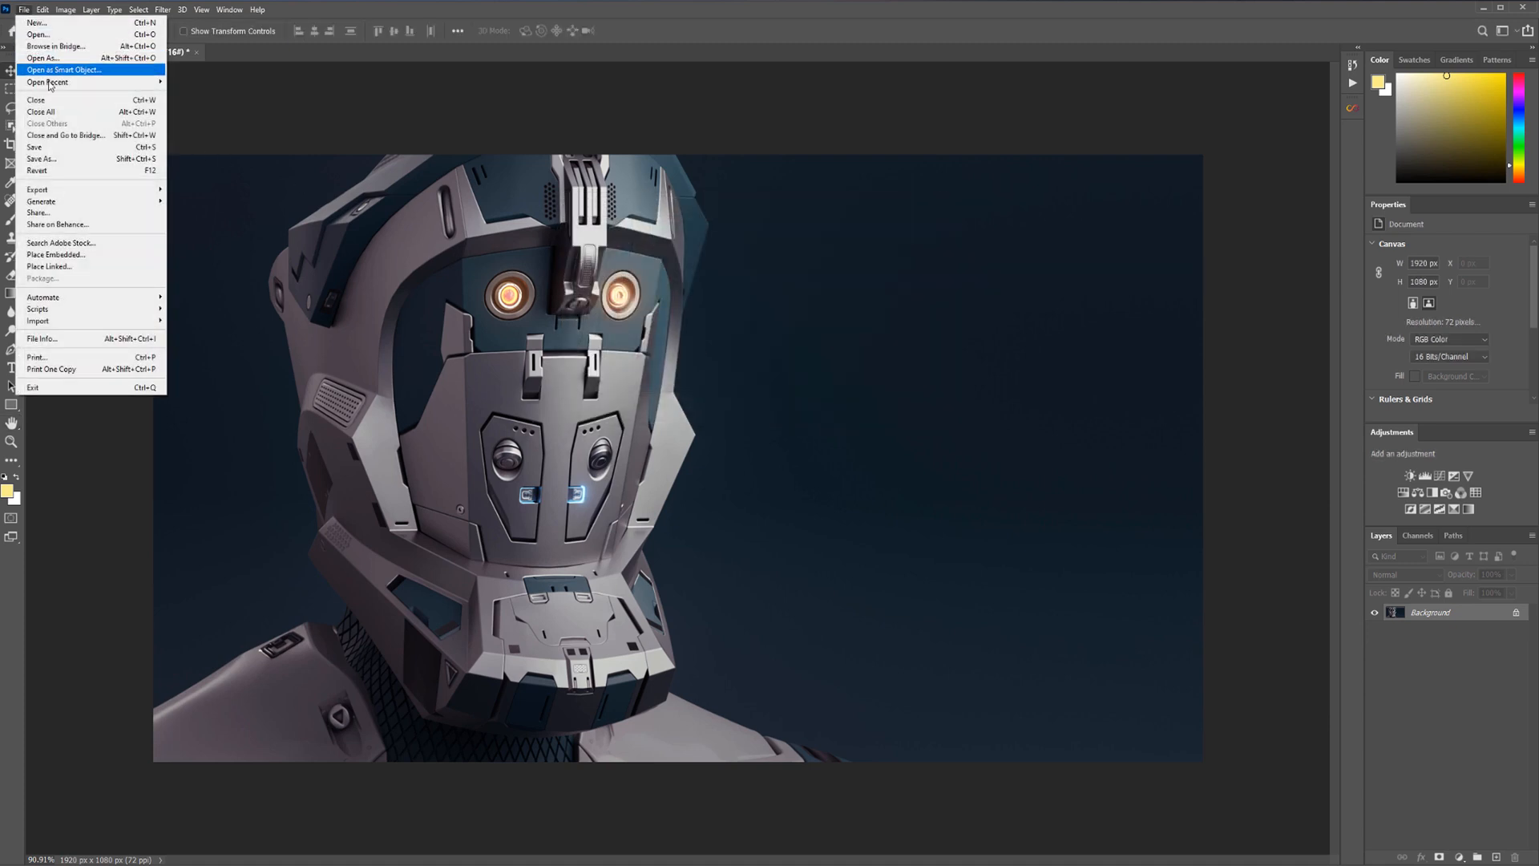
click(41, 159)
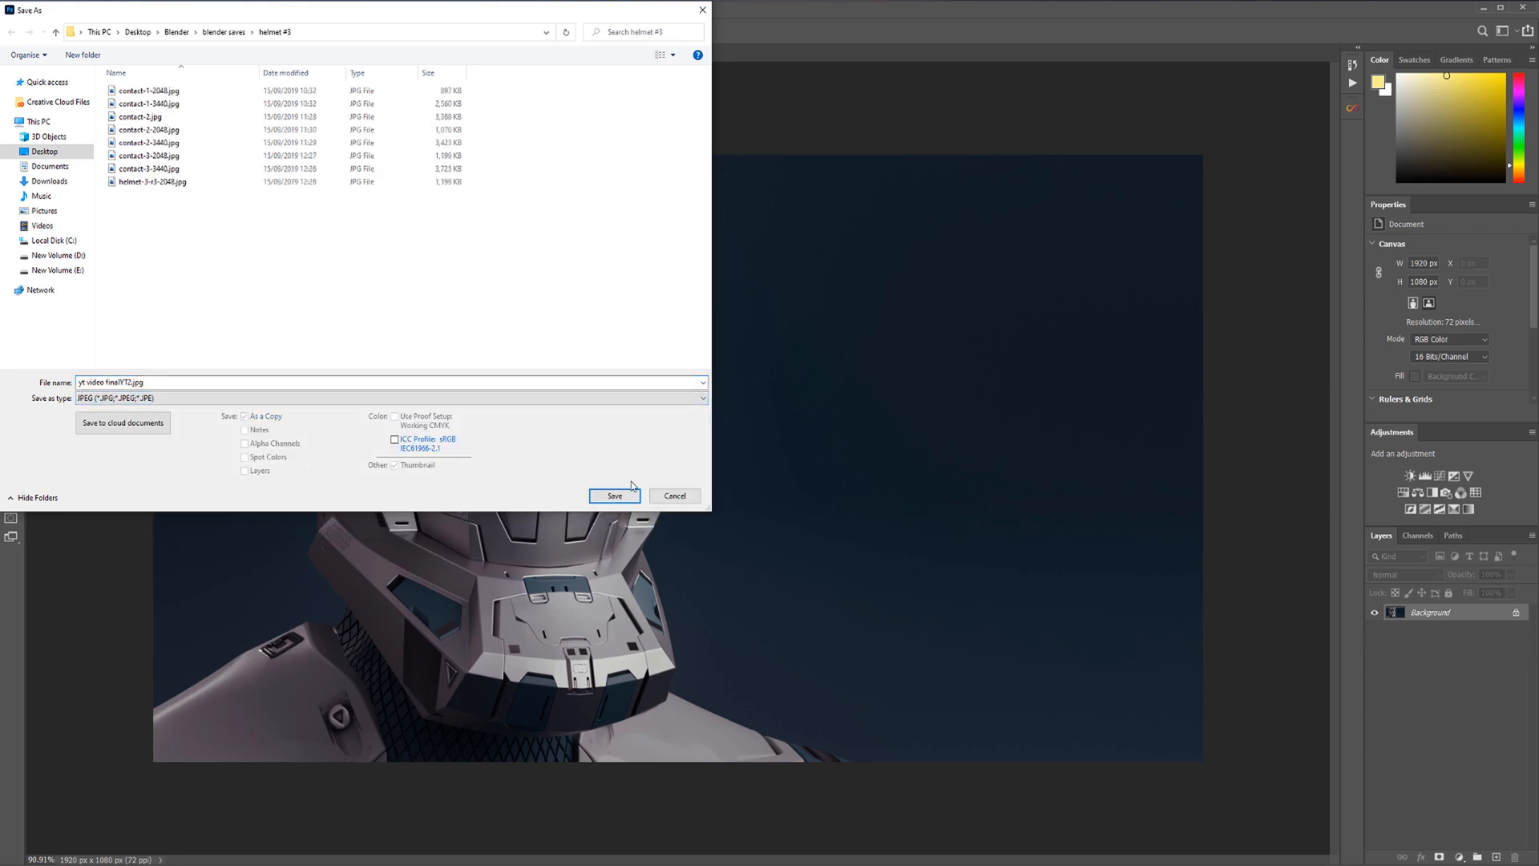
click(614, 495)
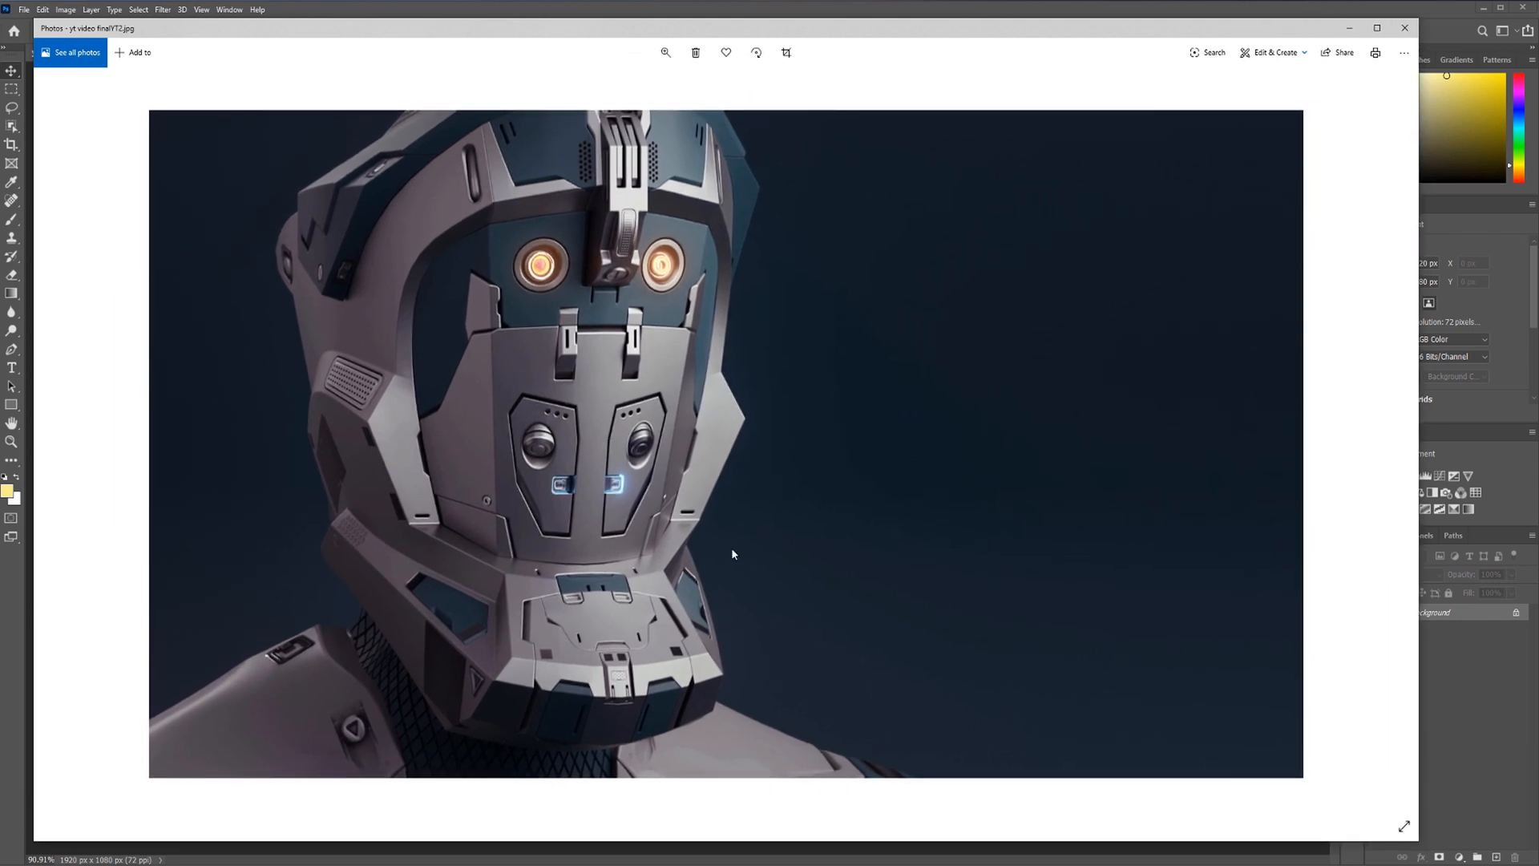
mouse_move(656, 548)
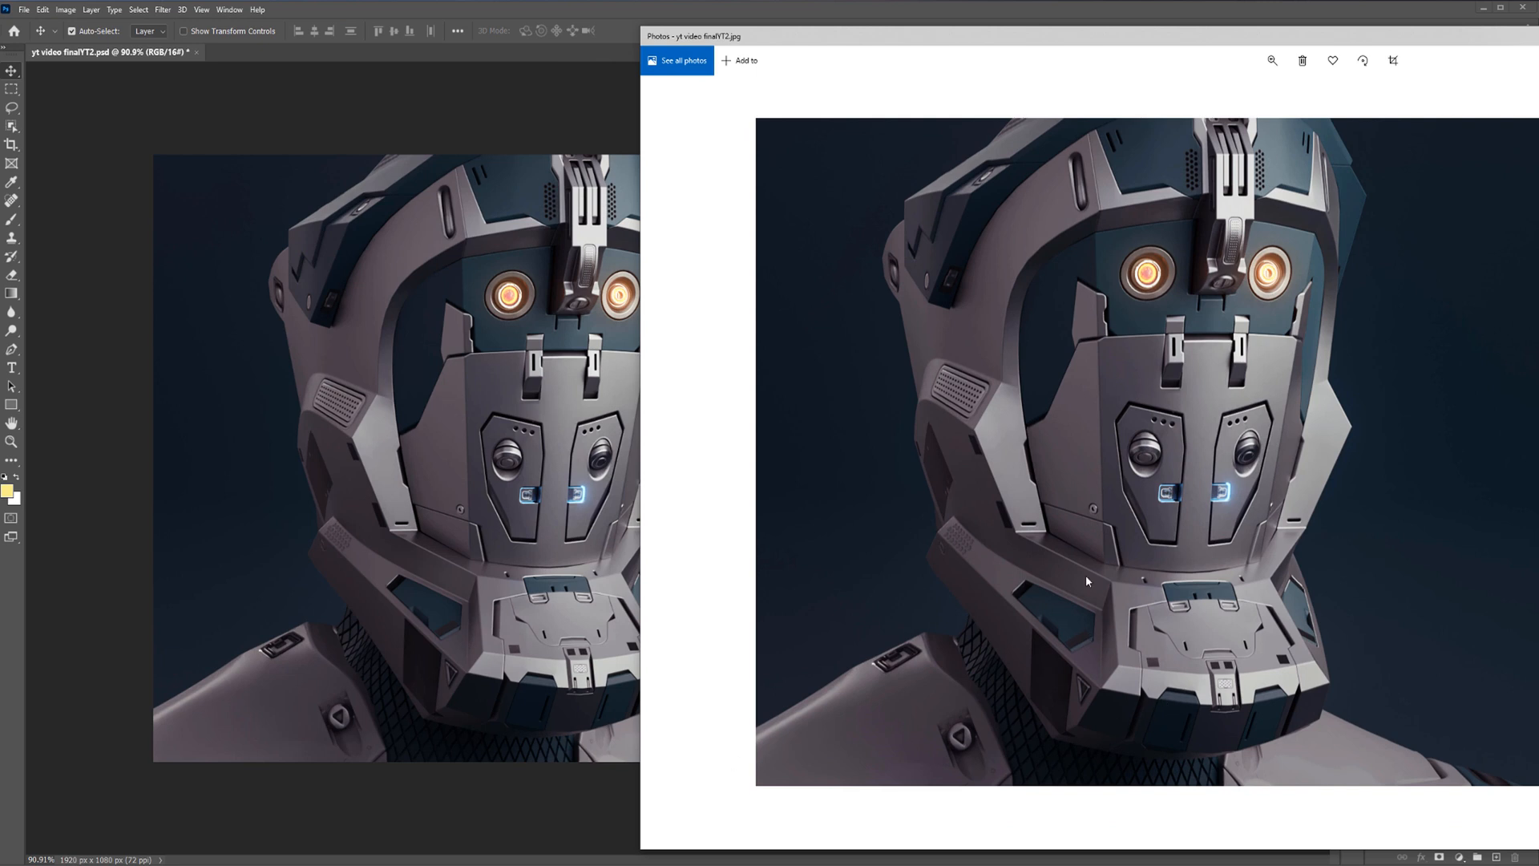
mouse_move(1087, 713)
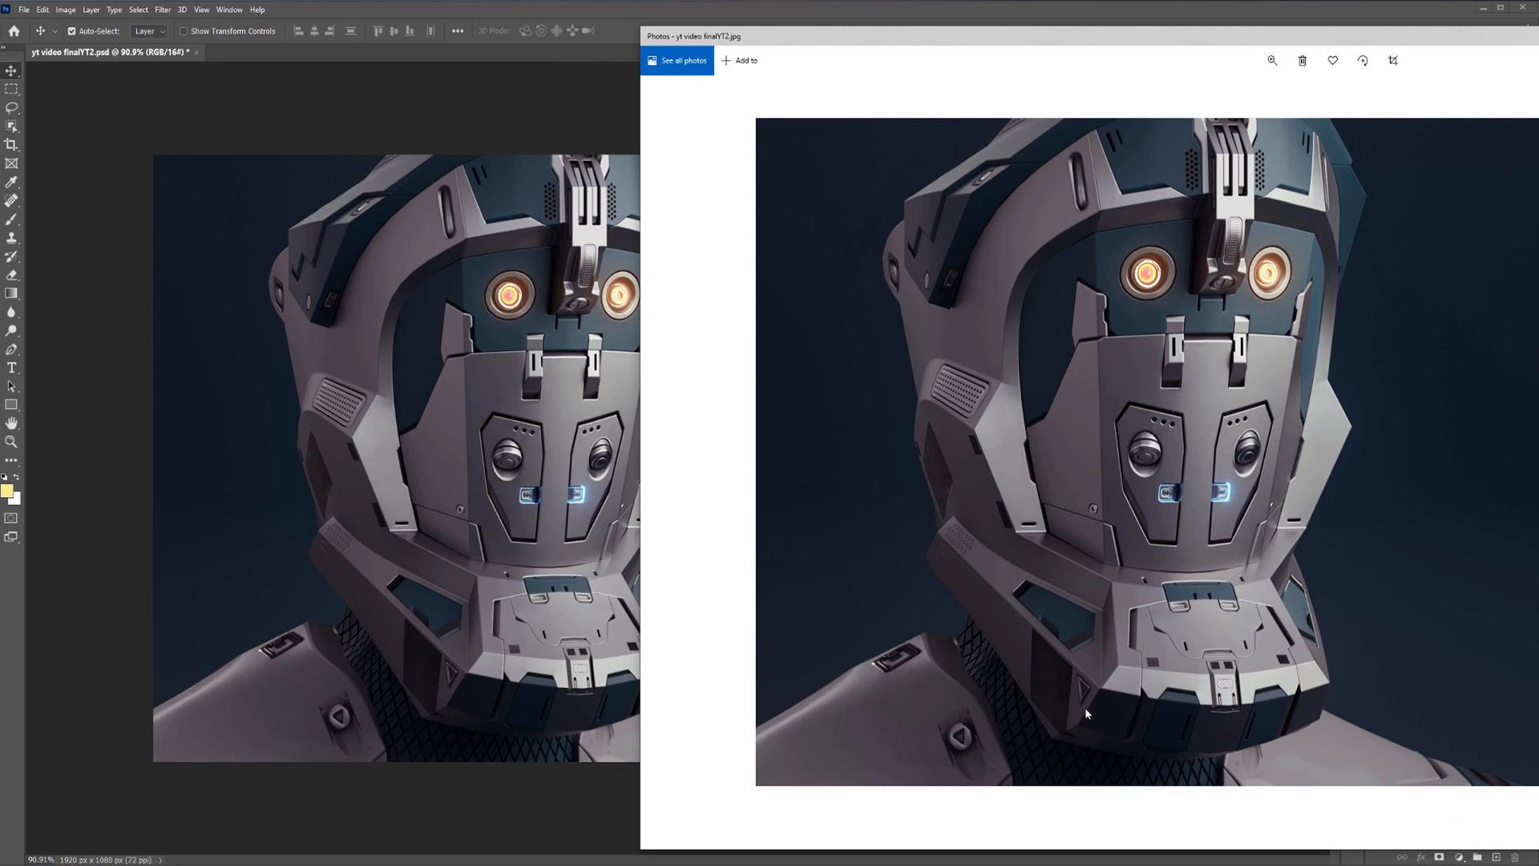
mouse_move(1045, 572)
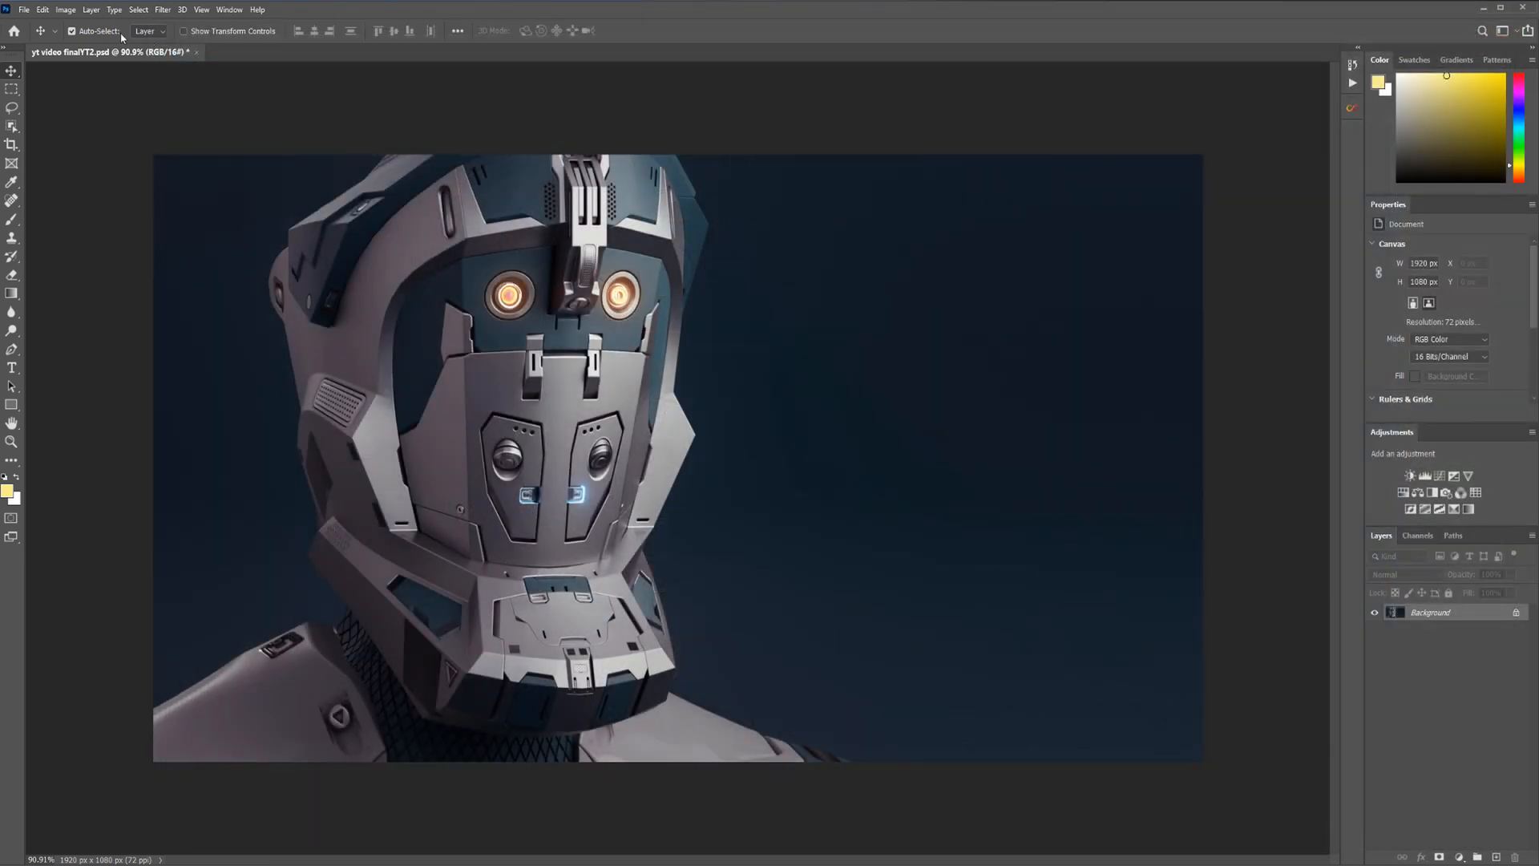
click(42, 10)
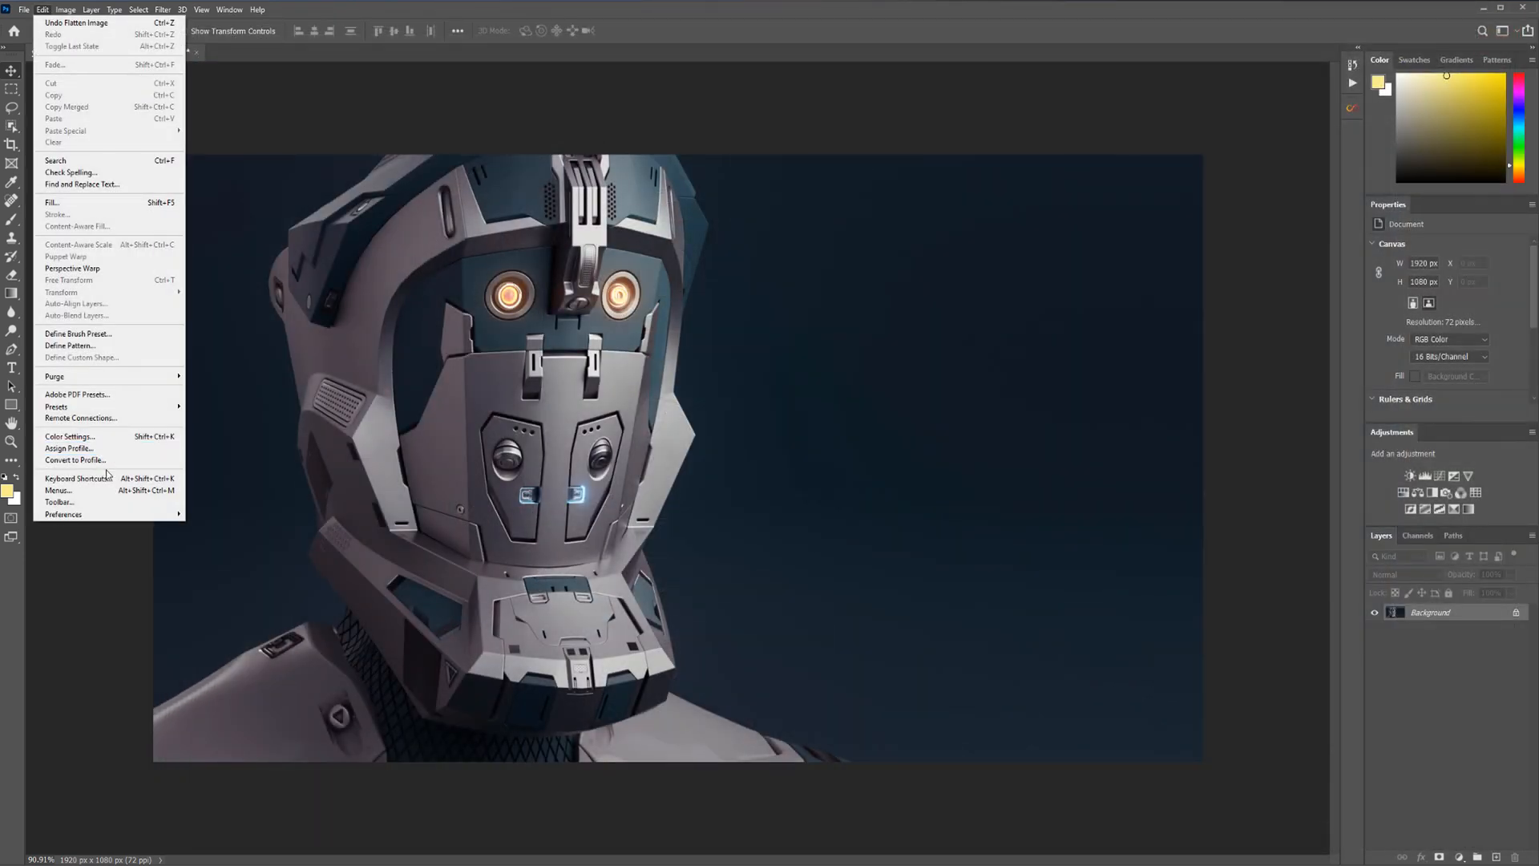
mouse_move(74, 460)
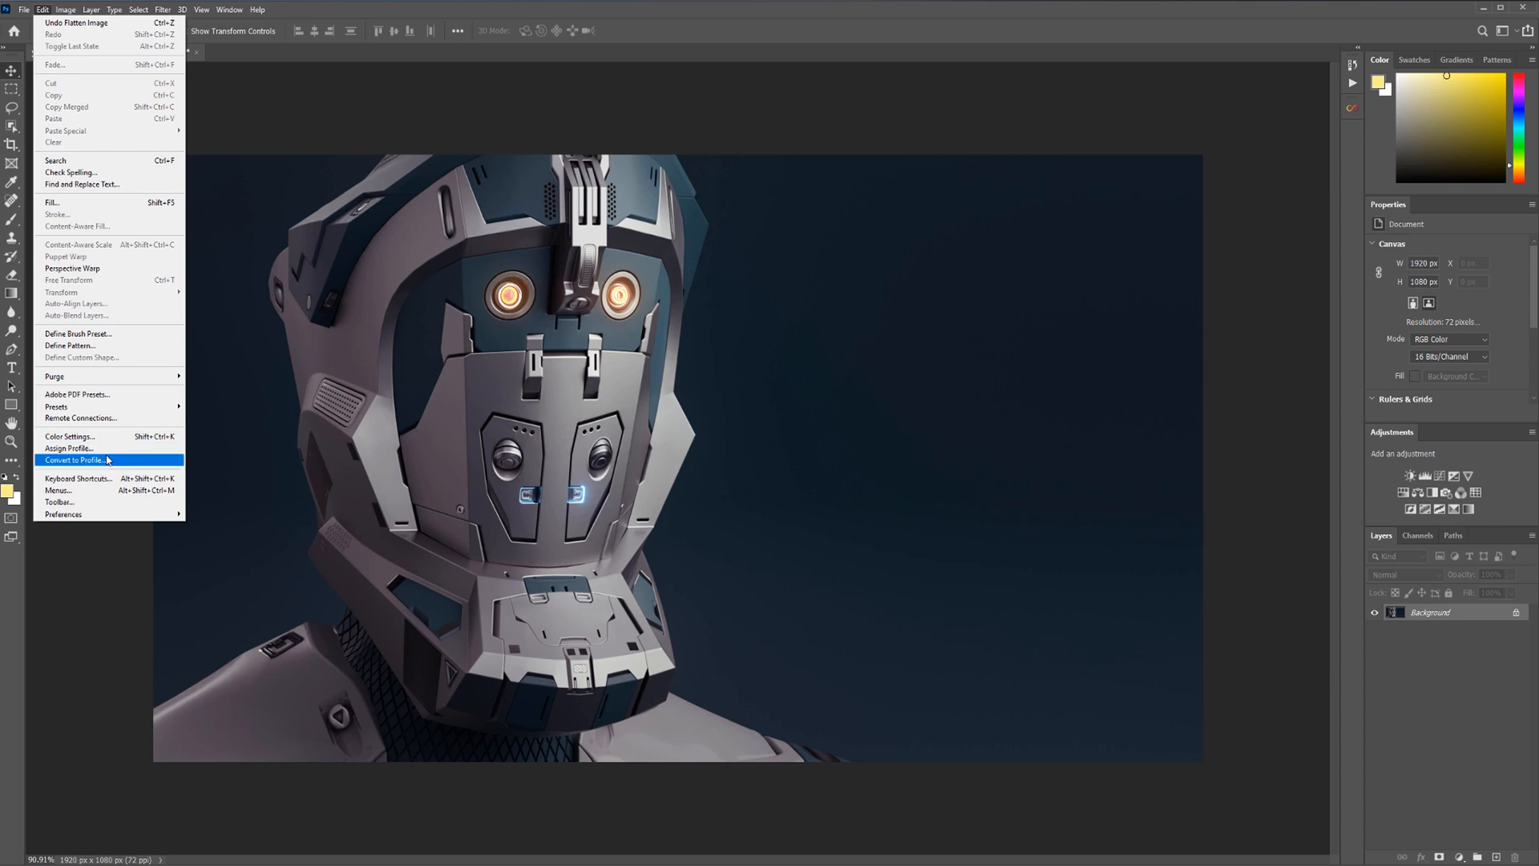
click(76, 460)
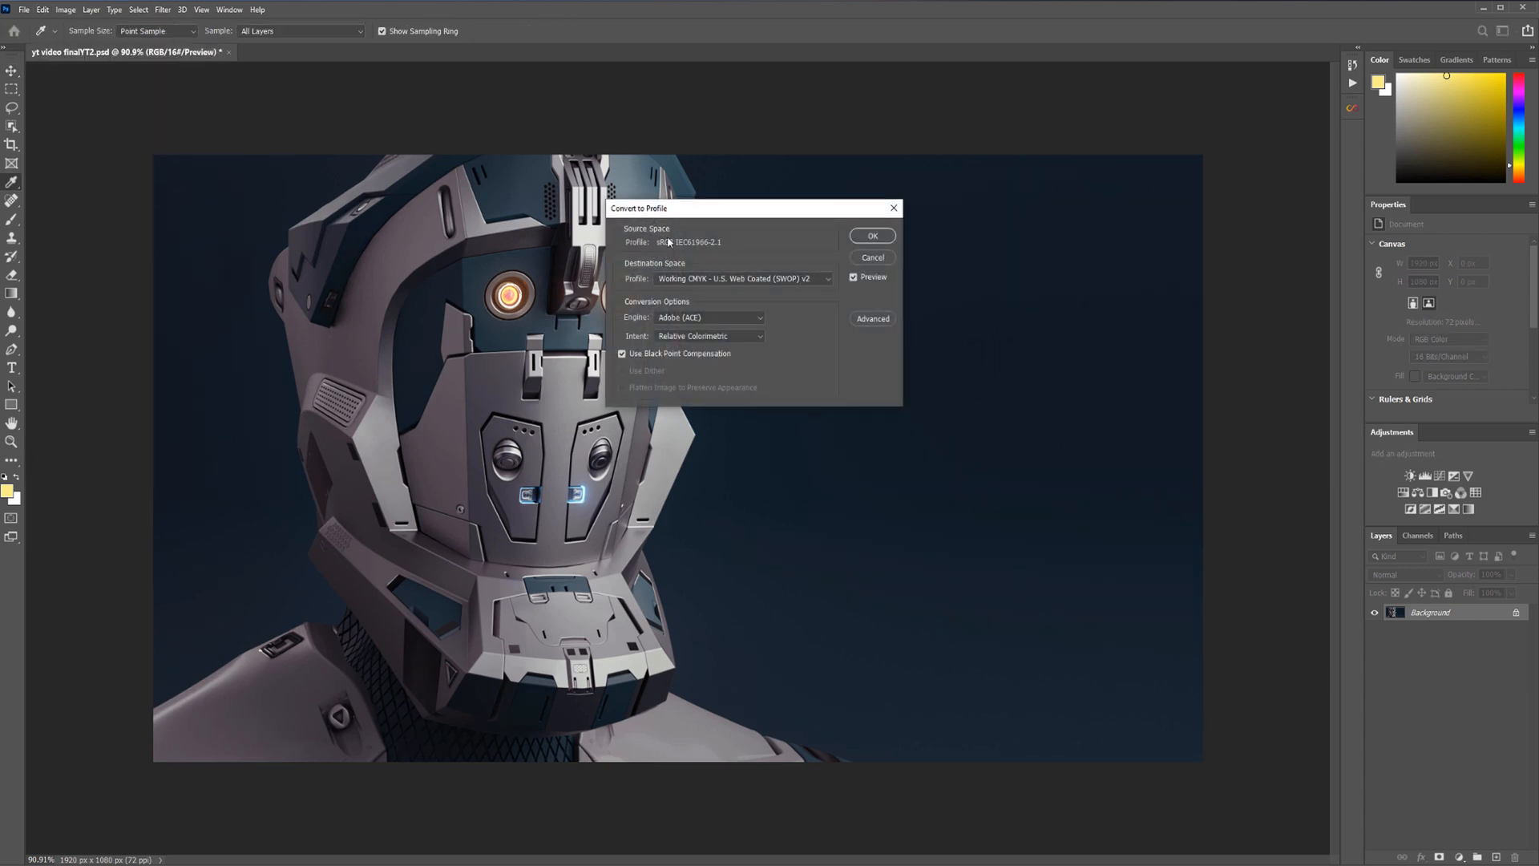
click(871, 257)
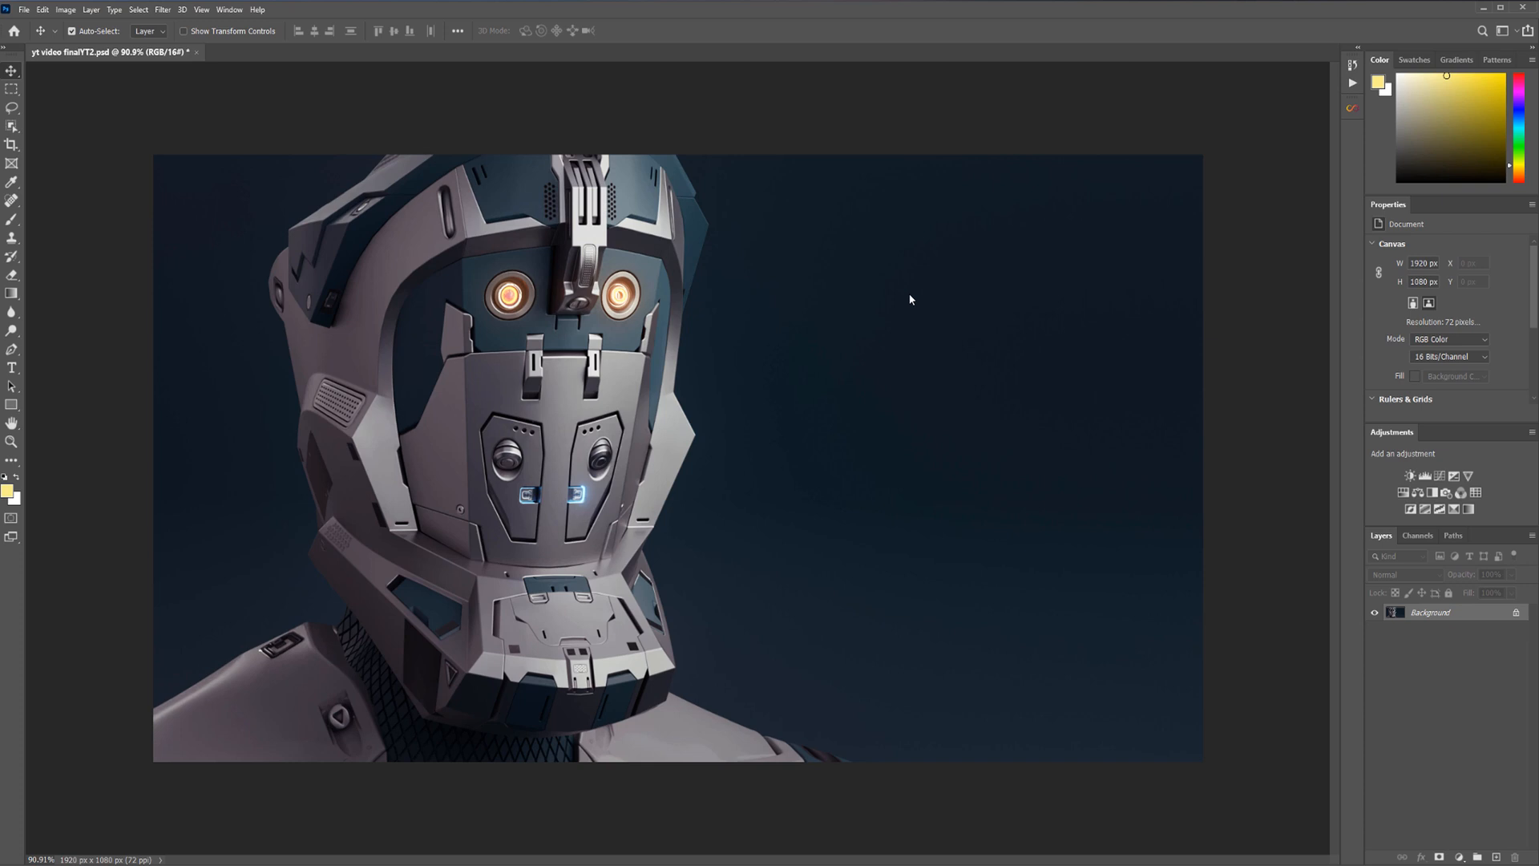
mouse_move(1133, 409)
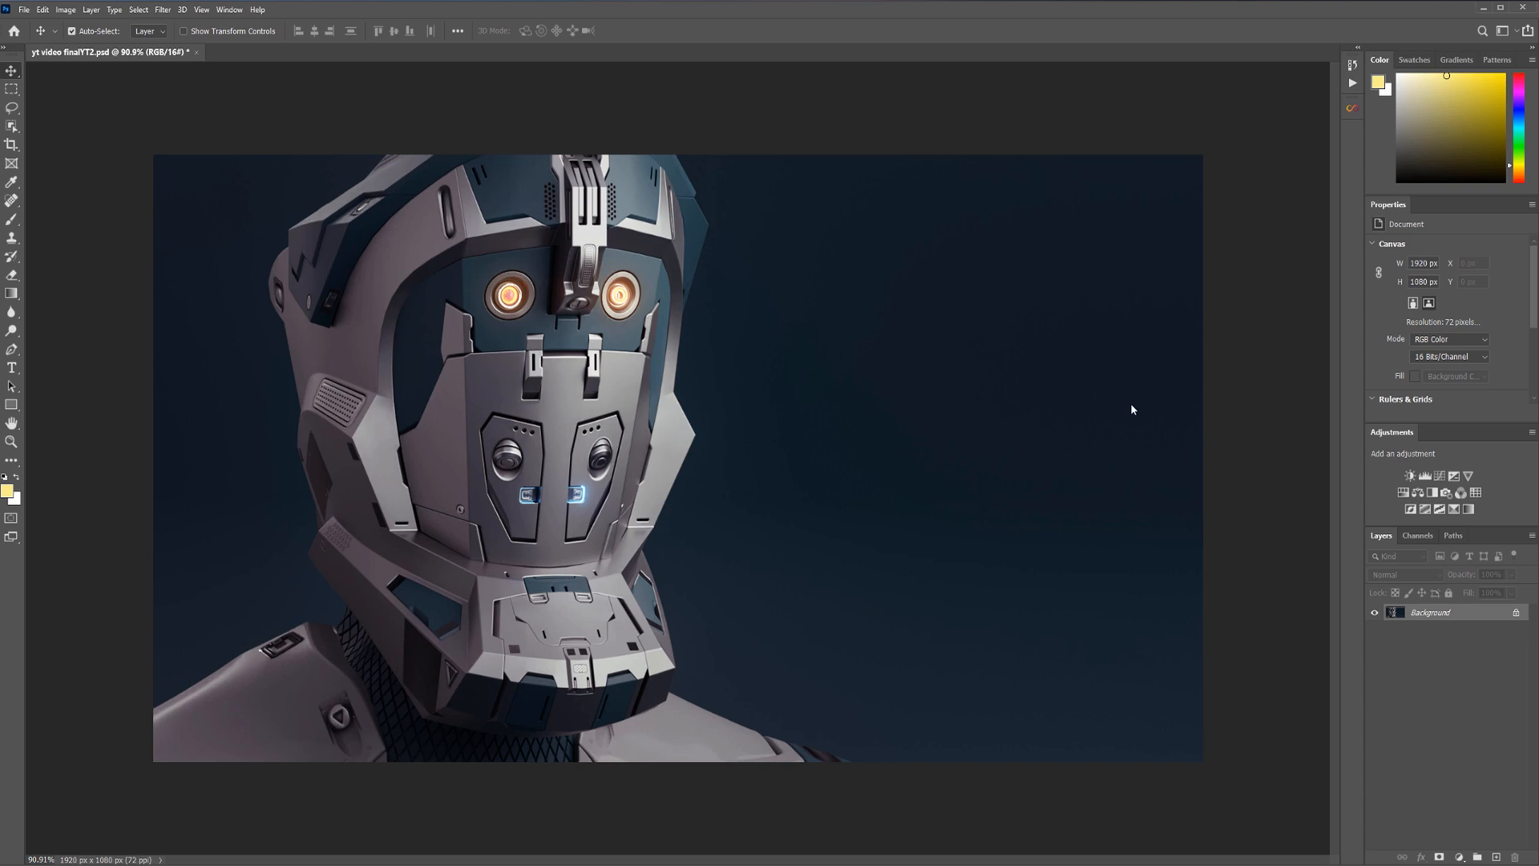
mouse_move(1227, 358)
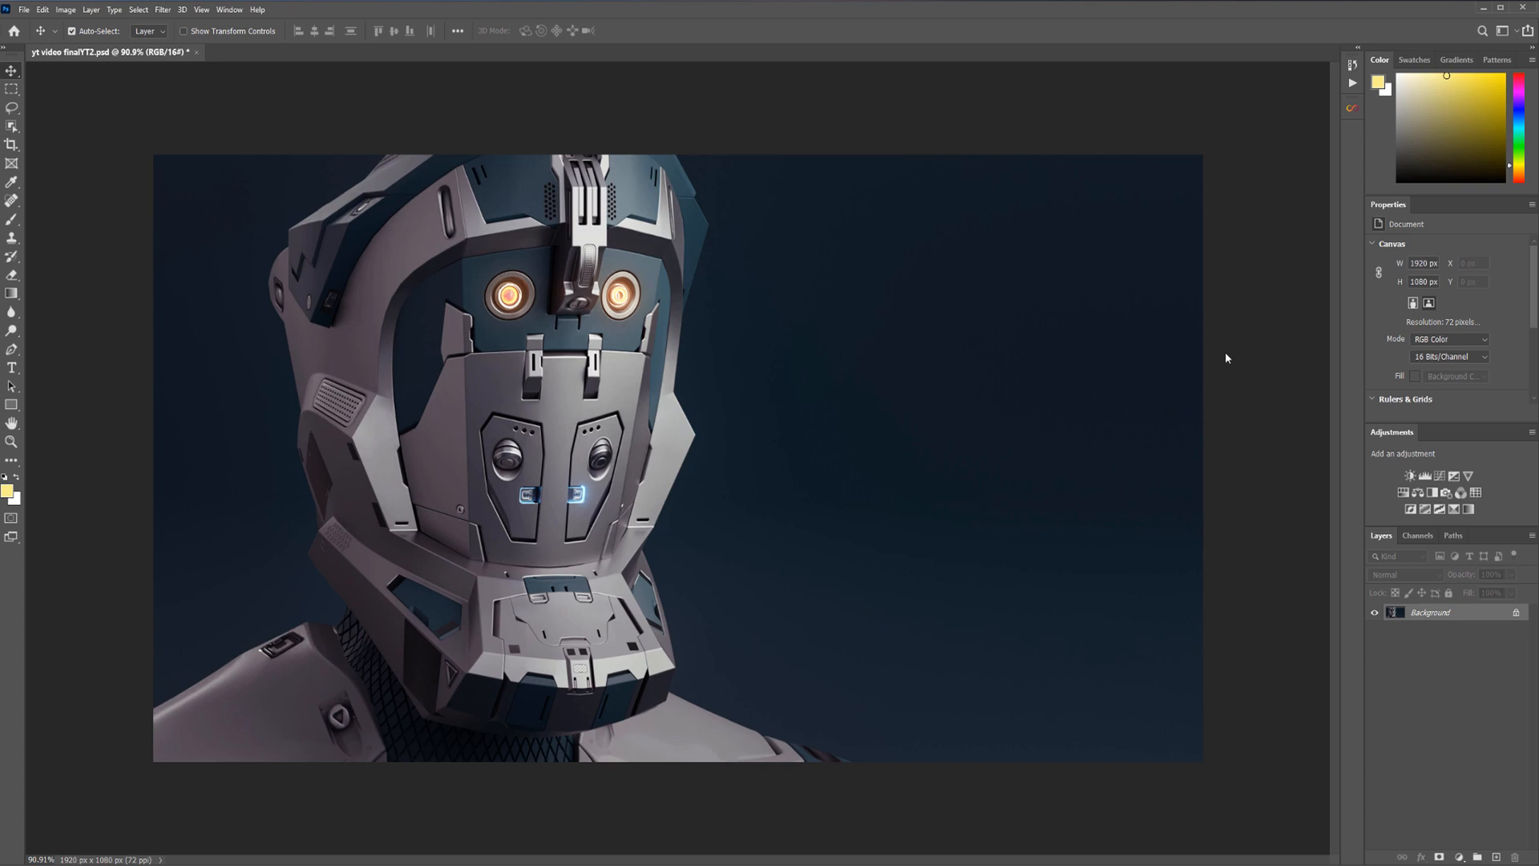
mouse_move(1026, 412)
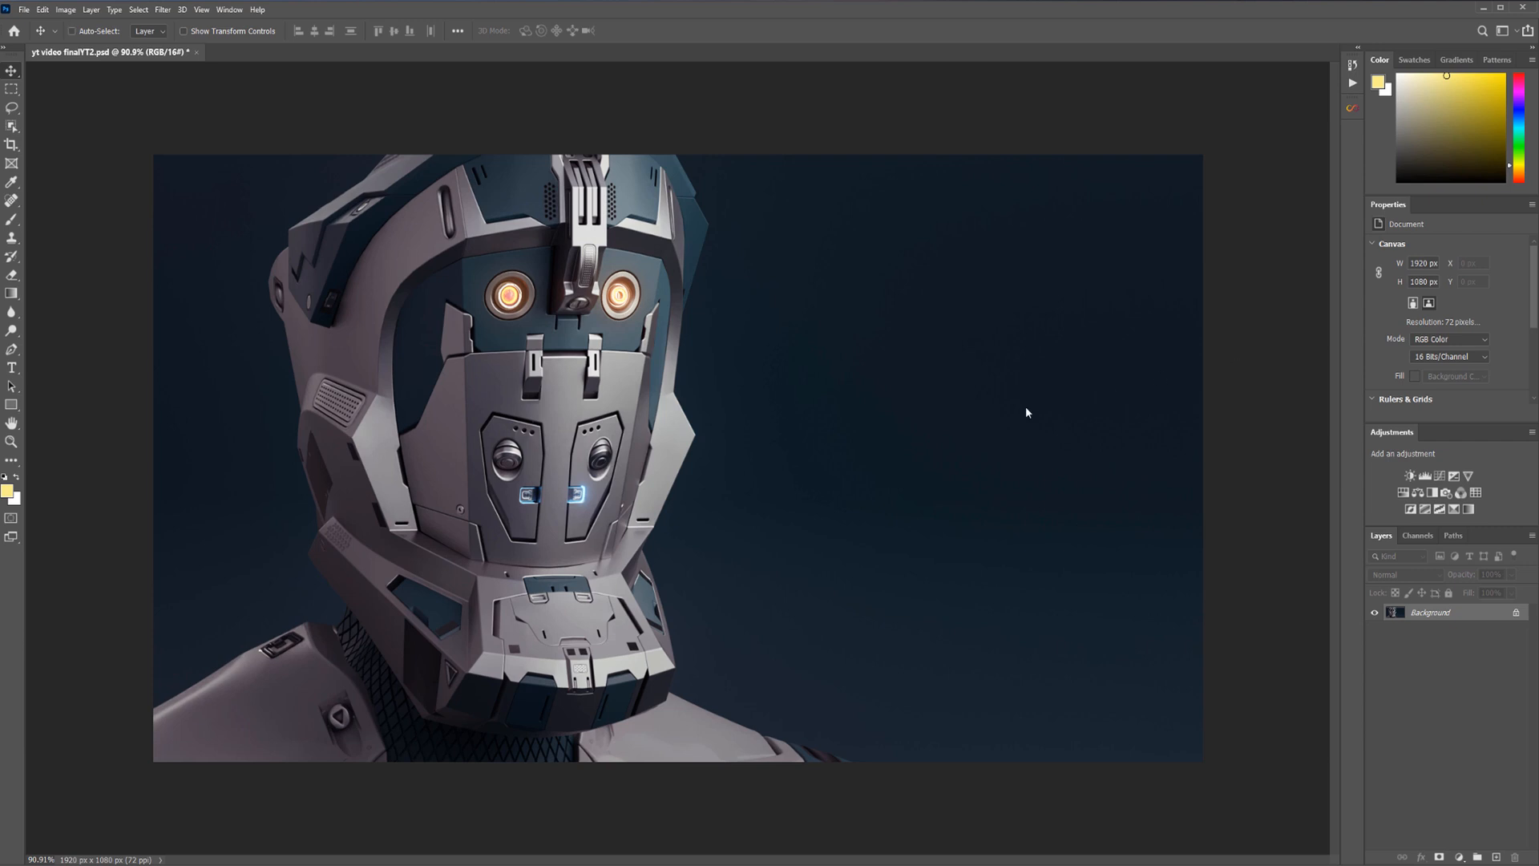